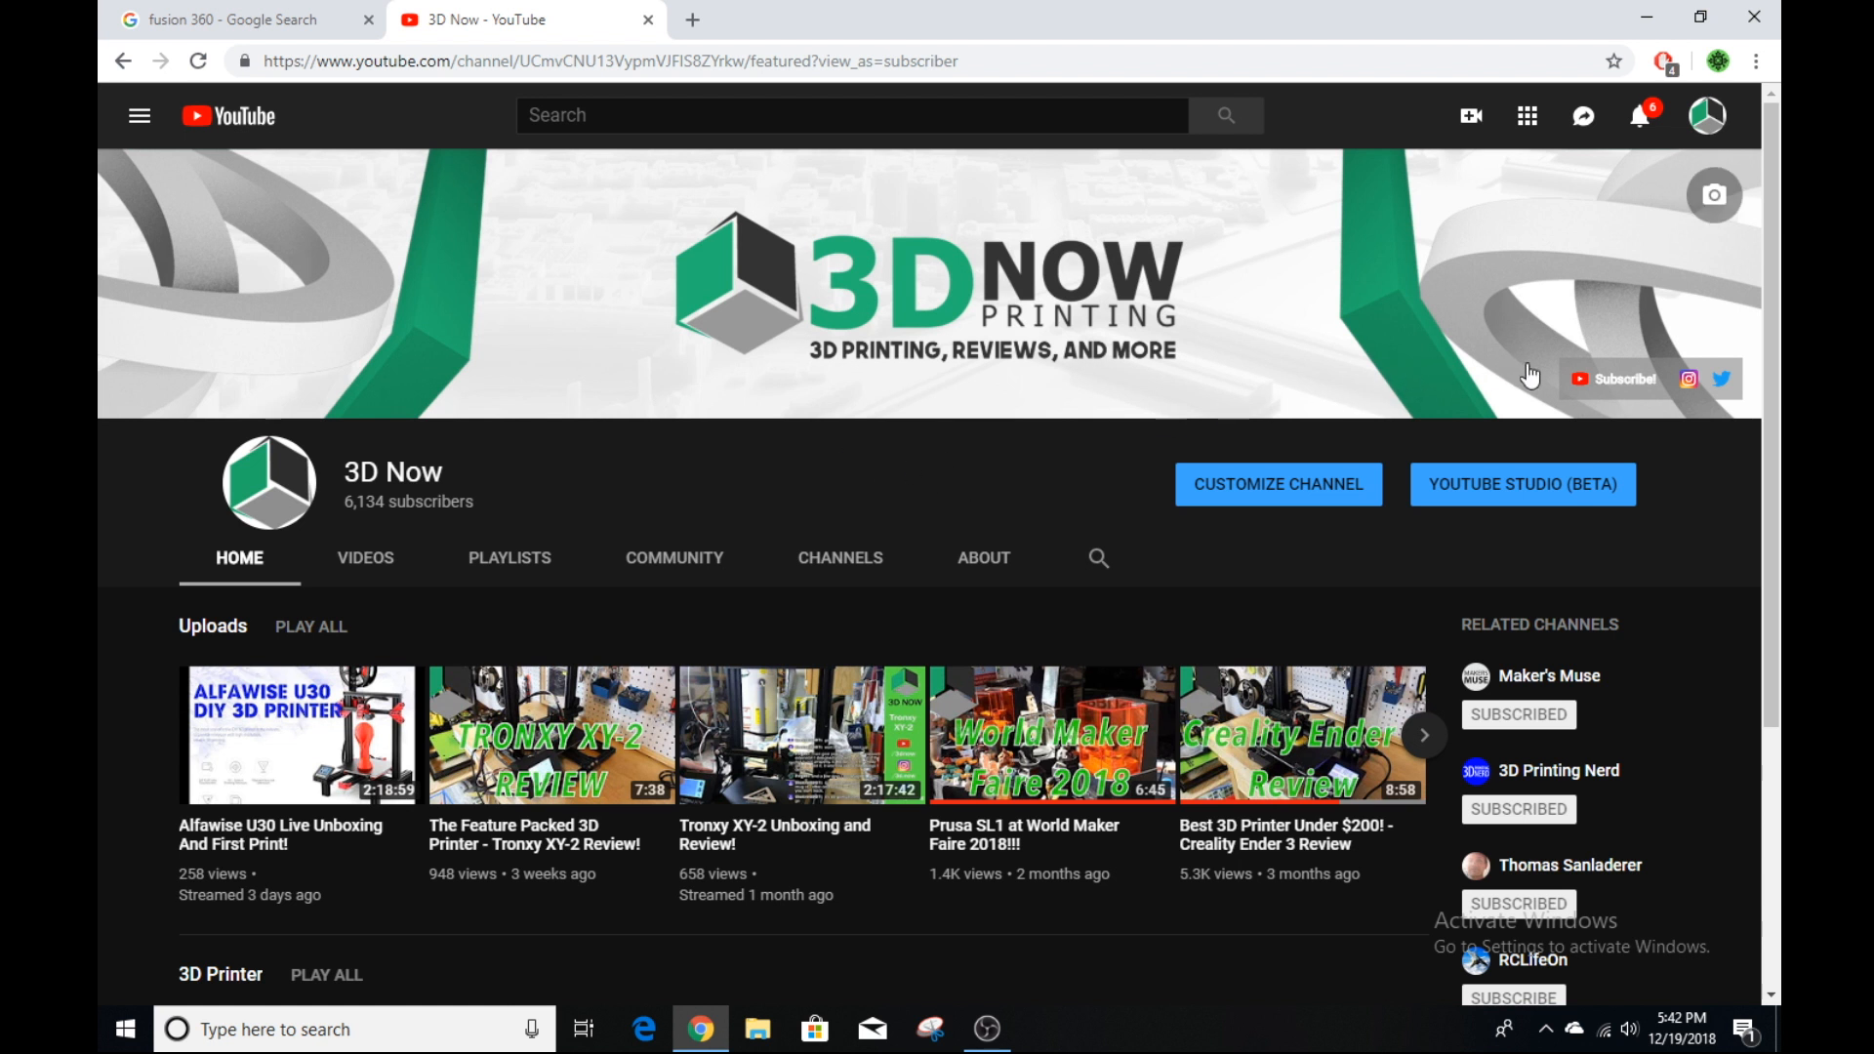
pyautogui.moveTo(831, 476)
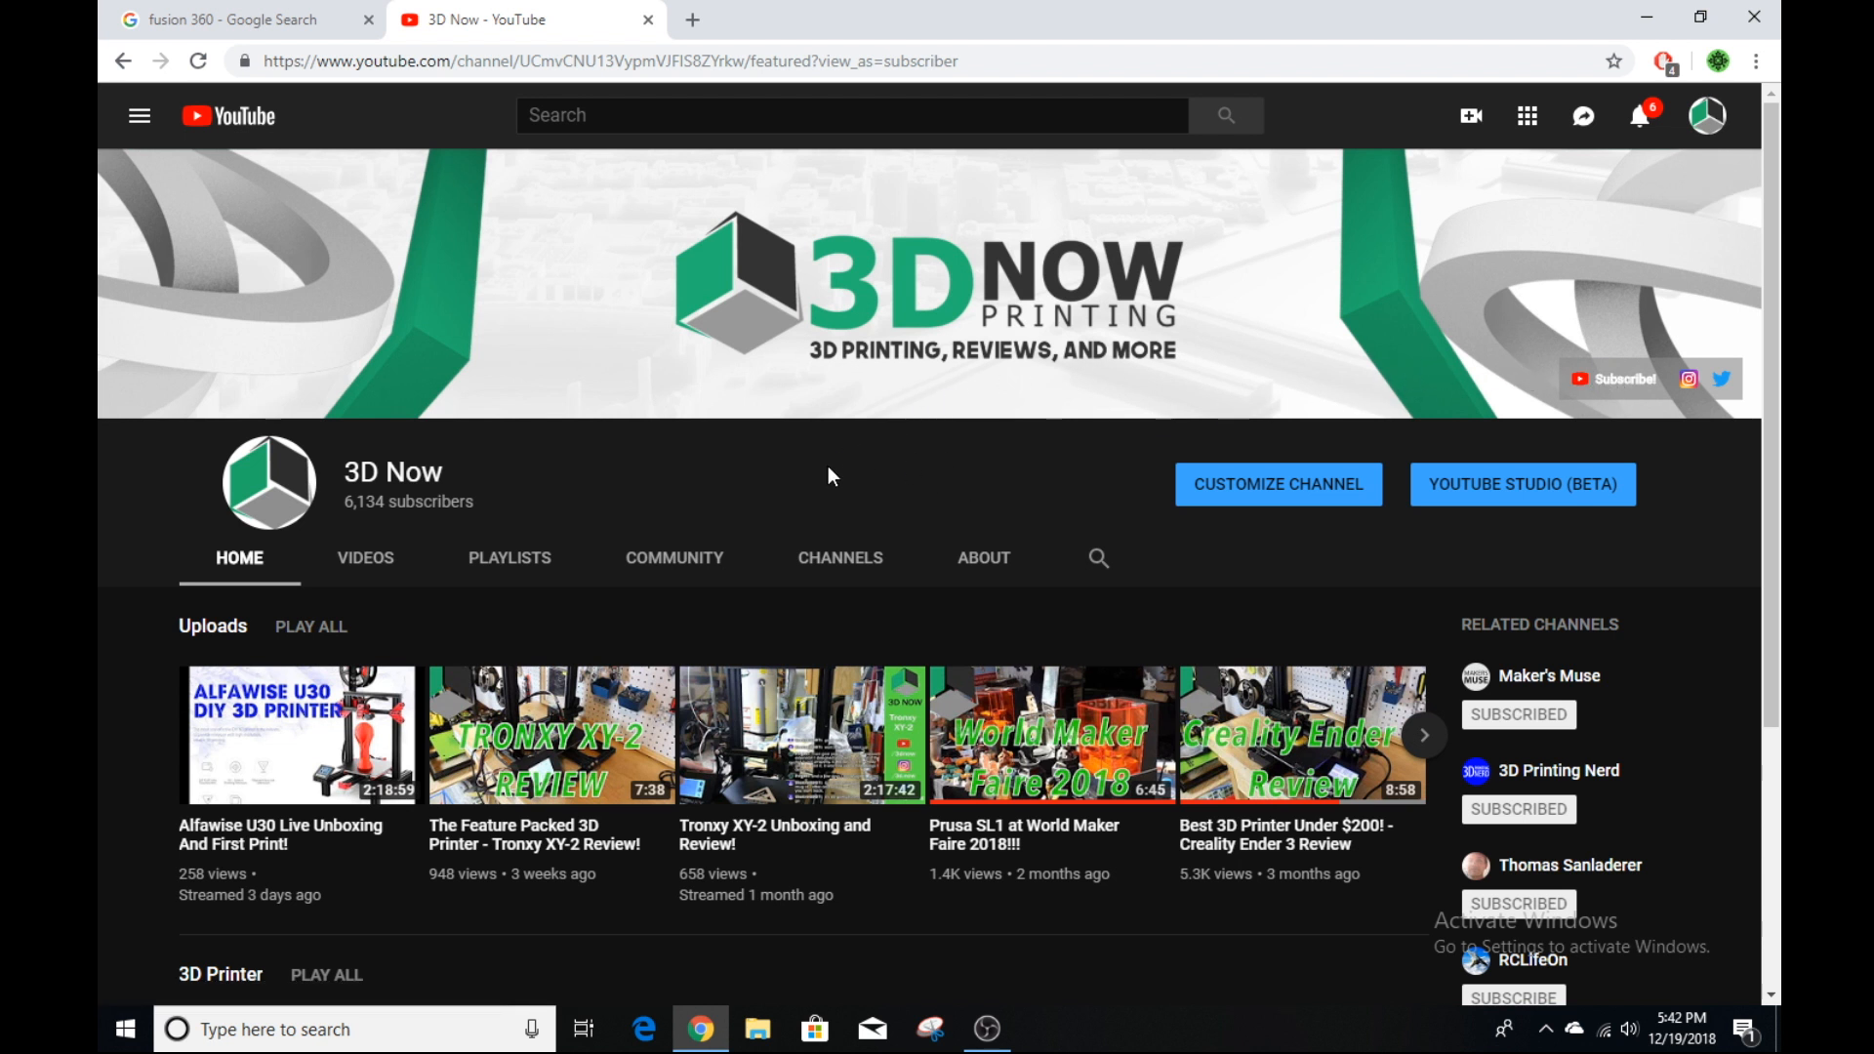
pyautogui.moveTo(800, 476)
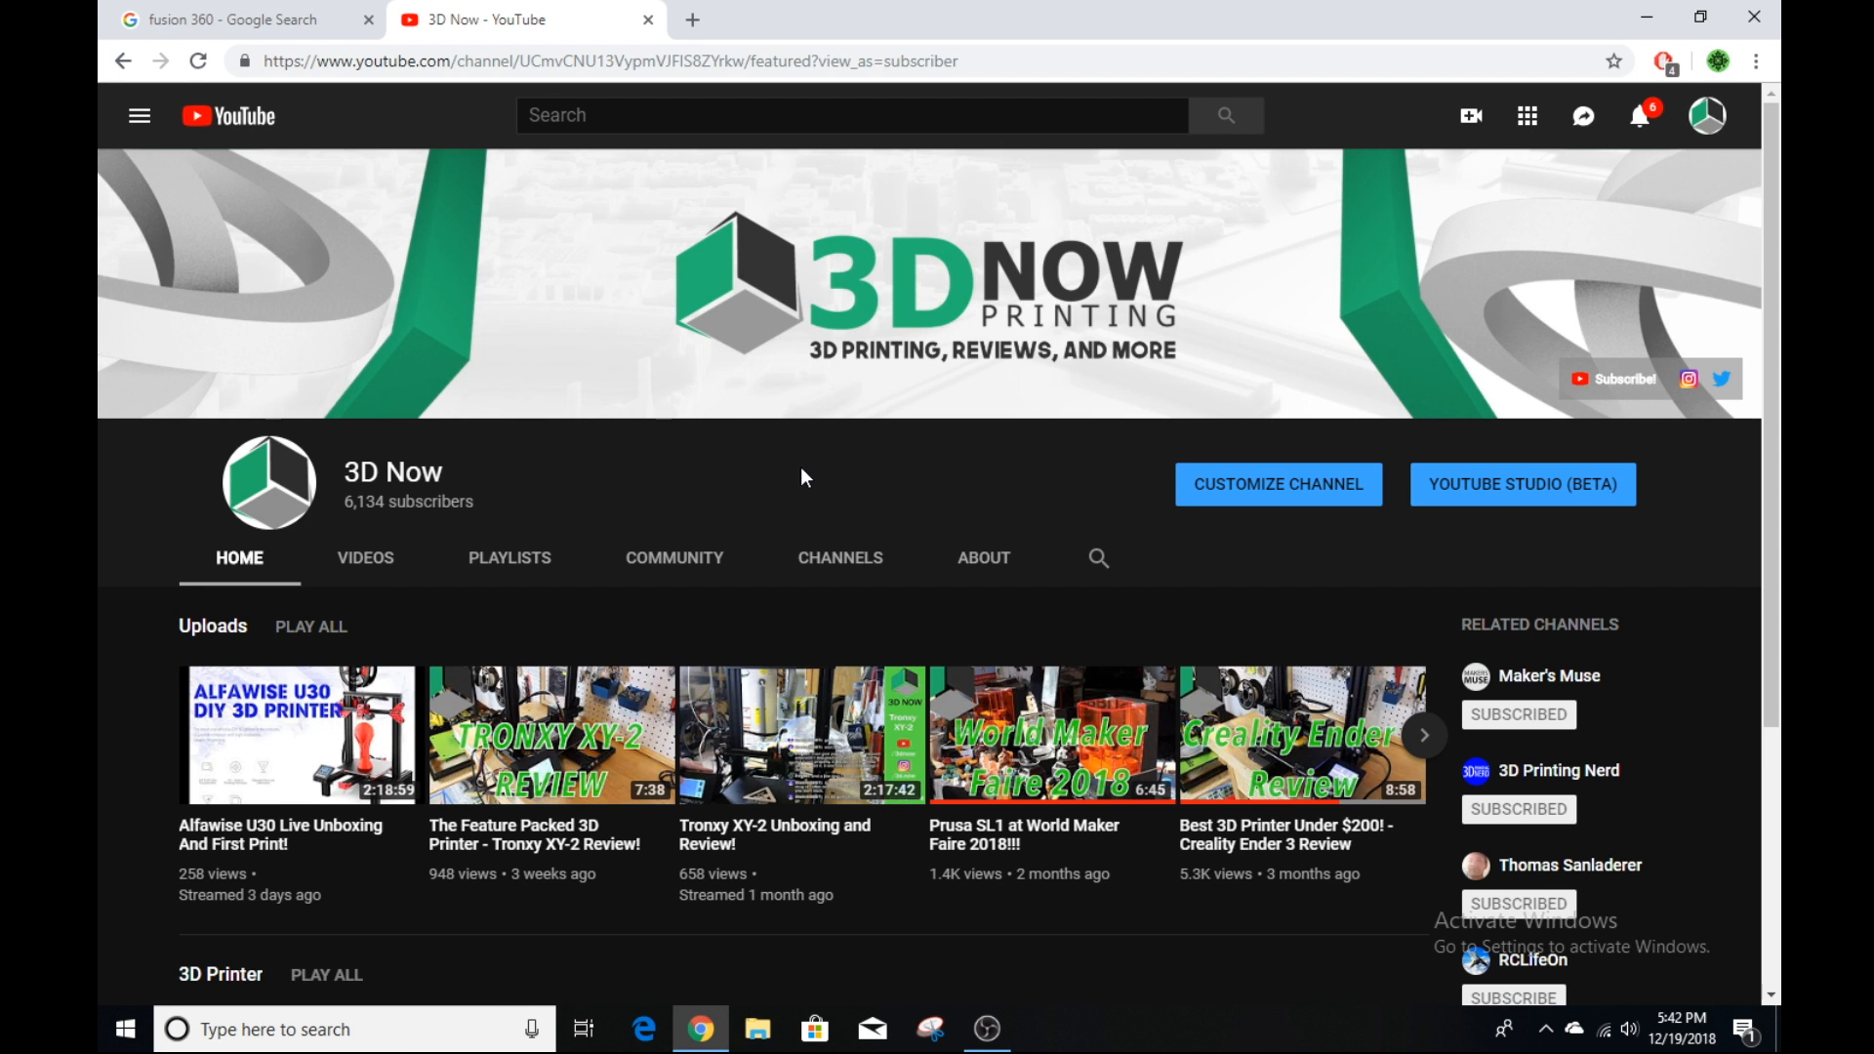
# Step: Show the 3D Now channel's Community posts and scroll to the CAD software poll
pyautogui.scroll(-3)
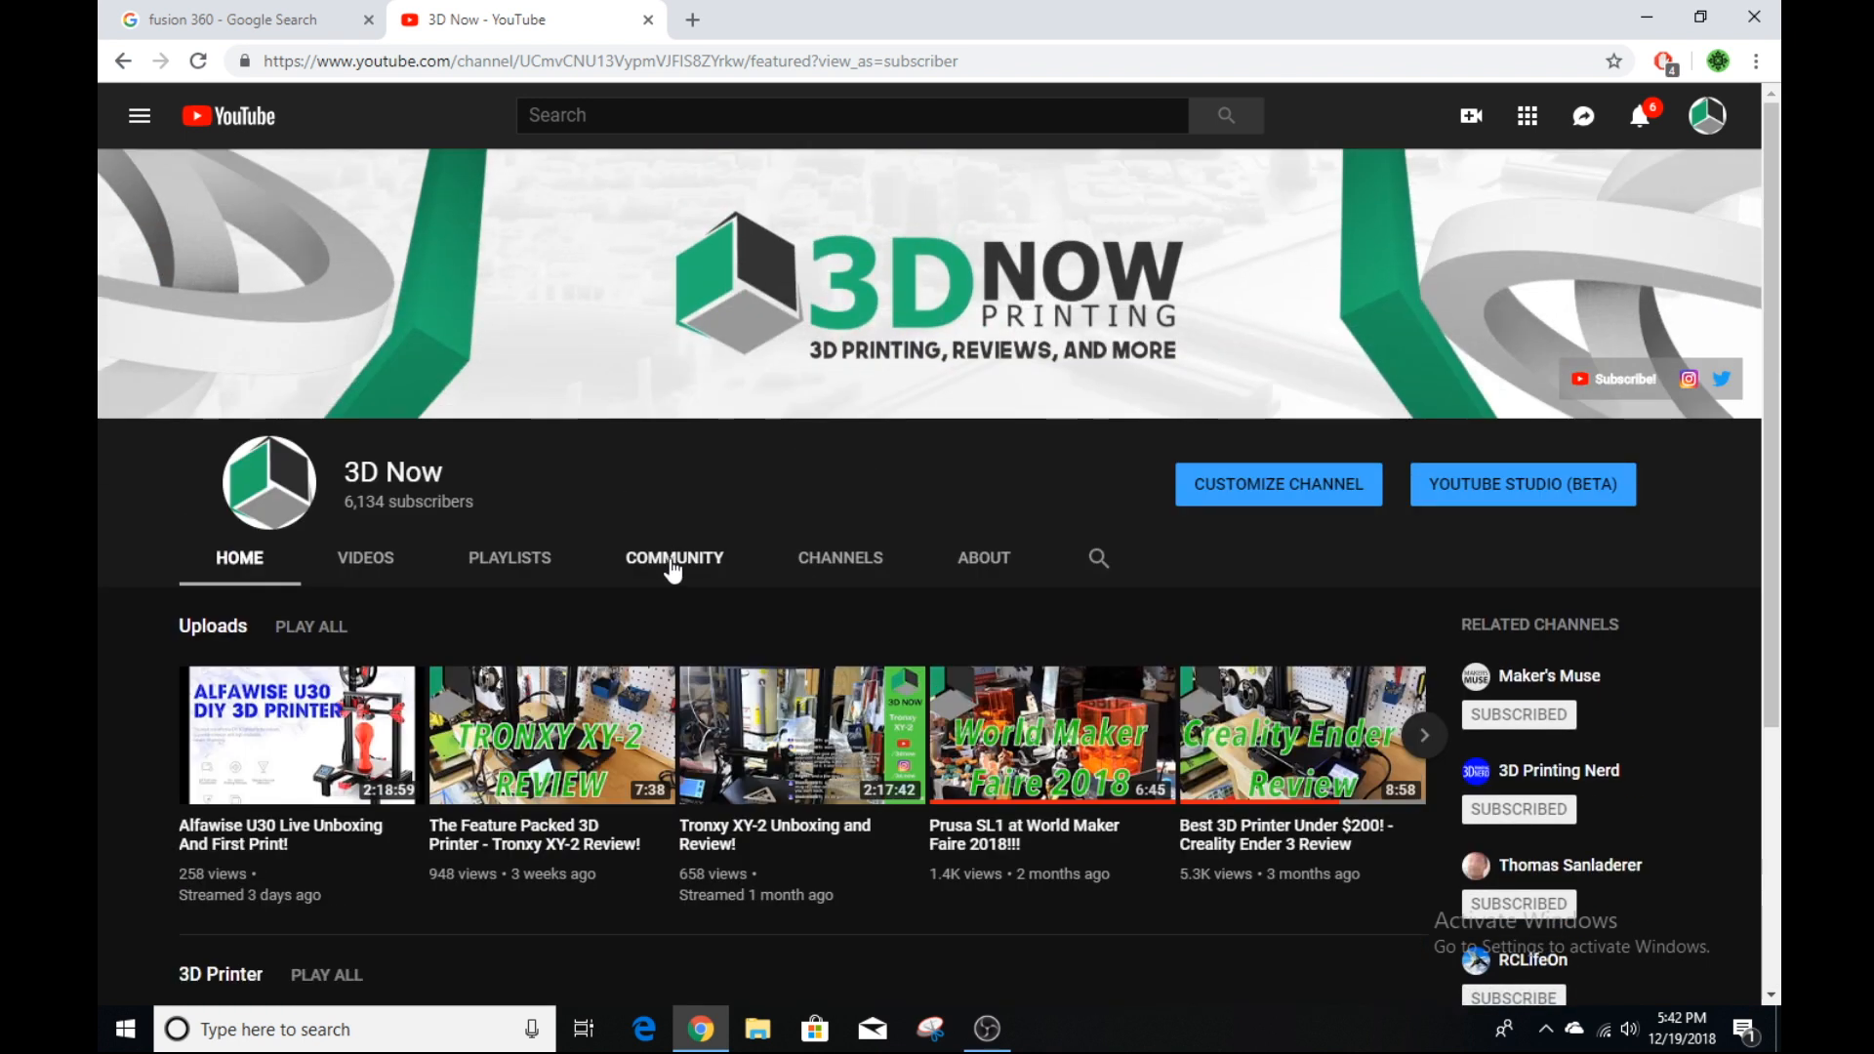
pyautogui.click(674, 557)
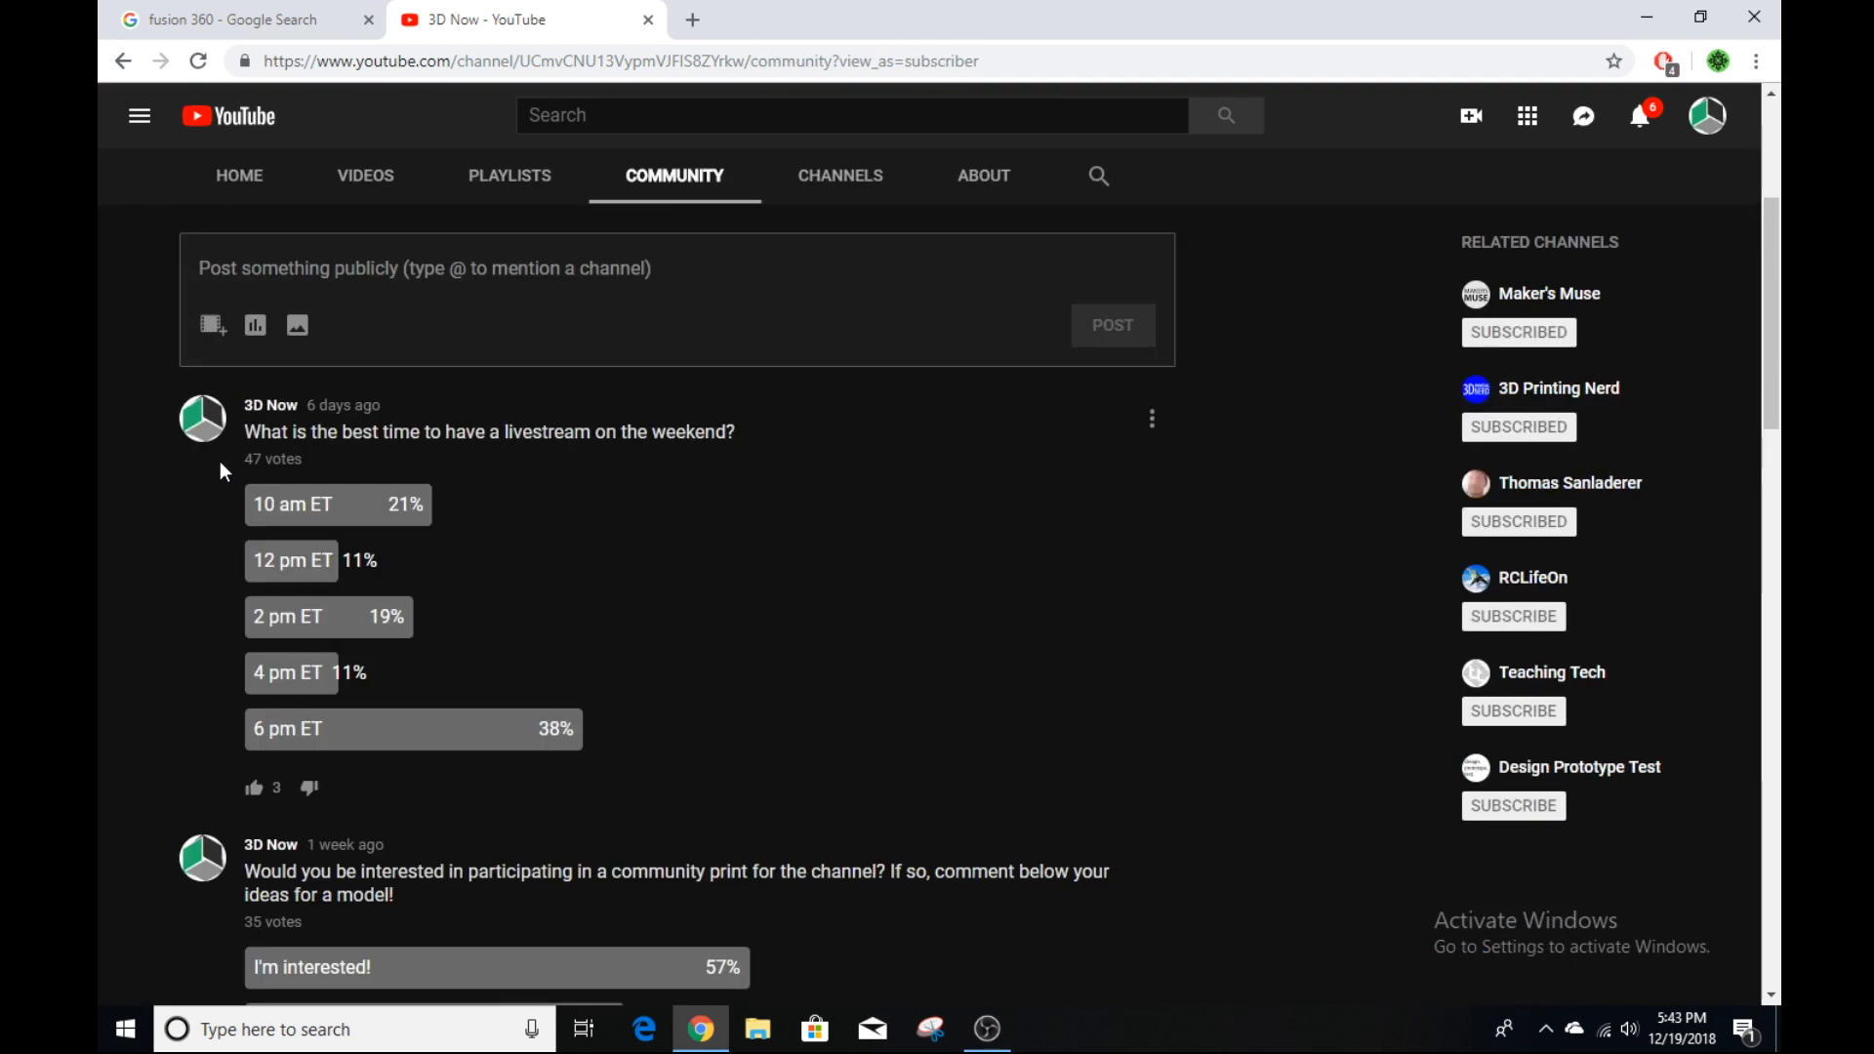
pyautogui.scroll(-3)
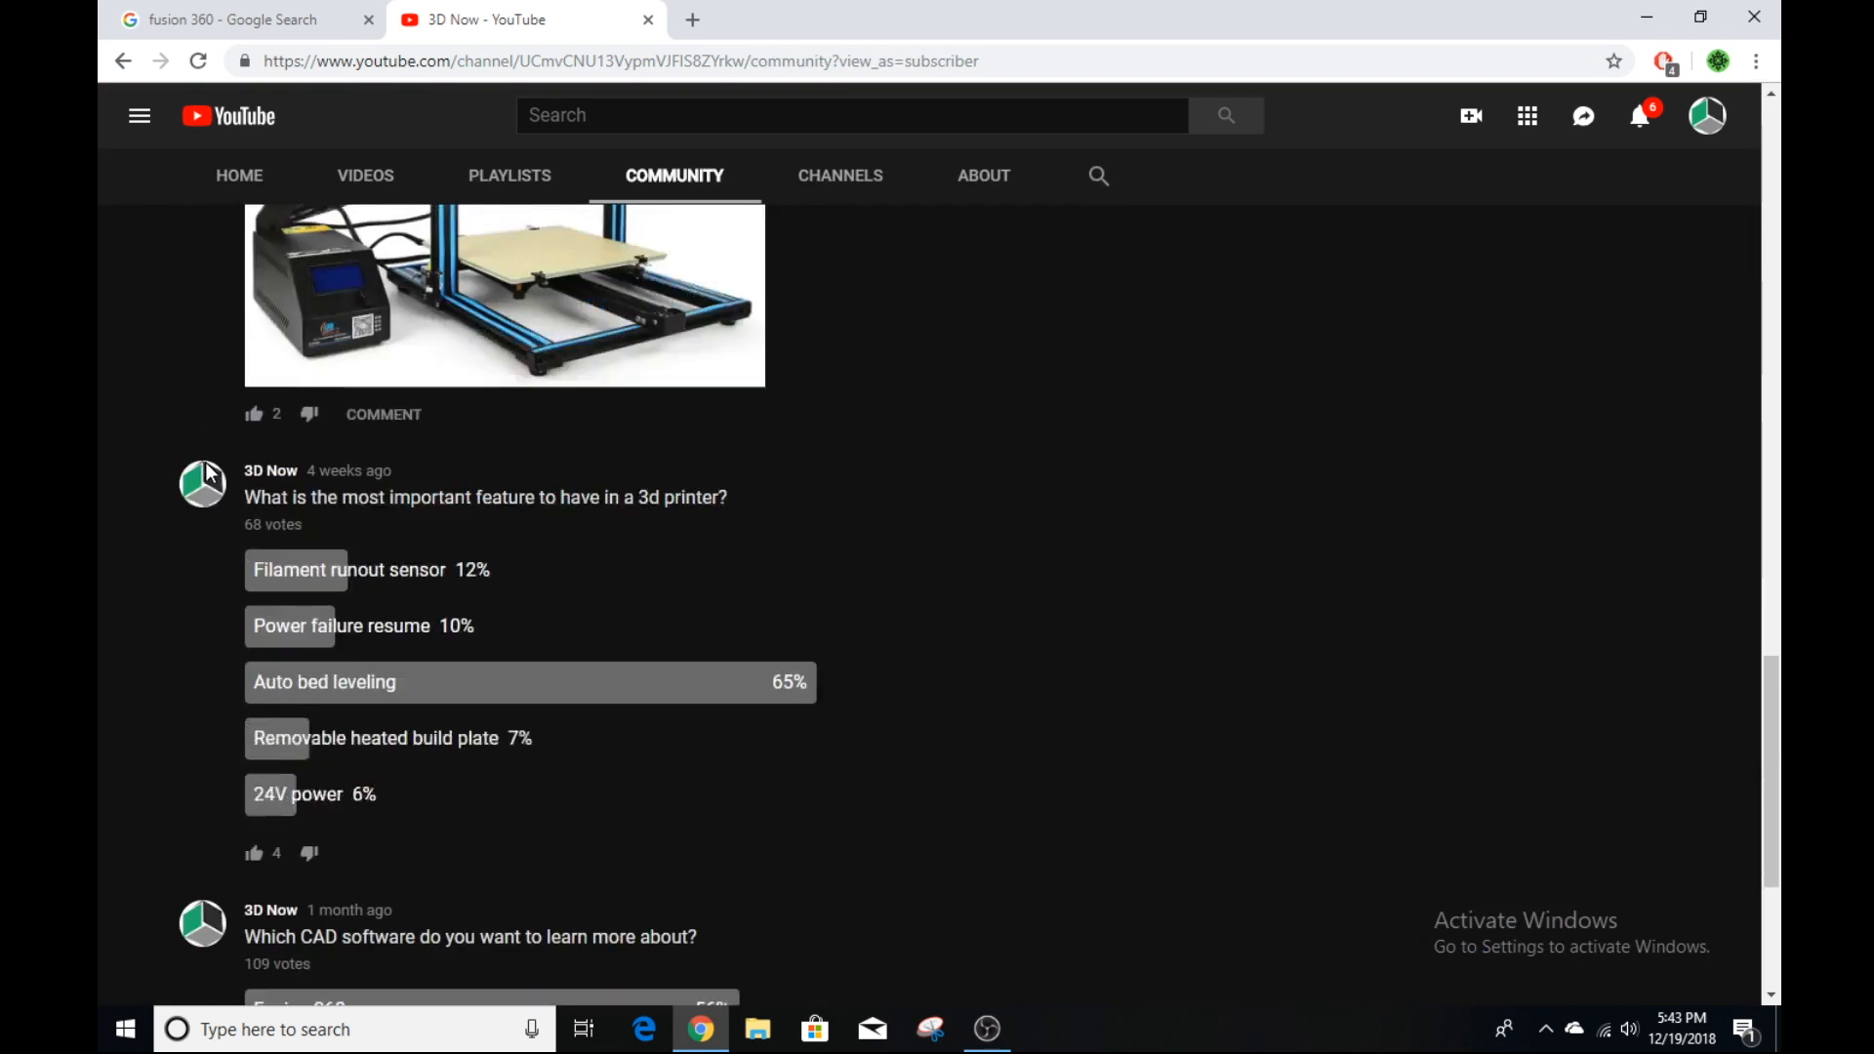
pyautogui.scroll(-3)
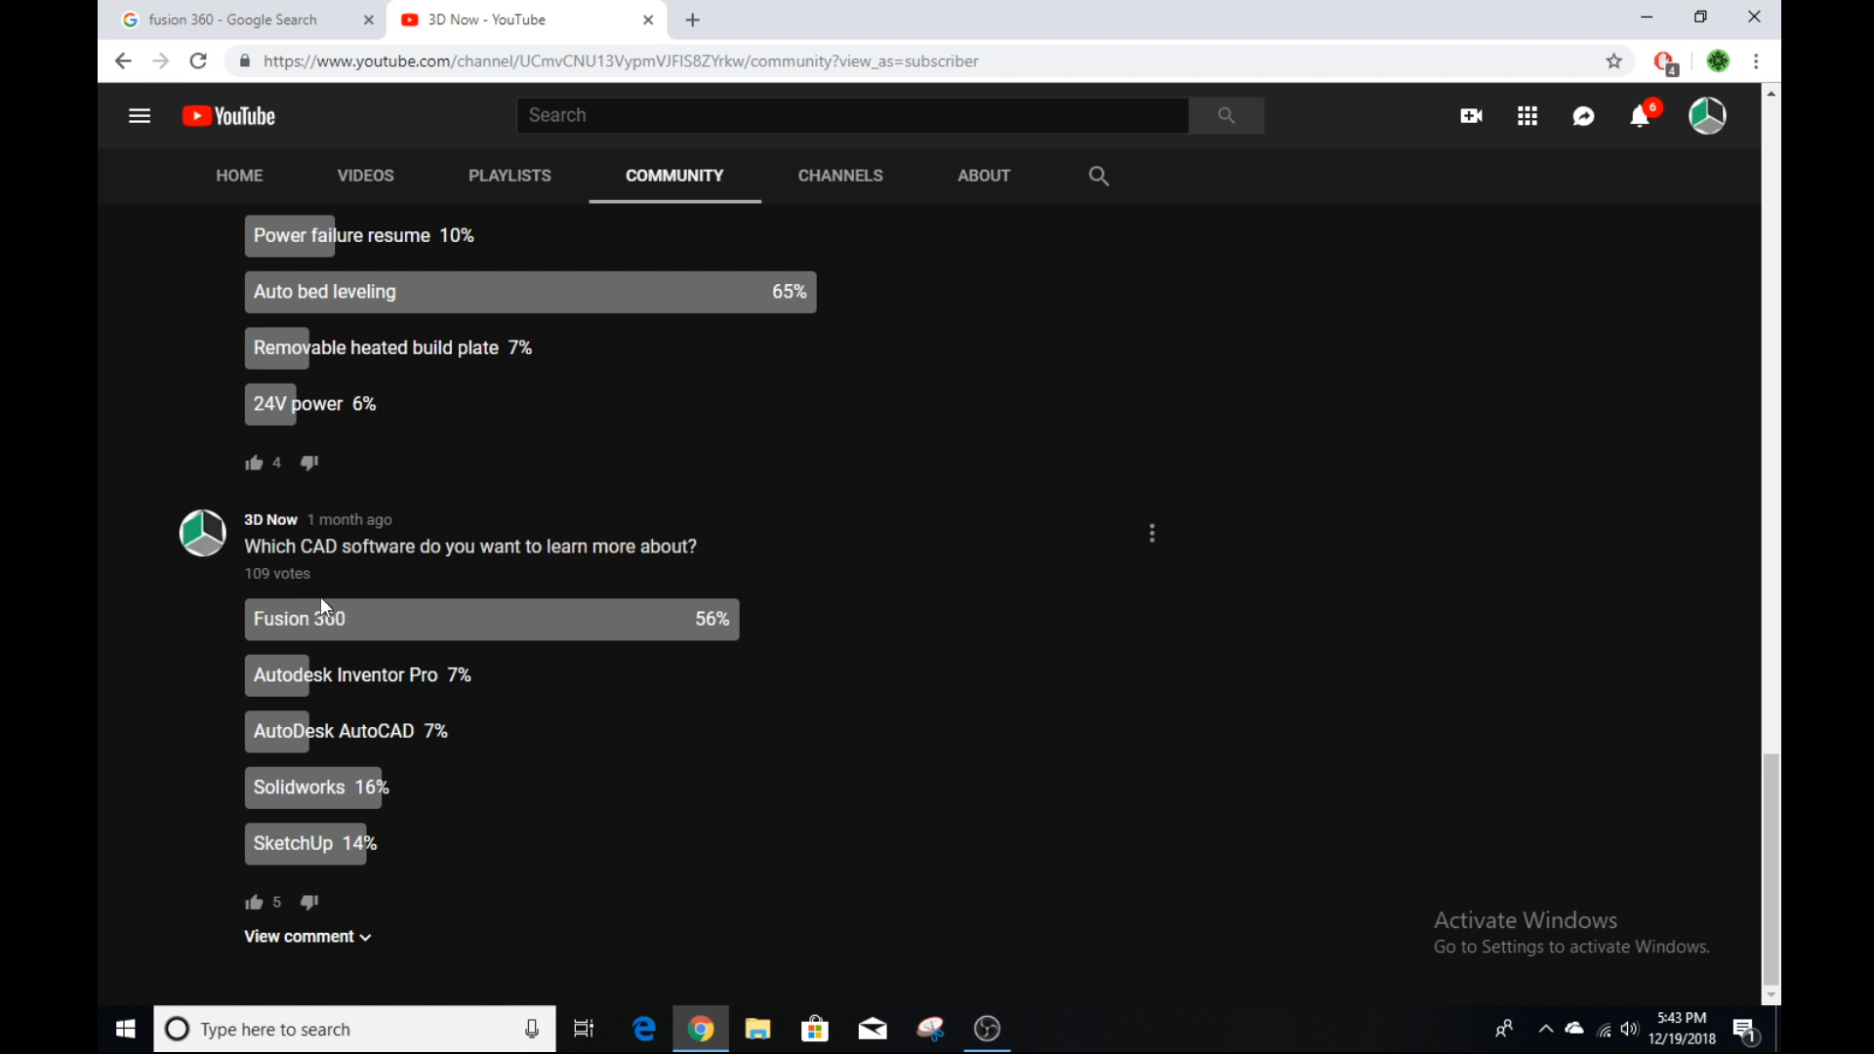
pyautogui.moveTo(655, 624)
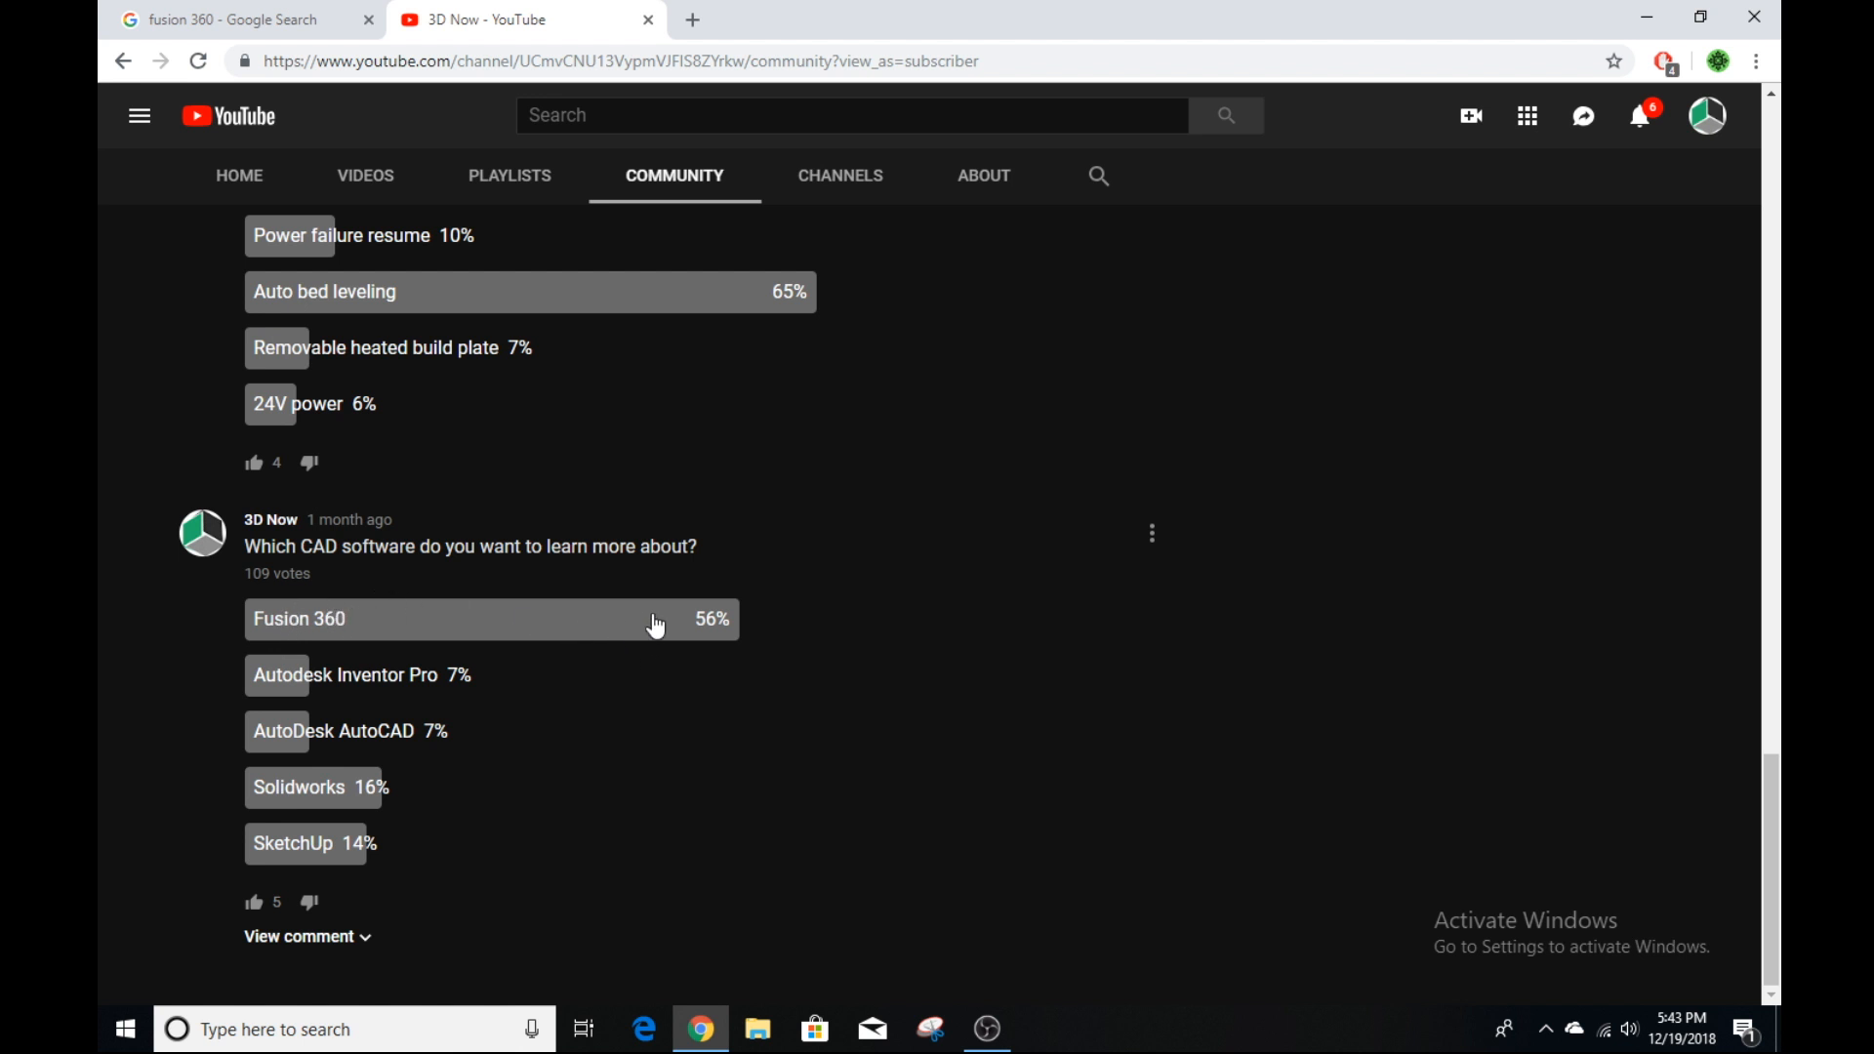
pyautogui.moveTo(161, 655)
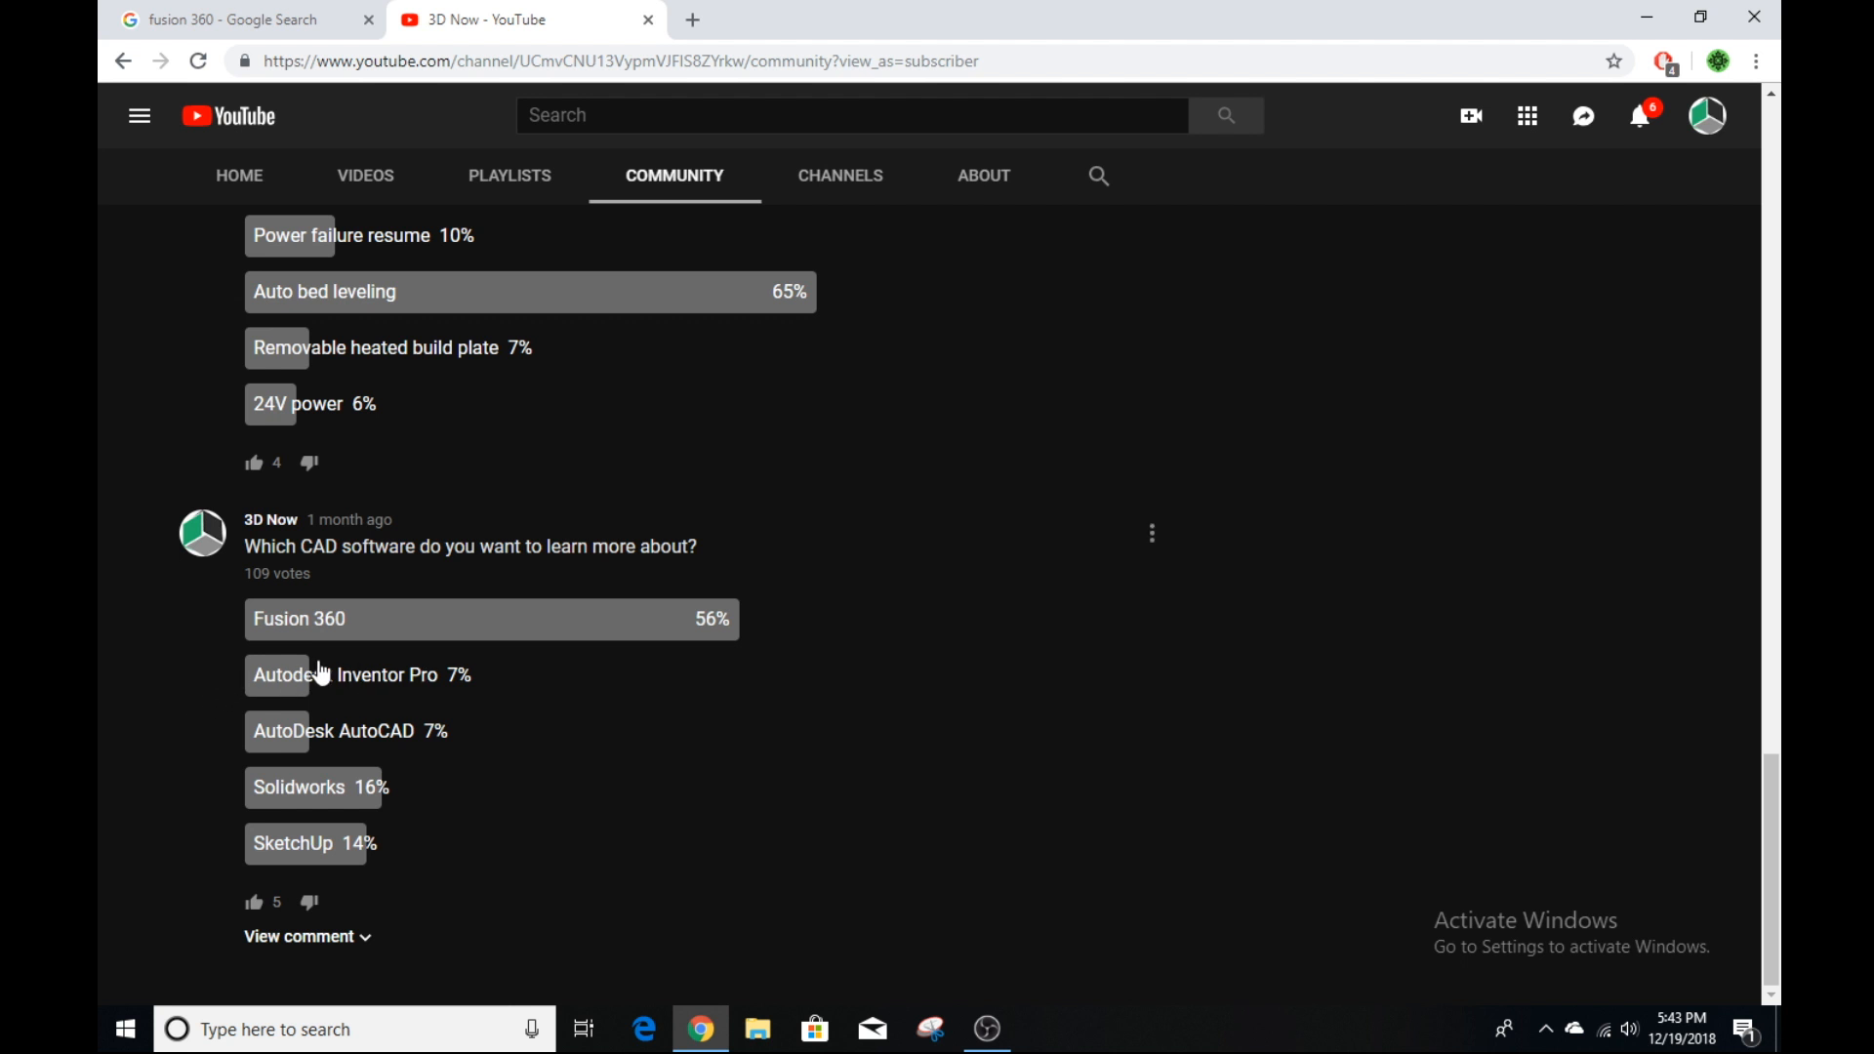
pyautogui.moveTo(287, 665)
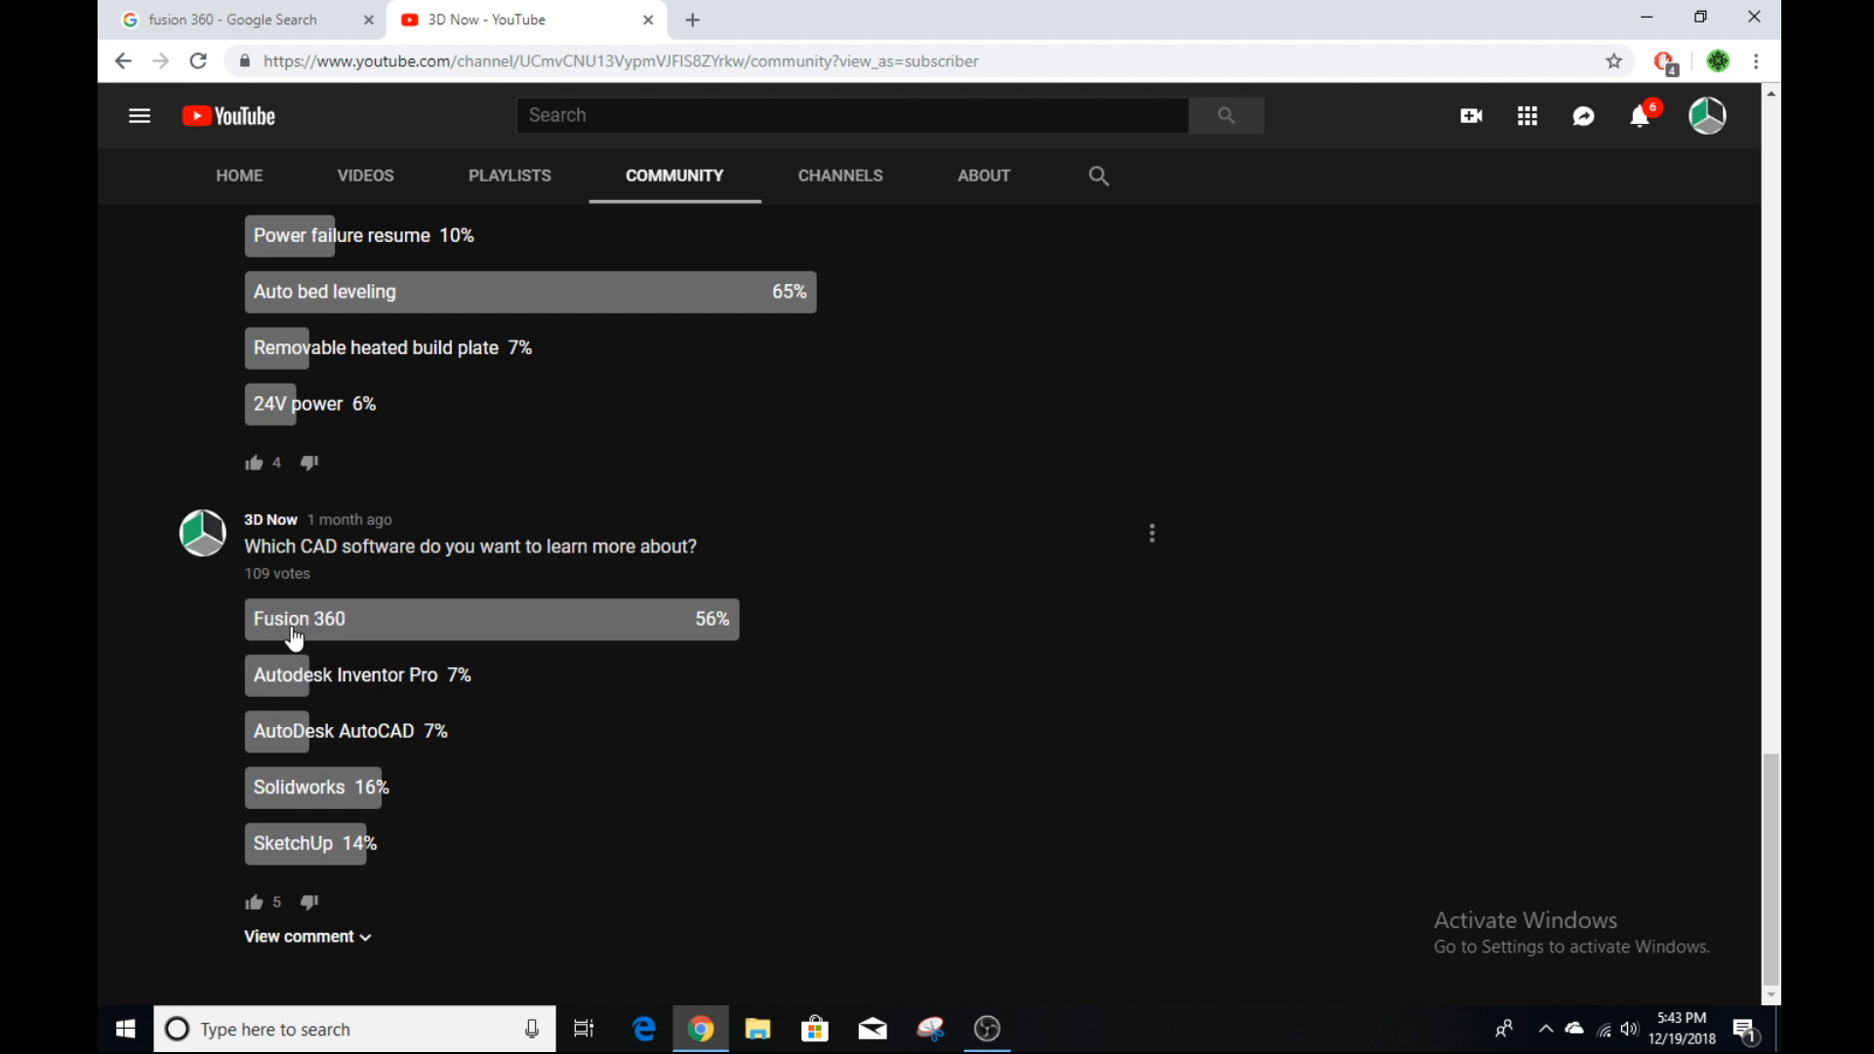
pyautogui.moveTo(175, 624)
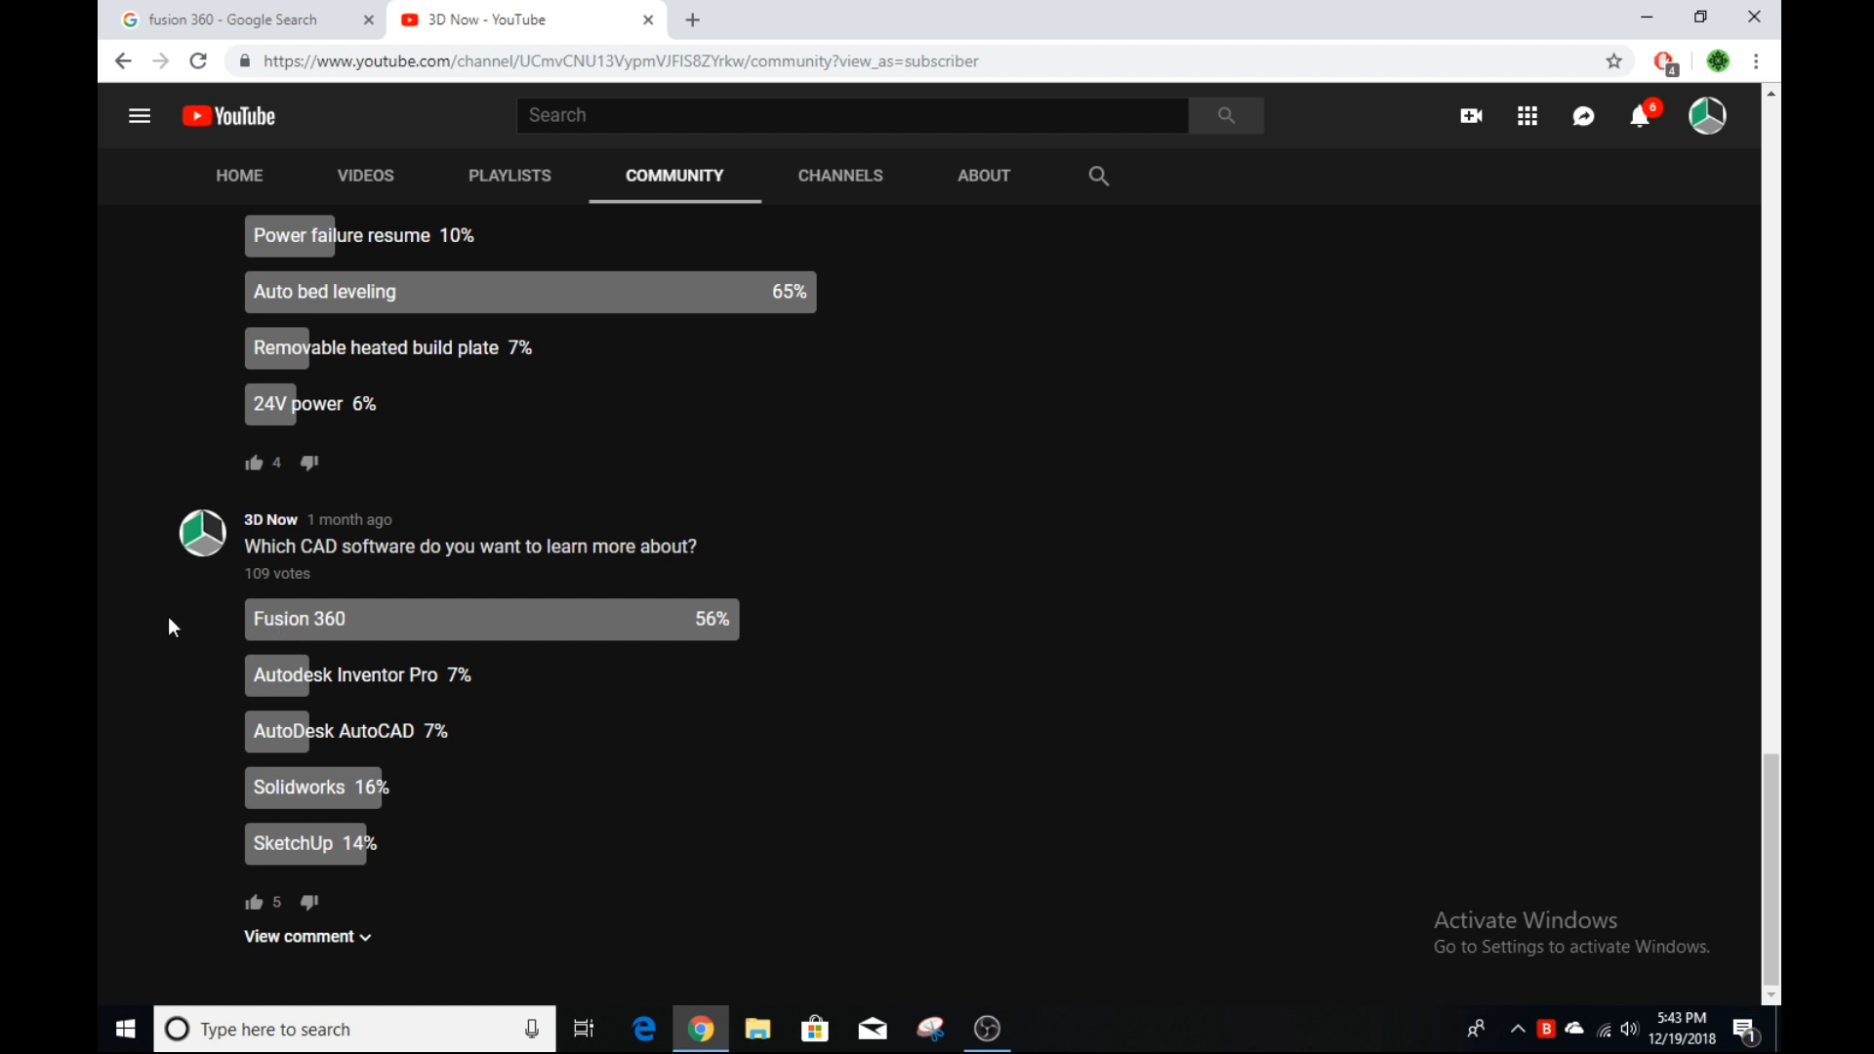
pyautogui.moveTo(176, 633)
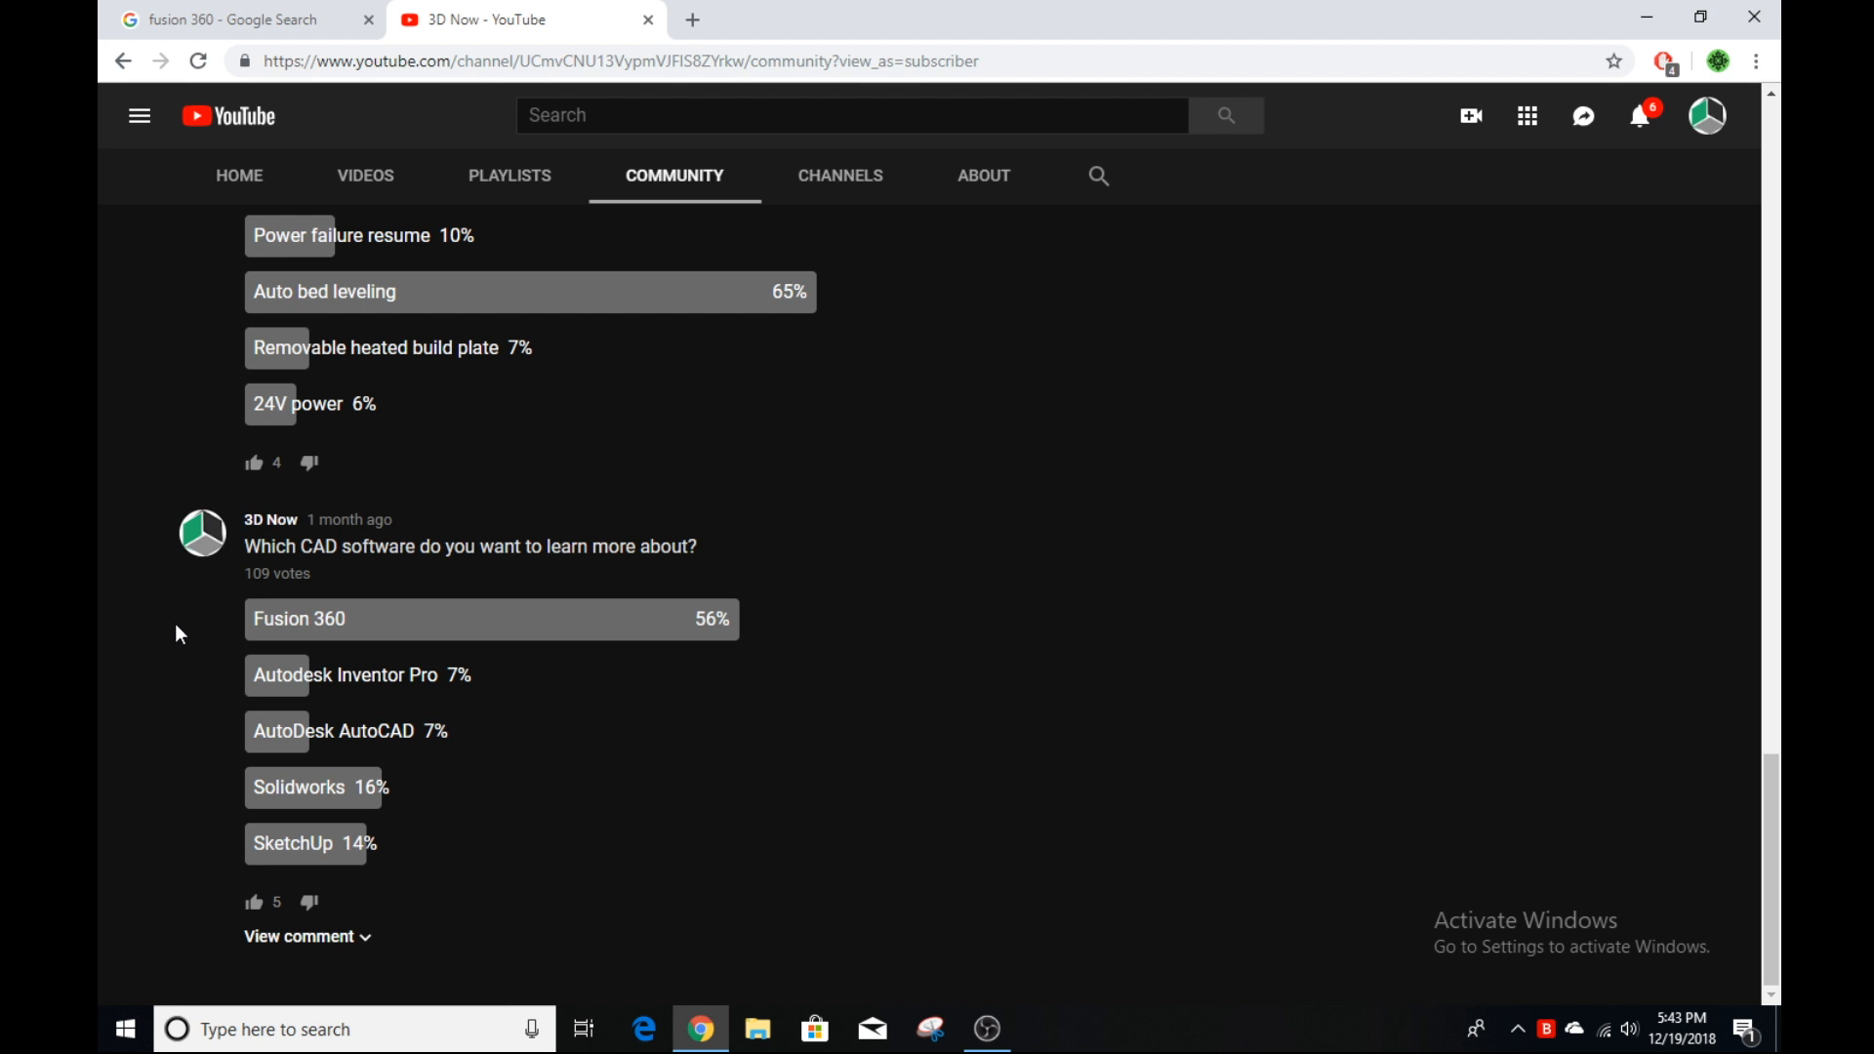
pyautogui.moveTo(176, 624)
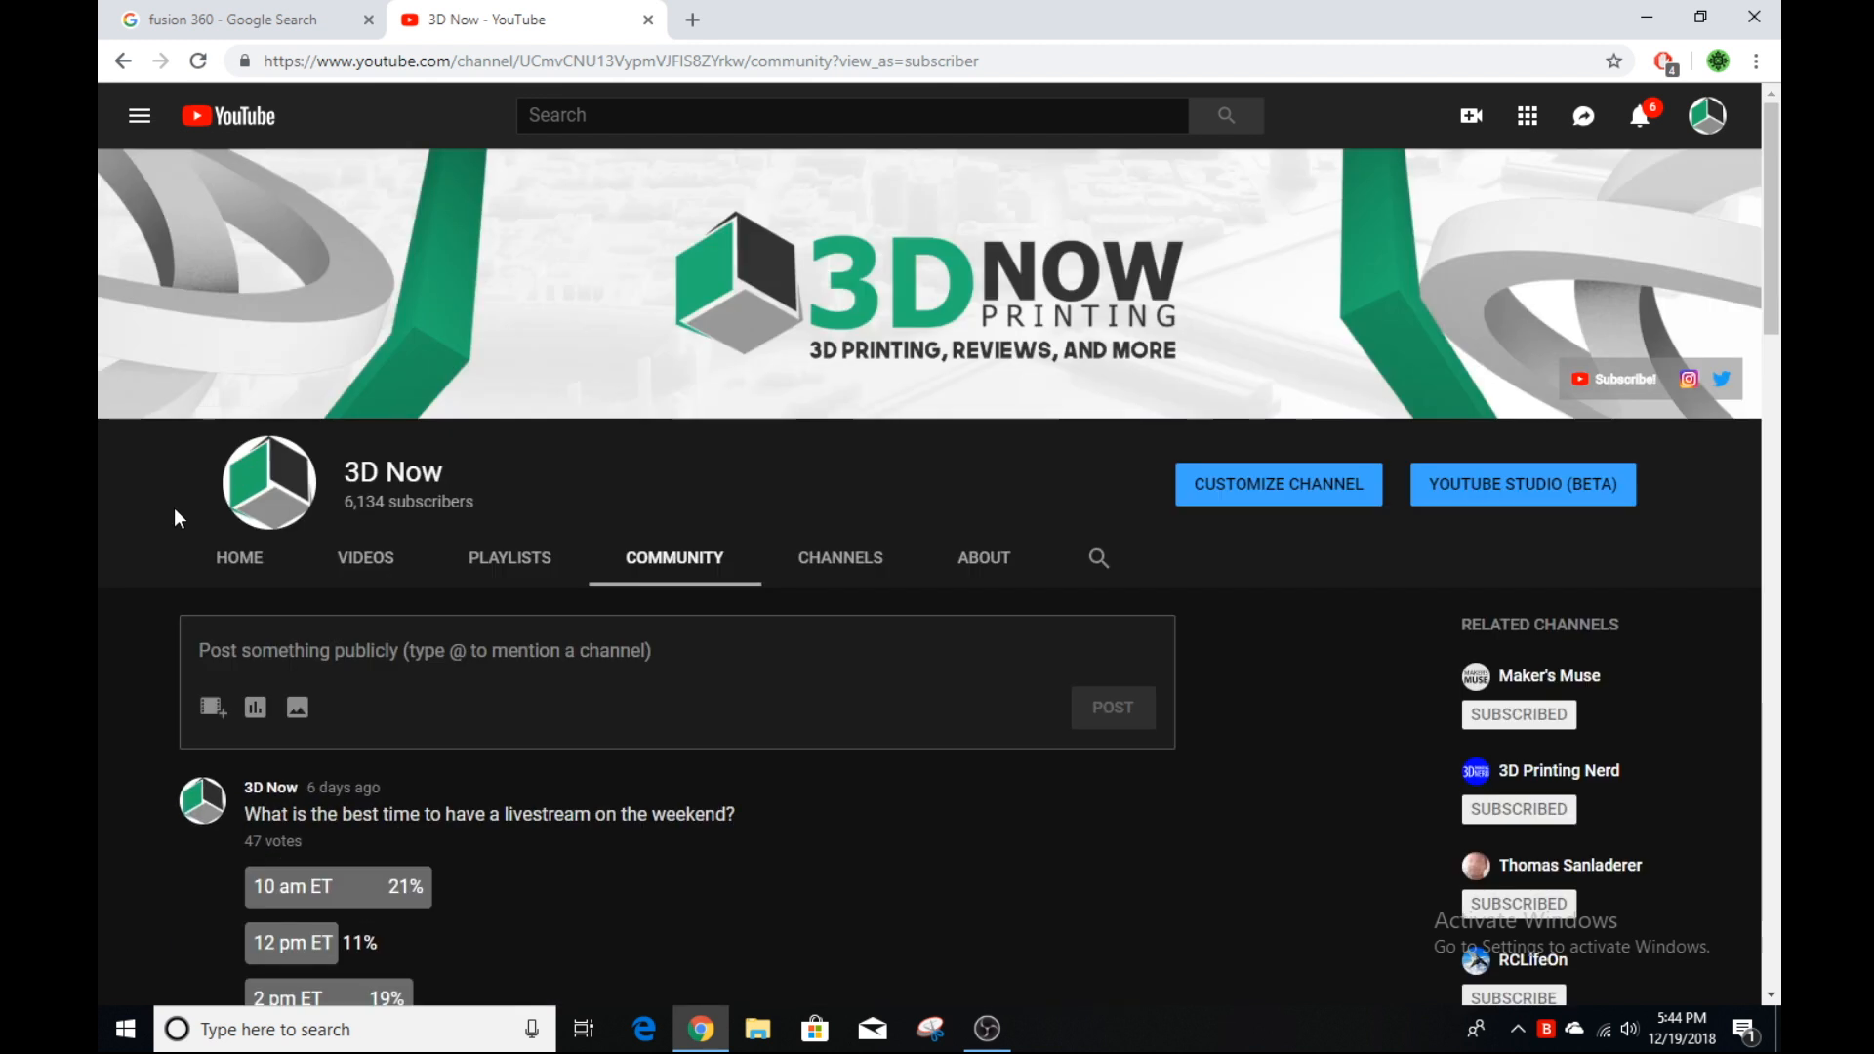
pyautogui.moveTo(281, 295)
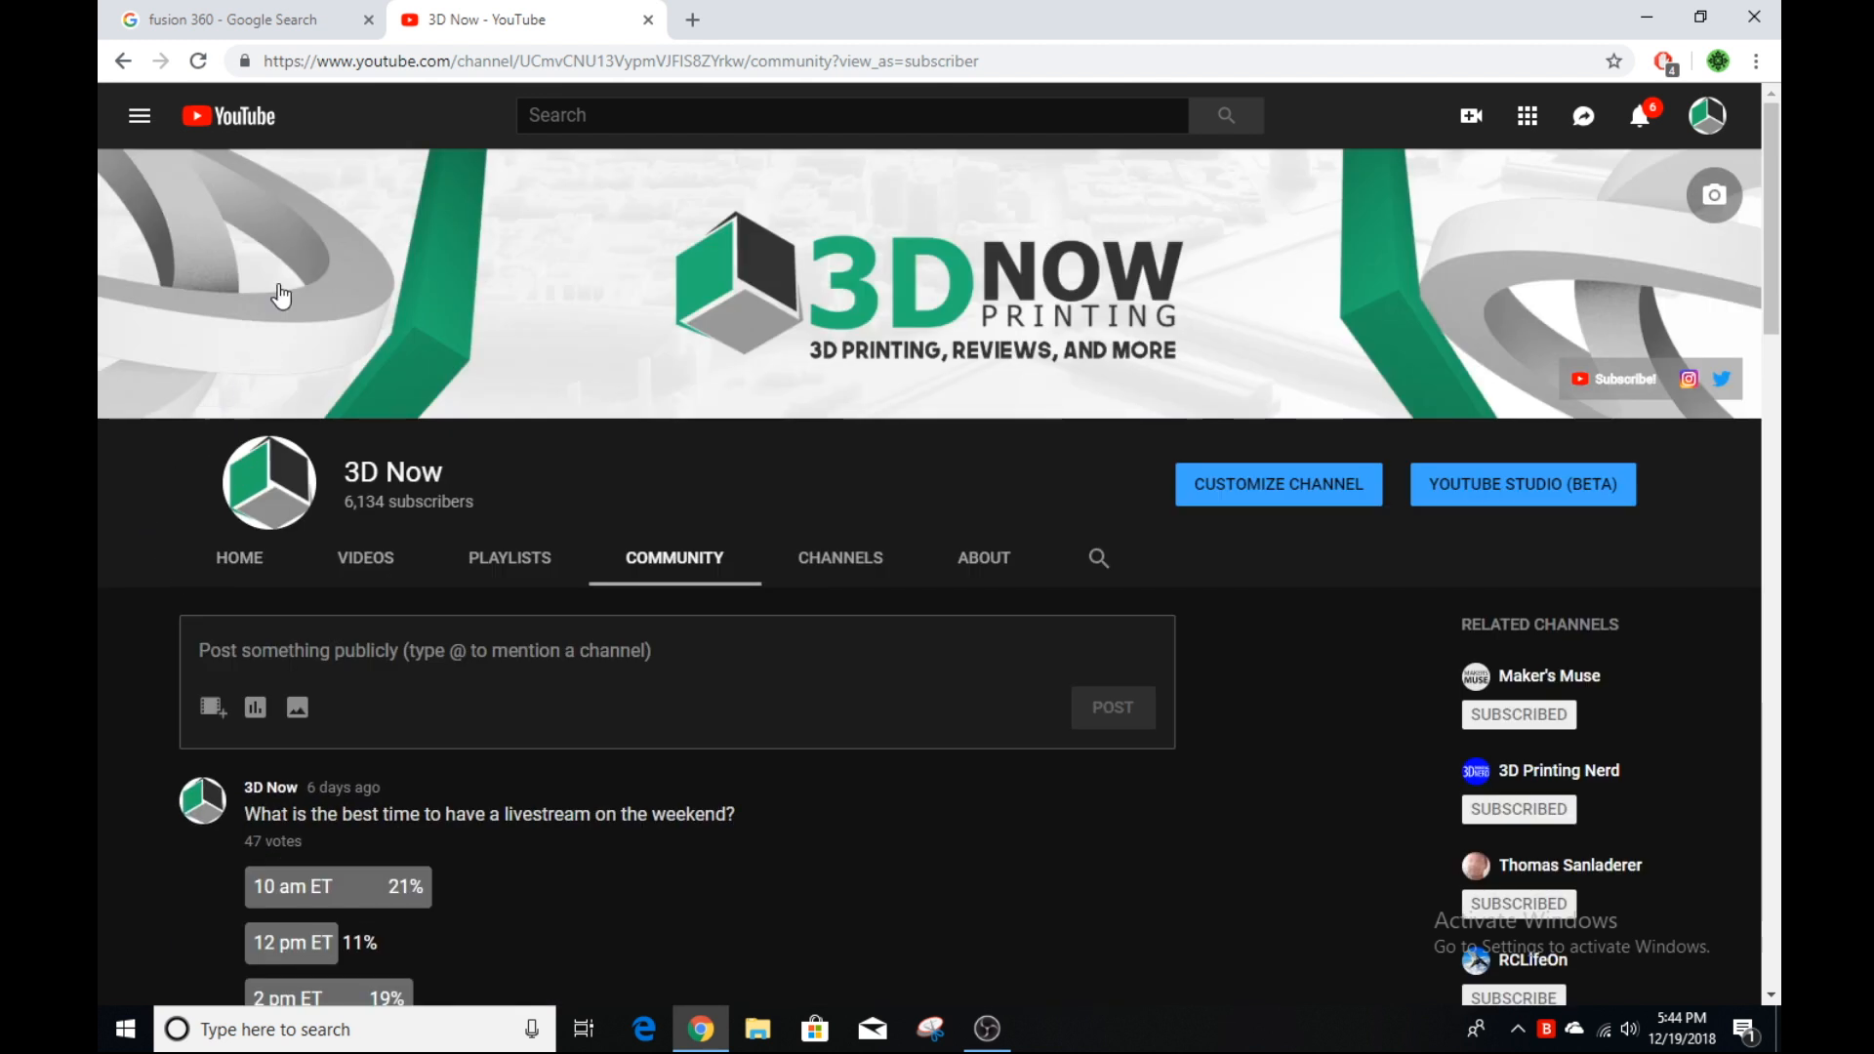
# Step: Return to the fusion 360 results and scroll to the 'Free Software for Students, Educators | Autodesk' link
pyautogui.click(222, 19)
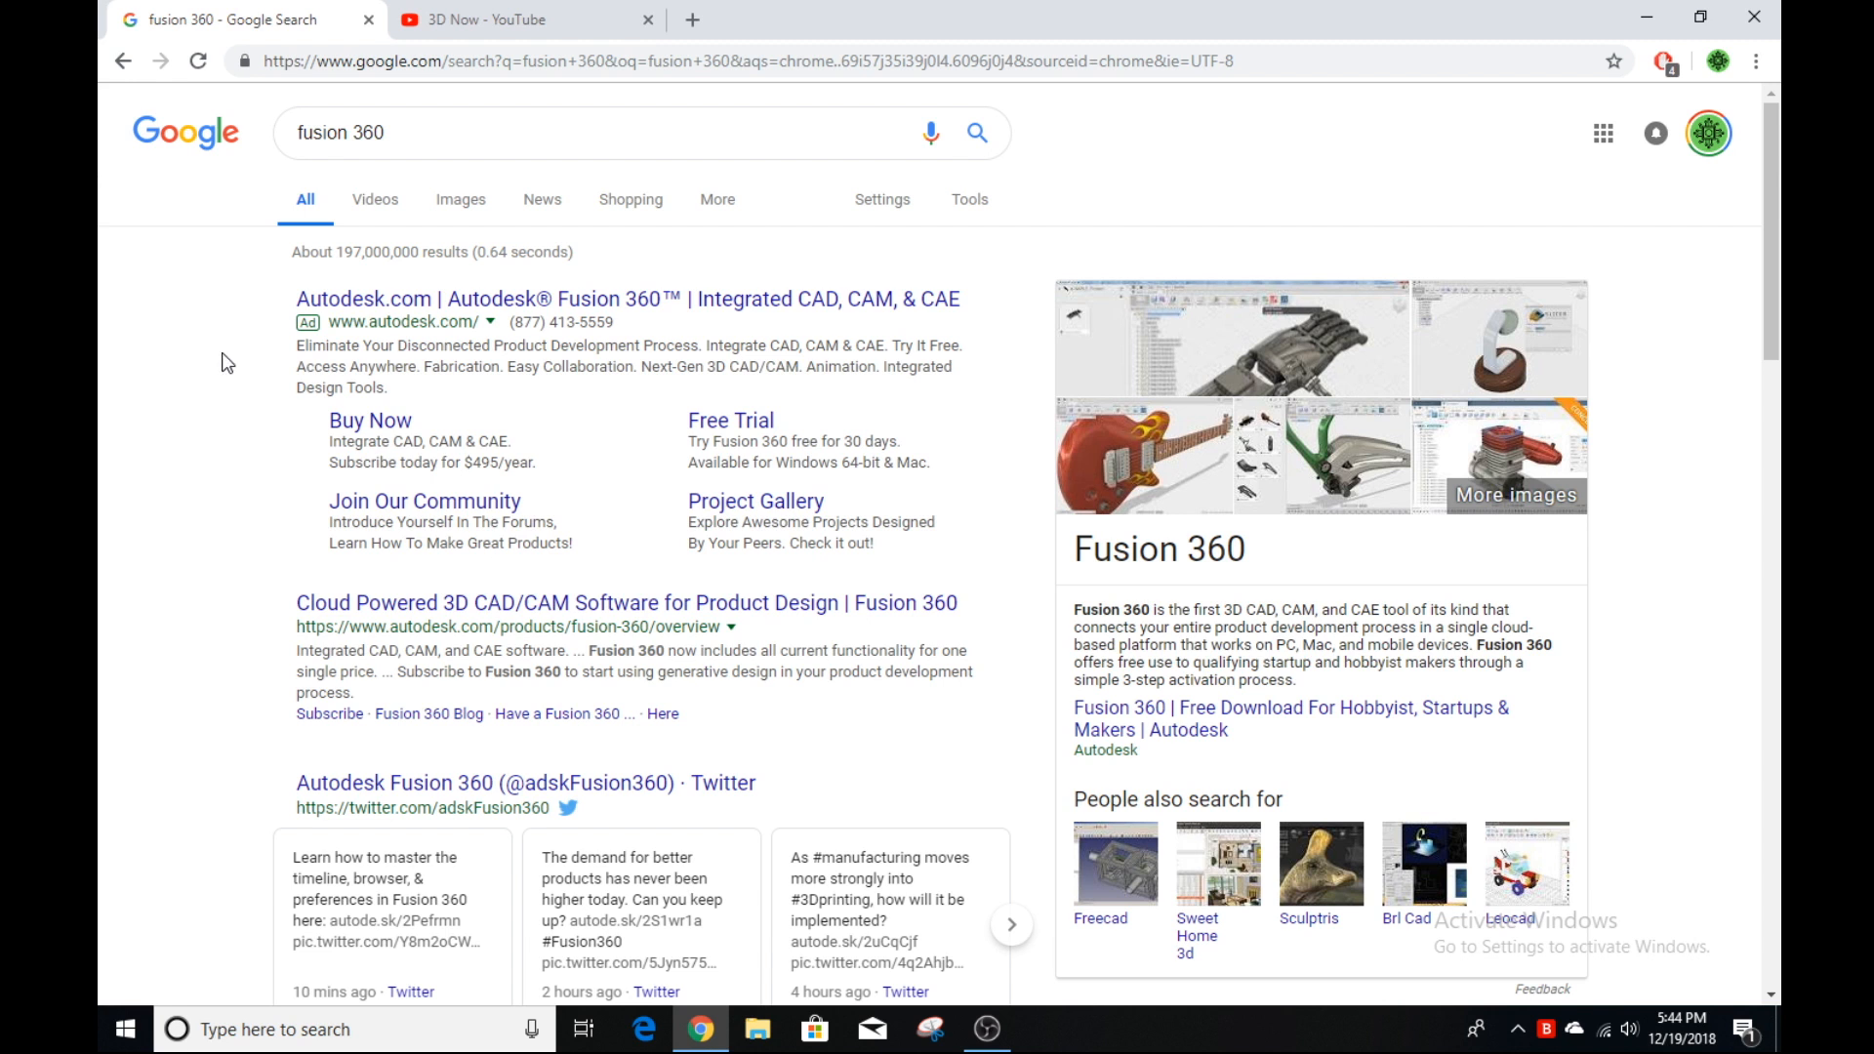
pyautogui.scroll(-3)
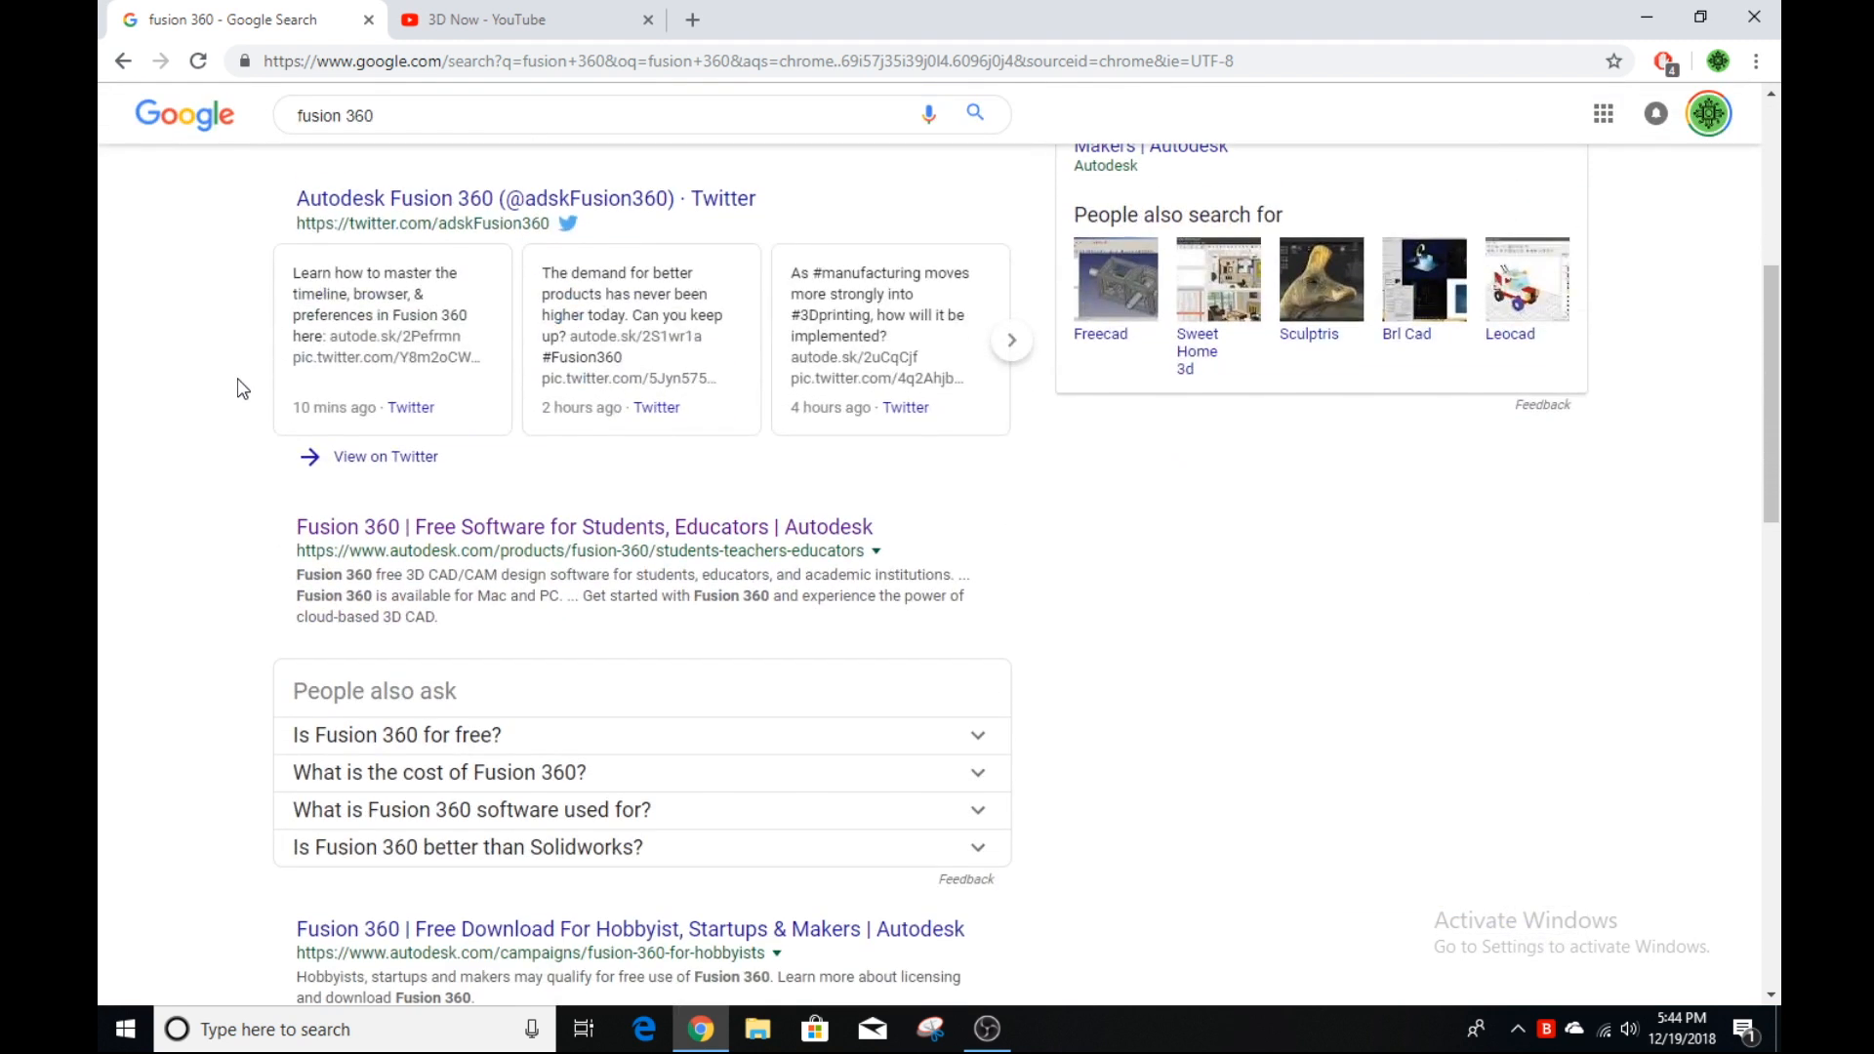
pyautogui.scroll(-3)
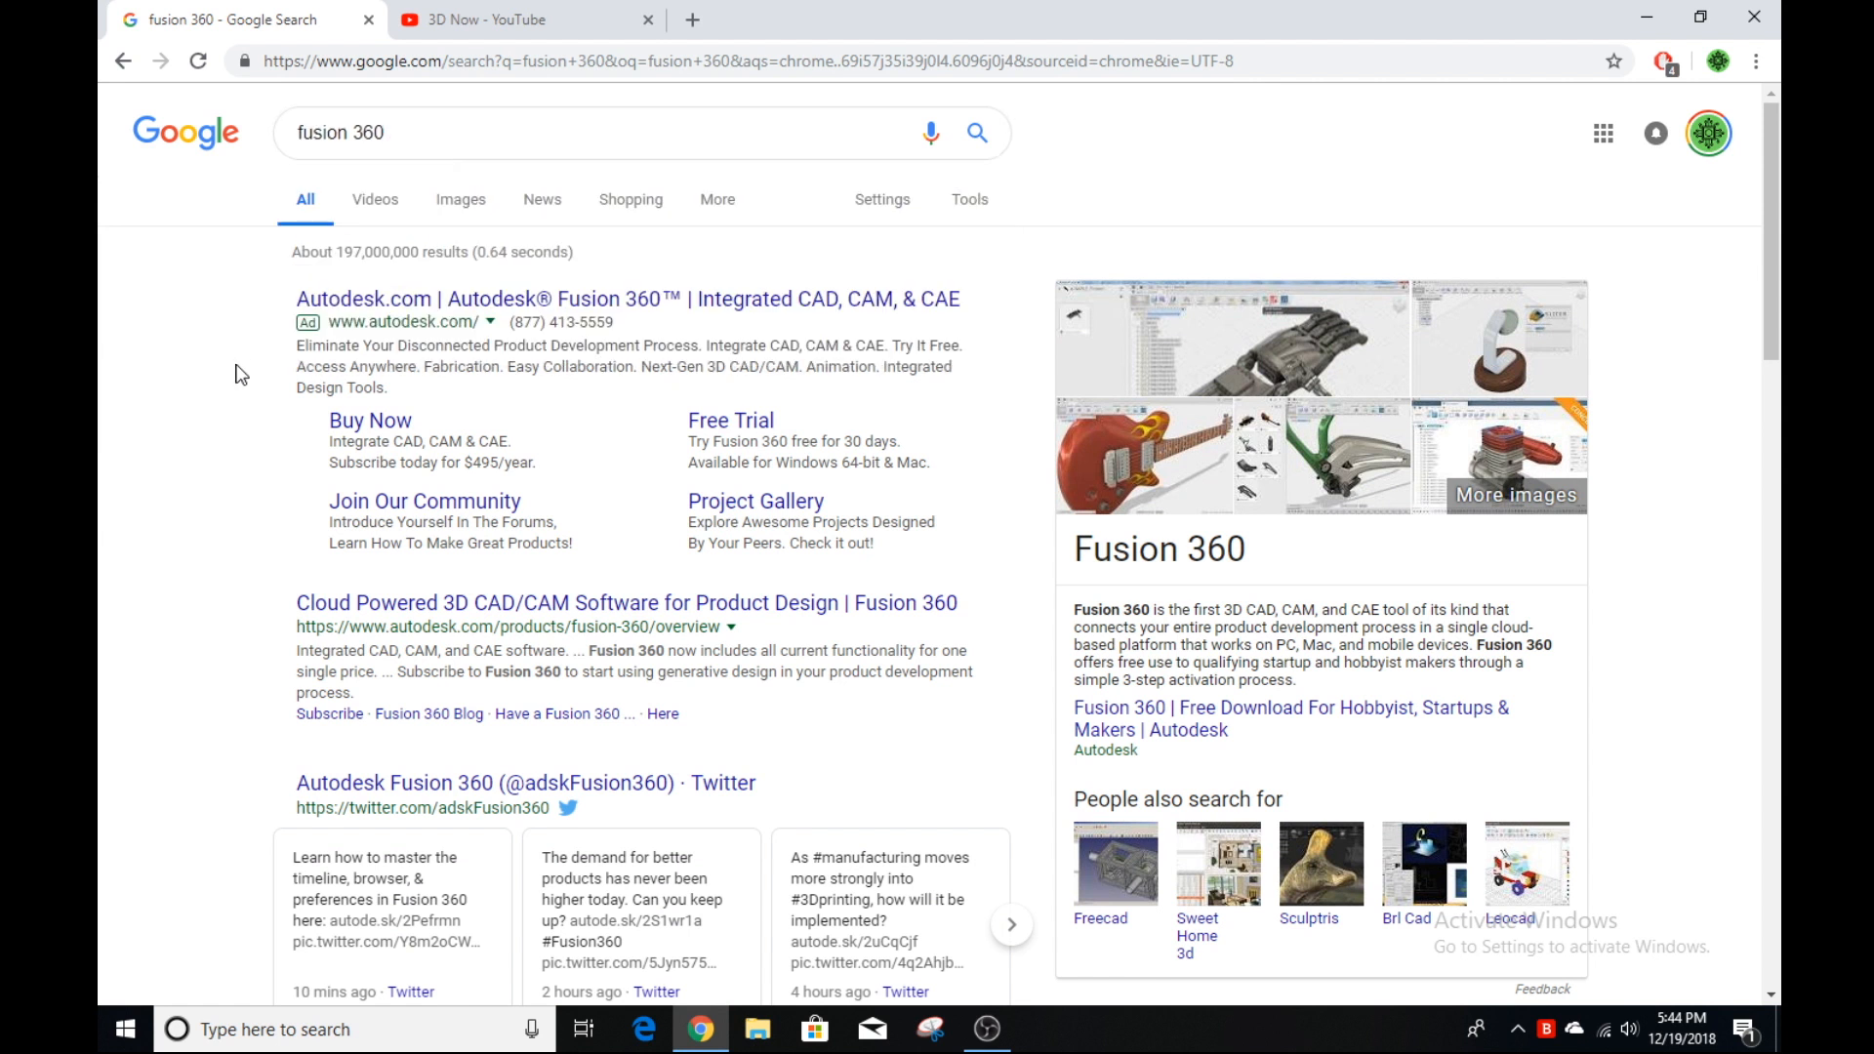
pyautogui.moveTo(454, 440)
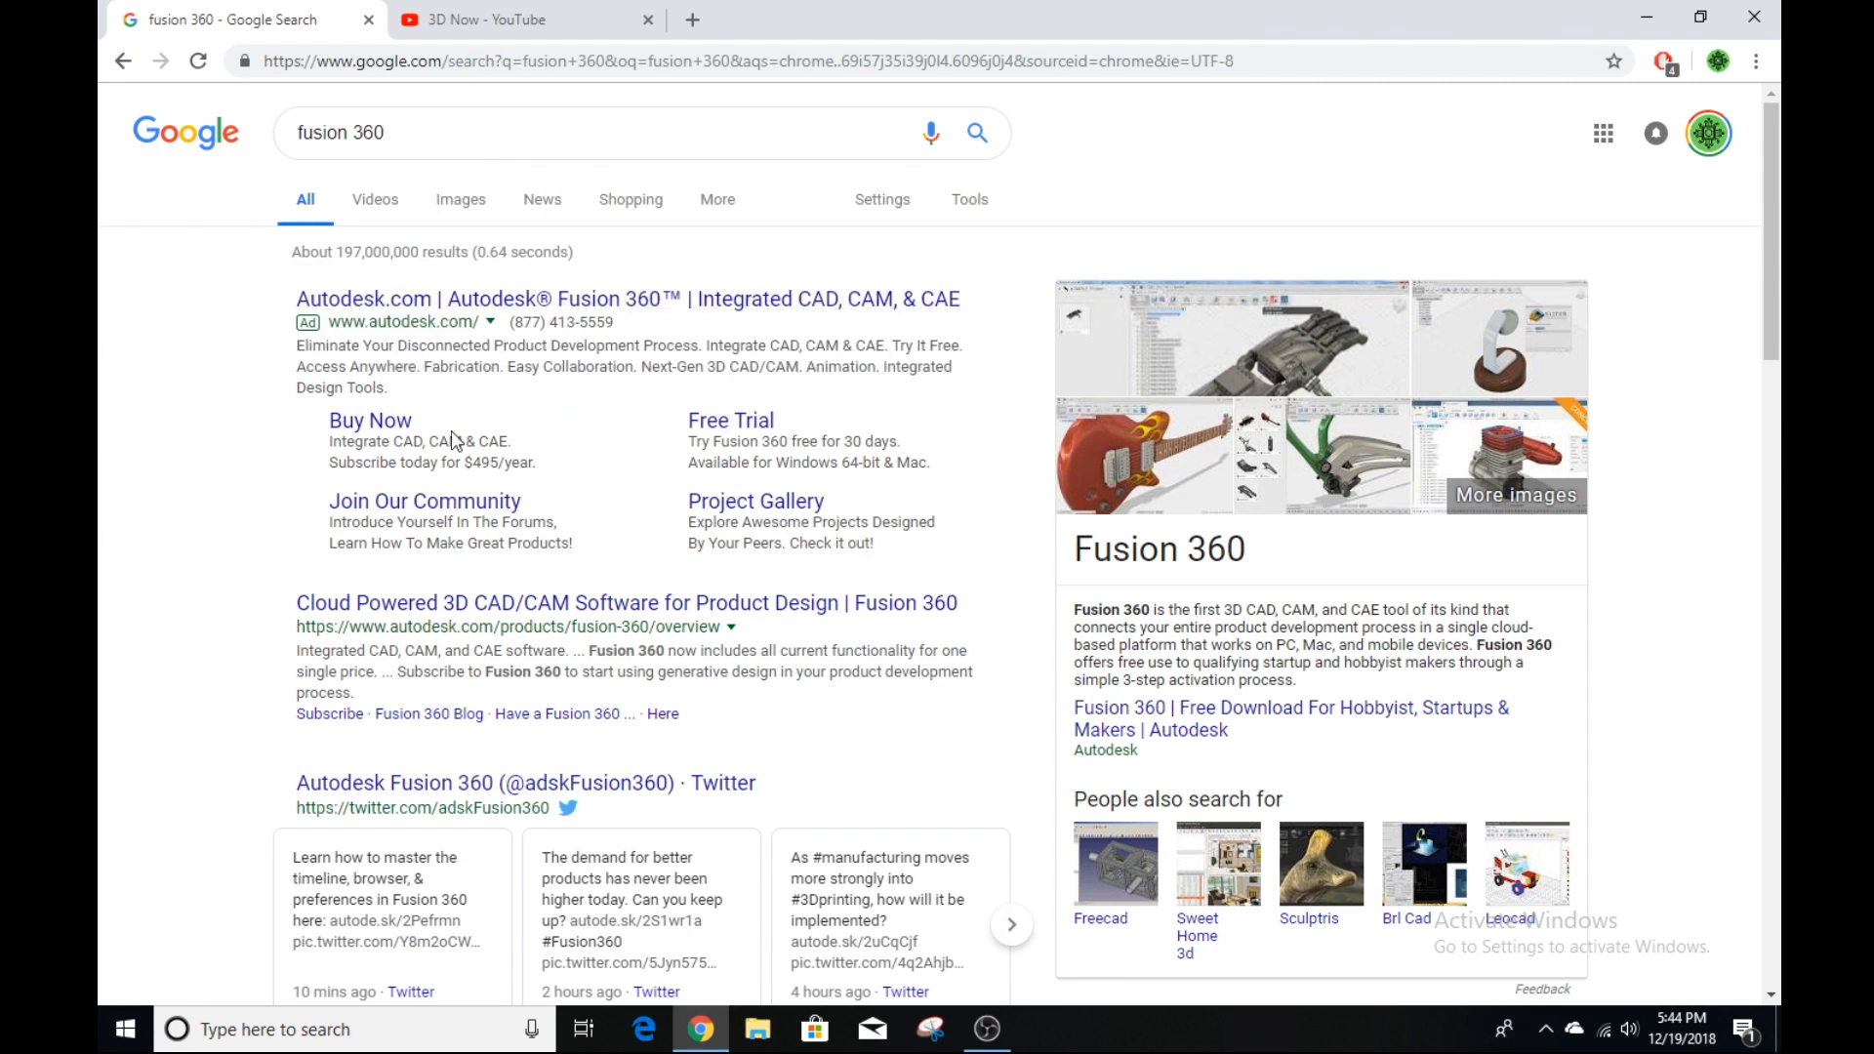
pyautogui.scroll(-3)
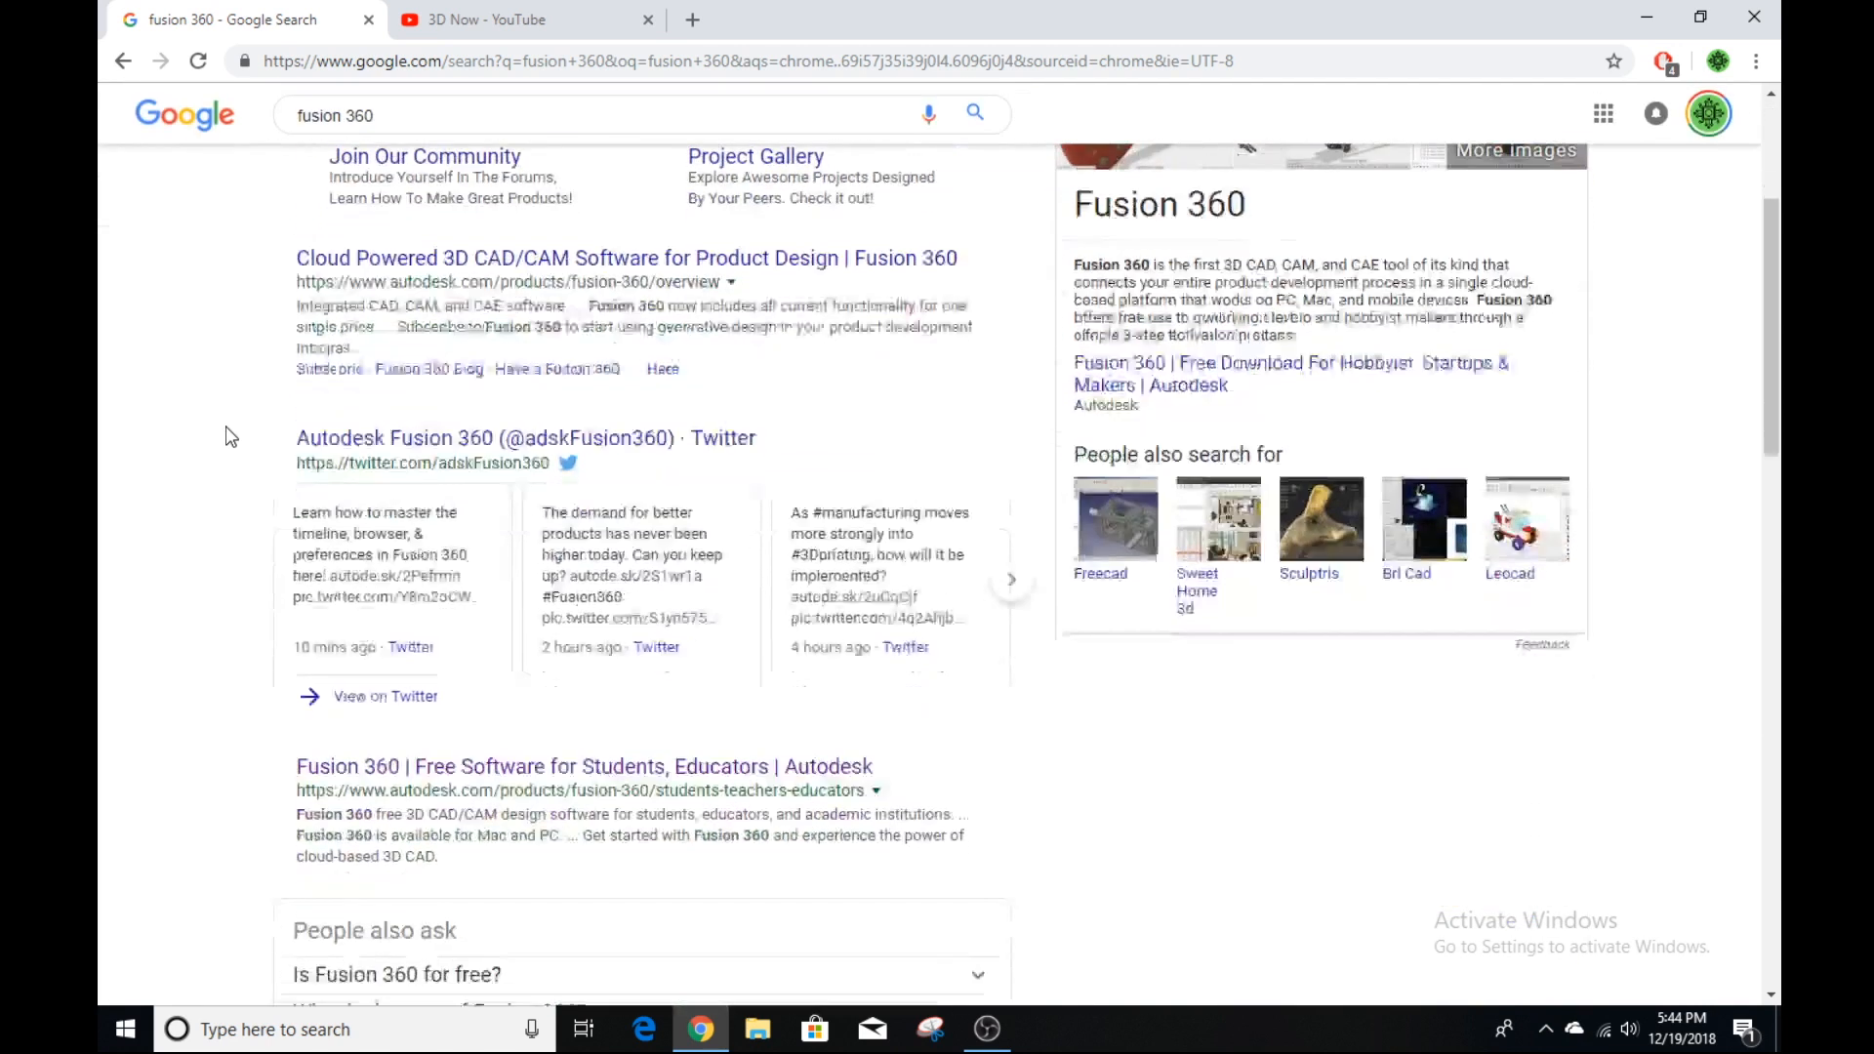
pyautogui.scroll(-3)
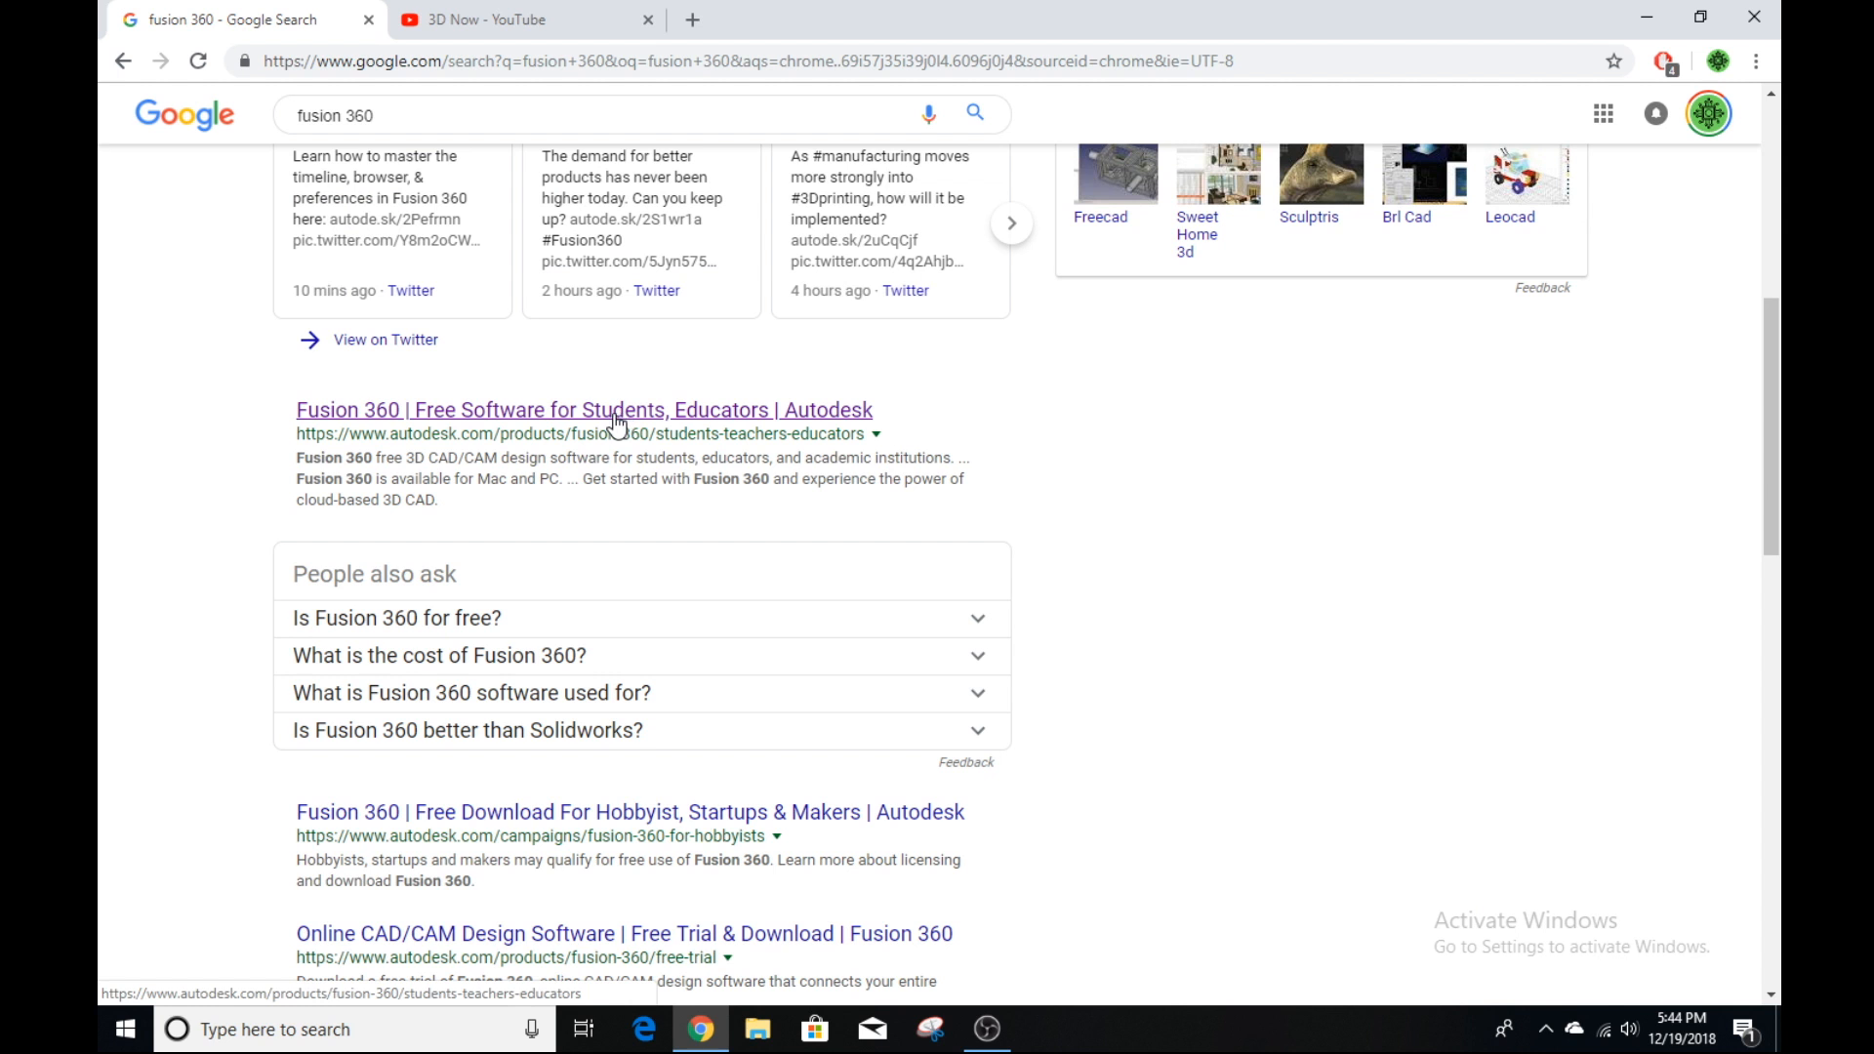
# Step: Go to Autodesk's students and educators page and reach the free 3-year education license steps
pyautogui.click(584, 410)
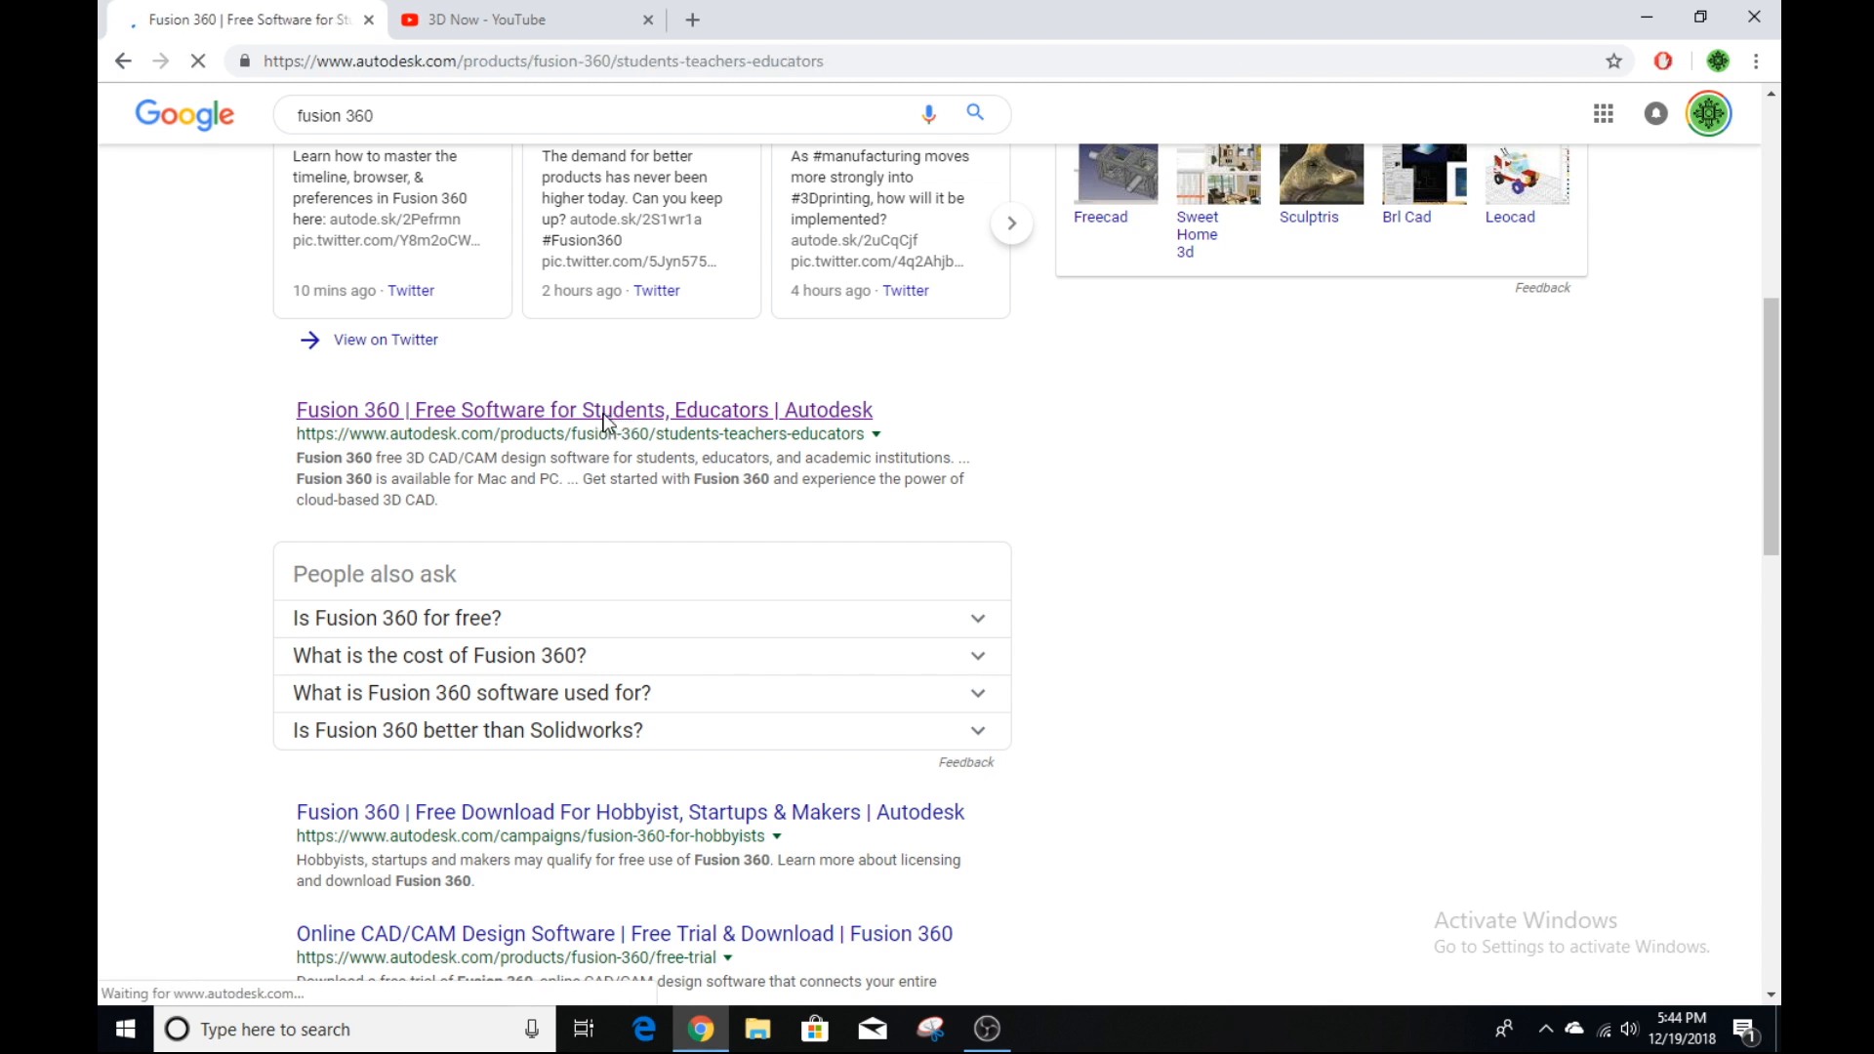
pyautogui.click(584, 410)
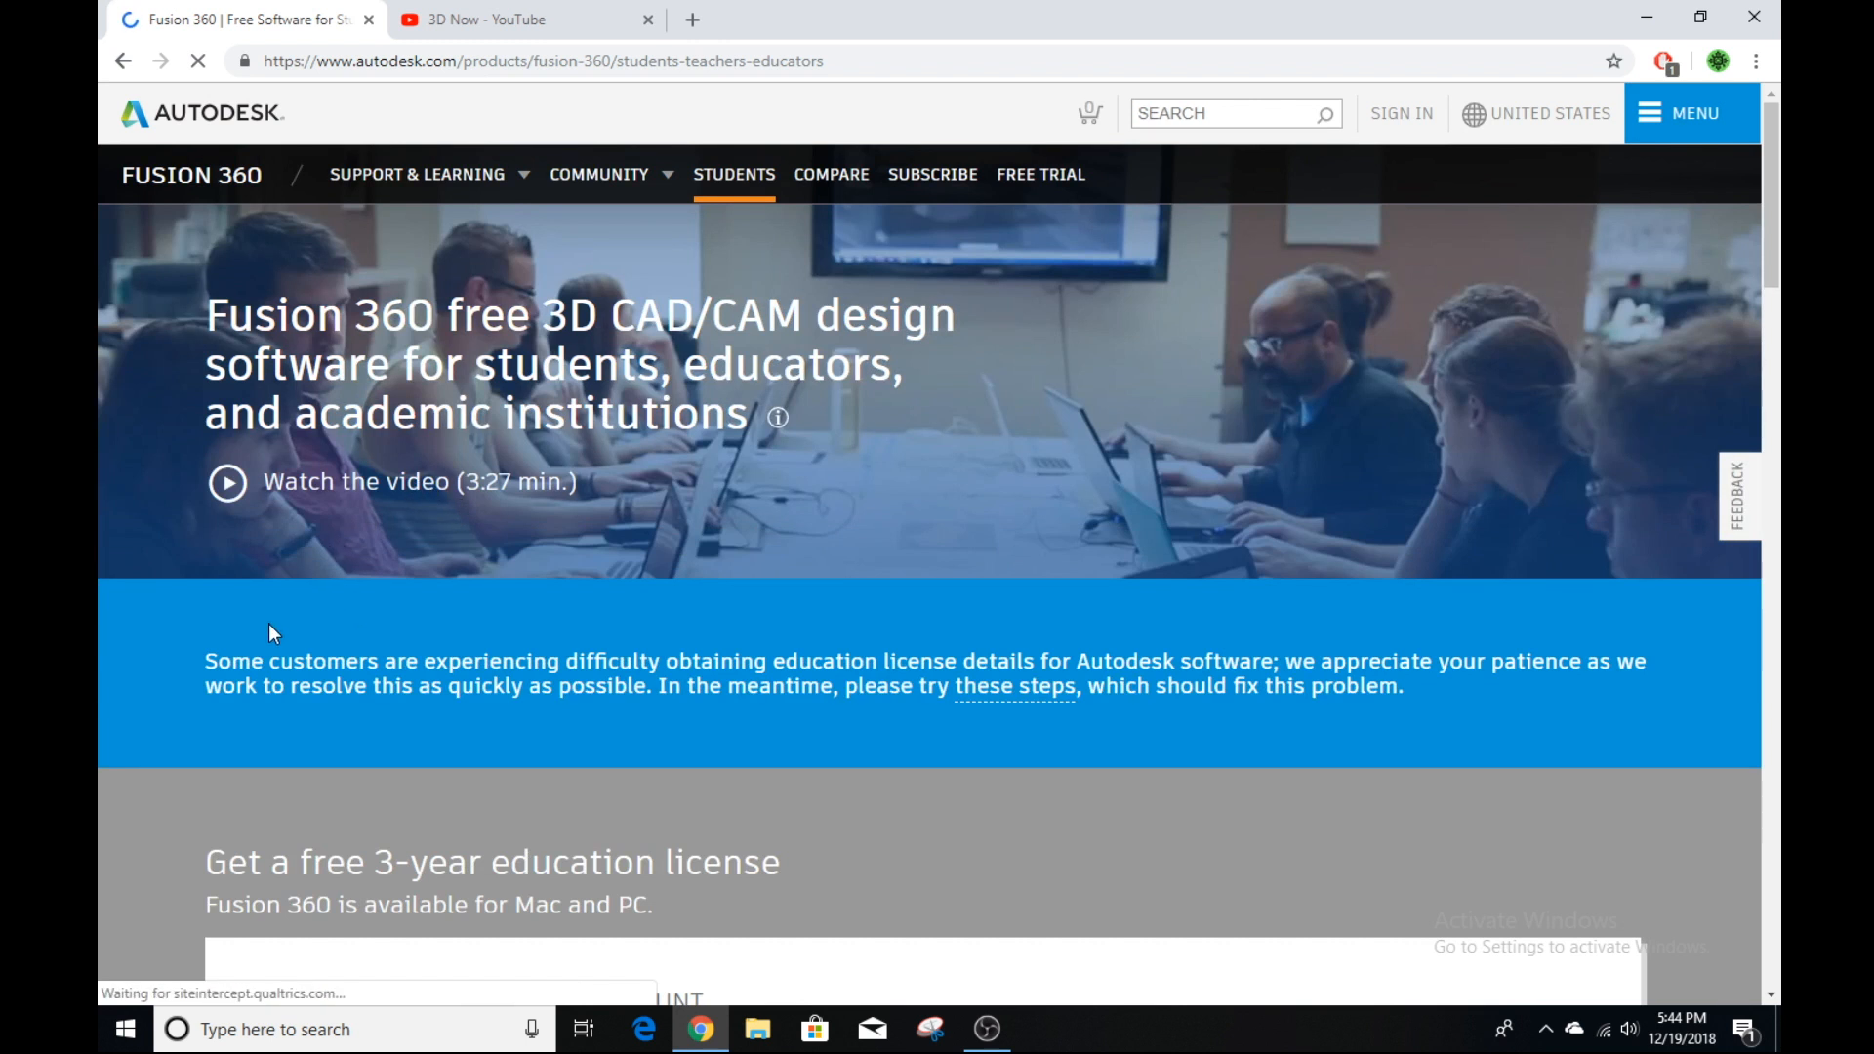
pyautogui.scroll(-3)
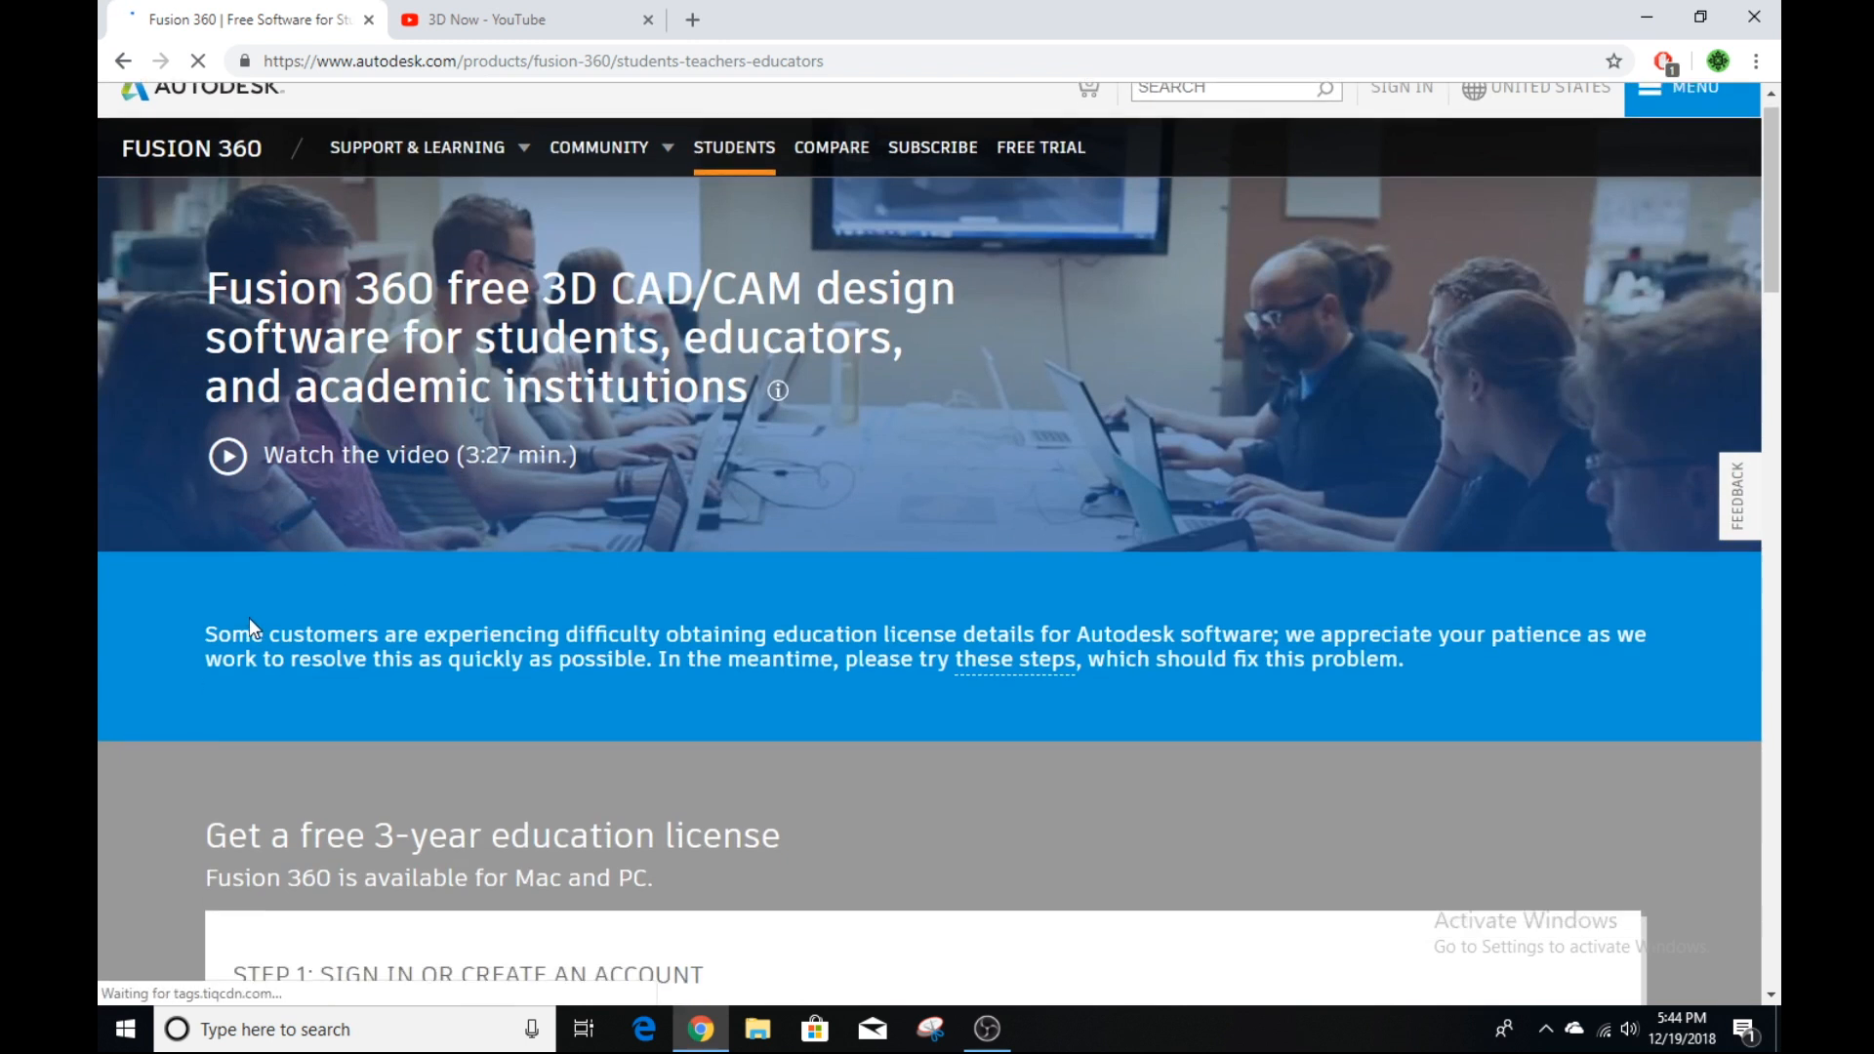
pyautogui.scroll(-3)
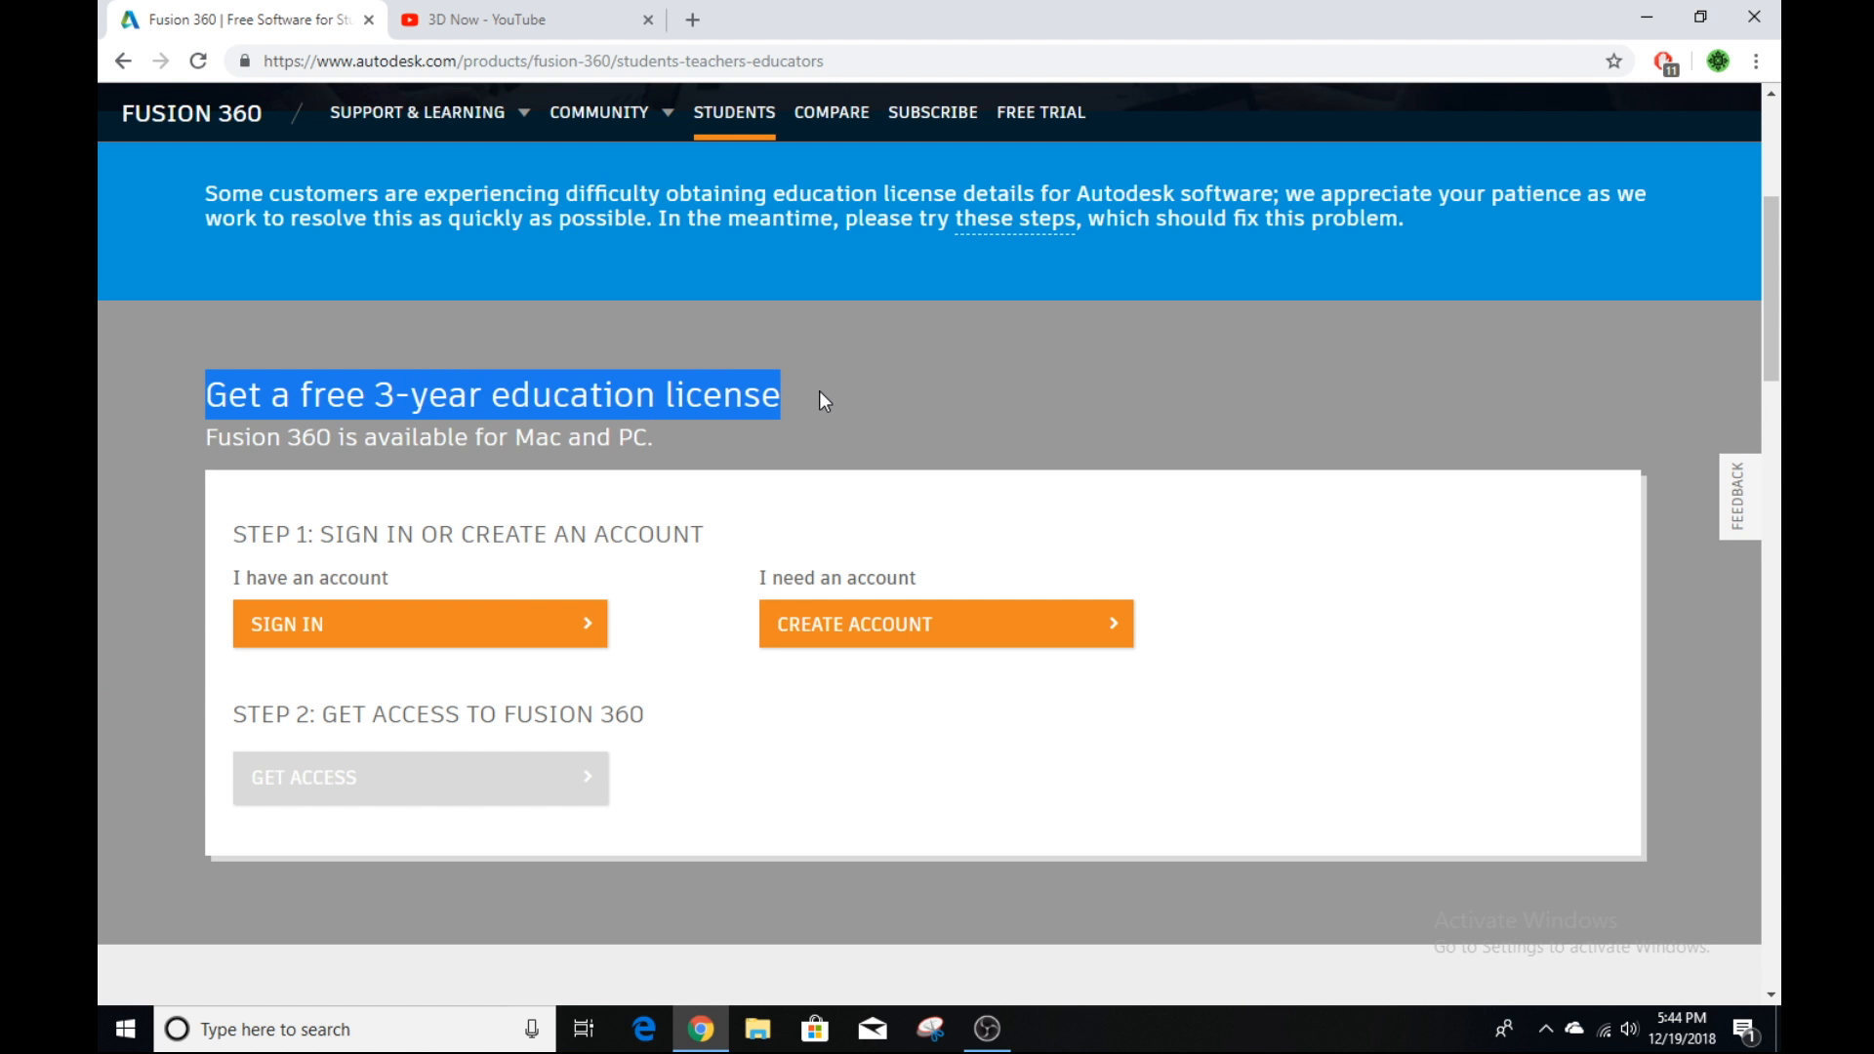
pyautogui.click(371, 577)
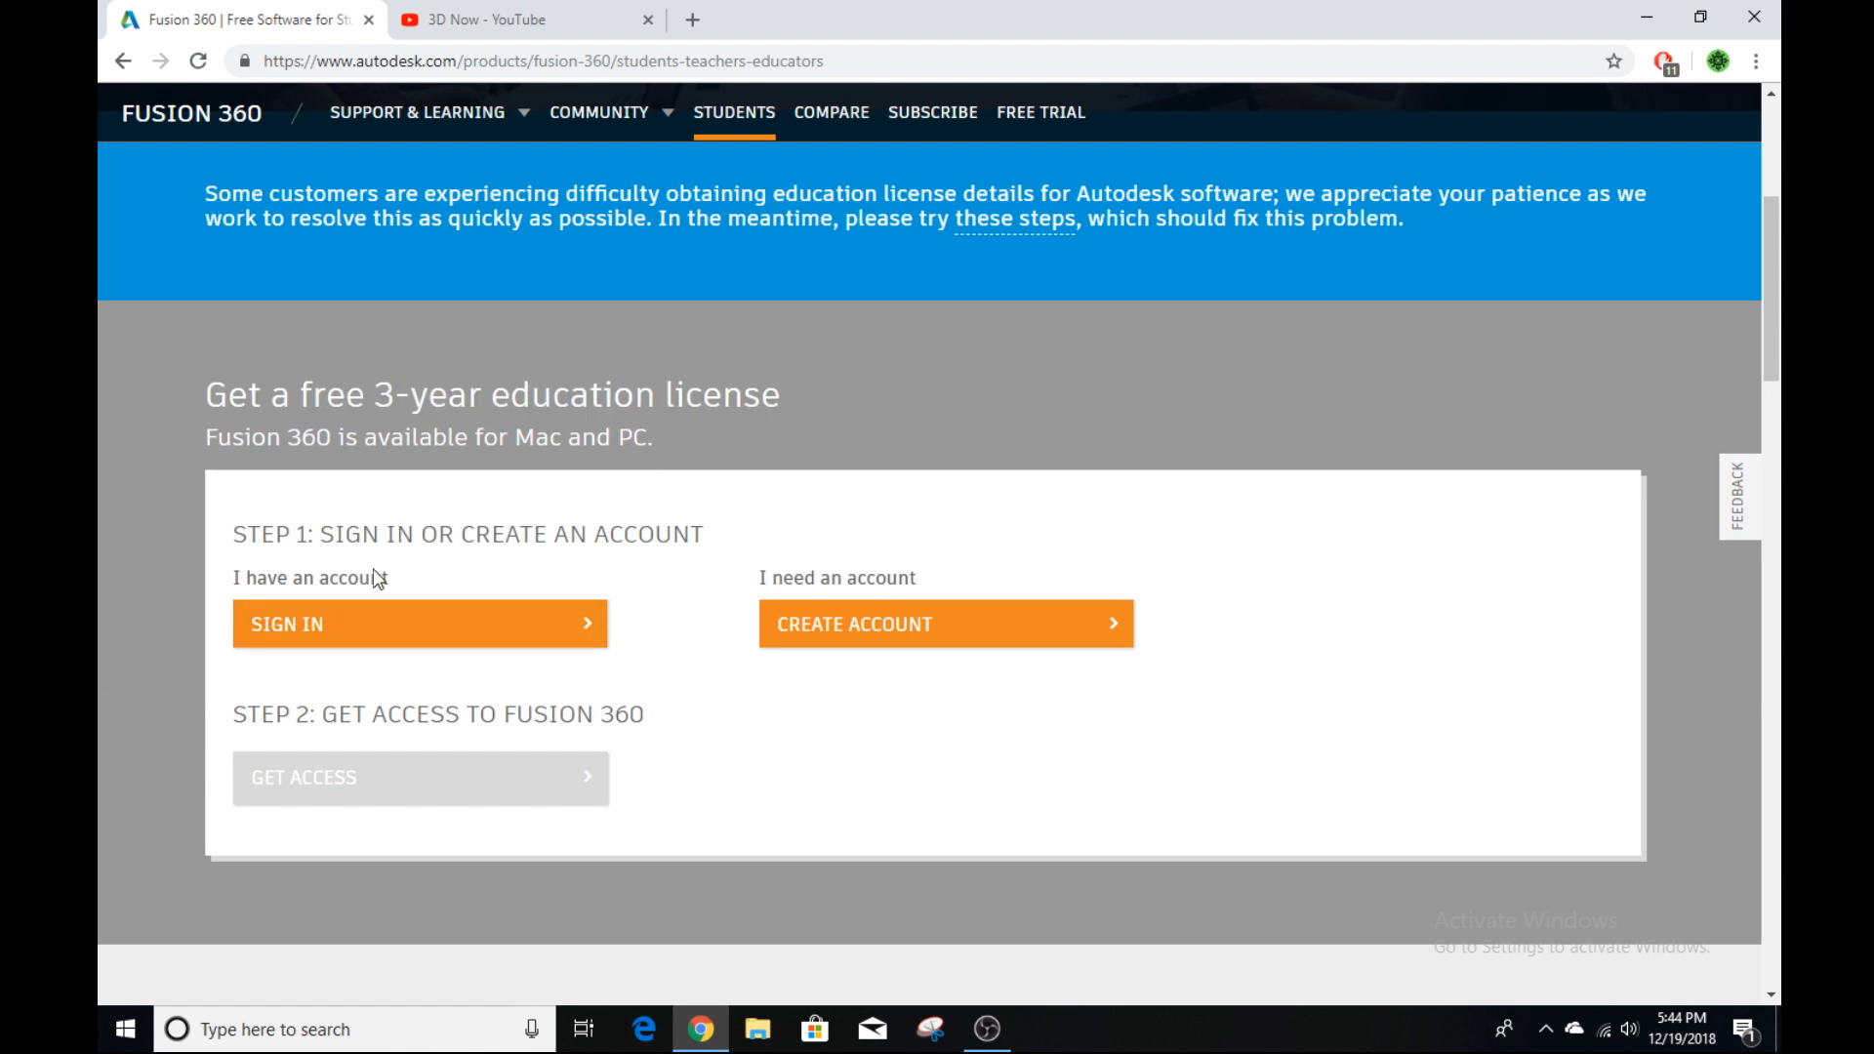
pyautogui.moveTo(947, 623)
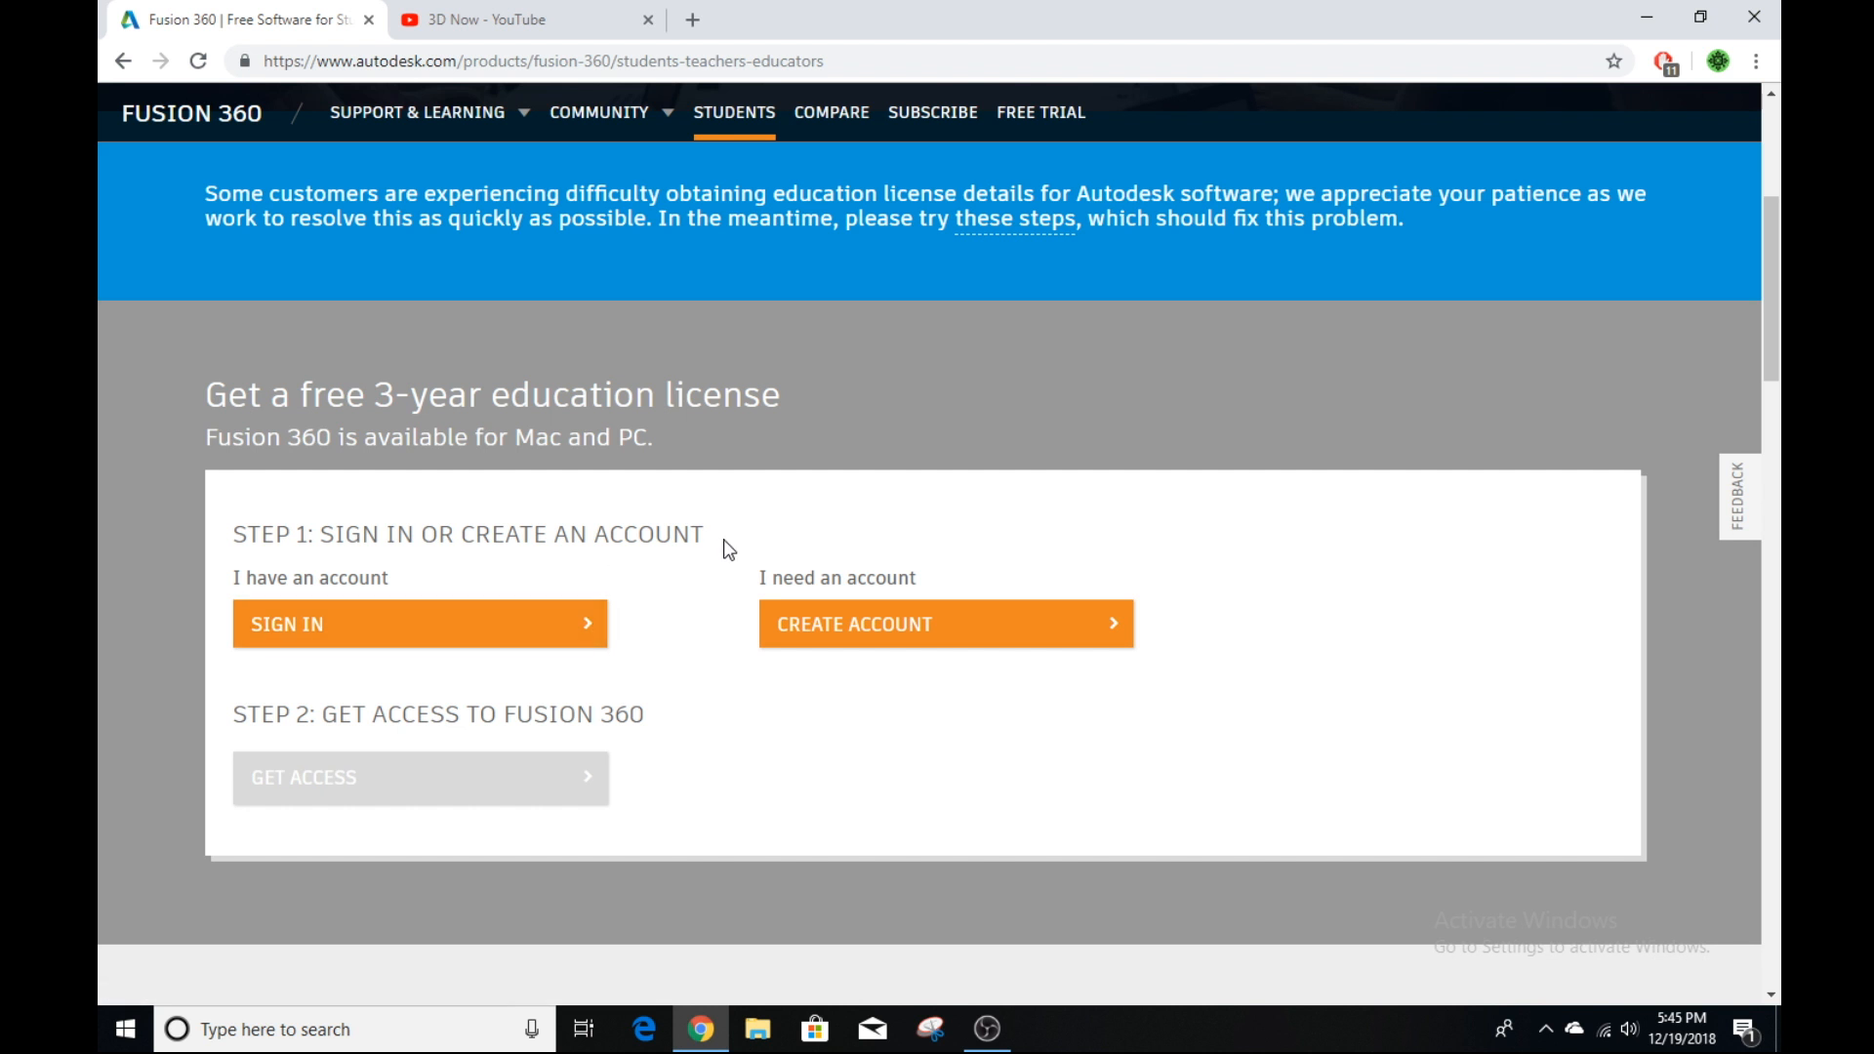
pyautogui.scroll(-3)
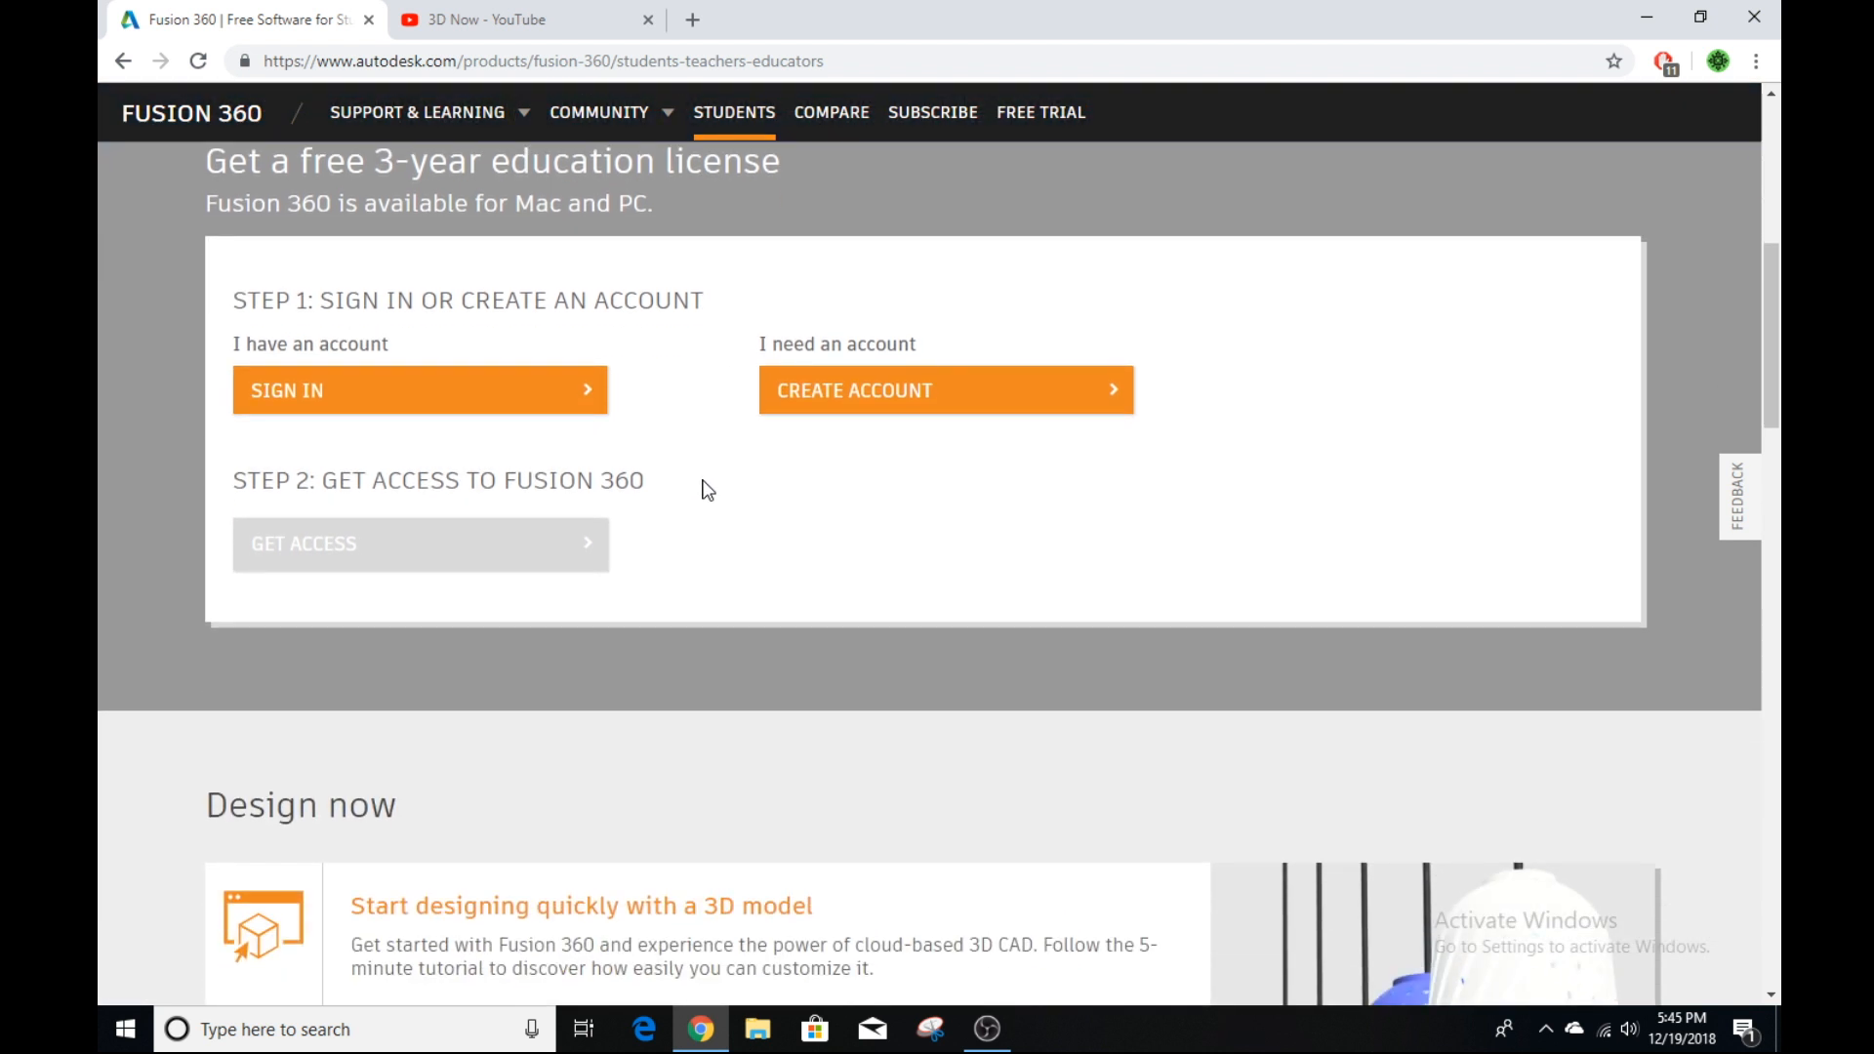
pyautogui.moveTo(708, 505)
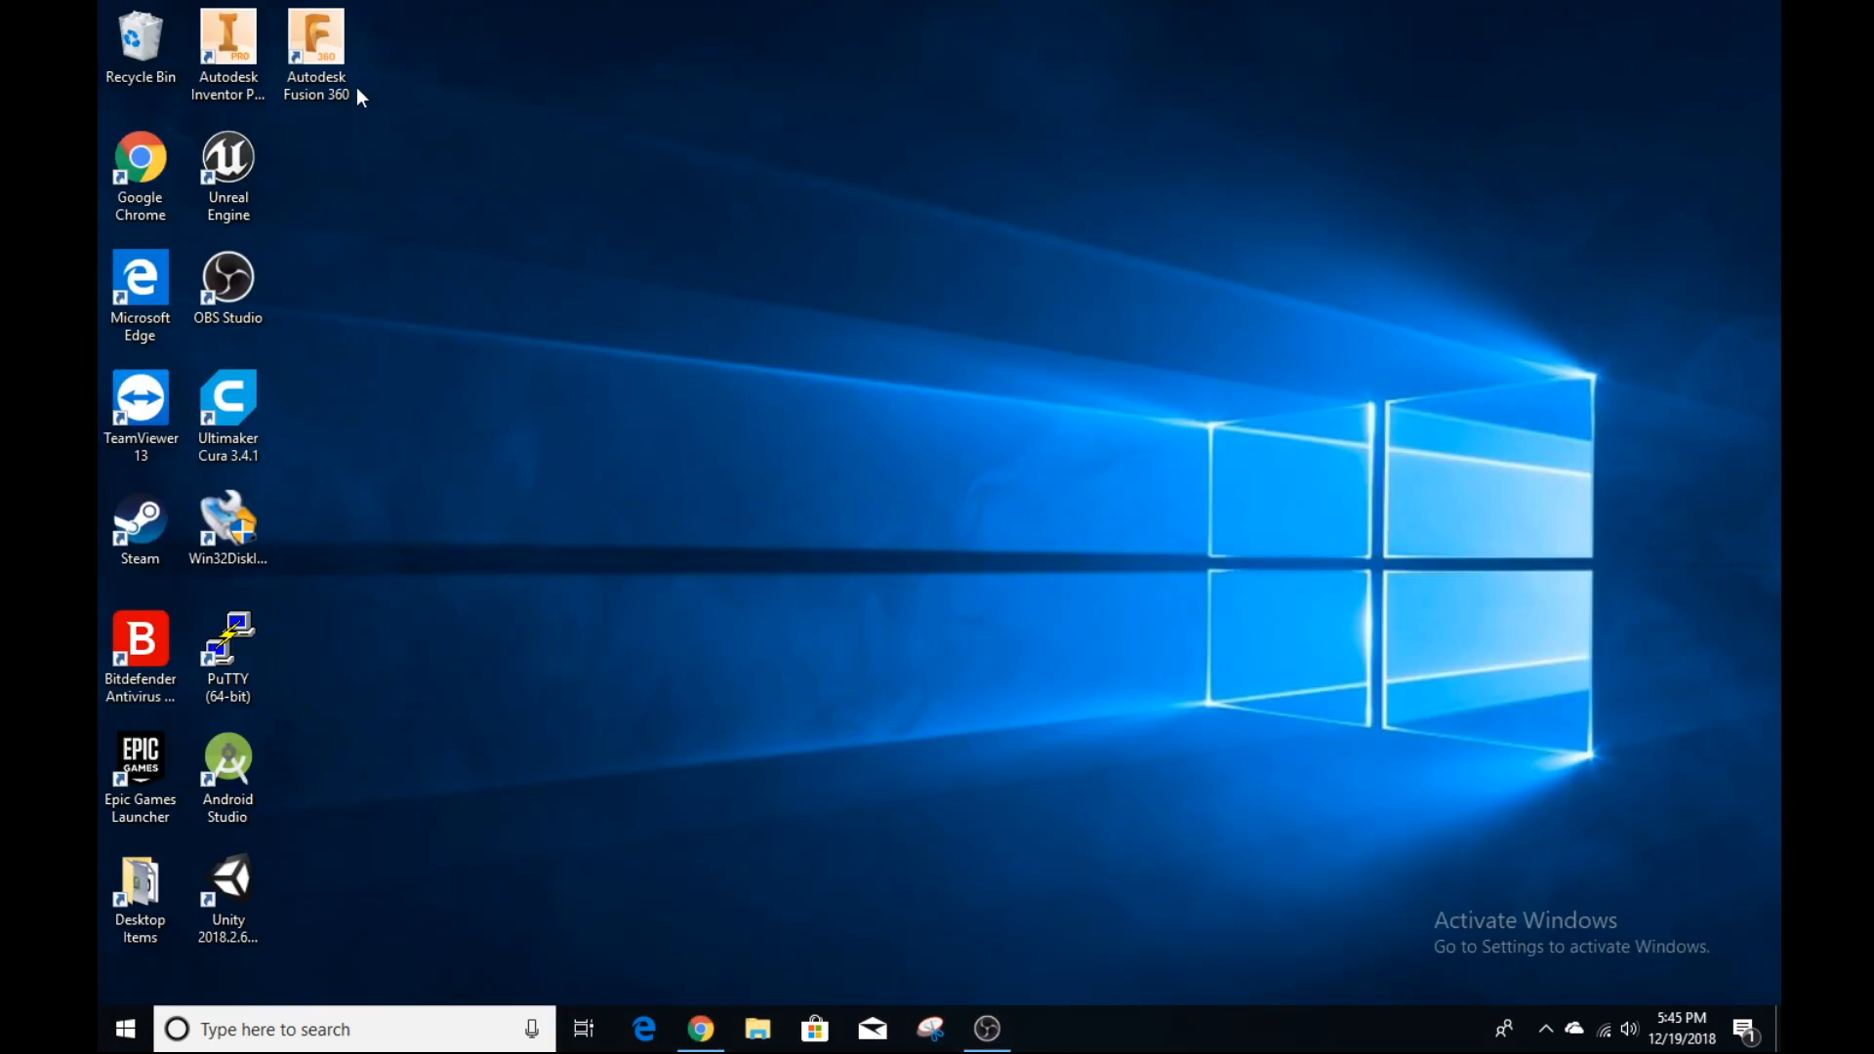
# Step: Launch Autodesk Fusion 360 from its desktop shortcut
pyautogui.click(315, 48)
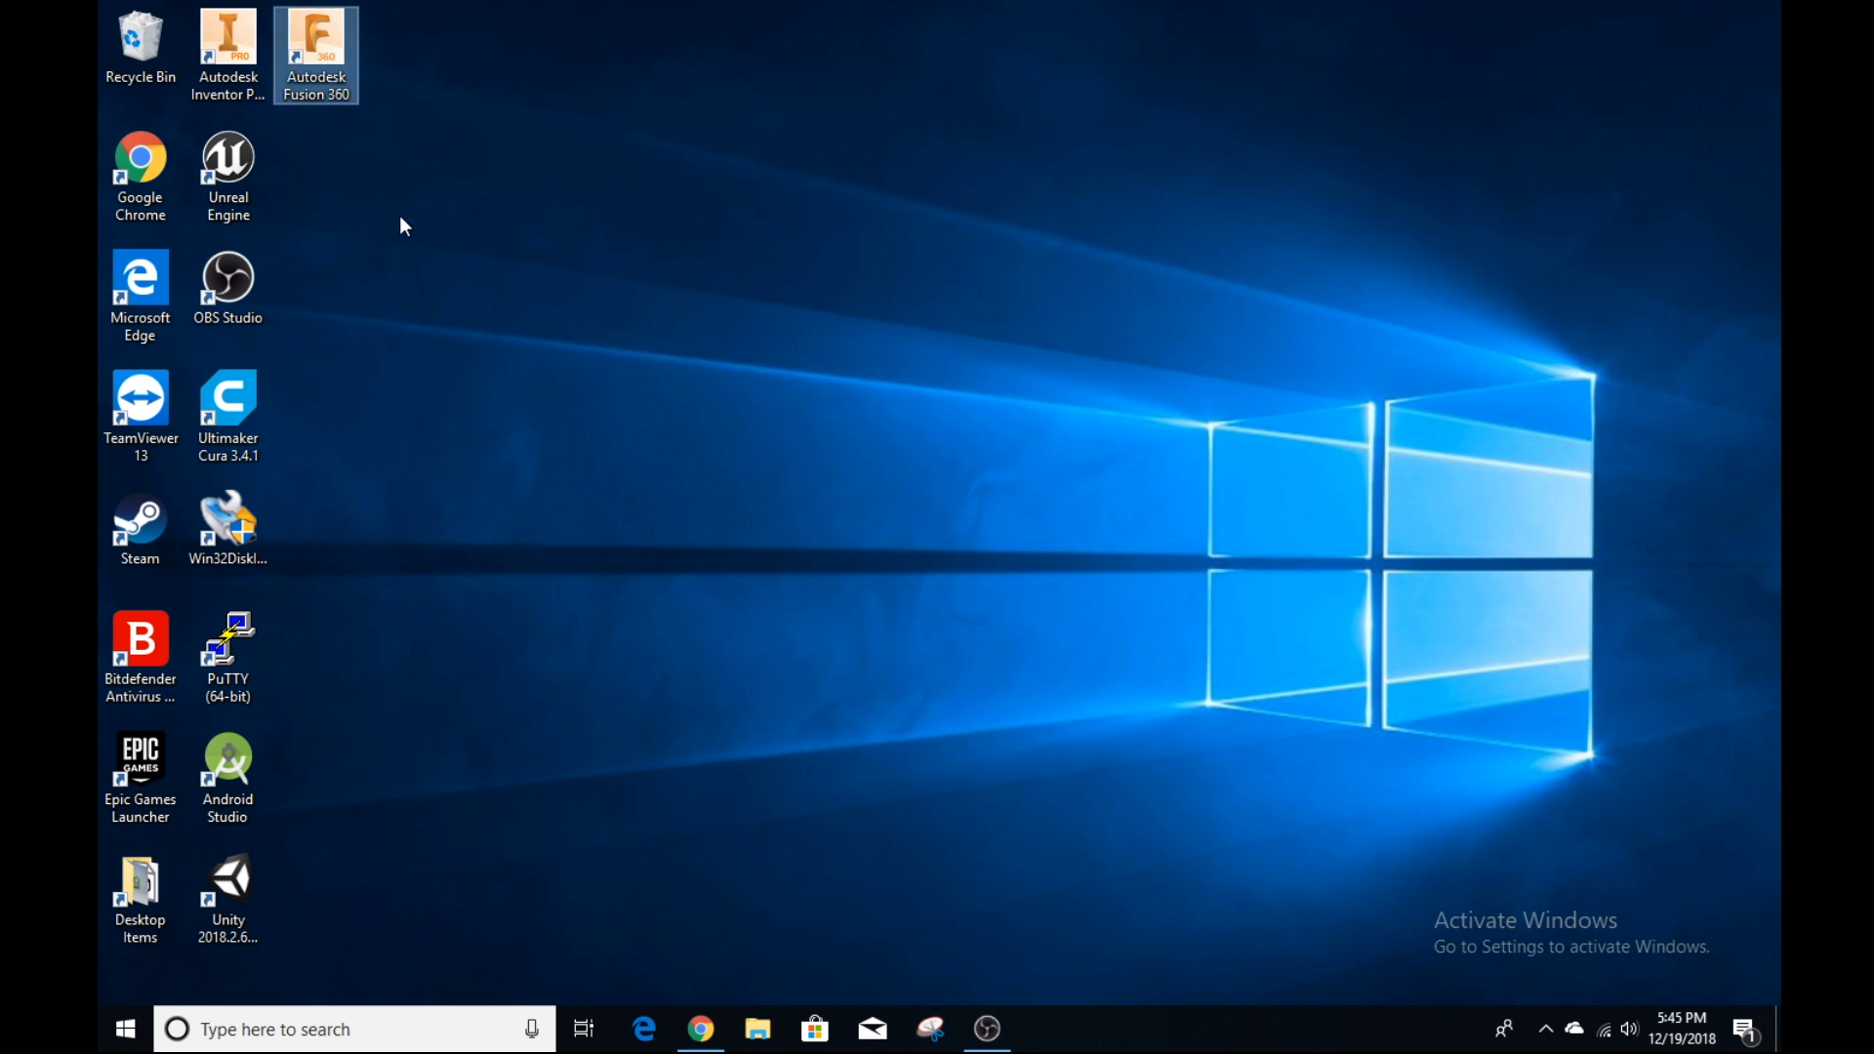
pyautogui.doubleClick(315, 44)
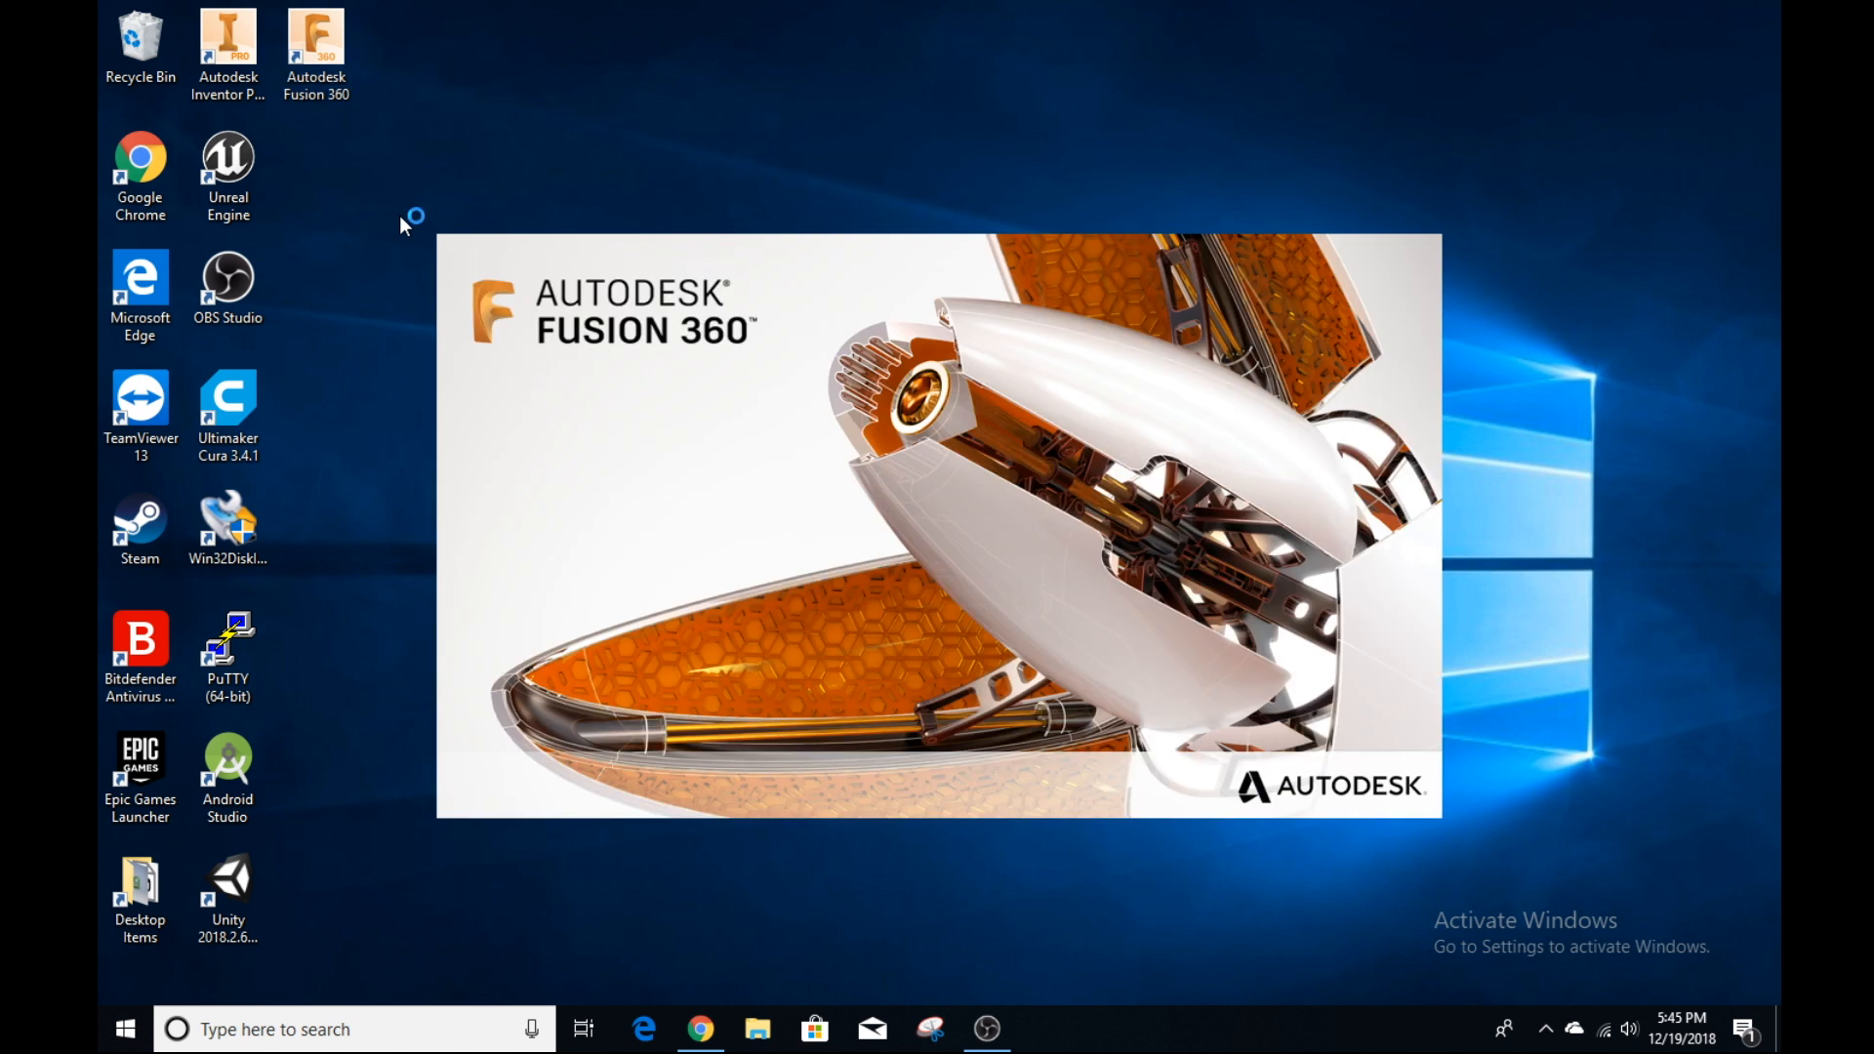
pyautogui.moveTo(403, 225)
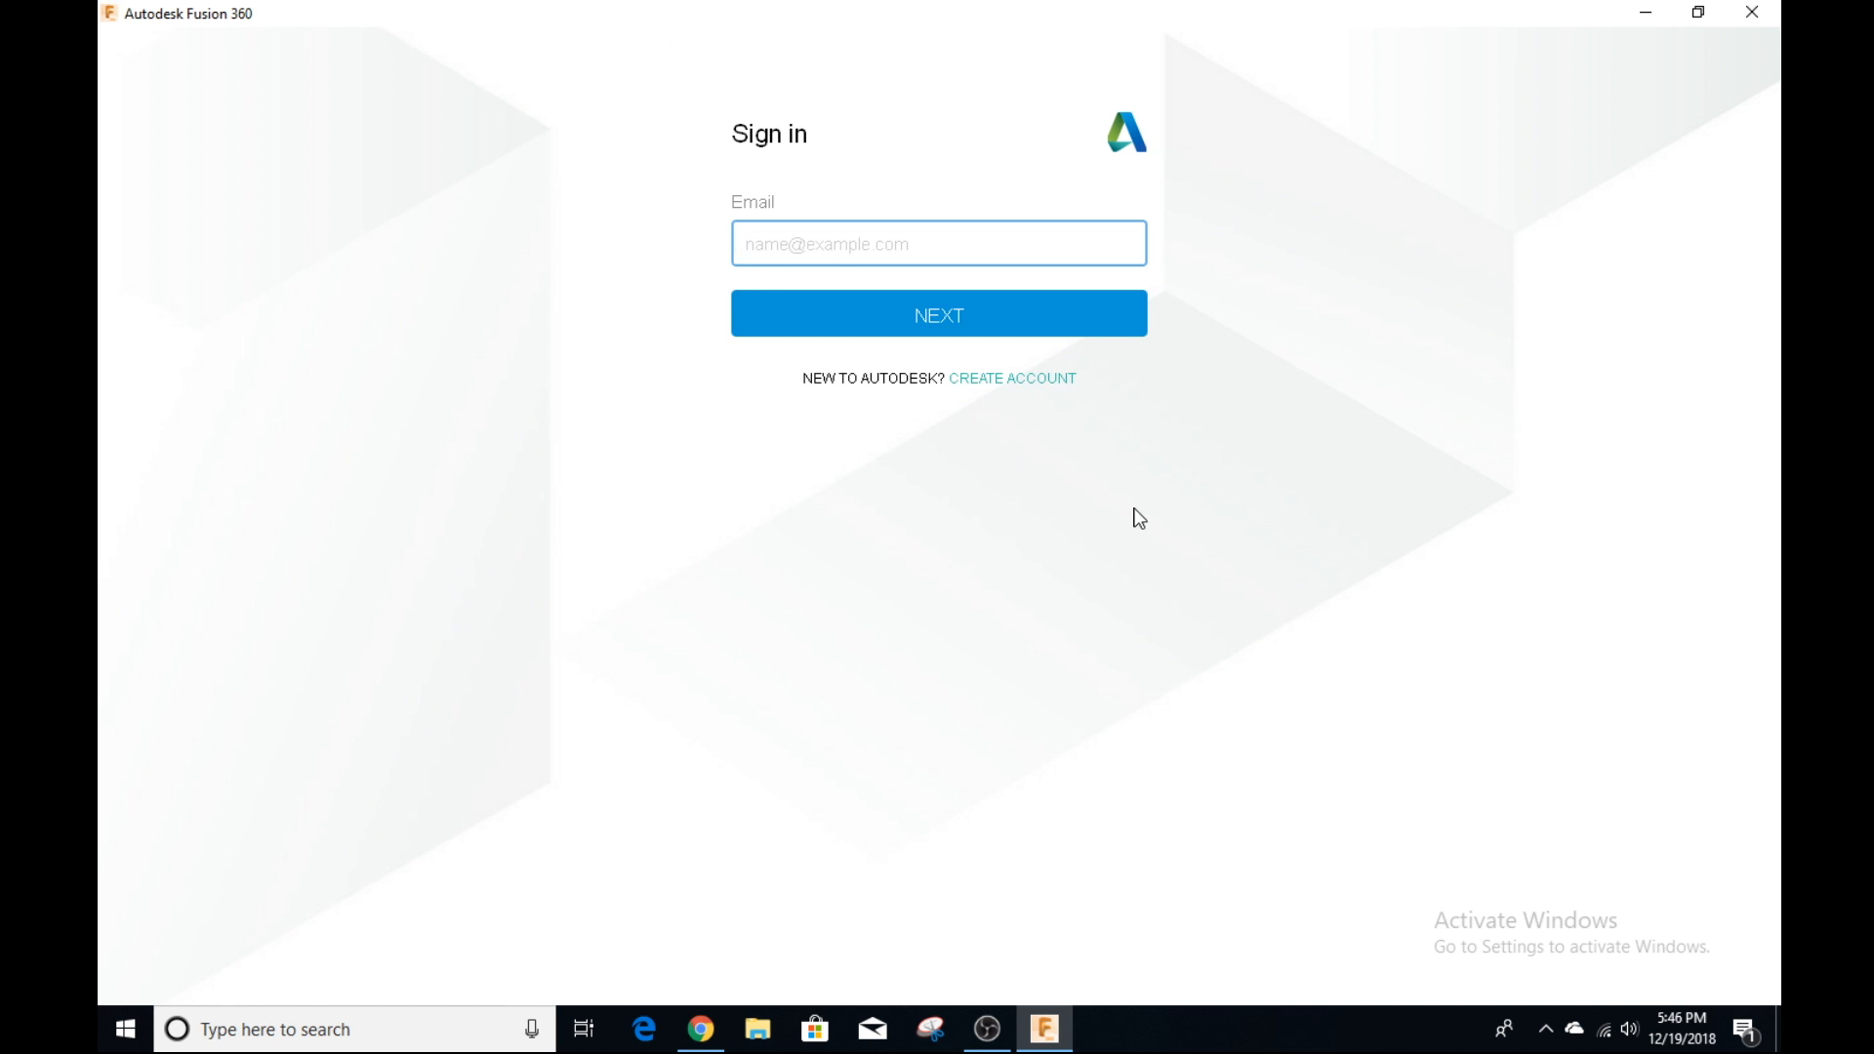
pyautogui.click(937, 243)
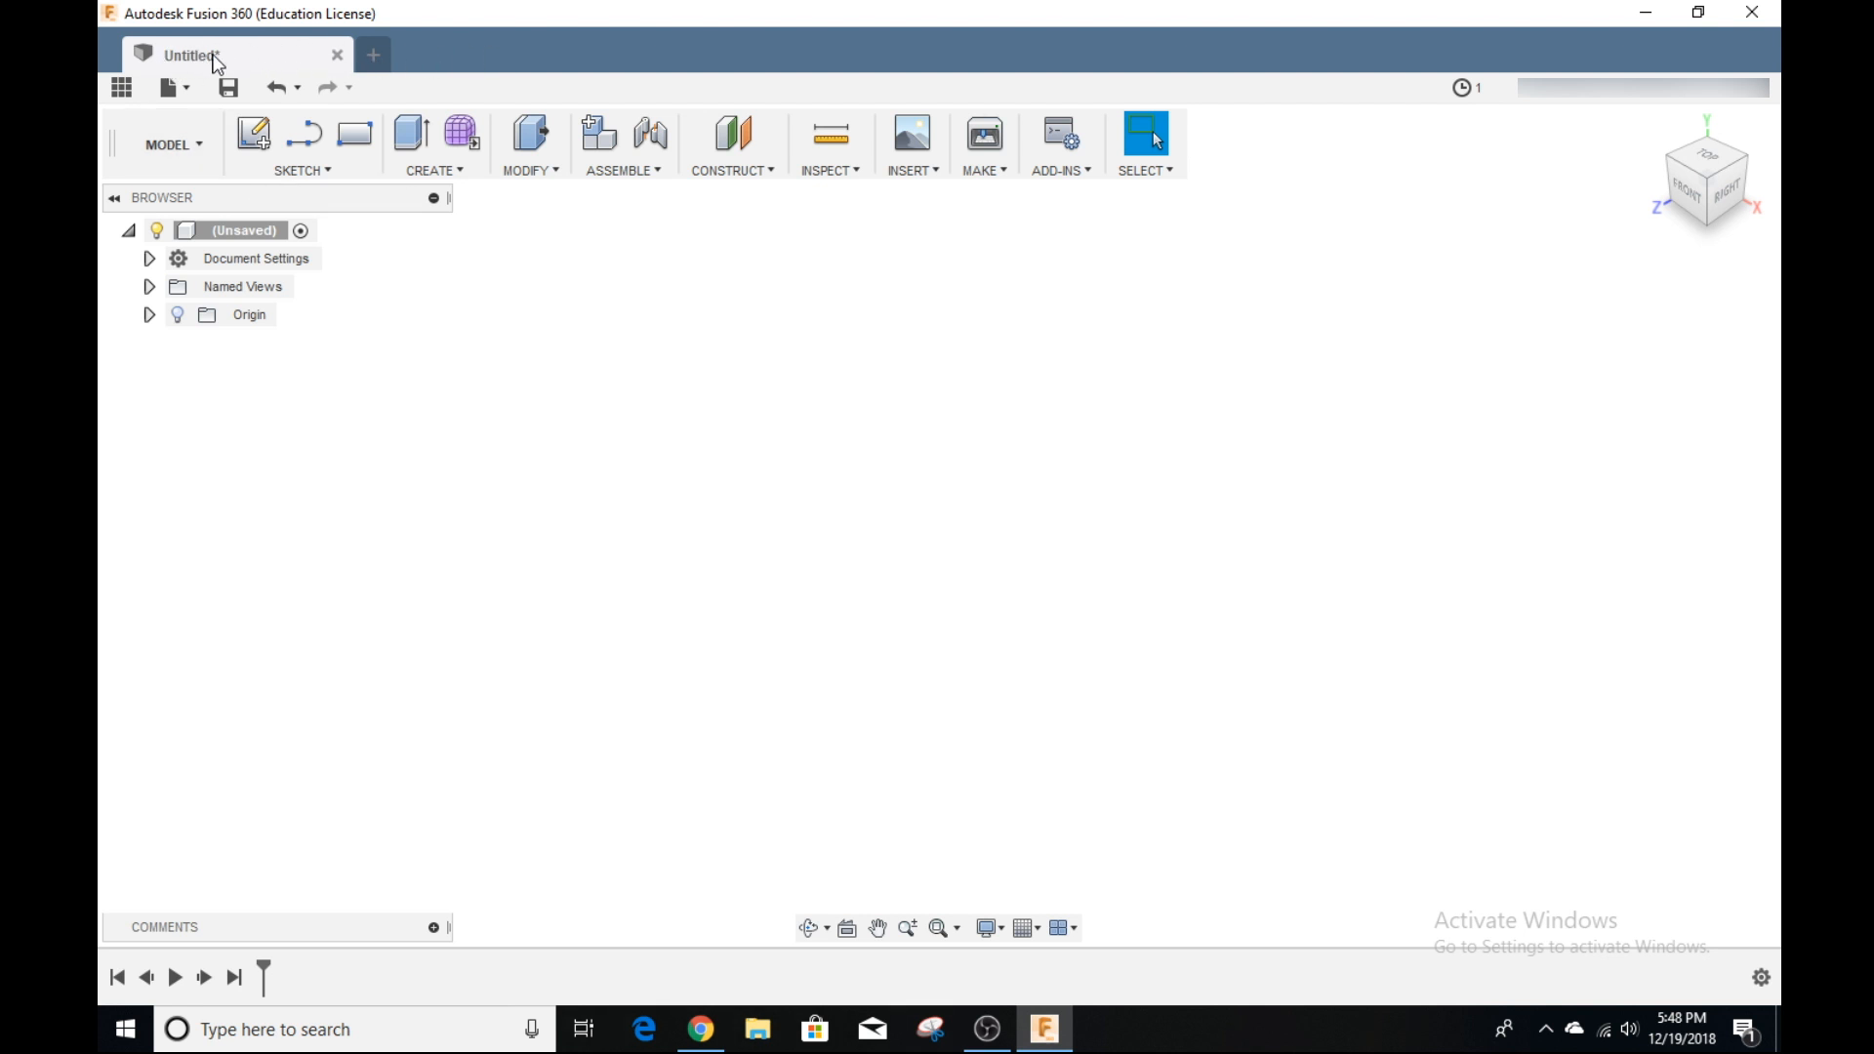
pyautogui.moveTo(372, 54)
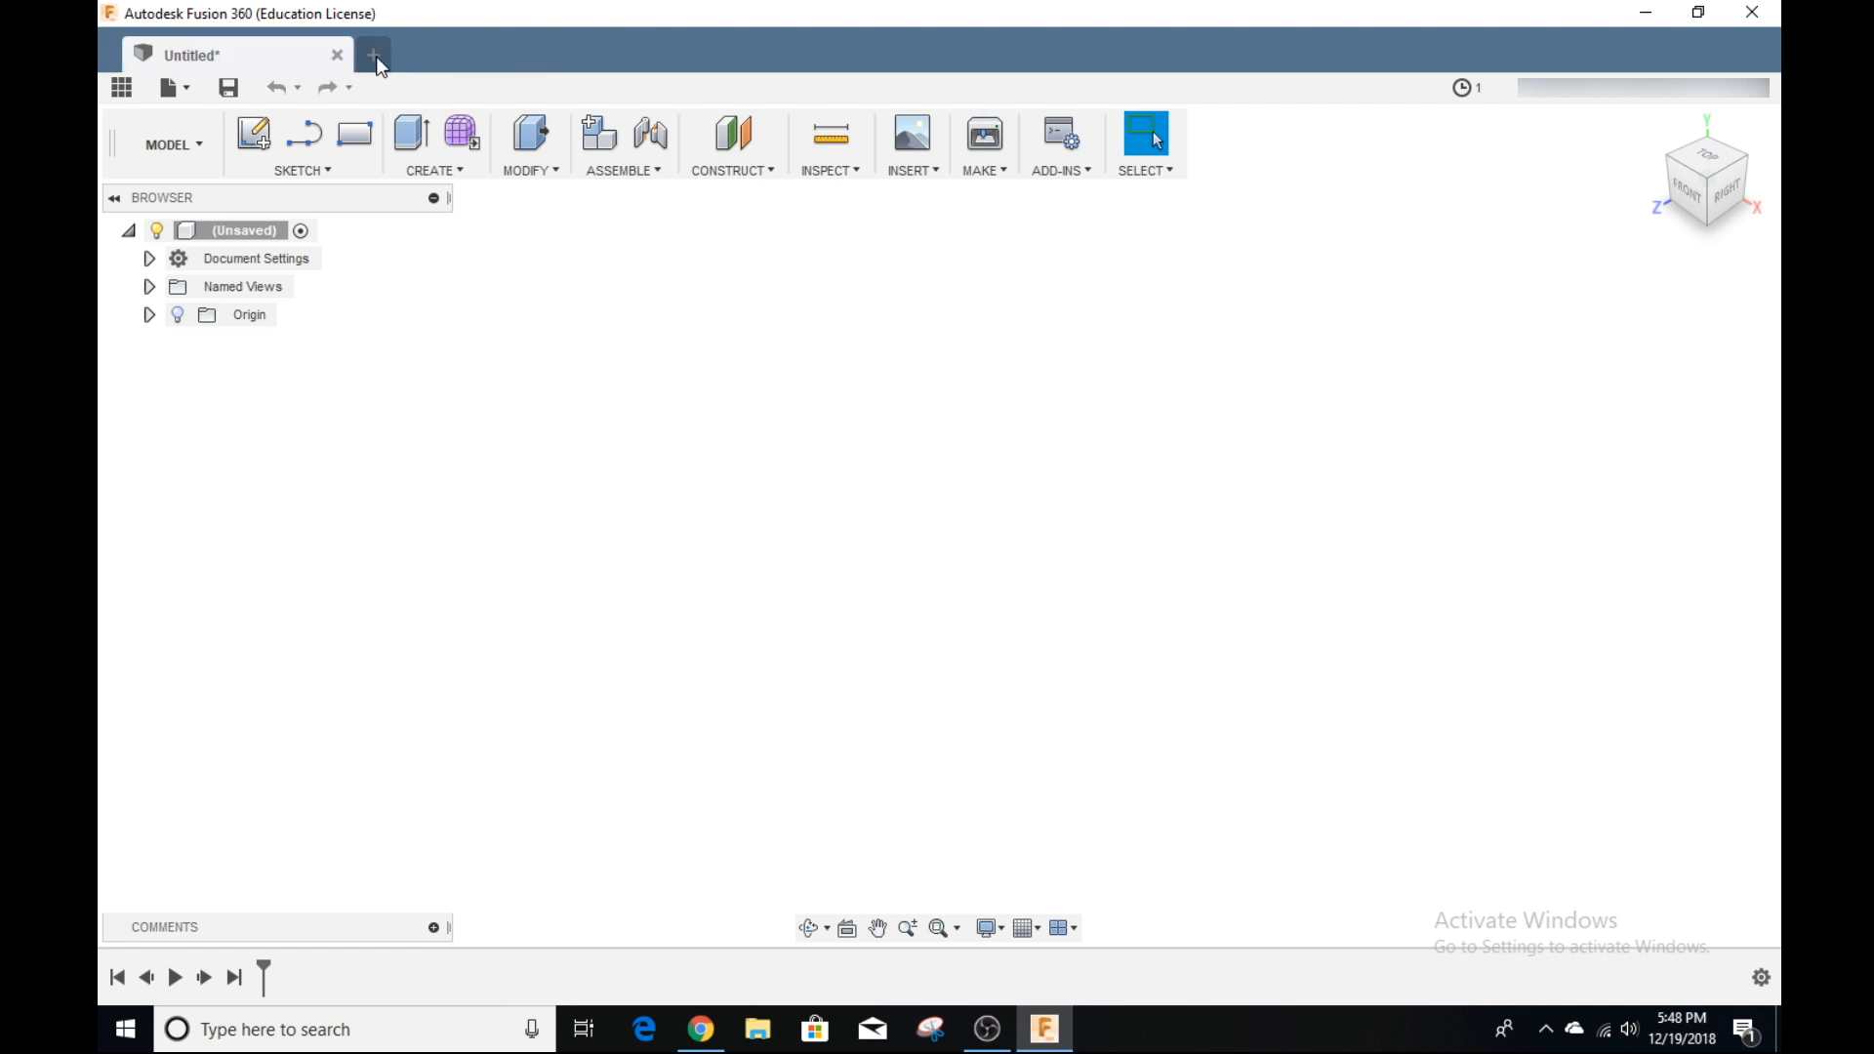
pyautogui.moveTo(121, 87)
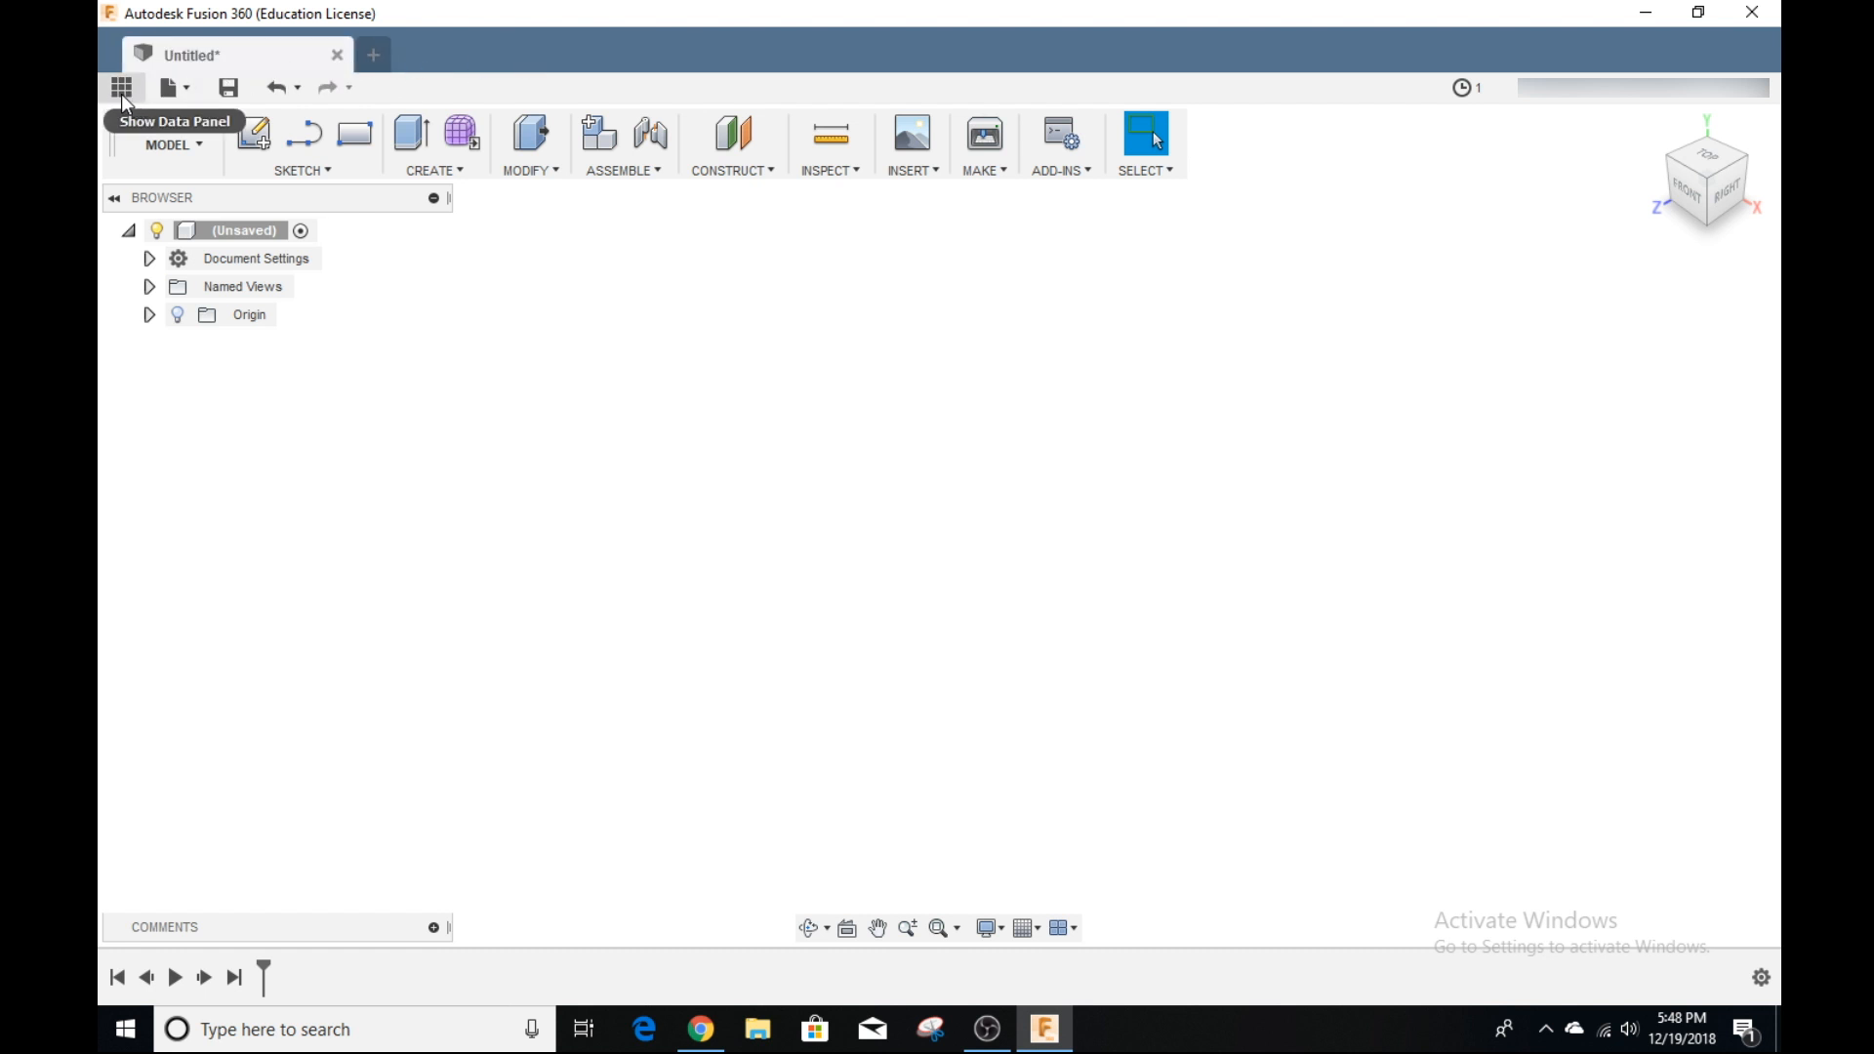
pyautogui.click(121, 87)
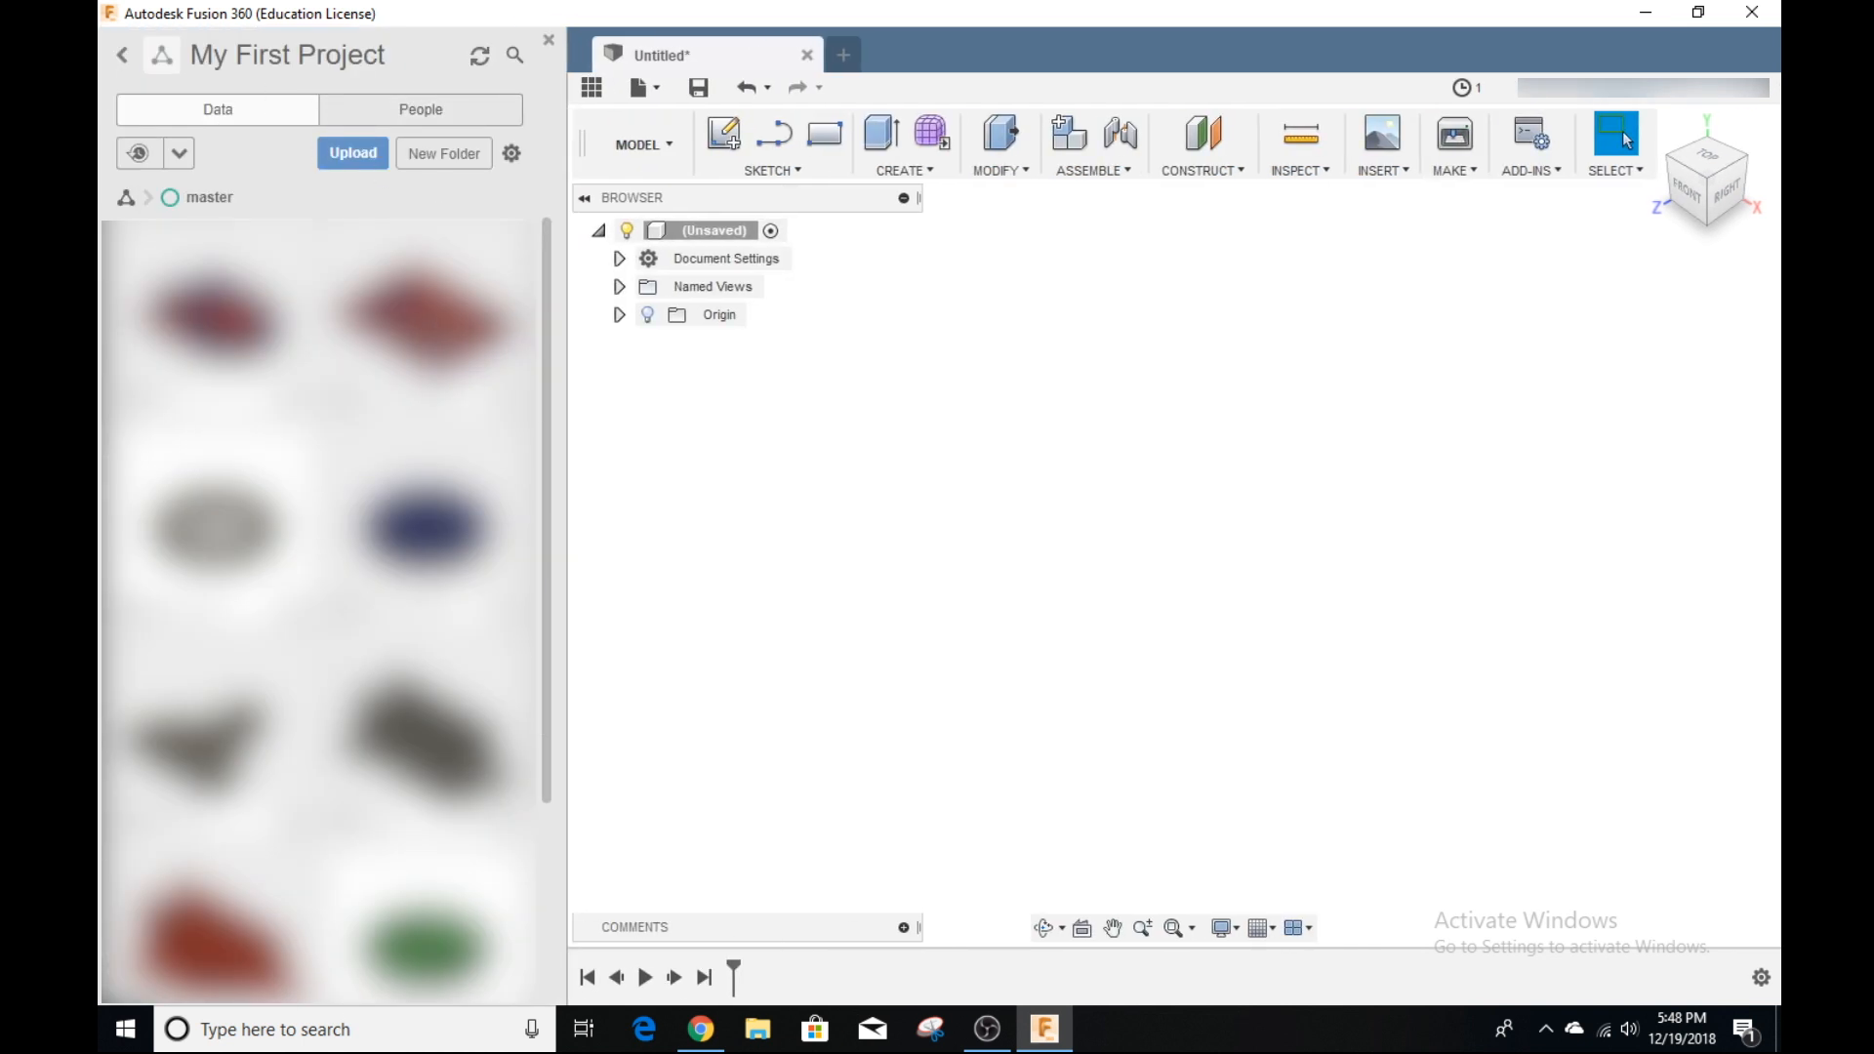
pyautogui.moveTo(526, 153)
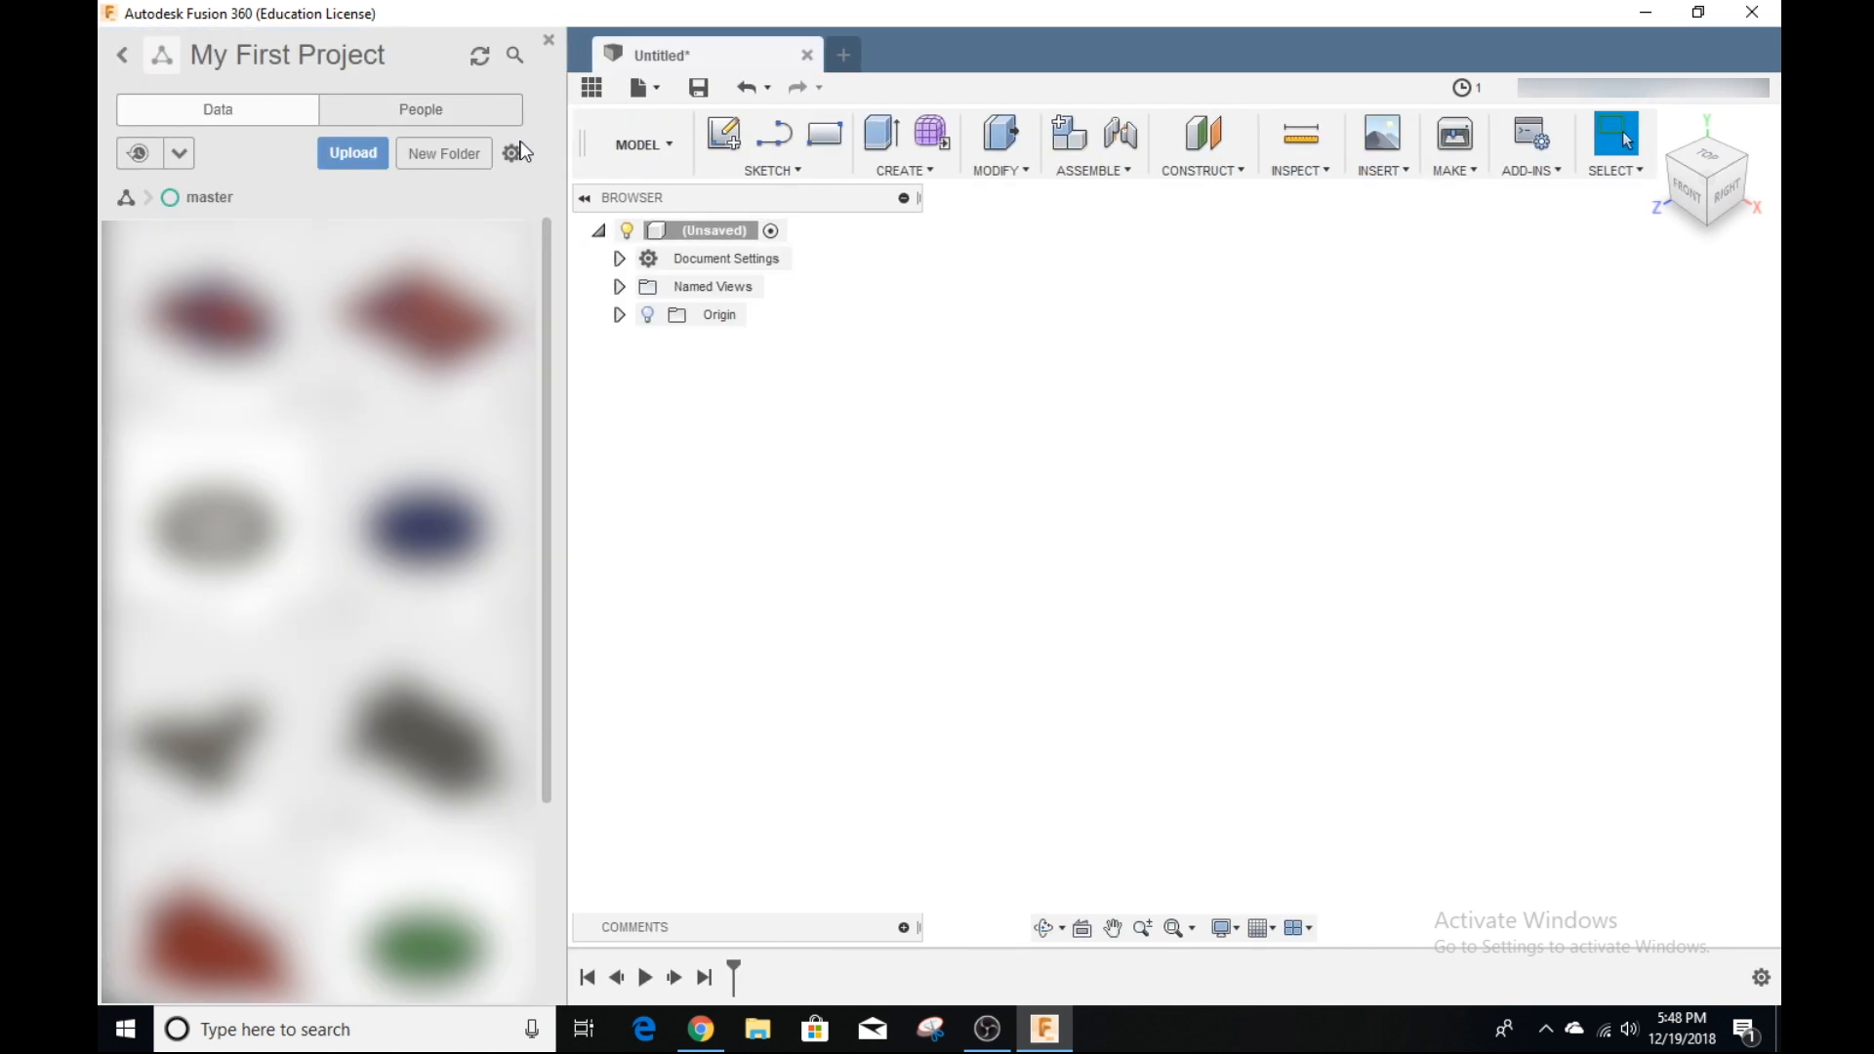
pyautogui.moveTo(548, 39)
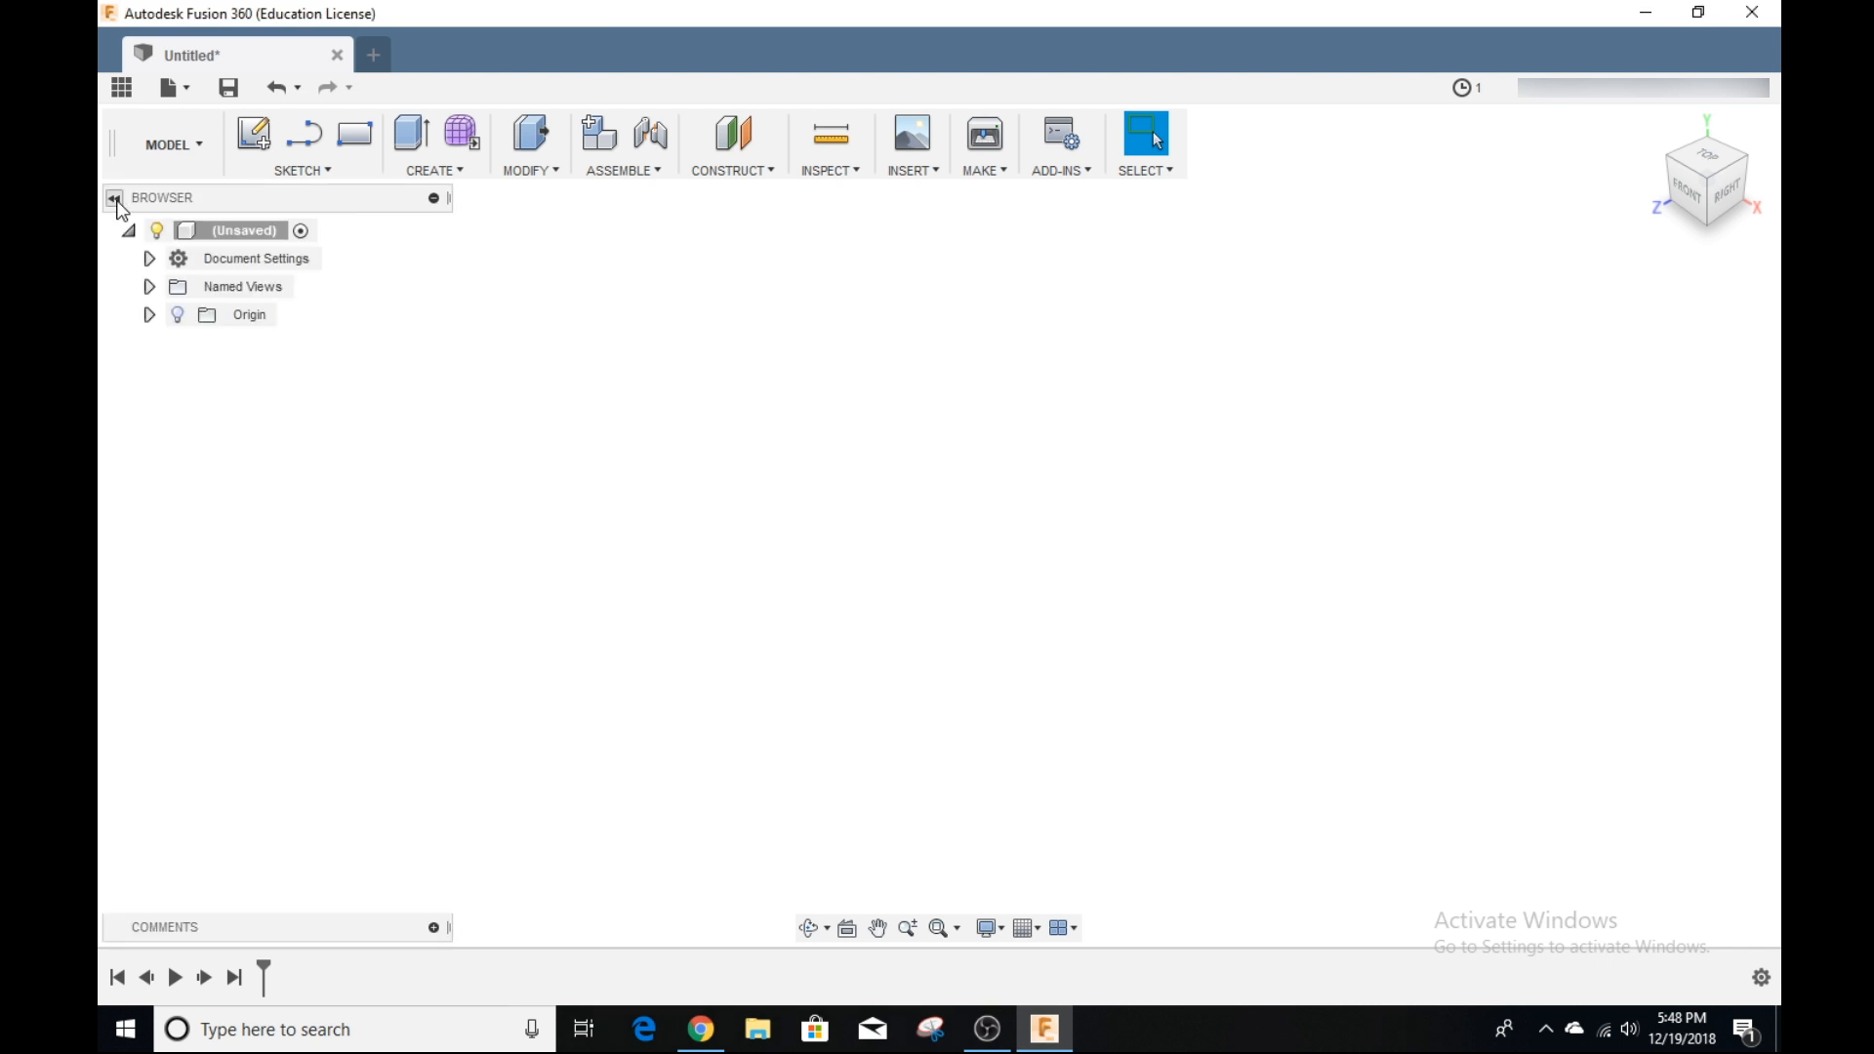
# Step: Expand the Origin in the Browser to show its centre point, axes and planes, then collapse it
pyautogui.click(149, 314)
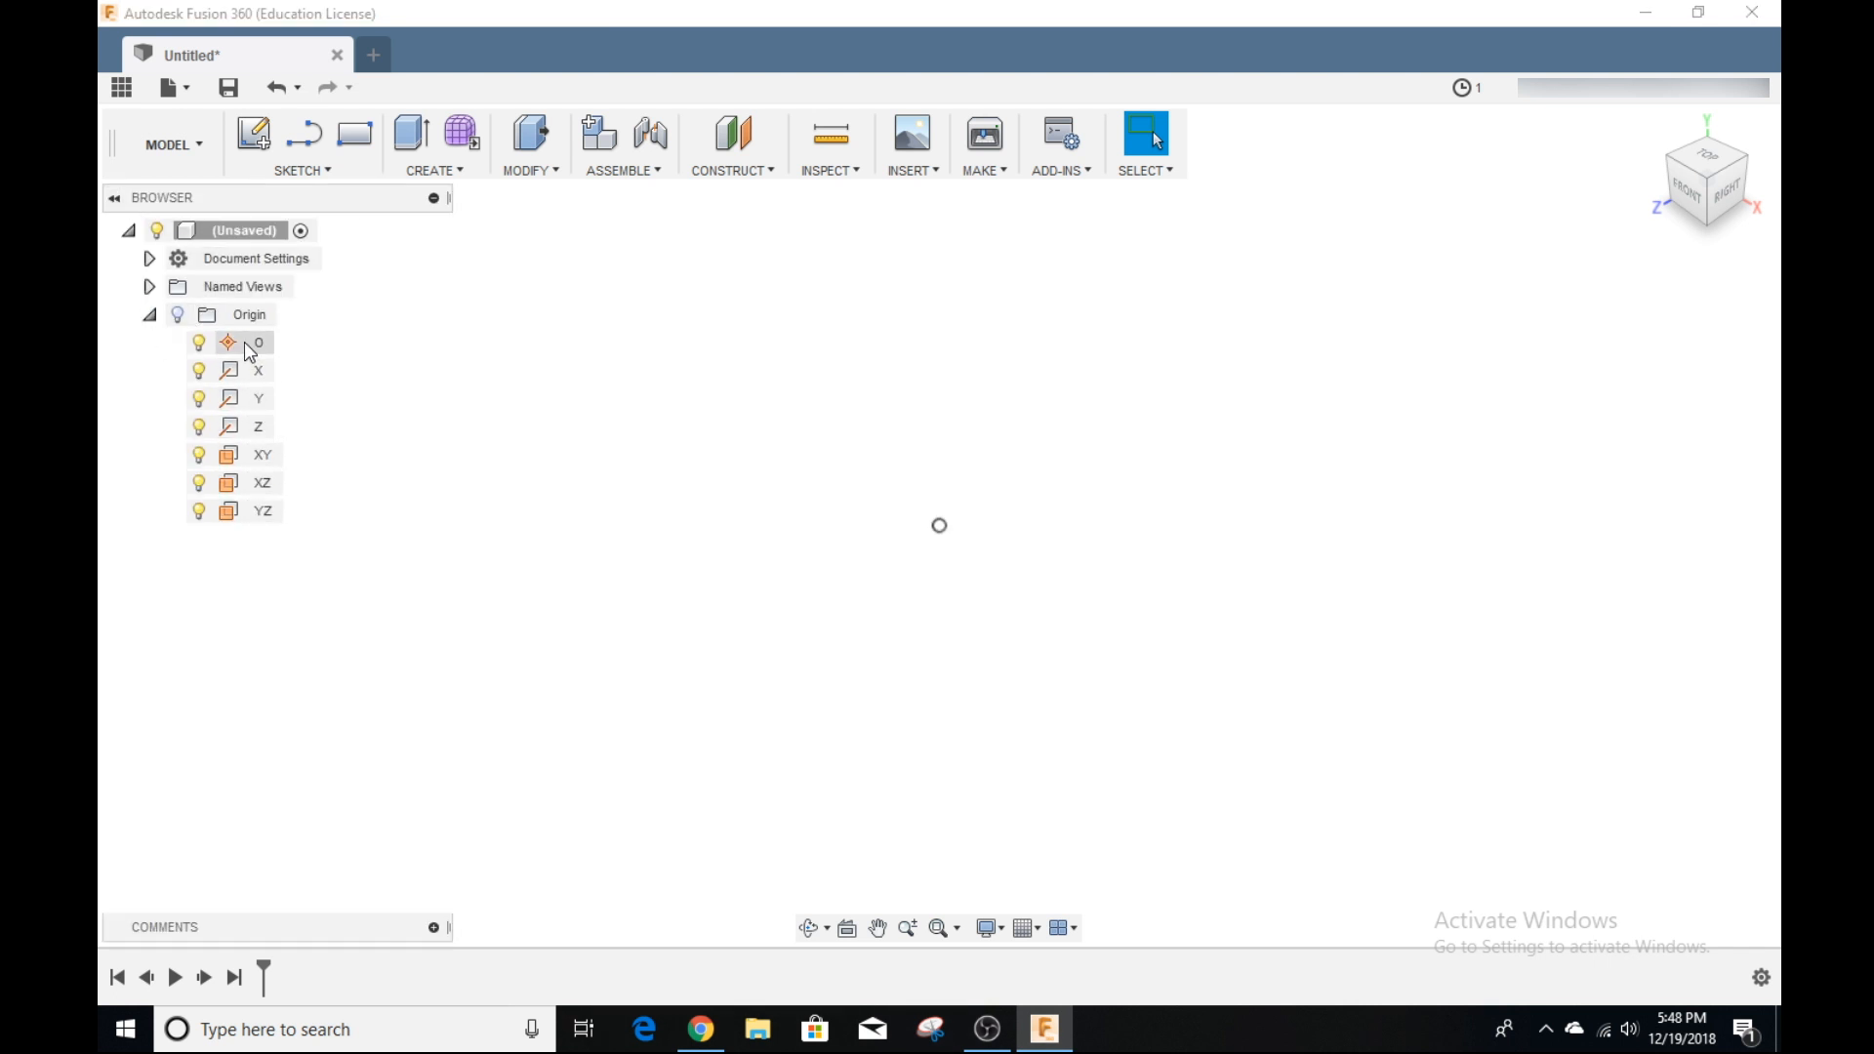
pyautogui.click(261, 511)
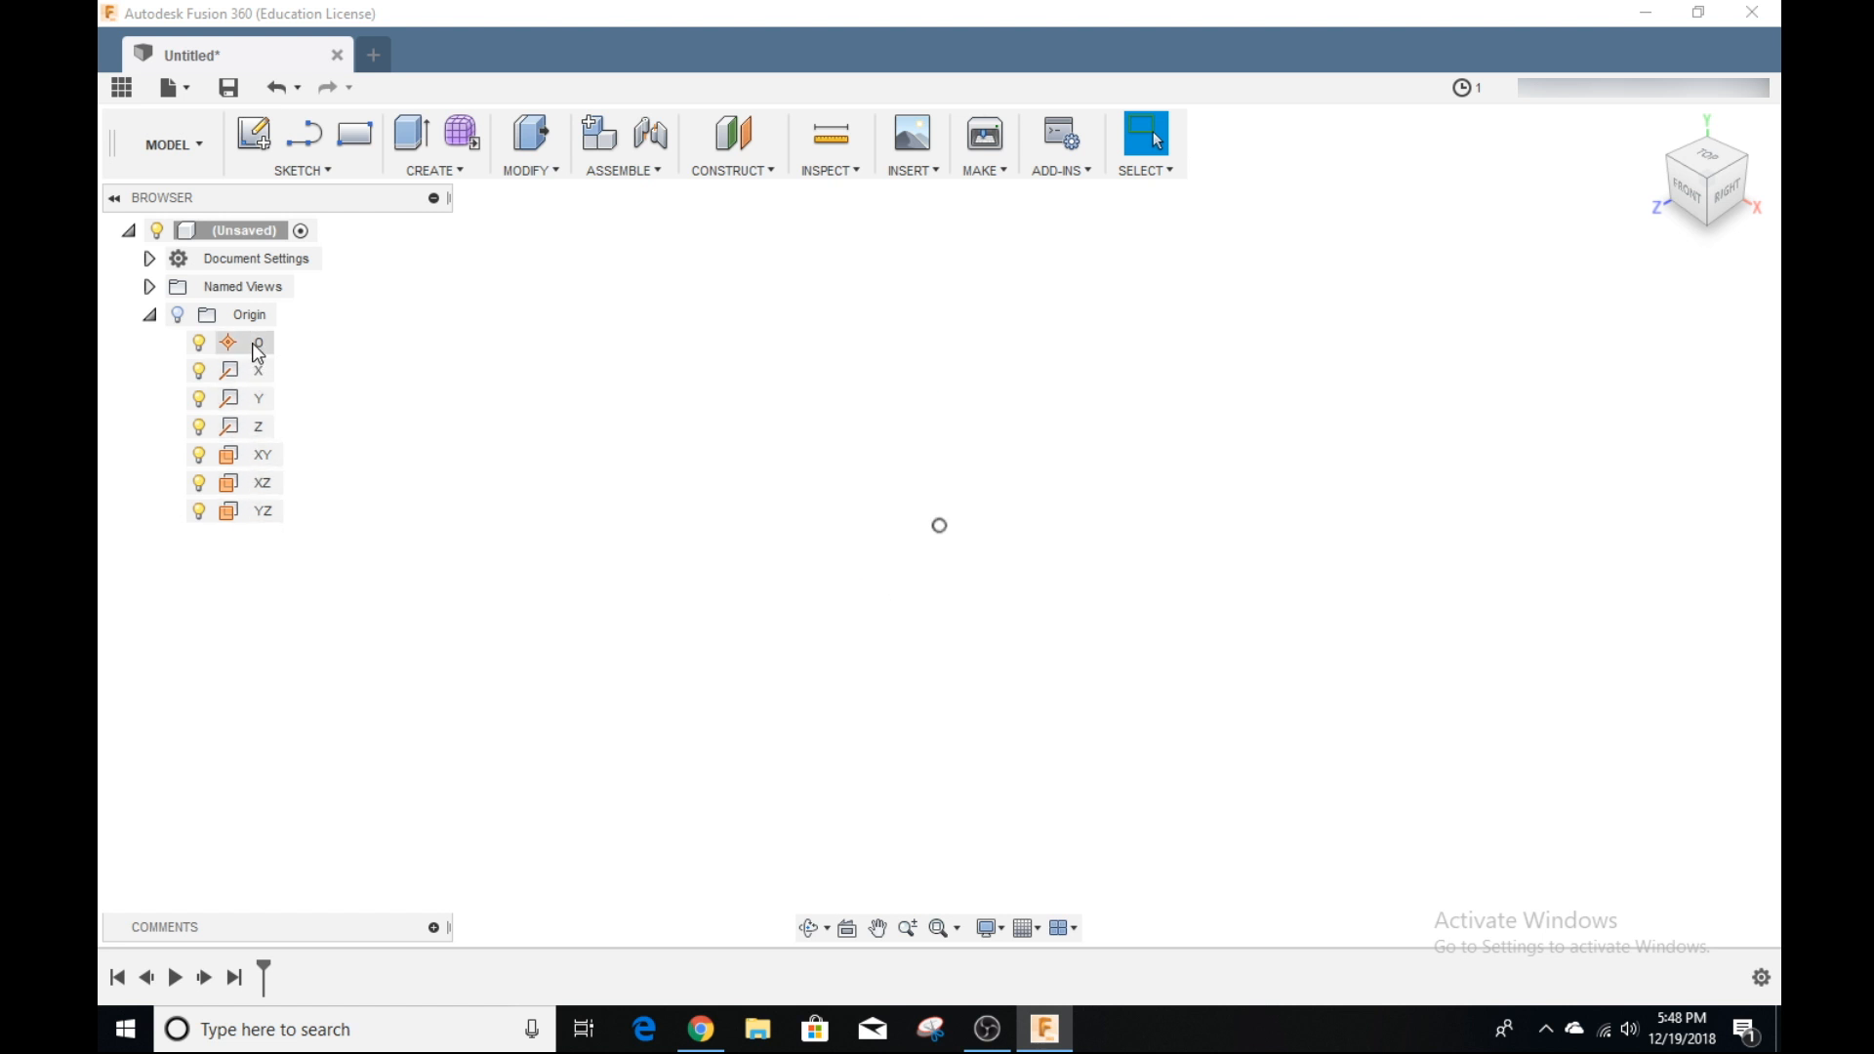
pyautogui.click(148, 315)
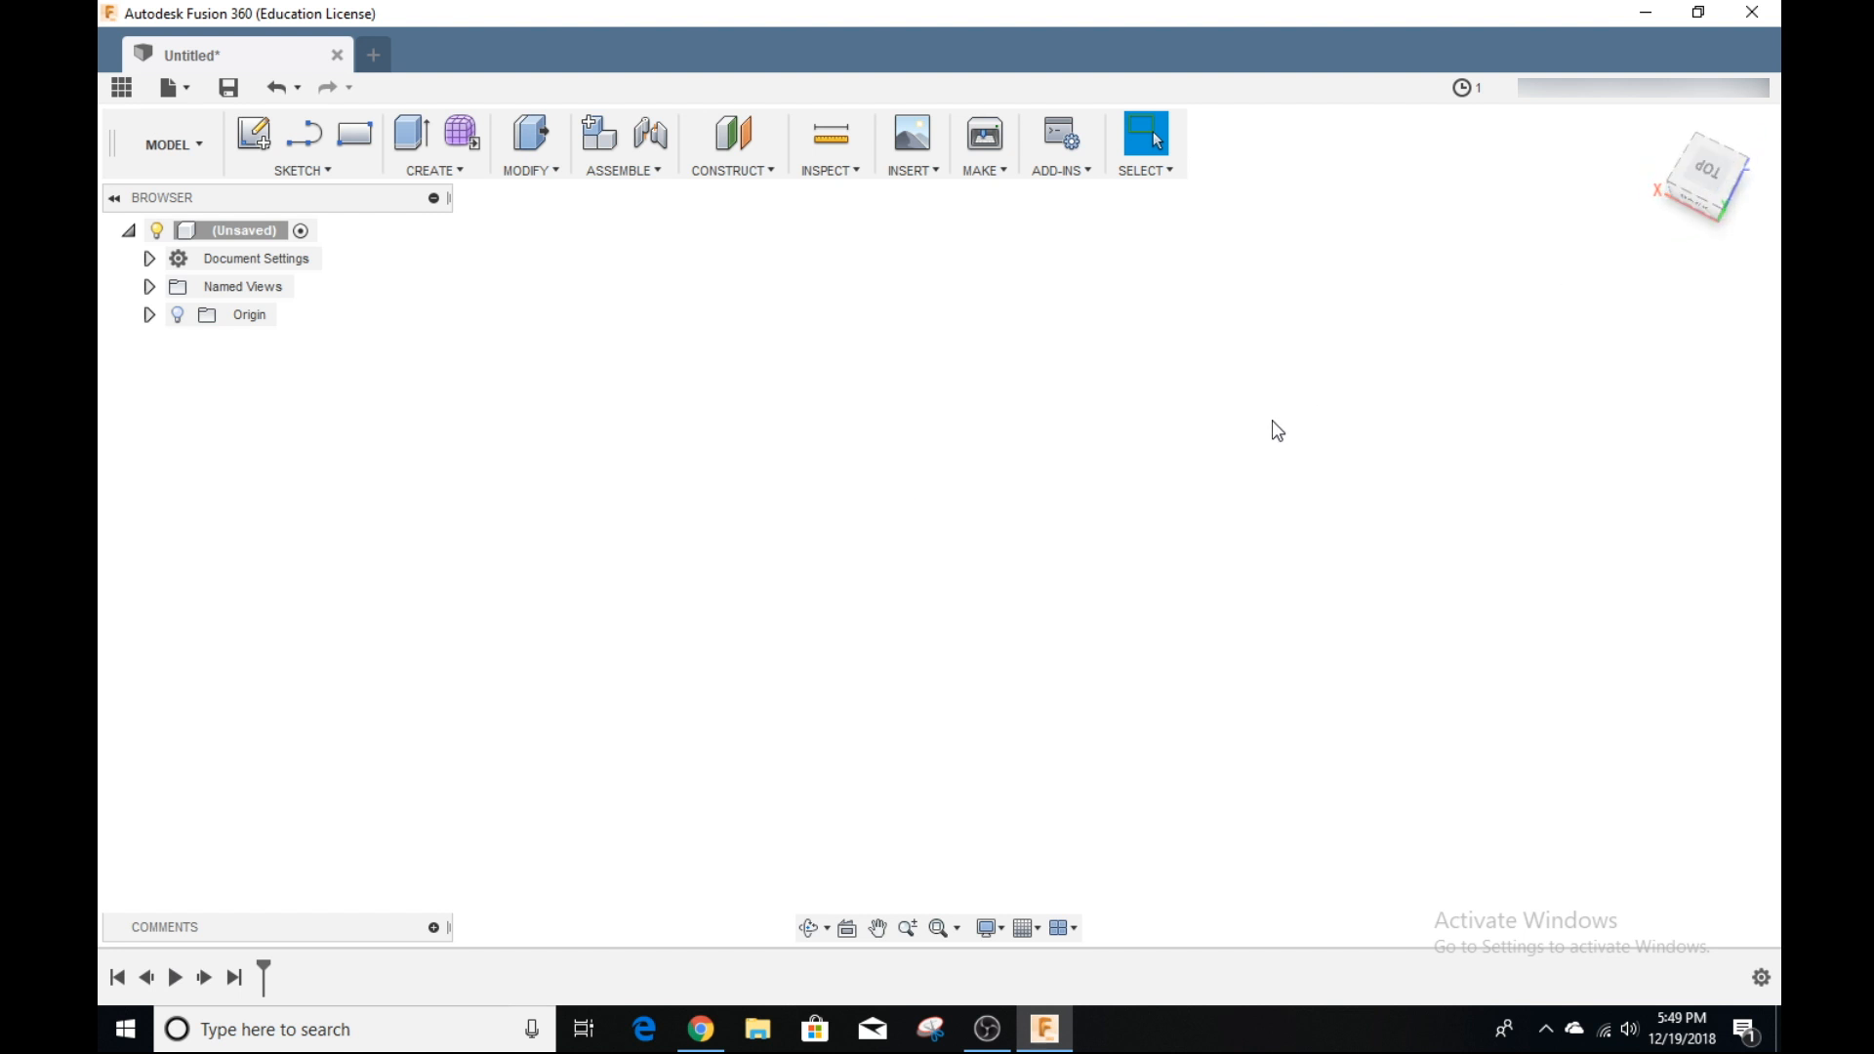
pyautogui.moveTo(848, 929)
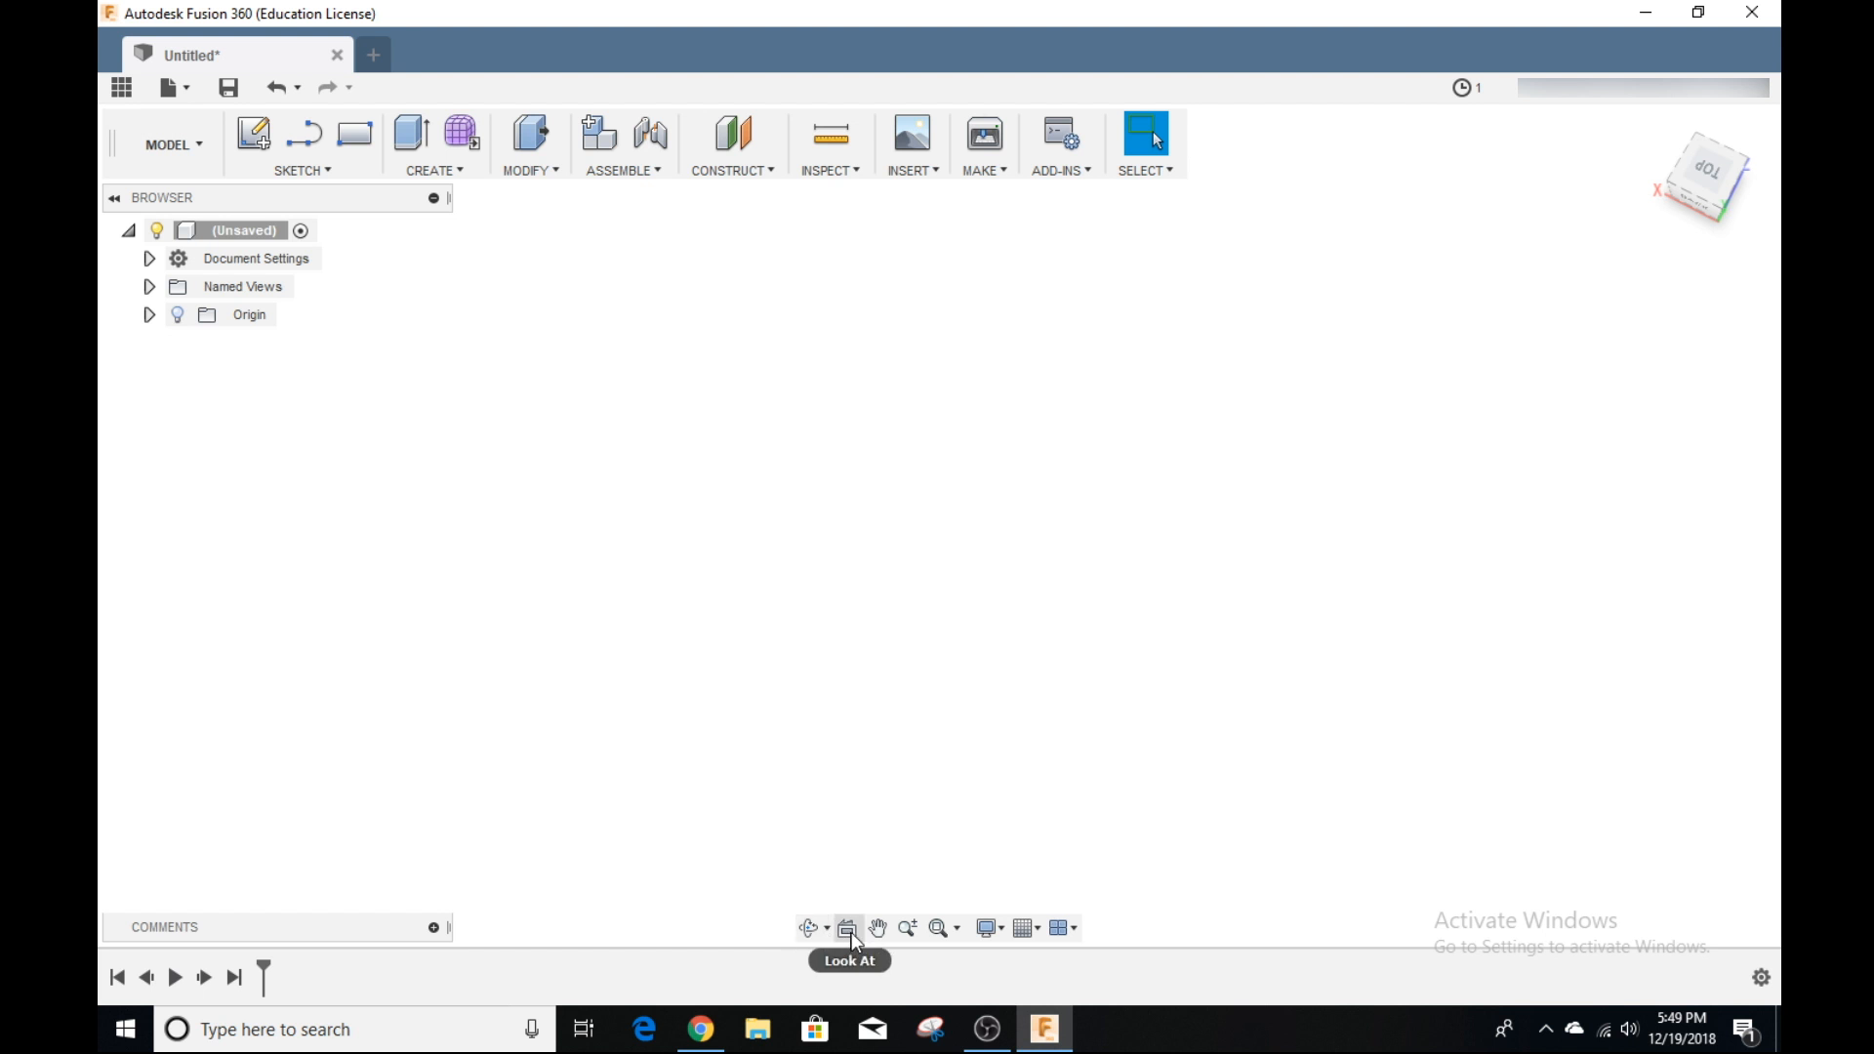
pyautogui.moveTo(878, 927)
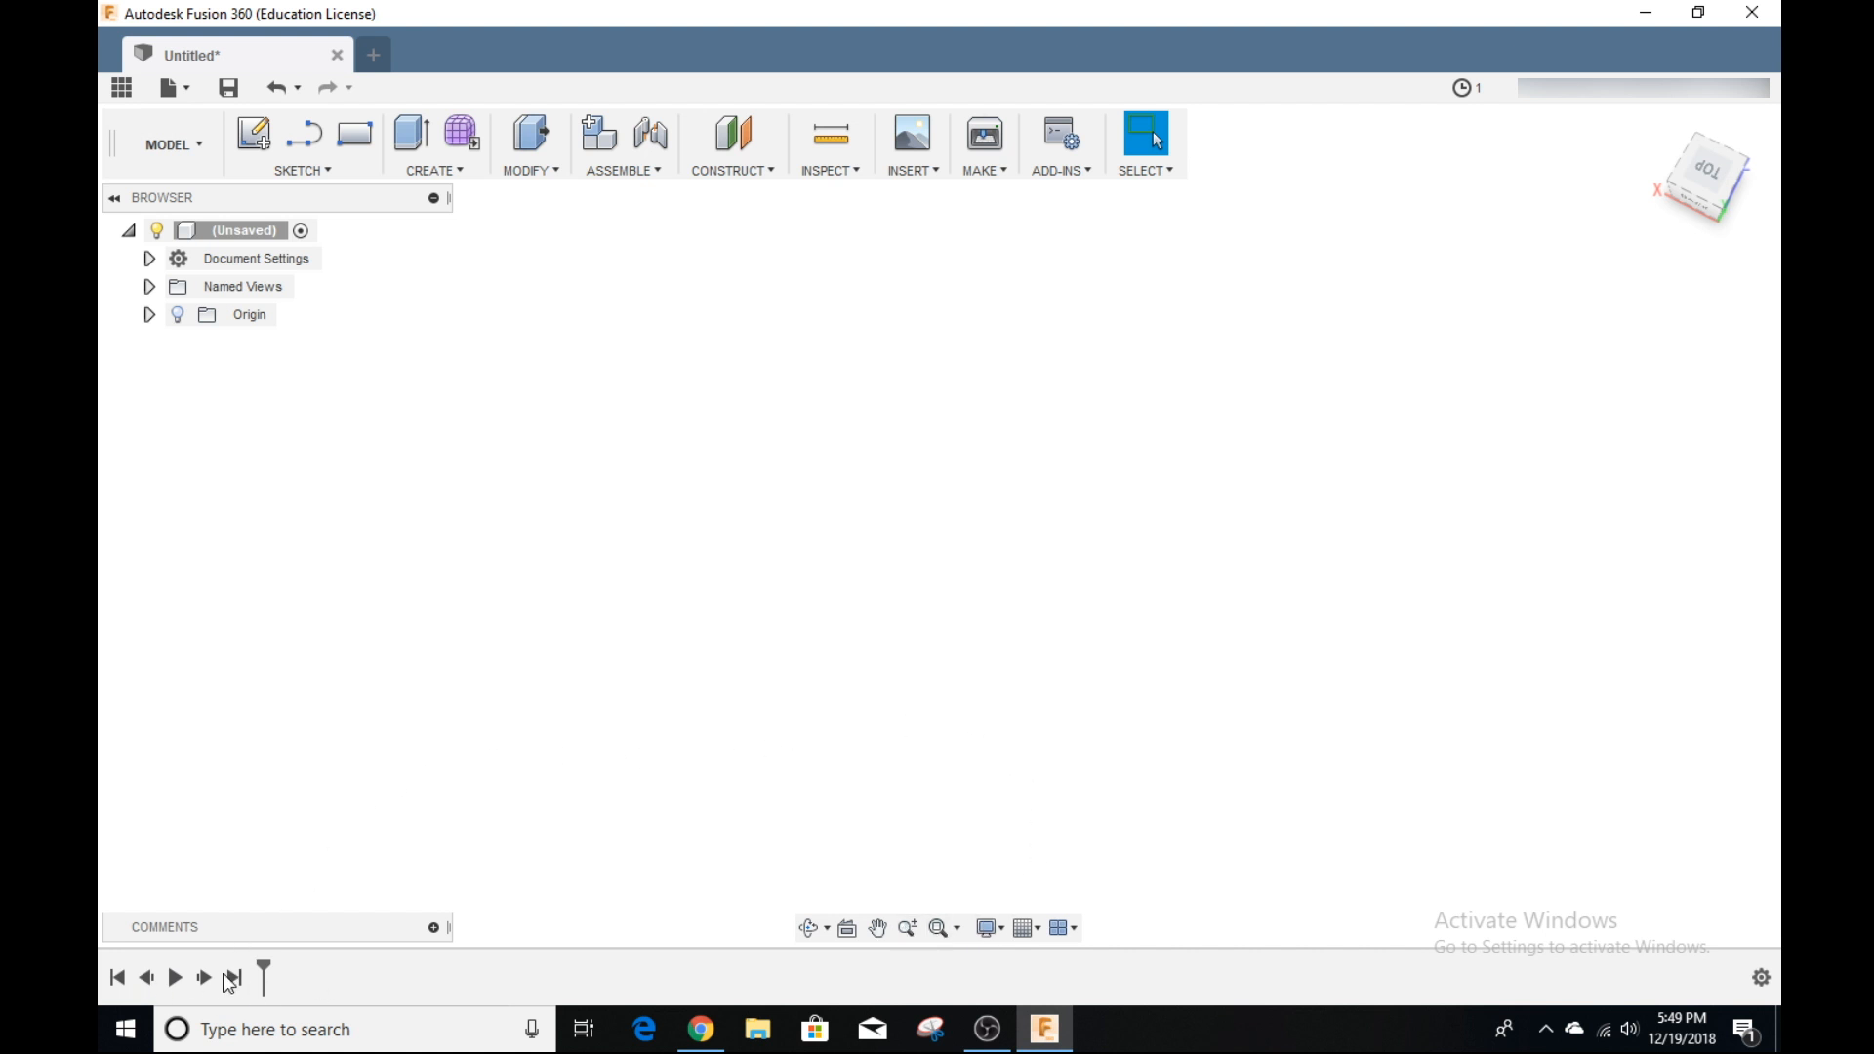
pyautogui.moveTo(355, 990)
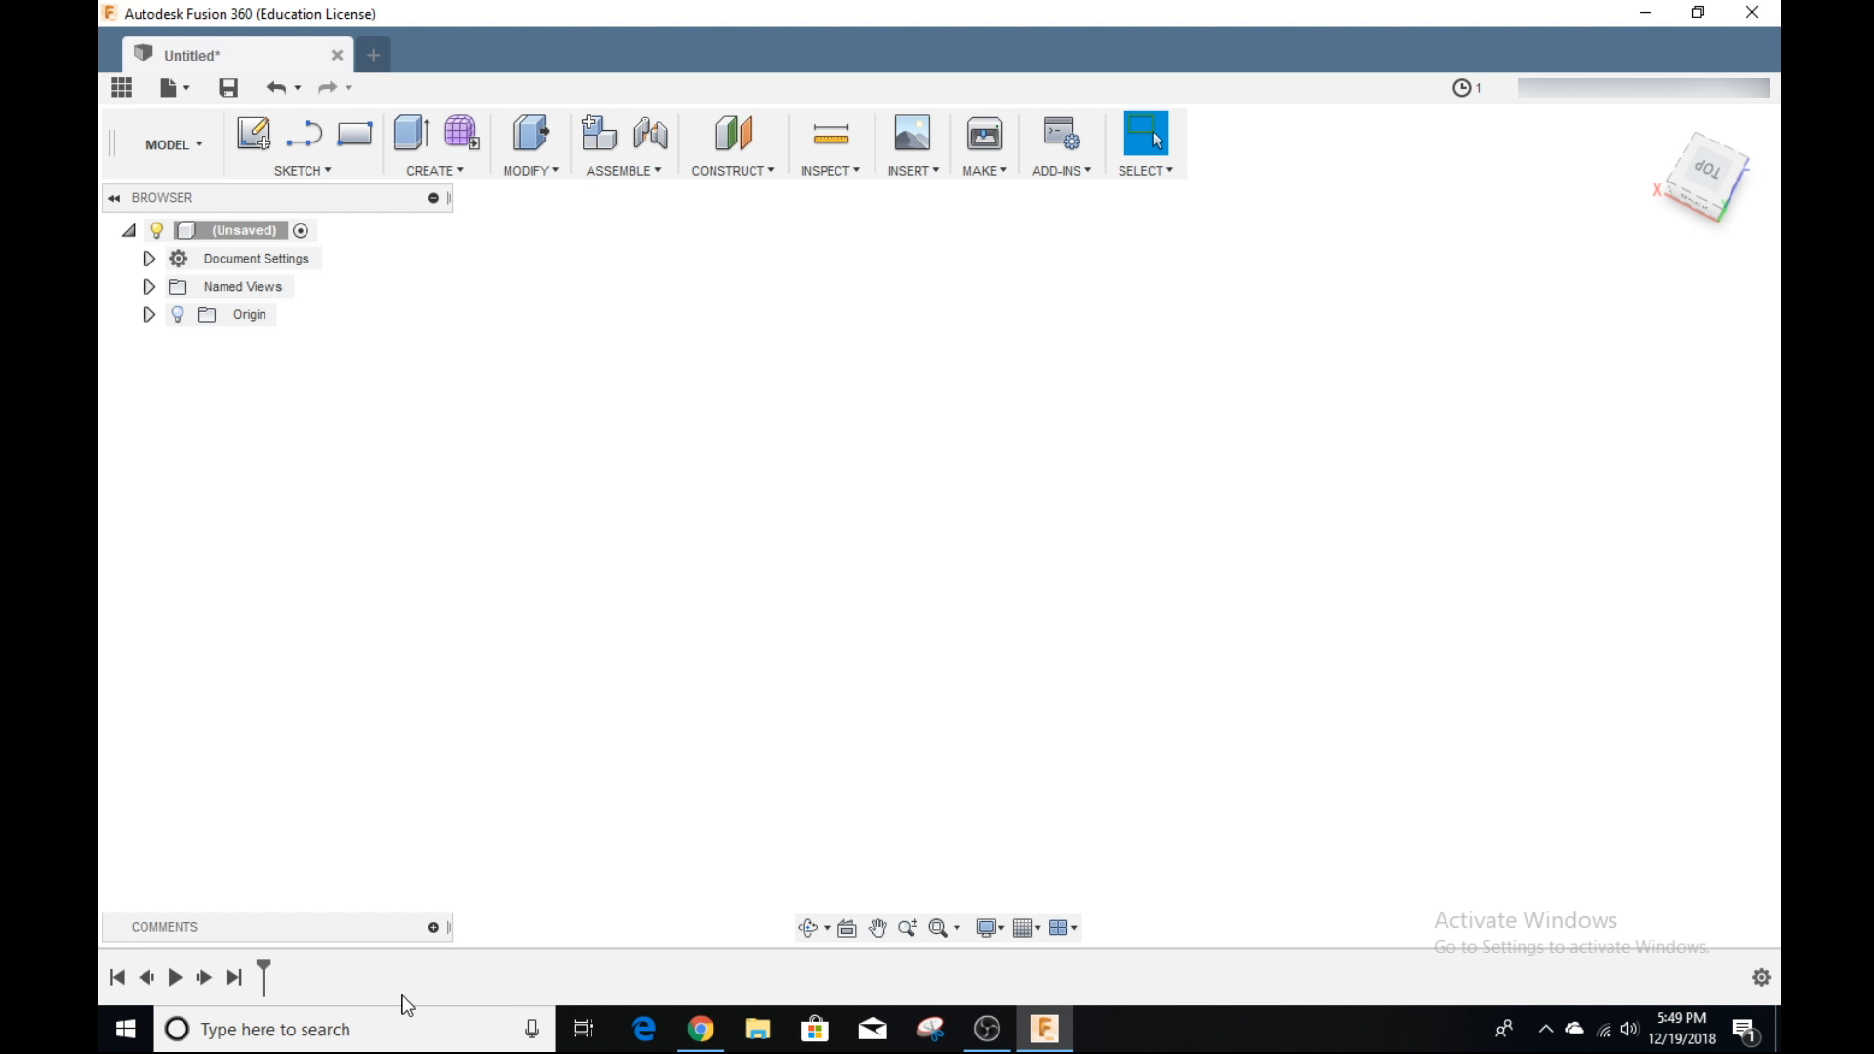
pyautogui.moveTo(417, 991)
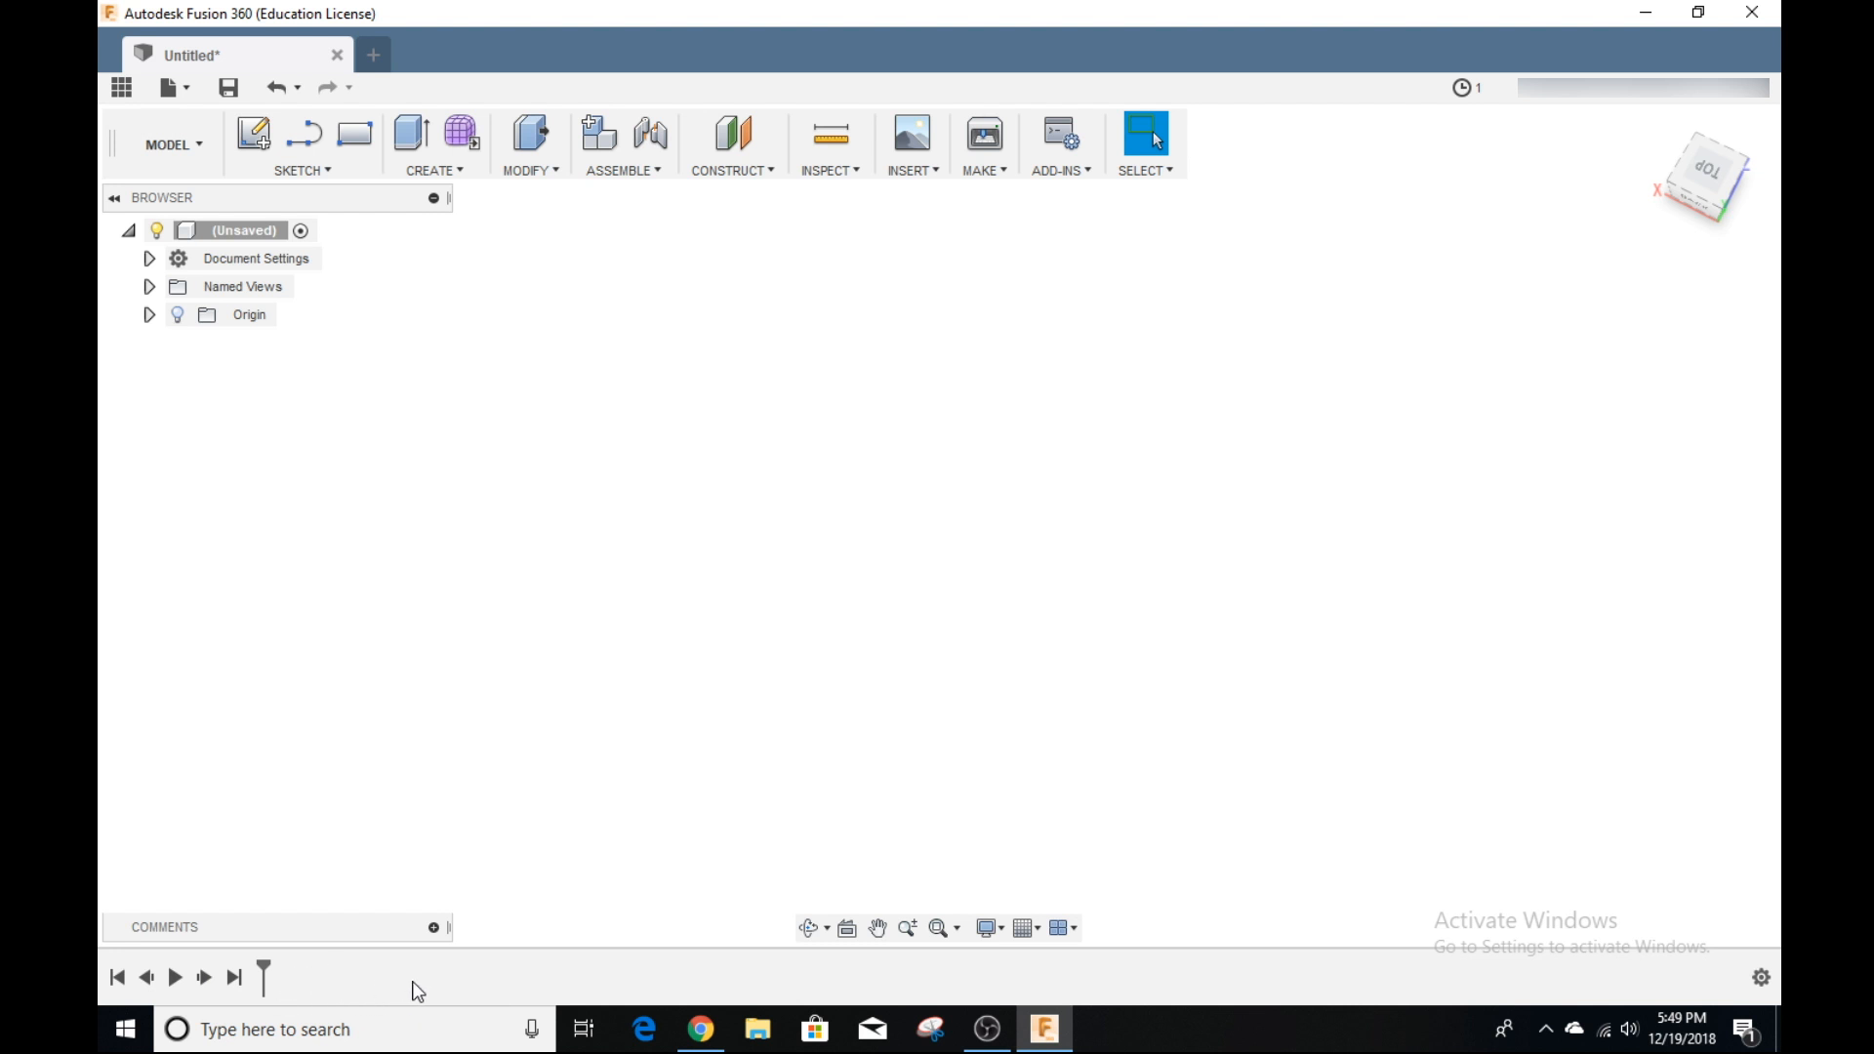
pyautogui.moveTo(411, 134)
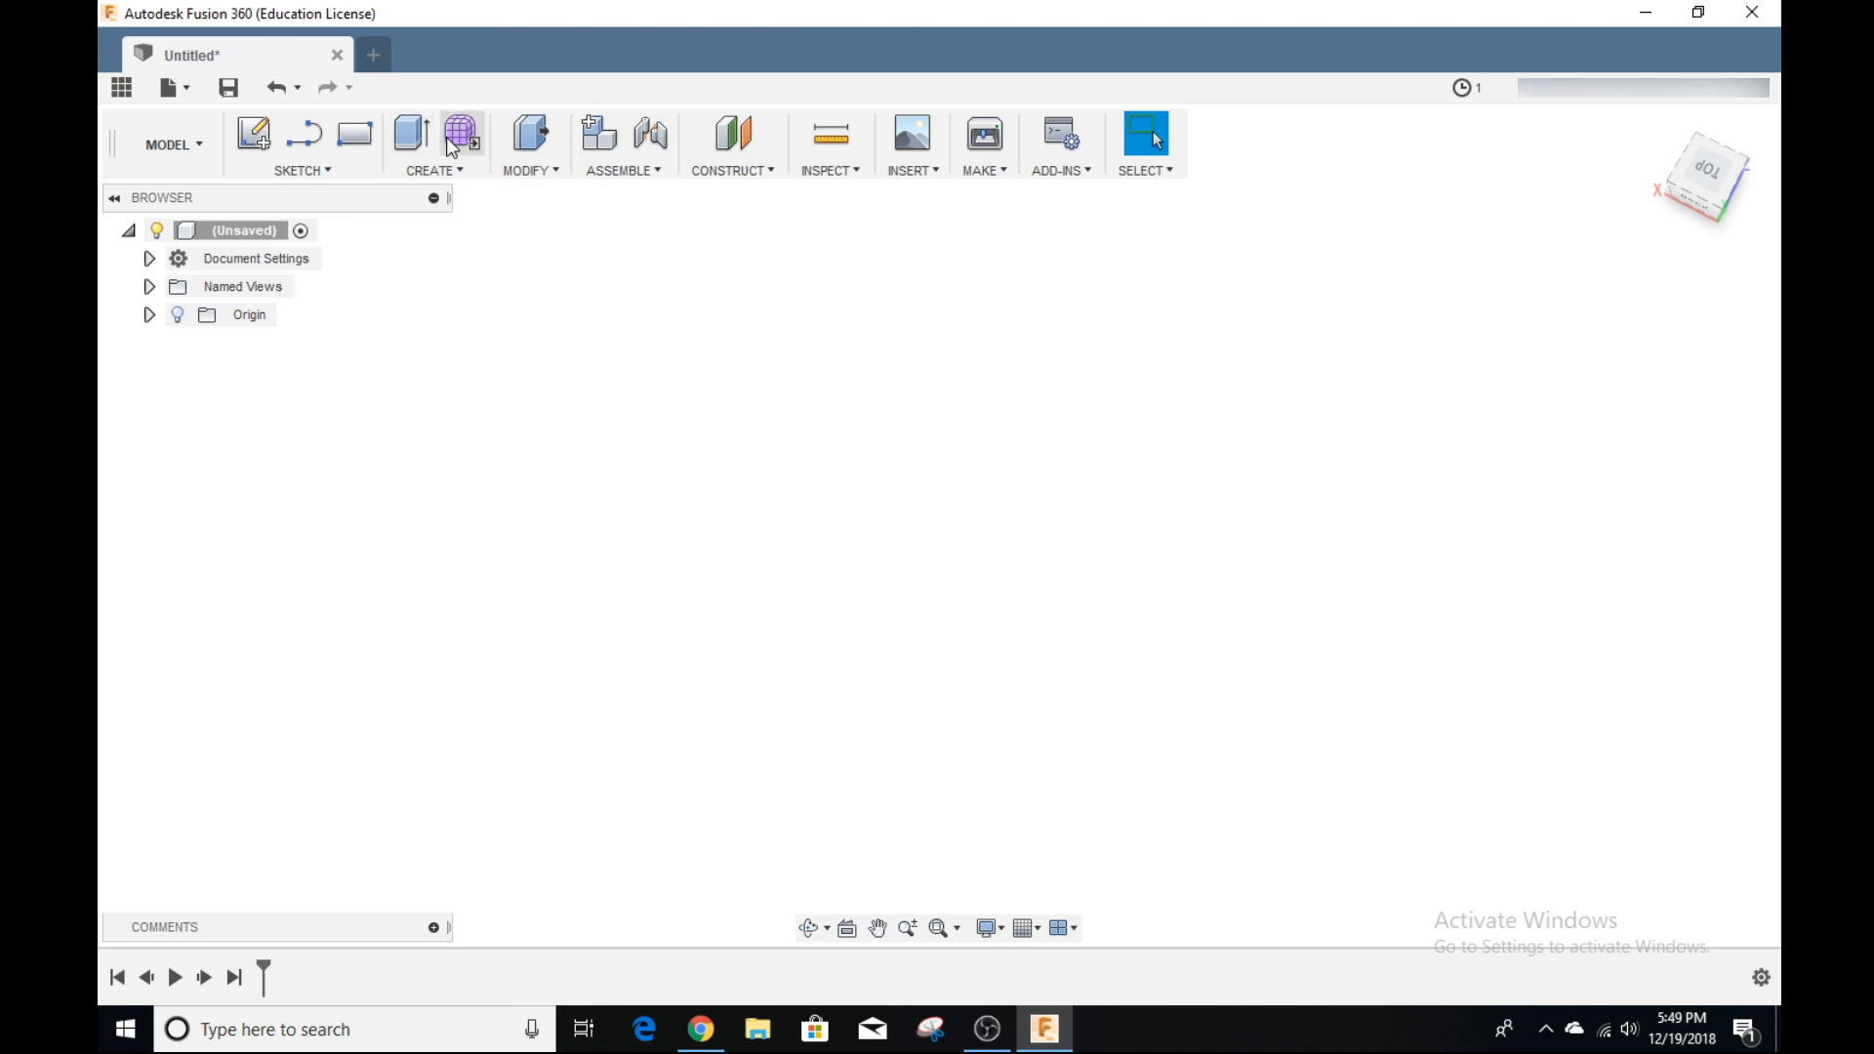
pyautogui.moveTo(254, 132)
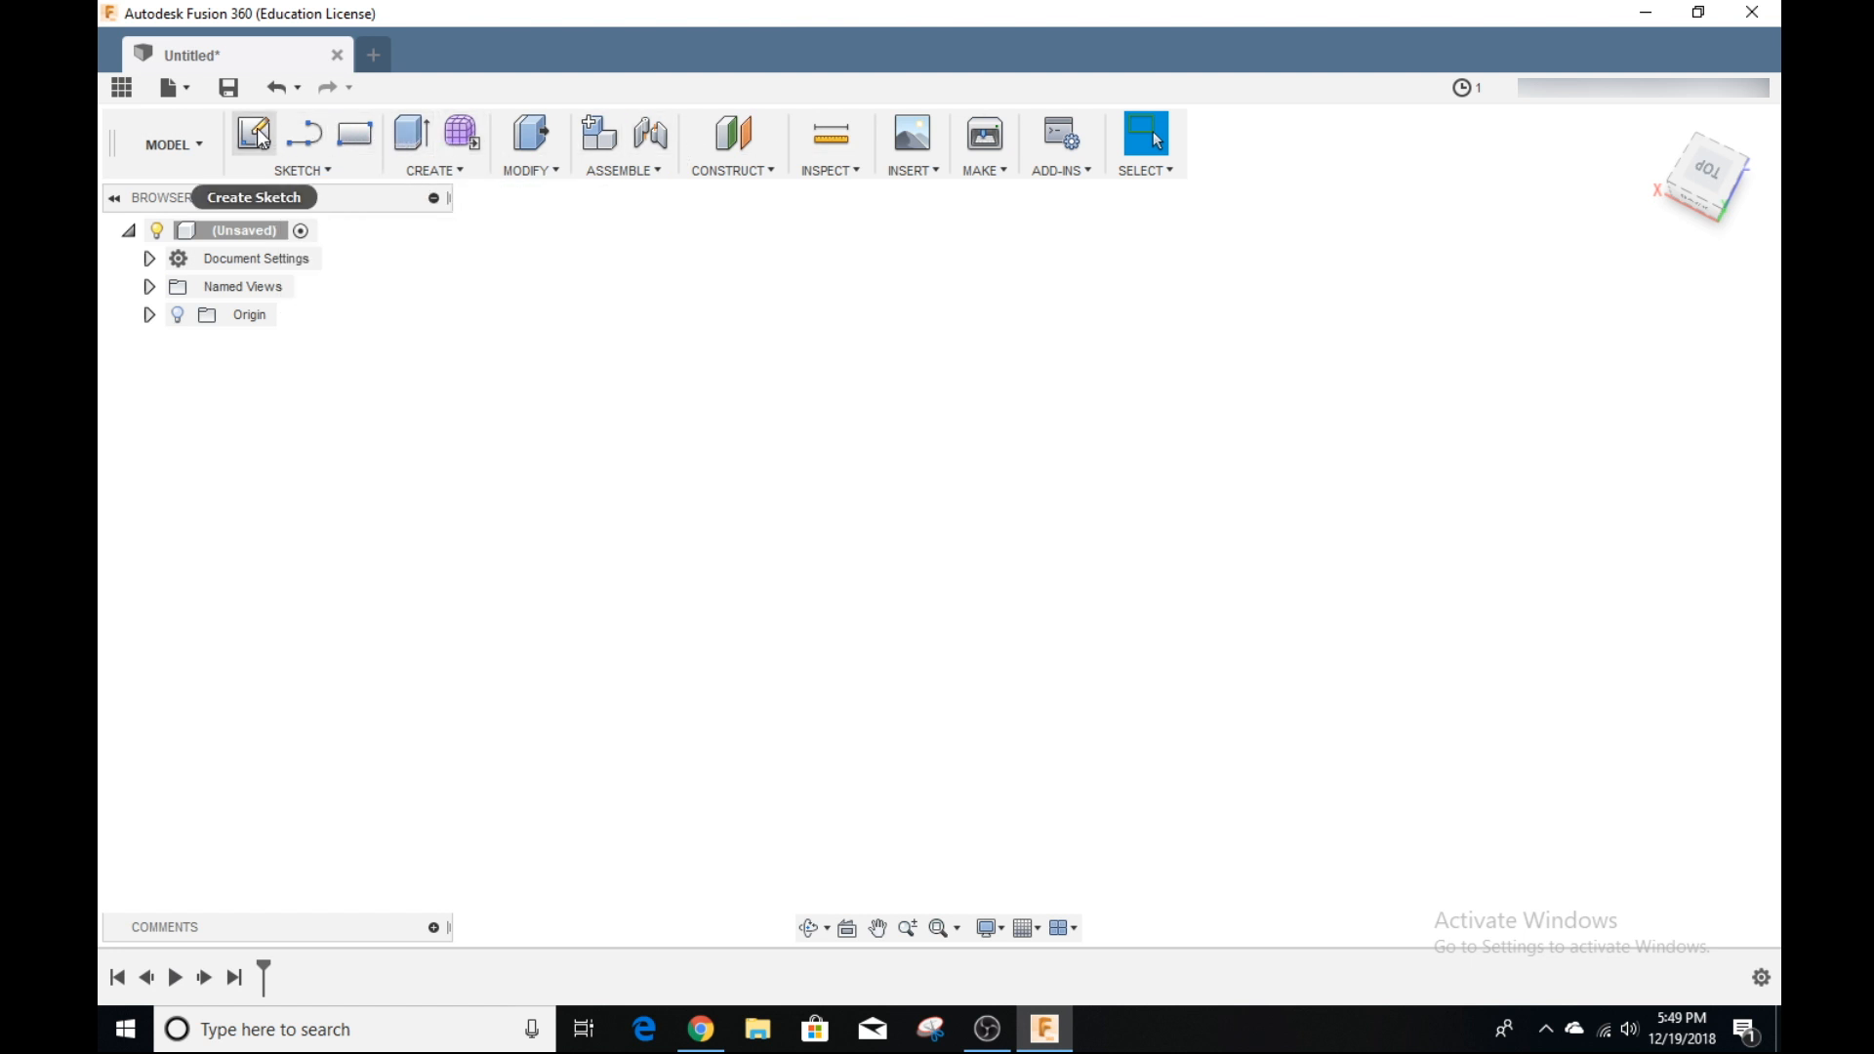
pyautogui.moveTo(254, 133)
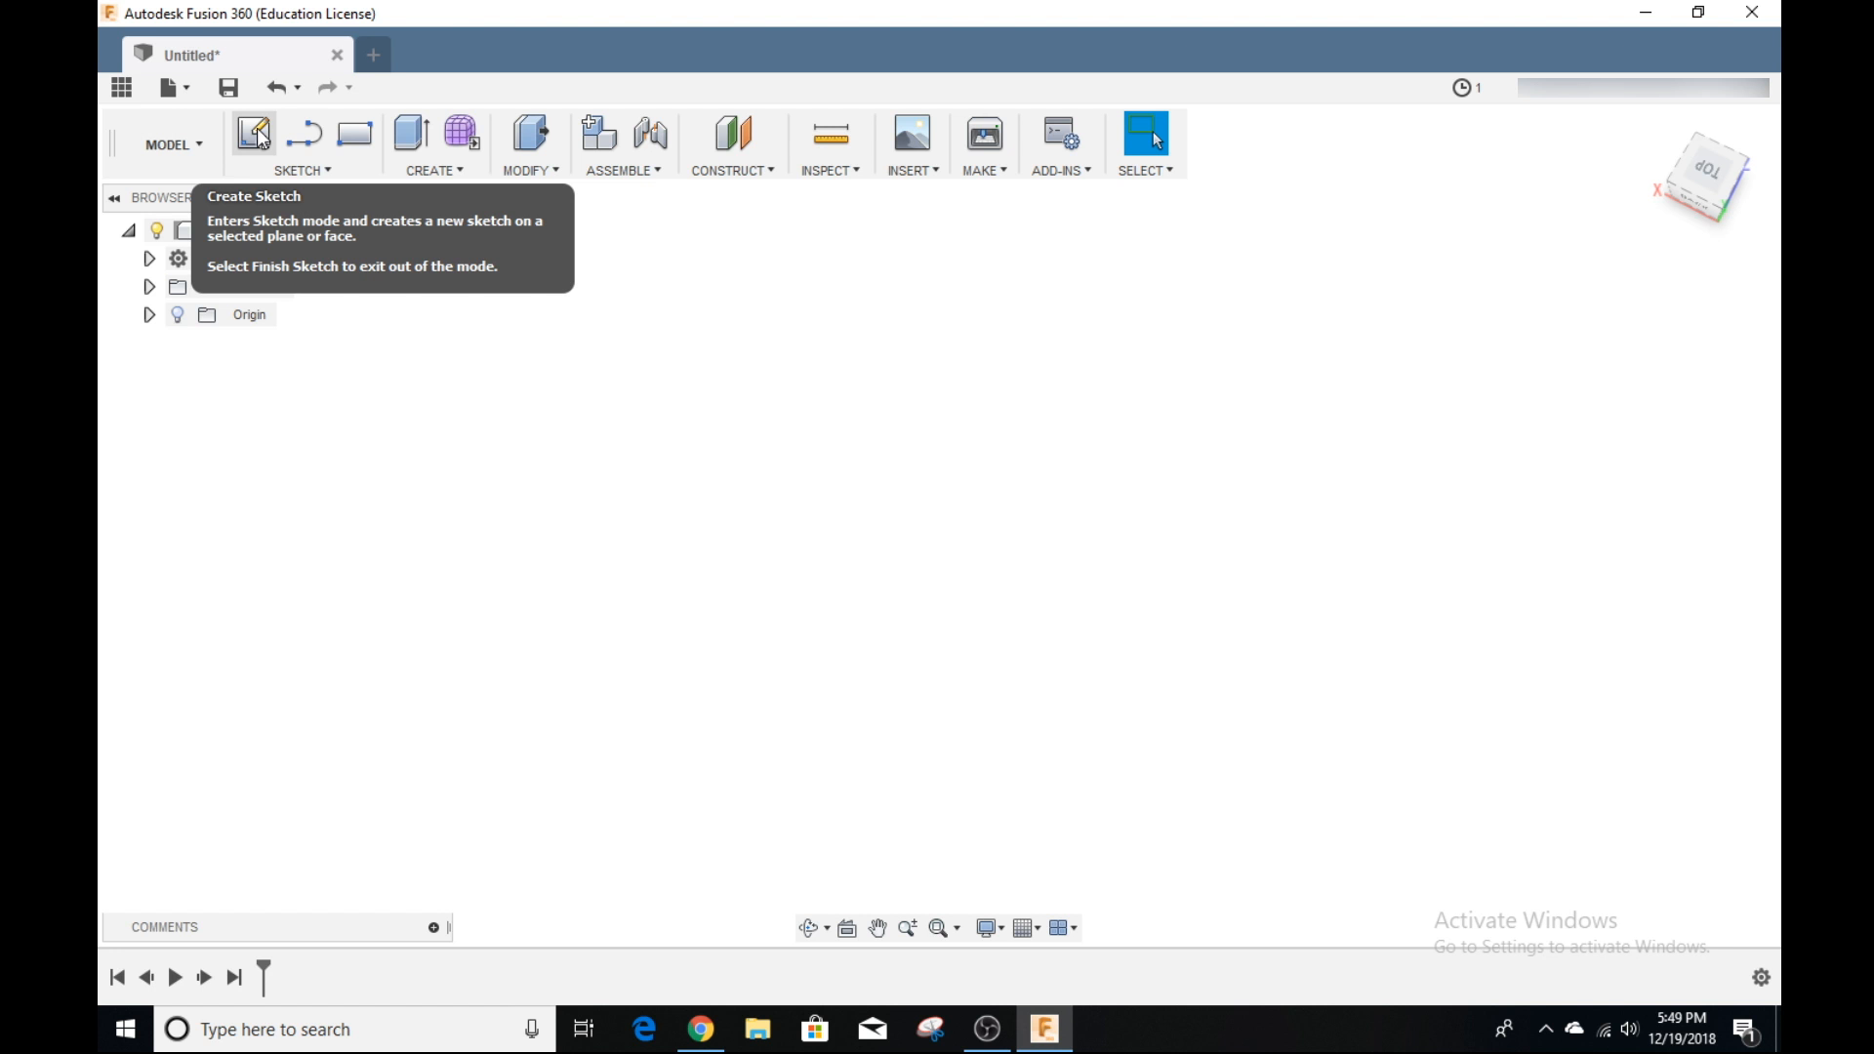
pyautogui.moveTo(247, 145)
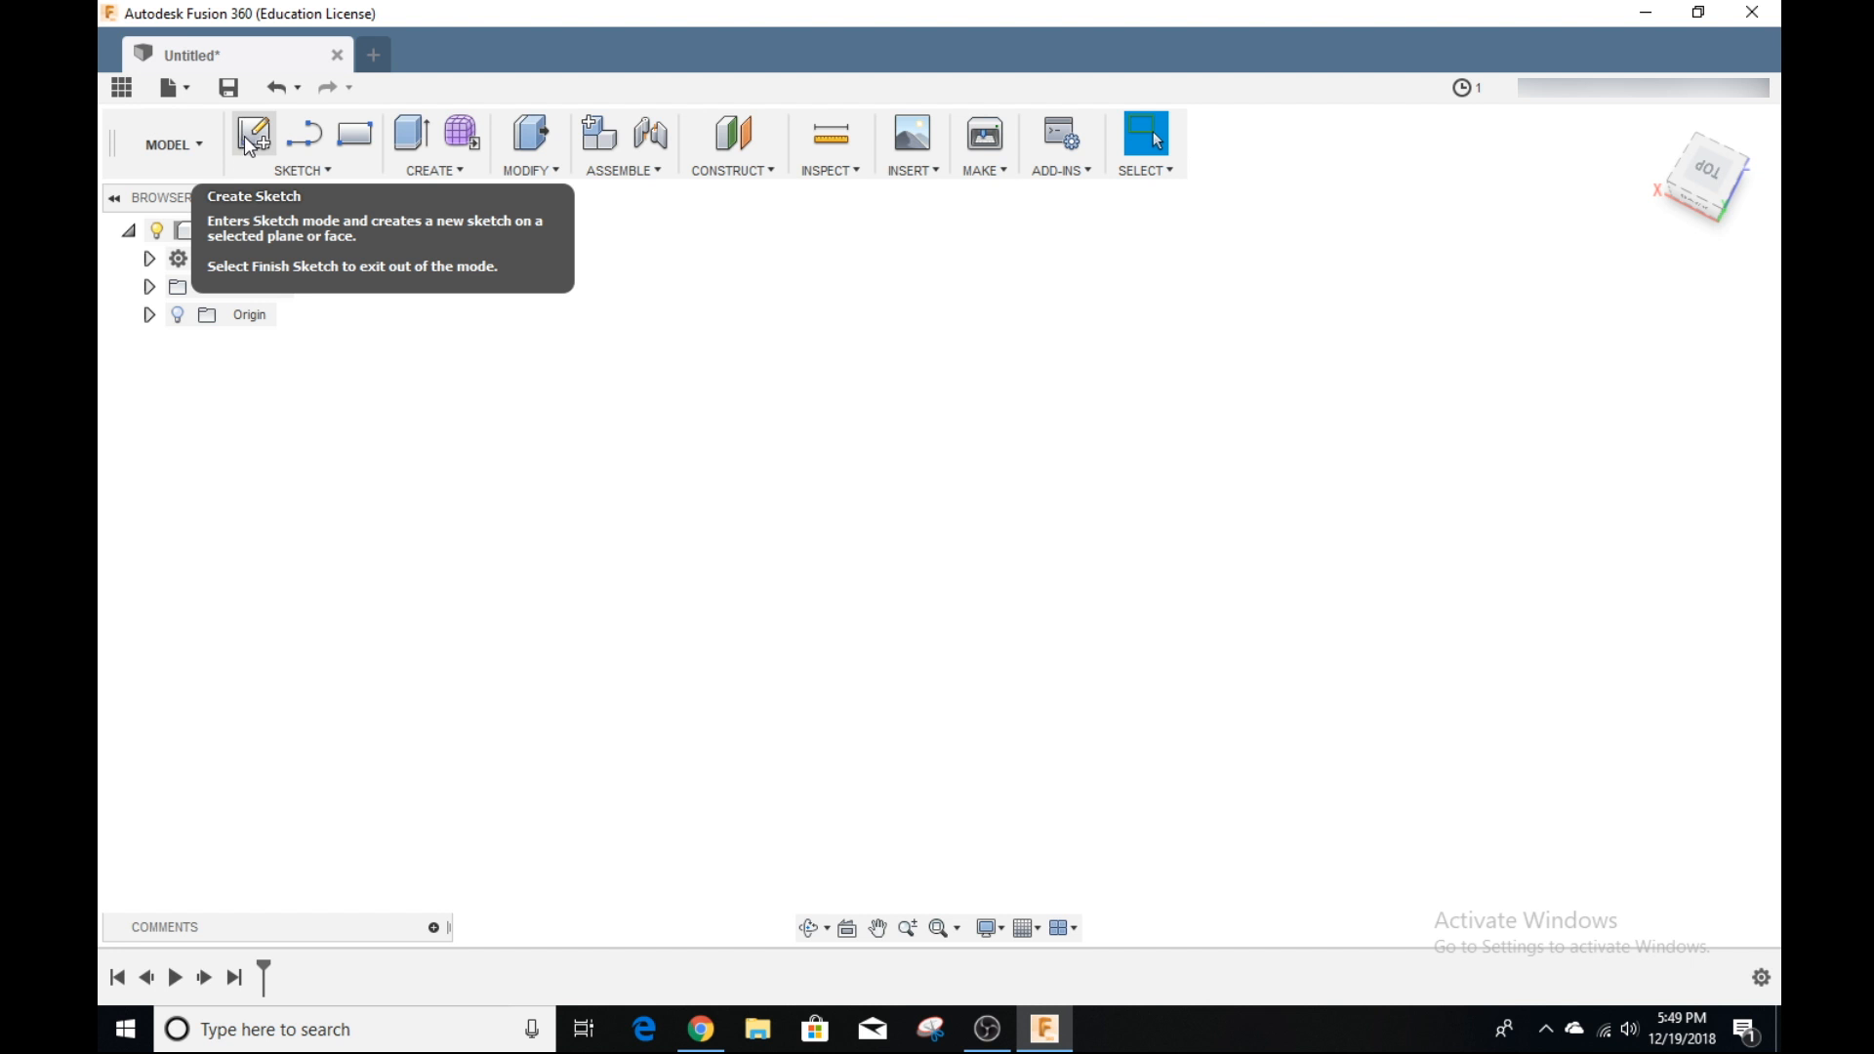
pyautogui.moveTo(251, 144)
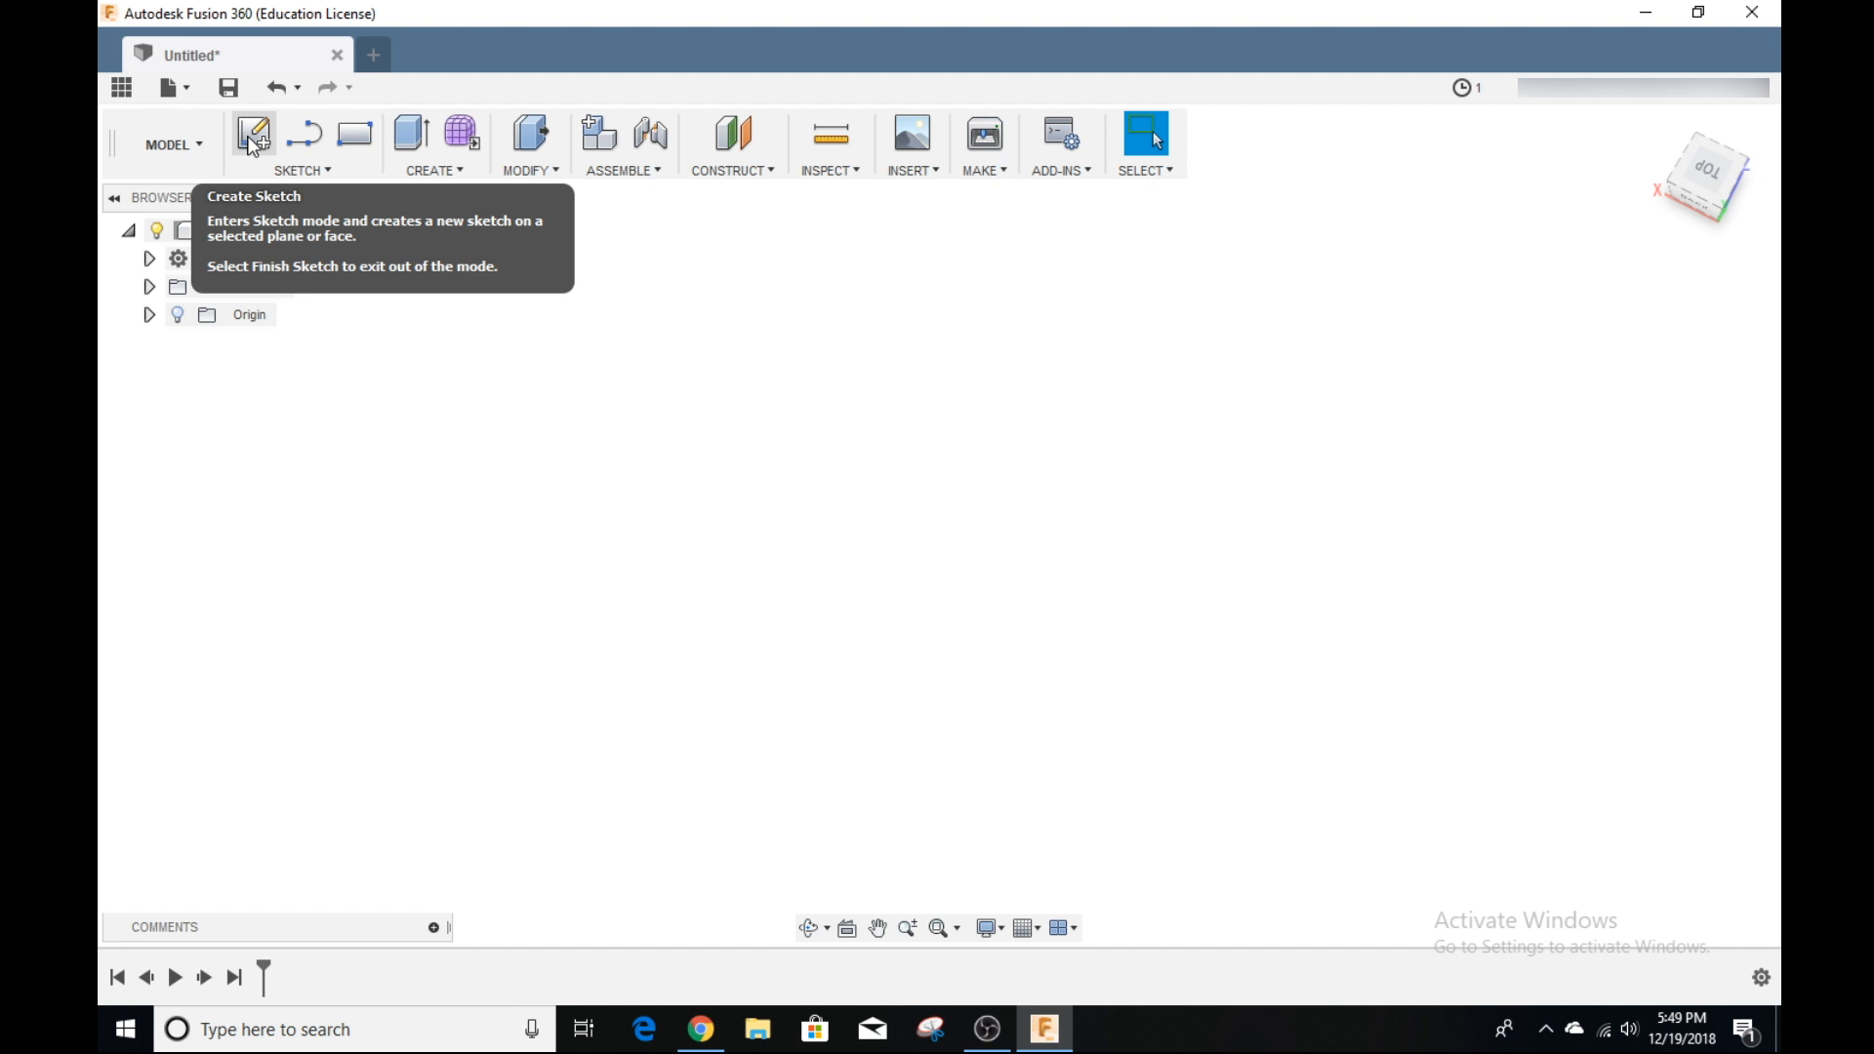
pyautogui.moveTo(373, 272)
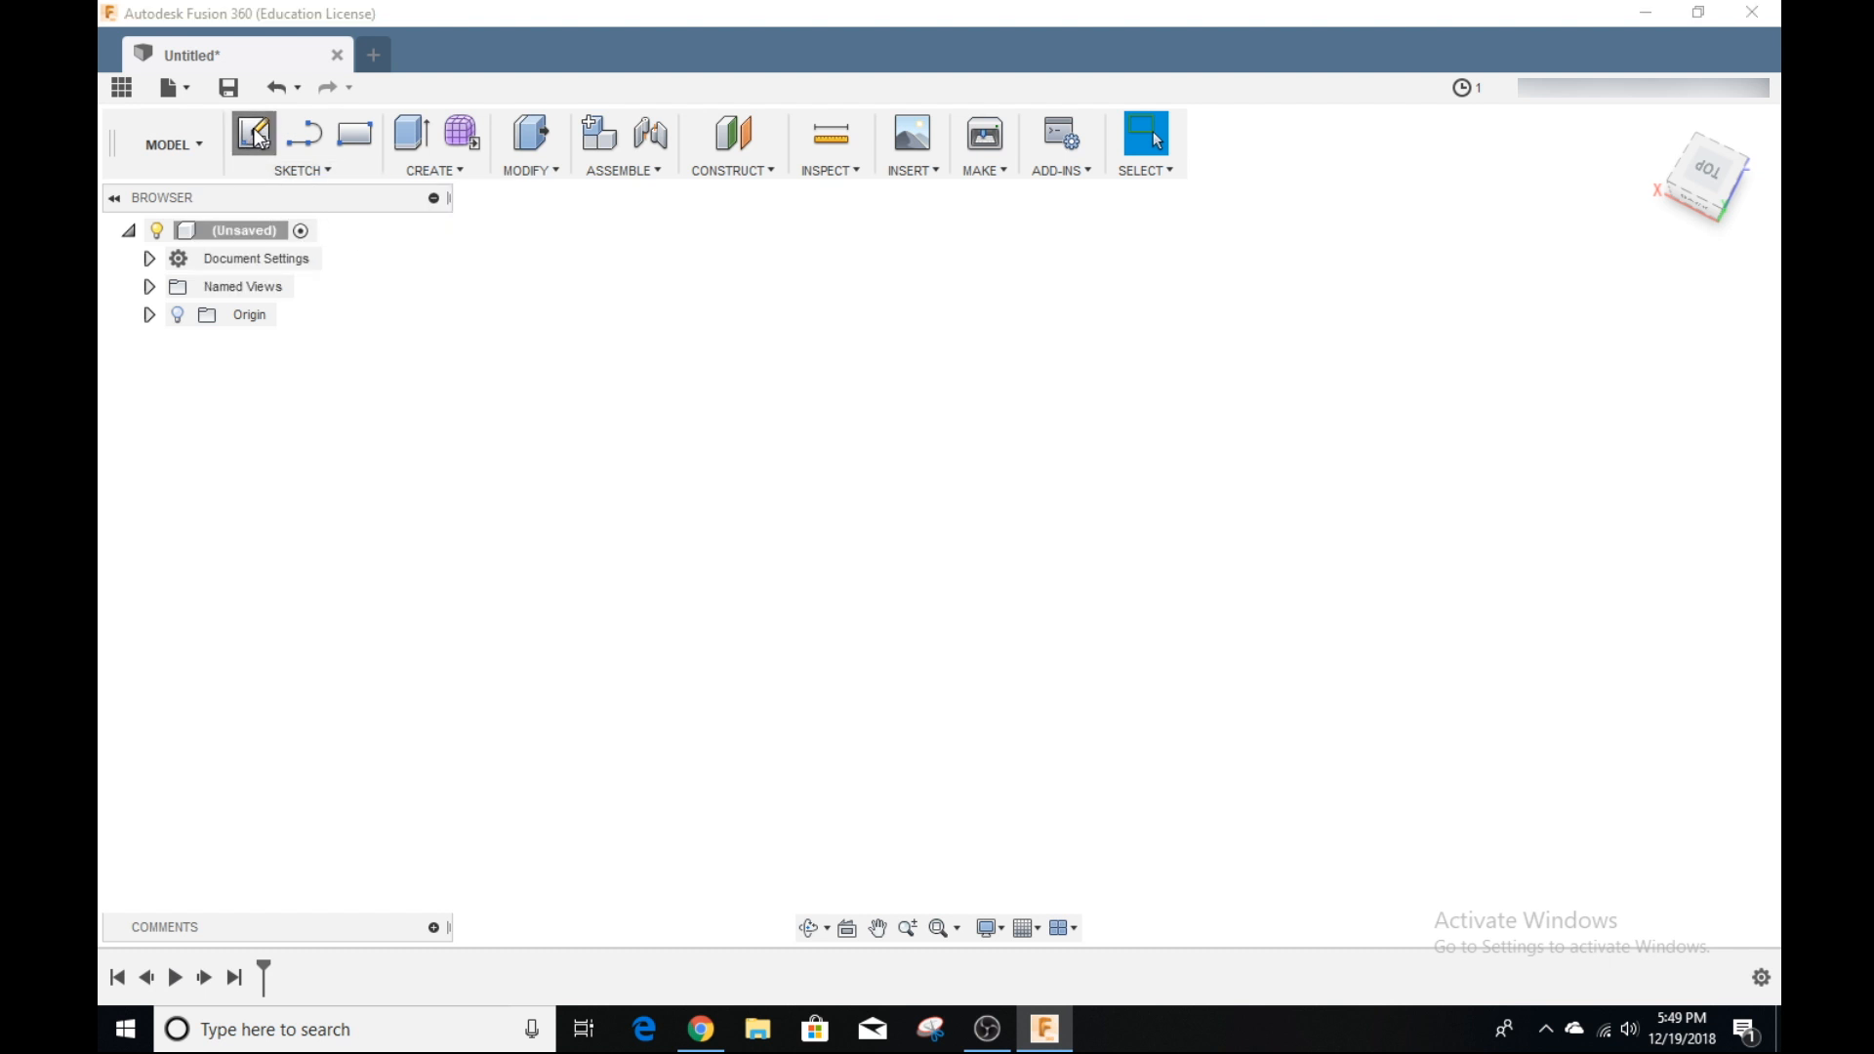
pyautogui.click(254, 133)
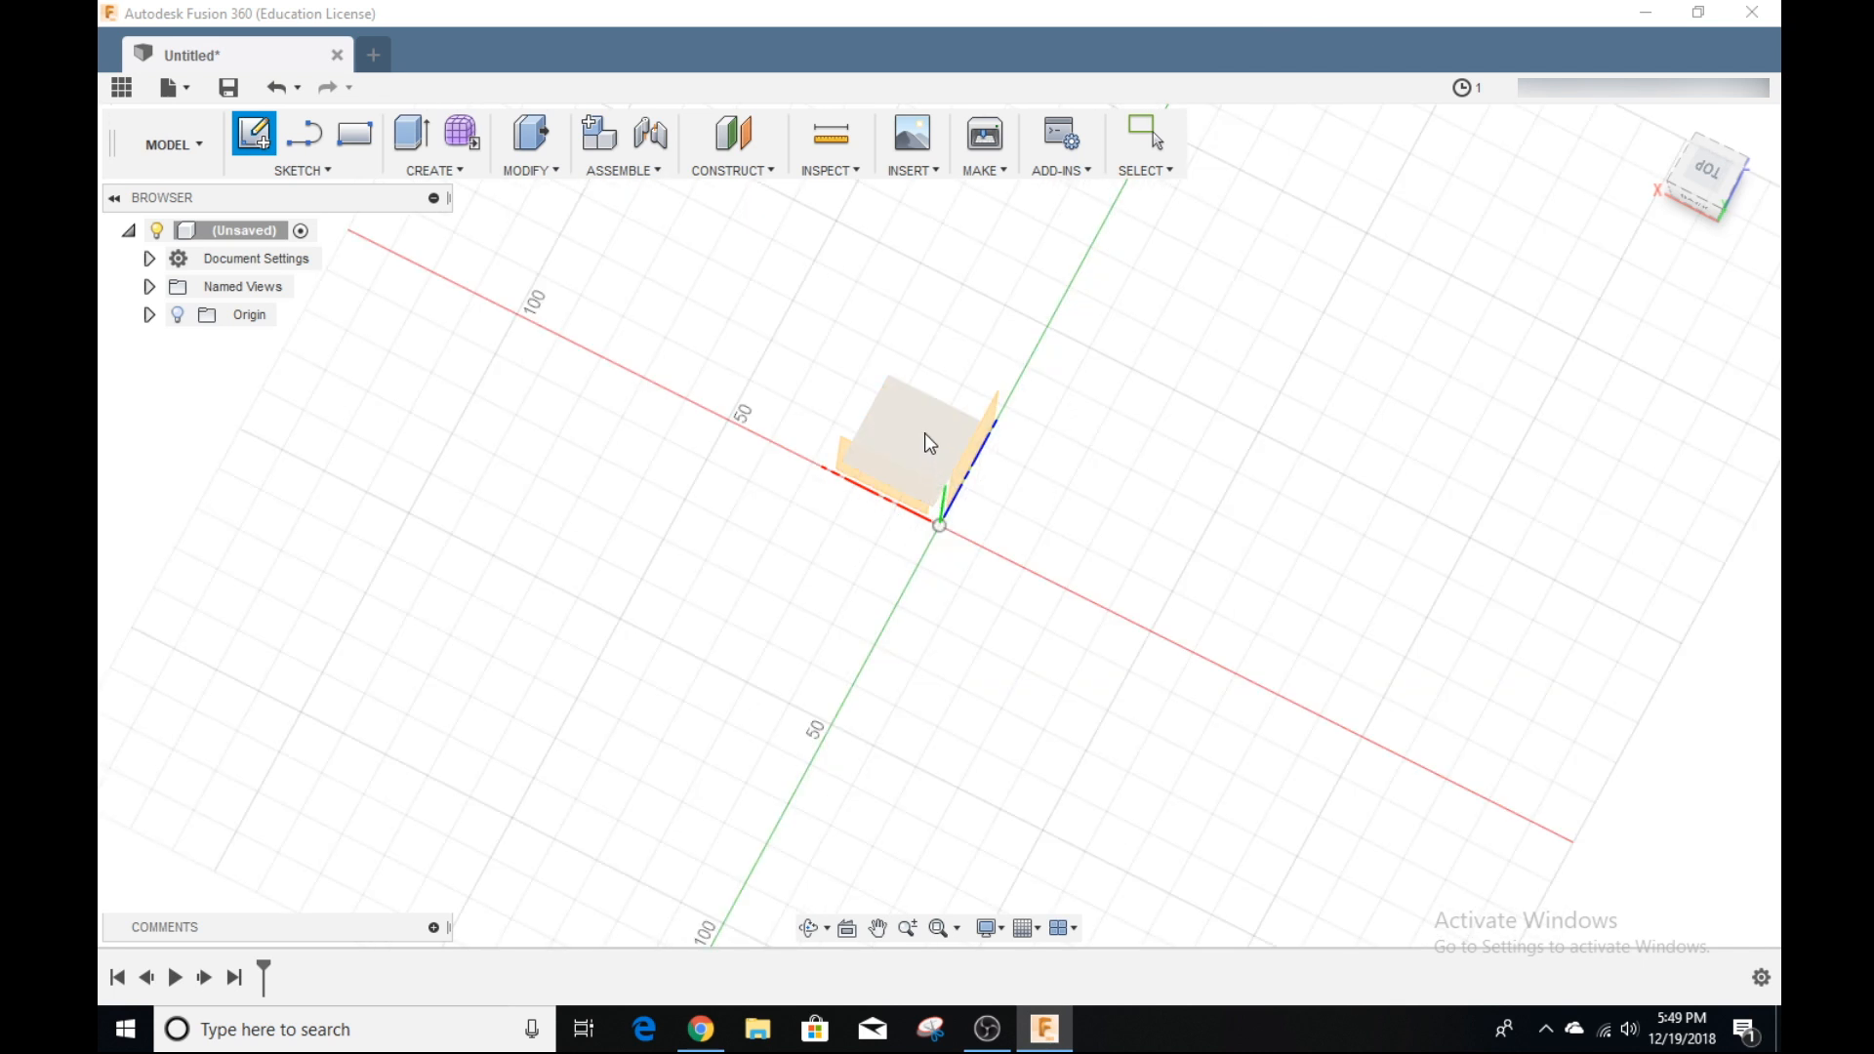
pyautogui.moveTo(925, 575)
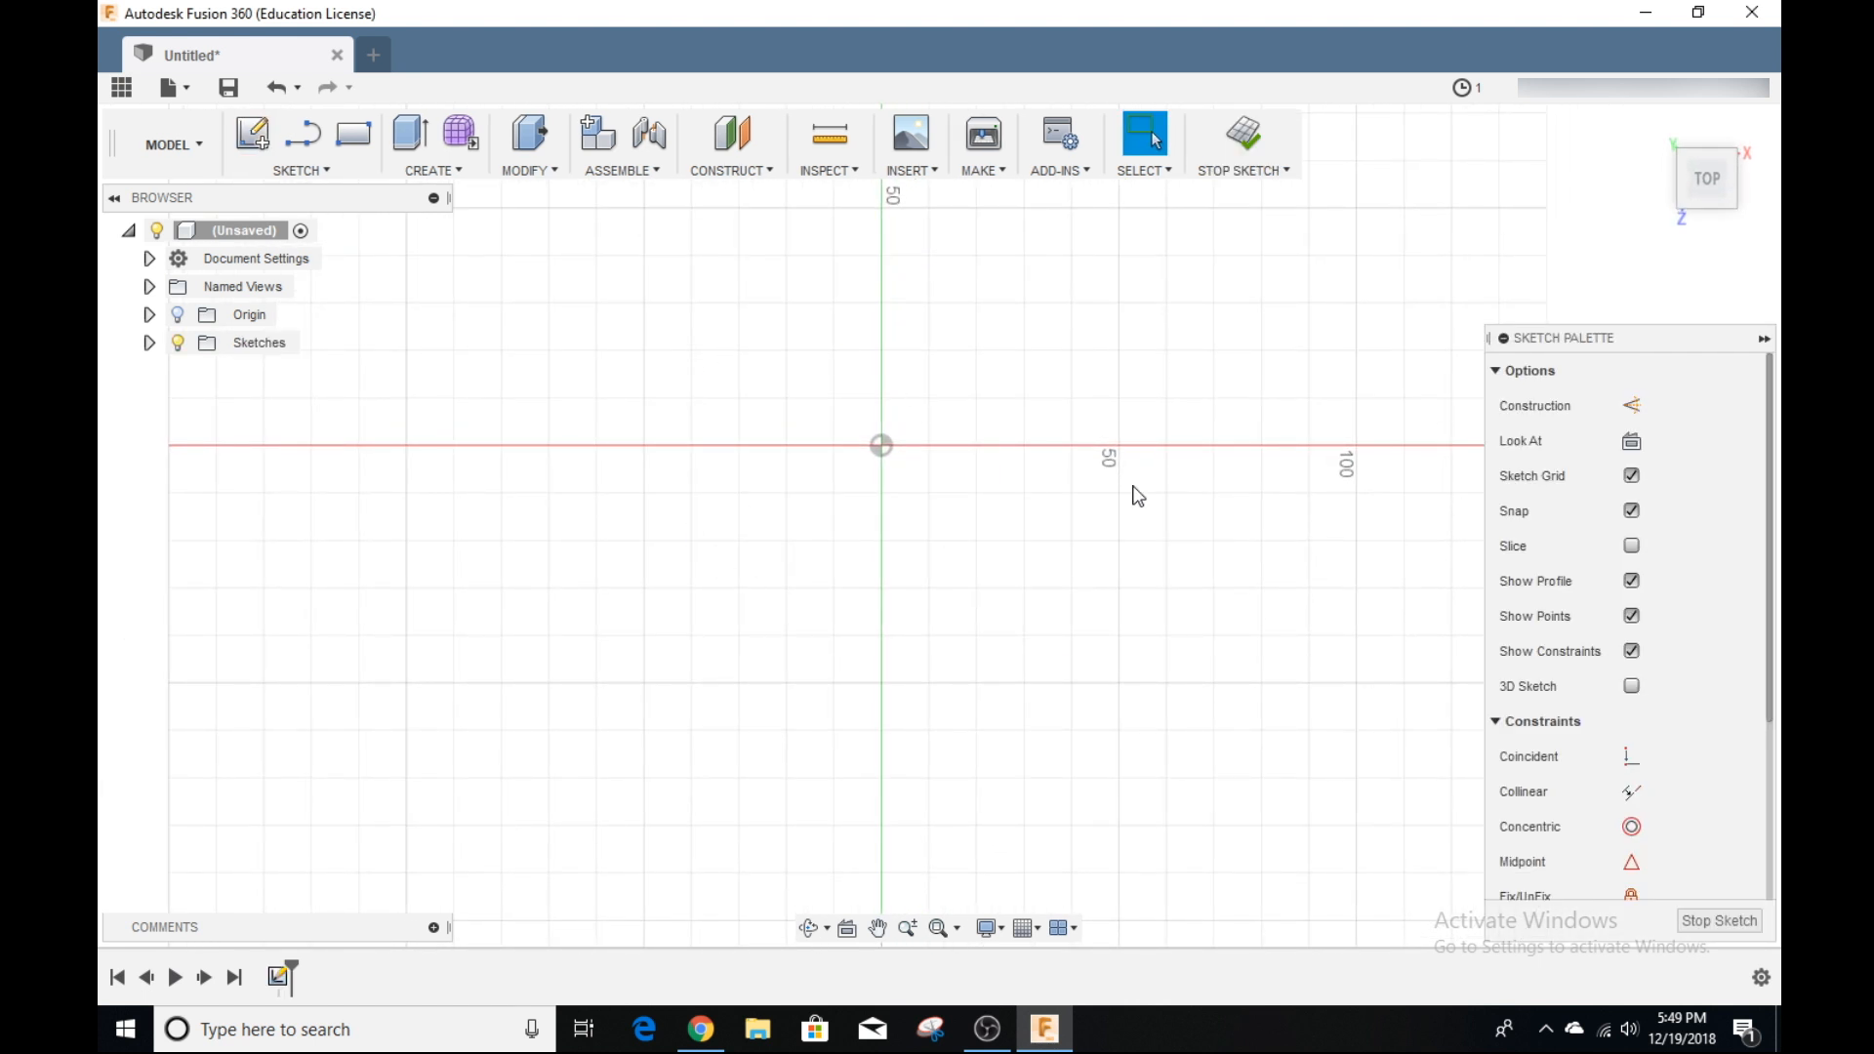
pyautogui.moveTo(1102, 478)
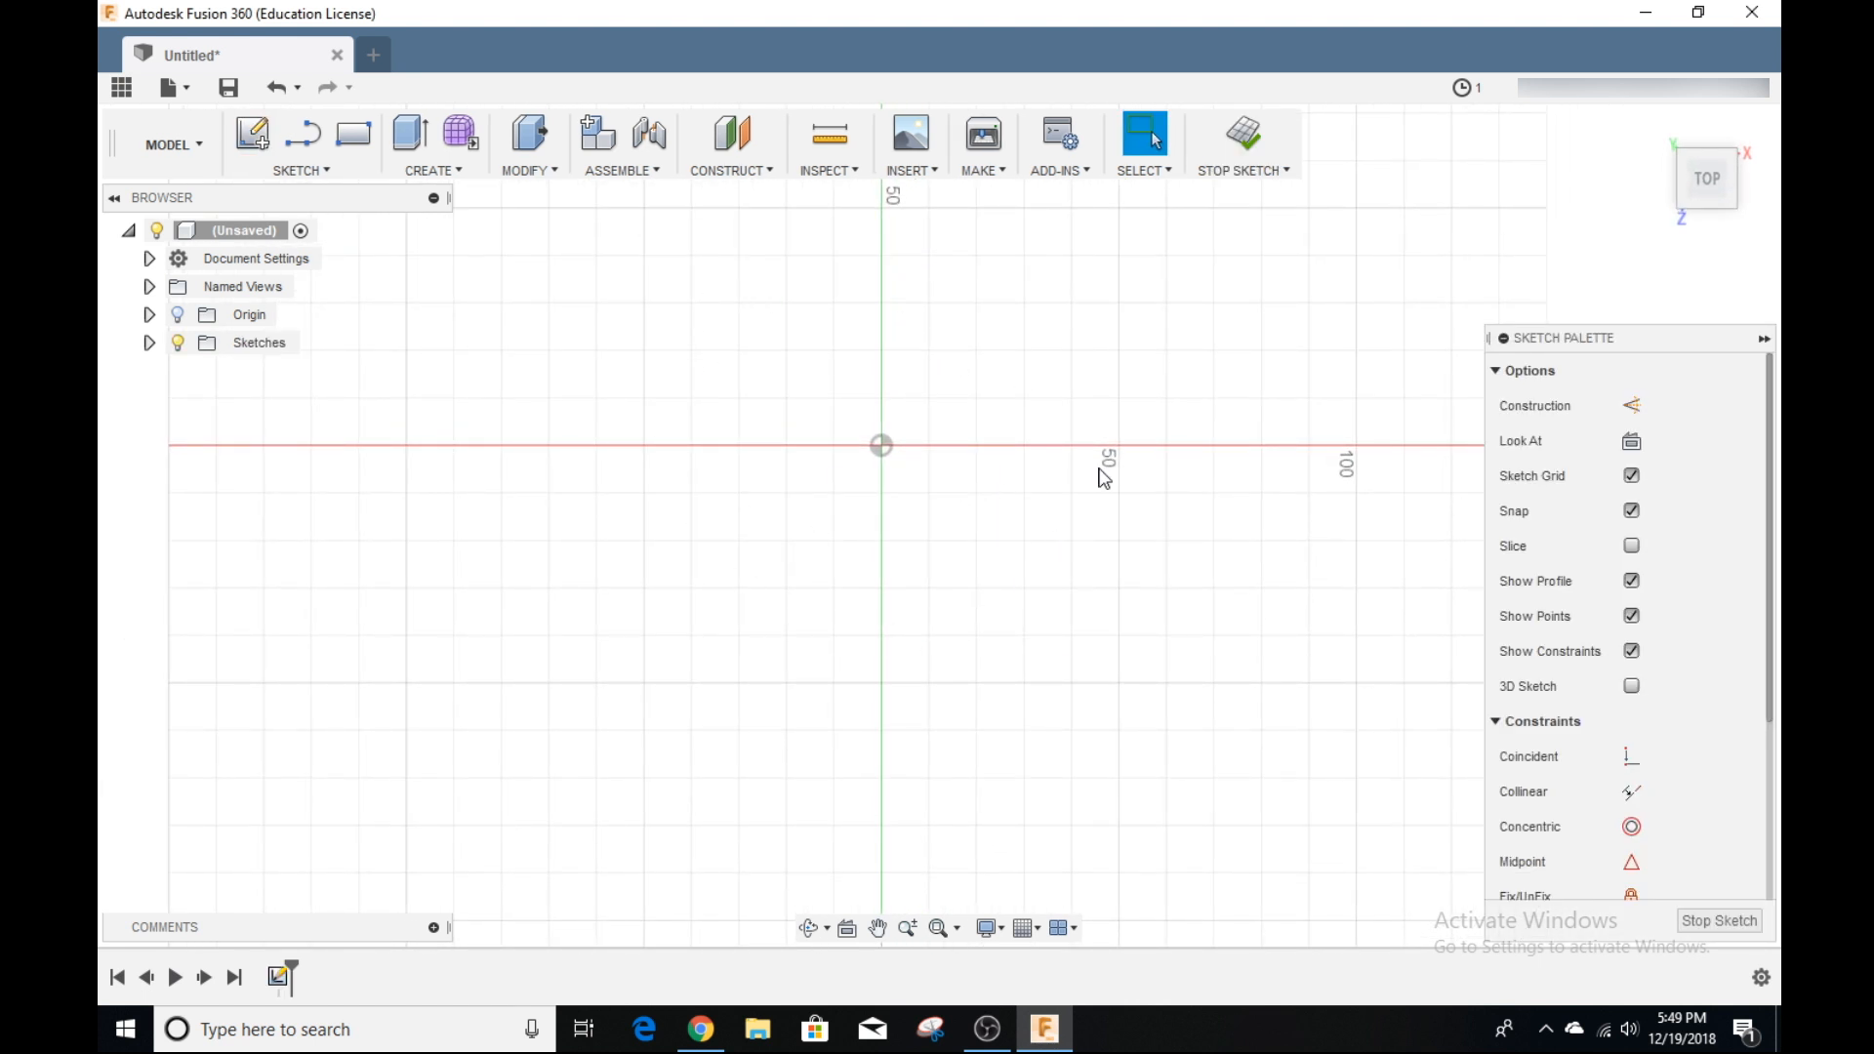
pyautogui.moveTo(893, 600)
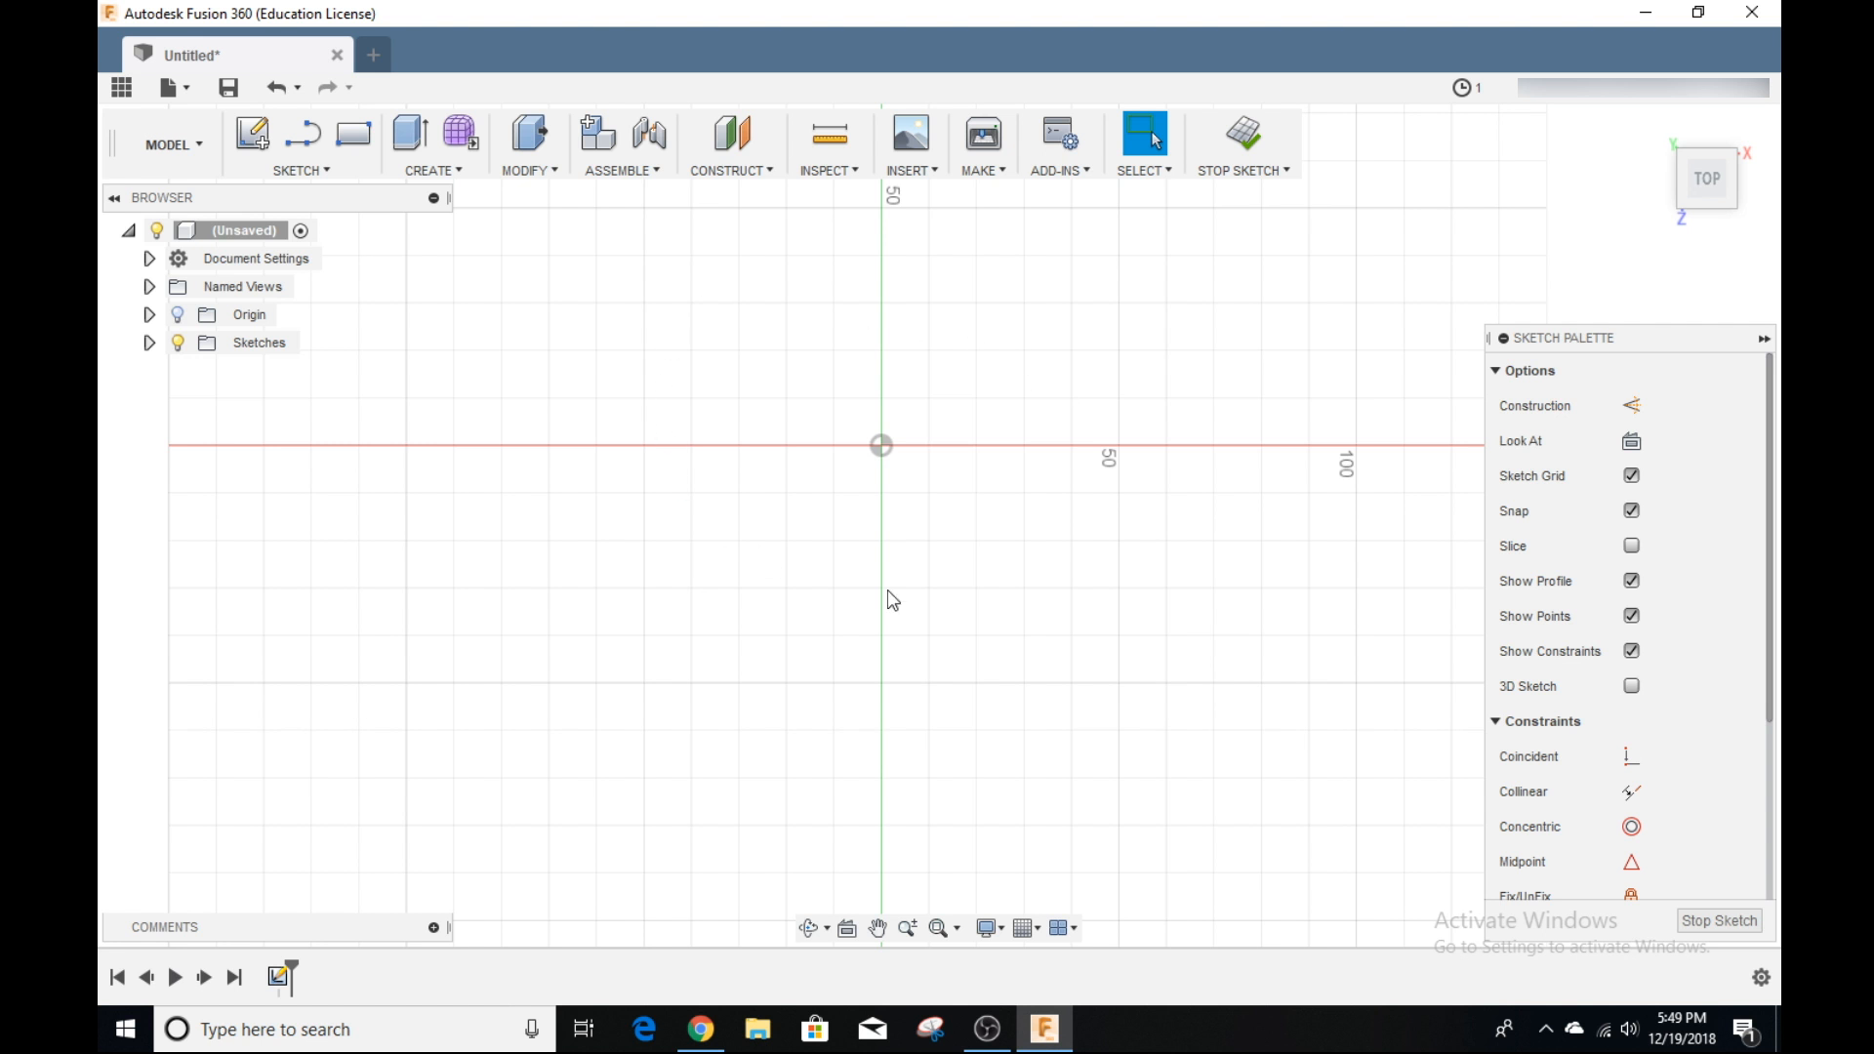
pyautogui.moveTo(1545, 345)
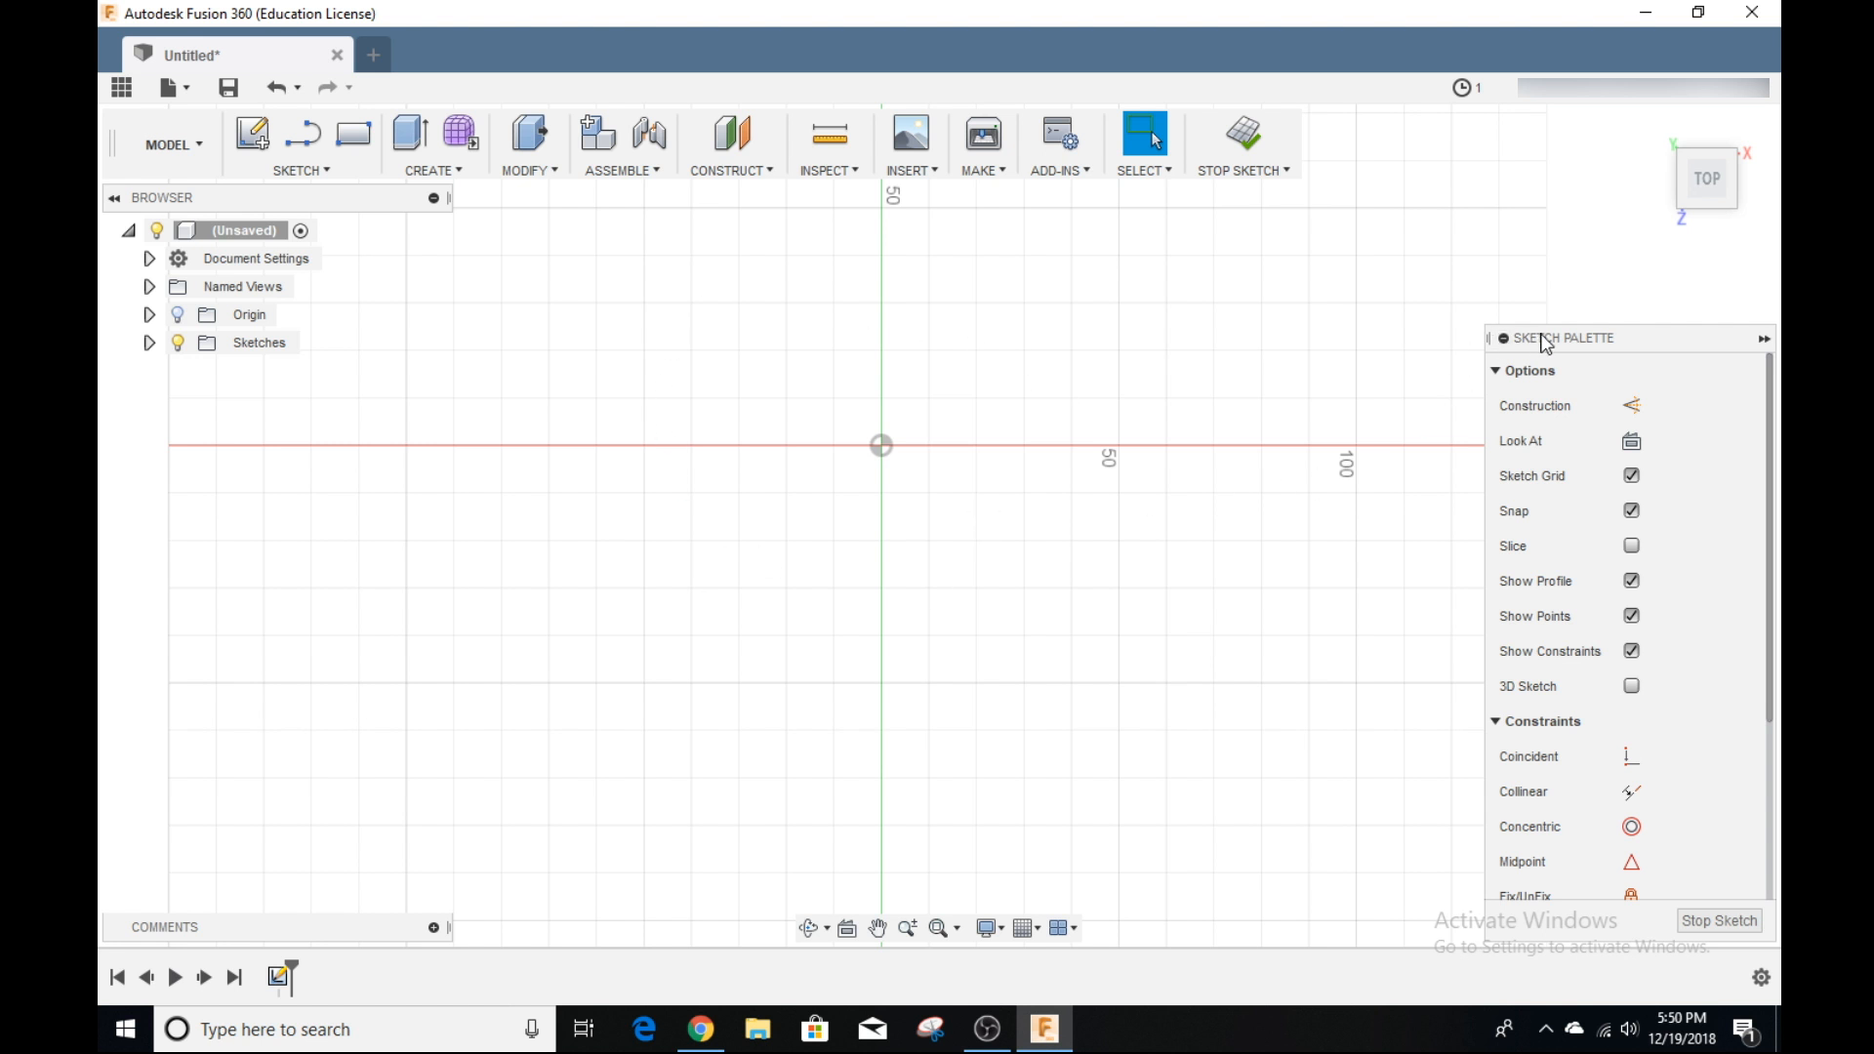
pyautogui.moveTo(1640, 735)
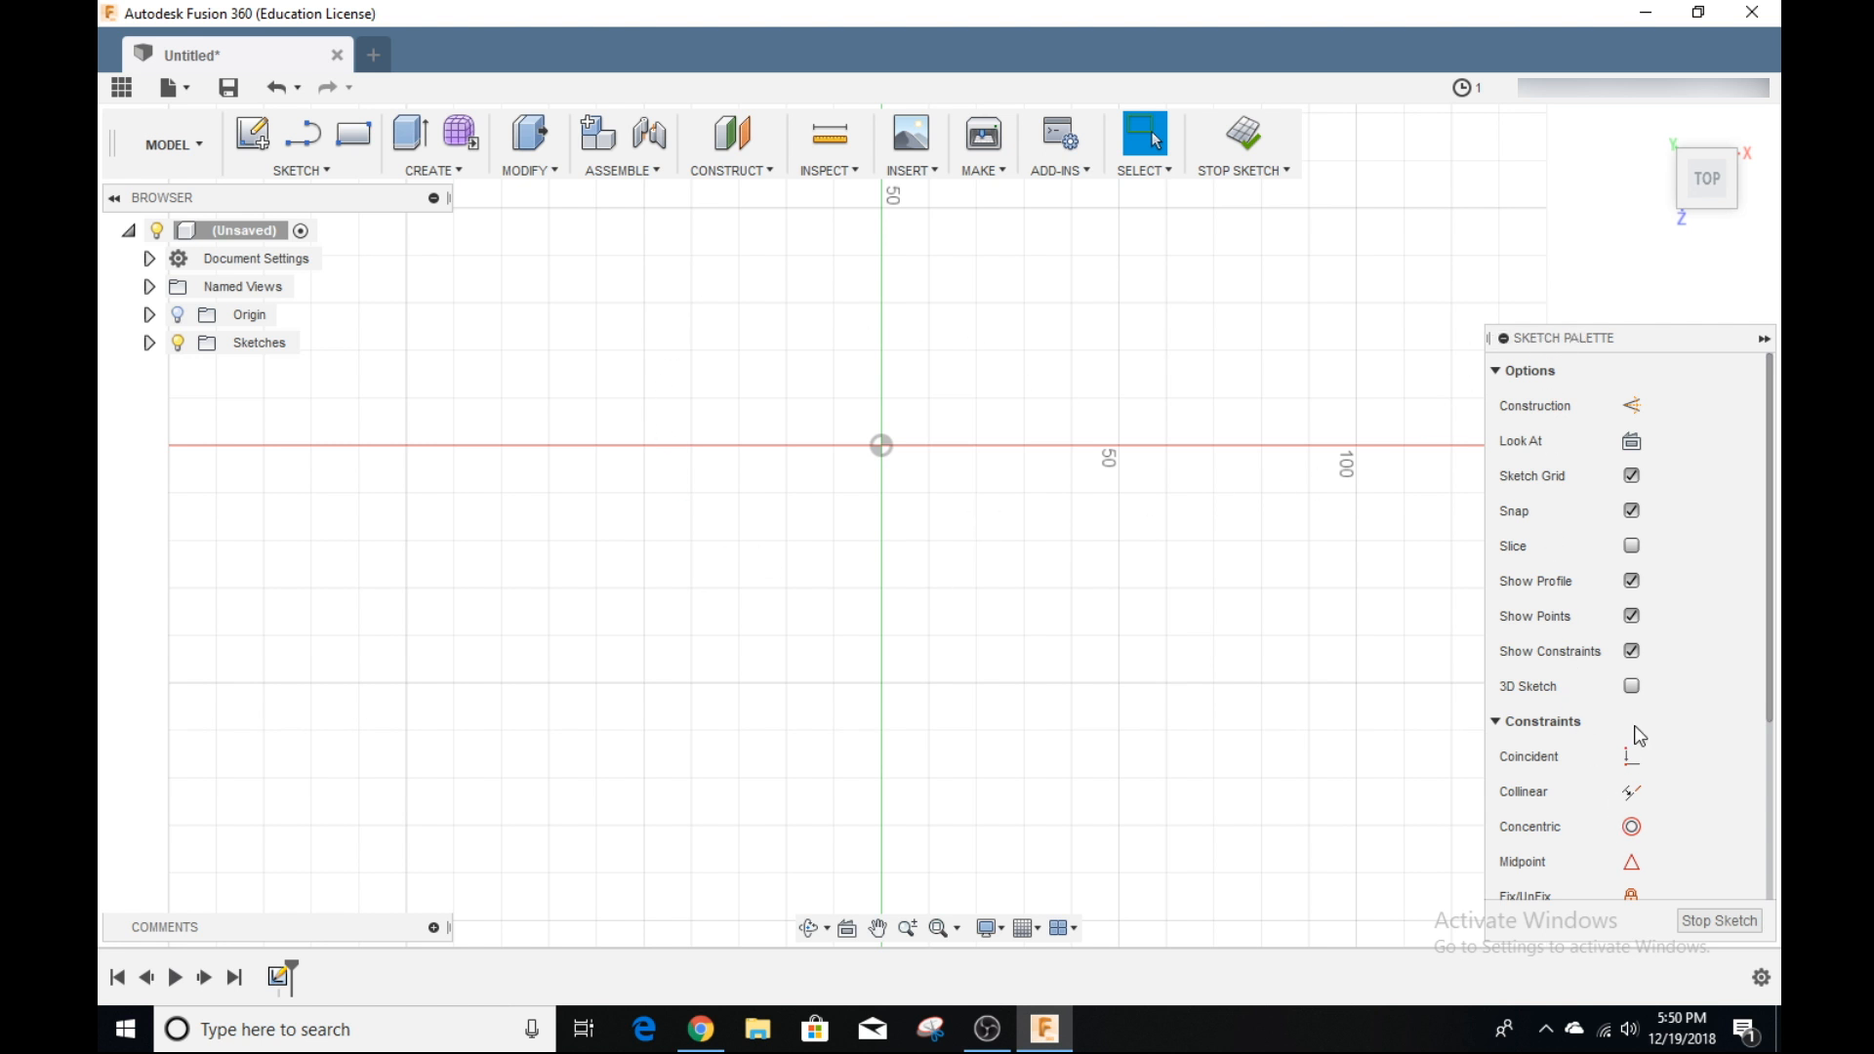
pyautogui.scroll(-3)
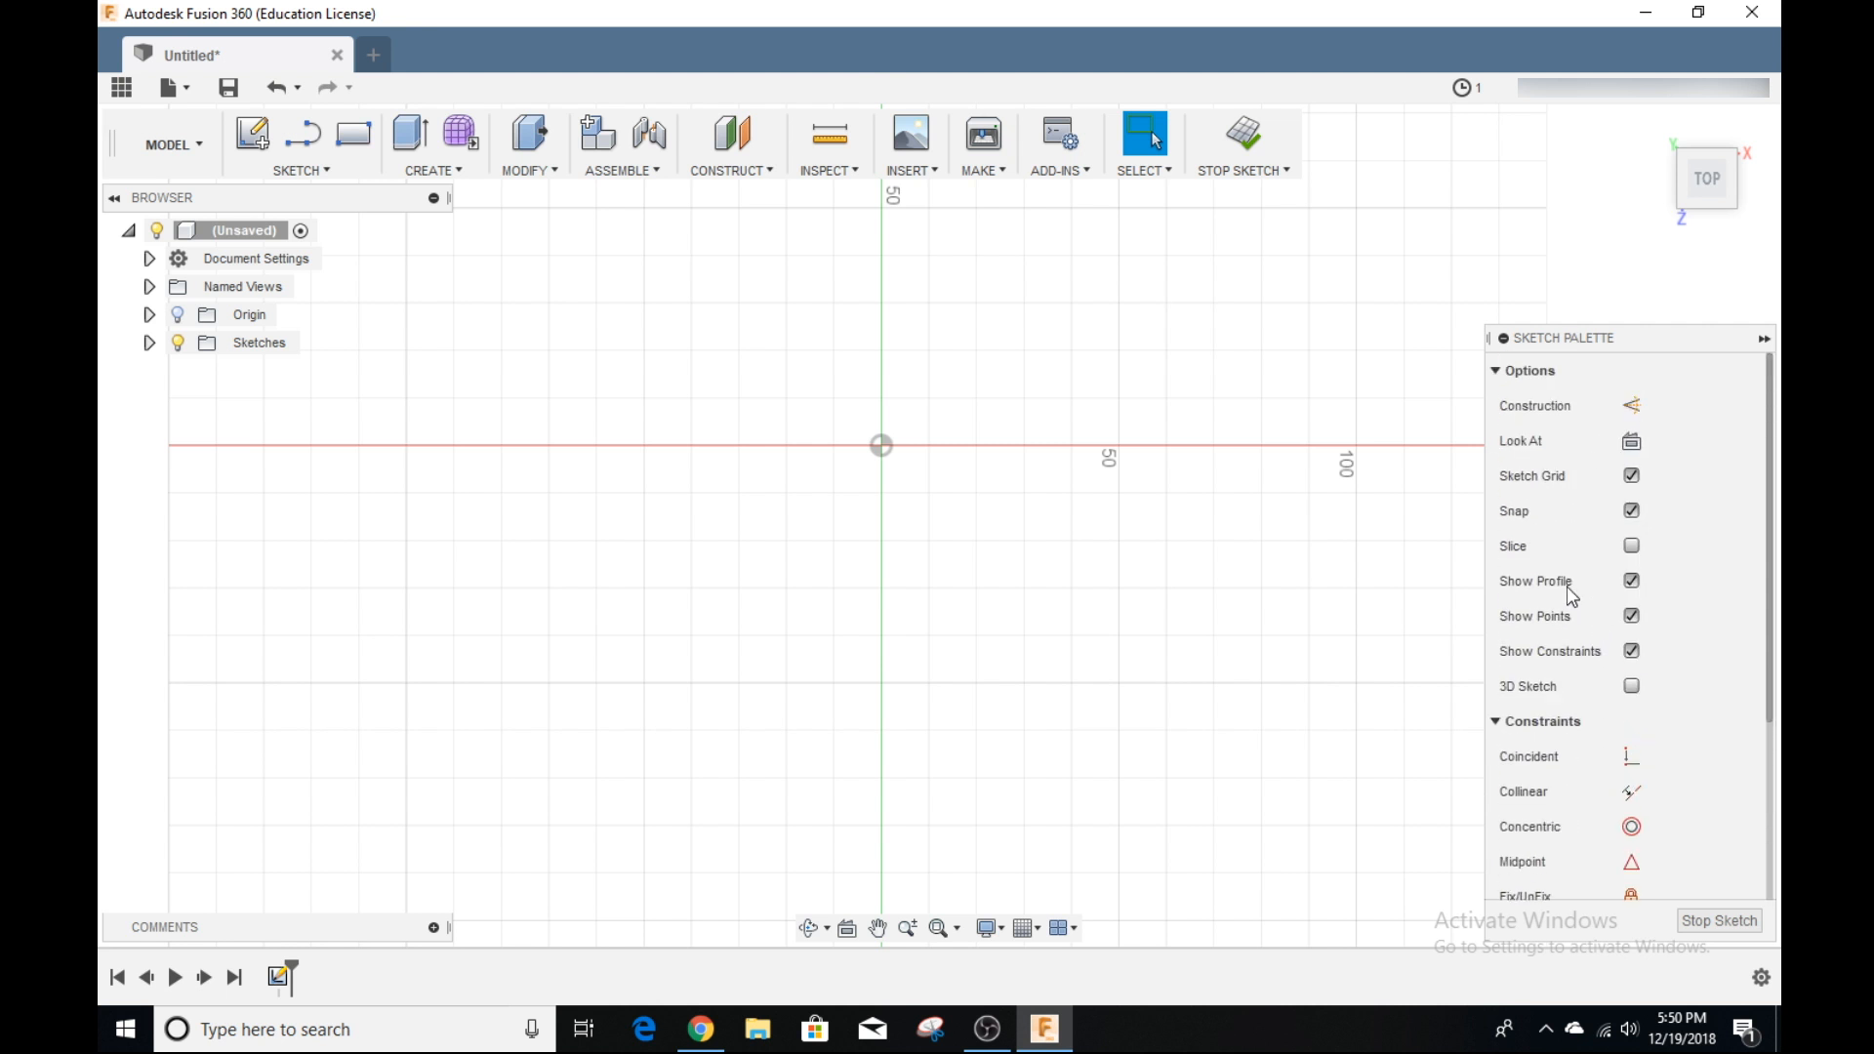
pyautogui.moveTo(464, 195)
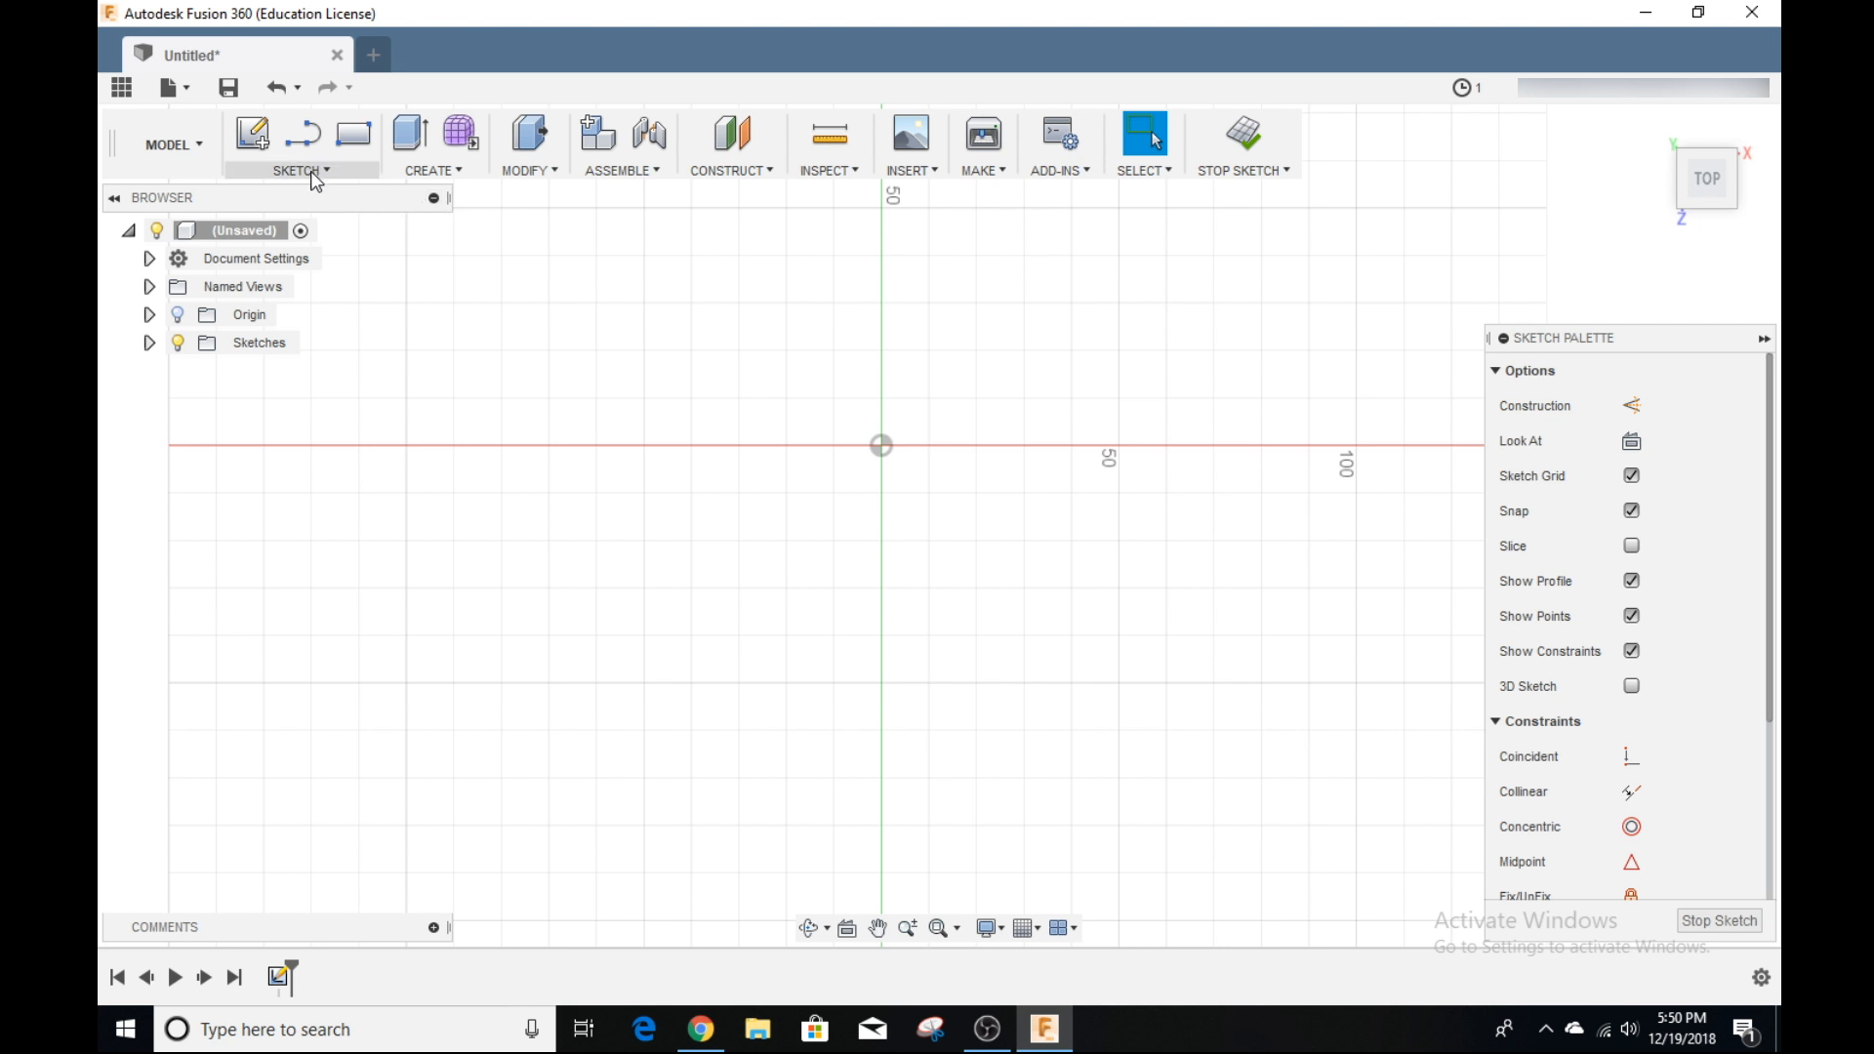
# Step: Show the SKETCH dropdown listing Line, Rectangle, Circle and Text tools
pyautogui.click(300, 170)
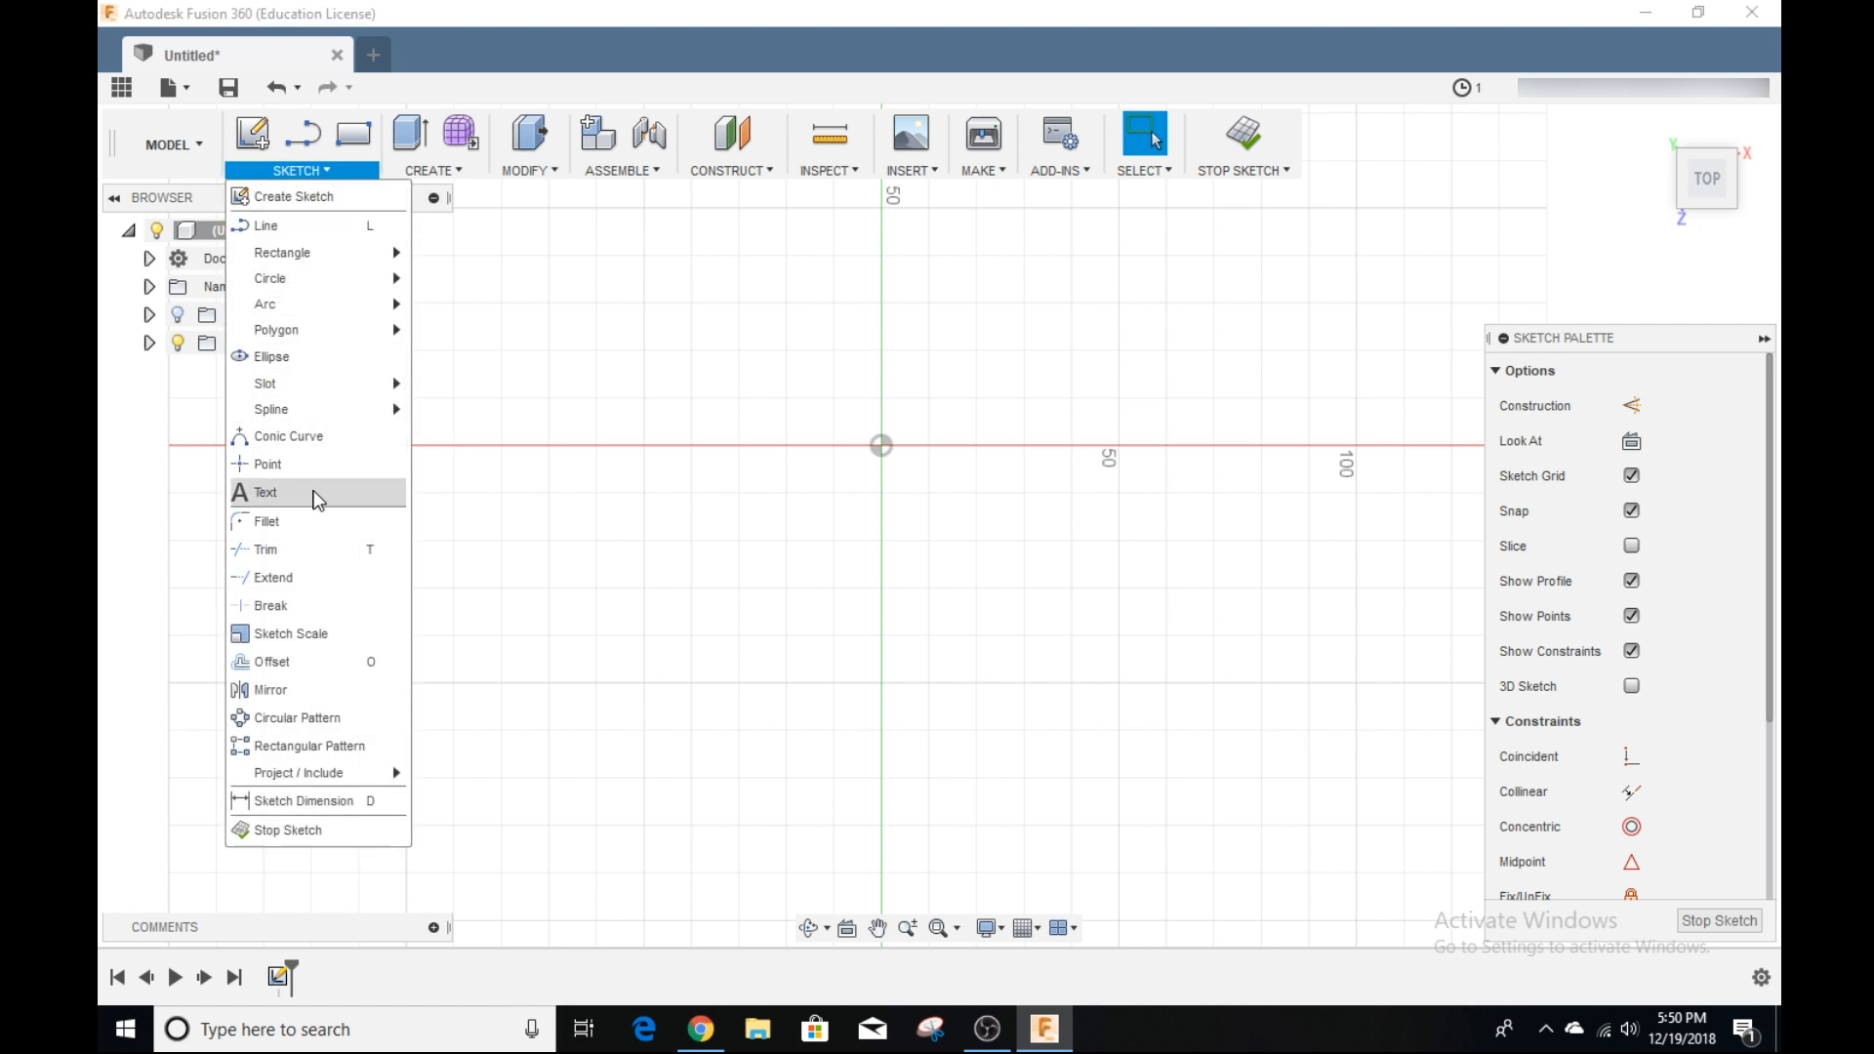
pyautogui.moveTo(334, 296)
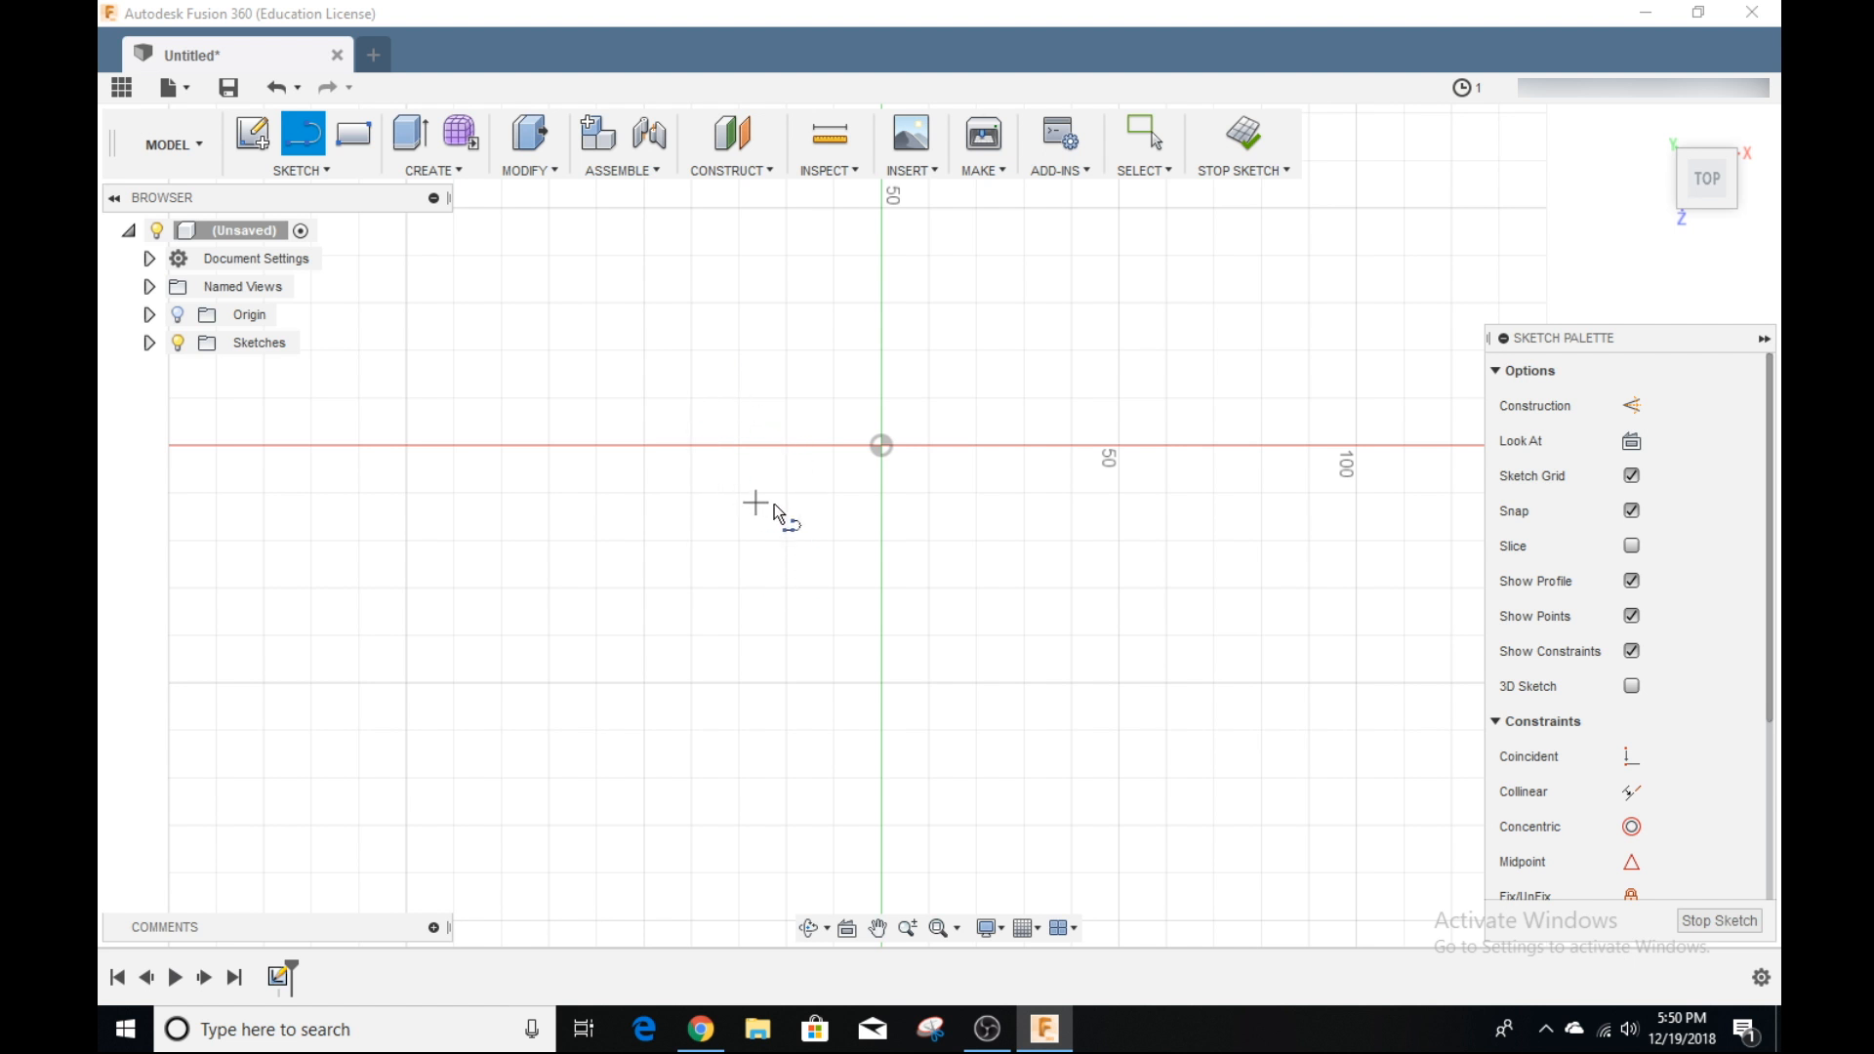
pyautogui.moveTo(810, 460)
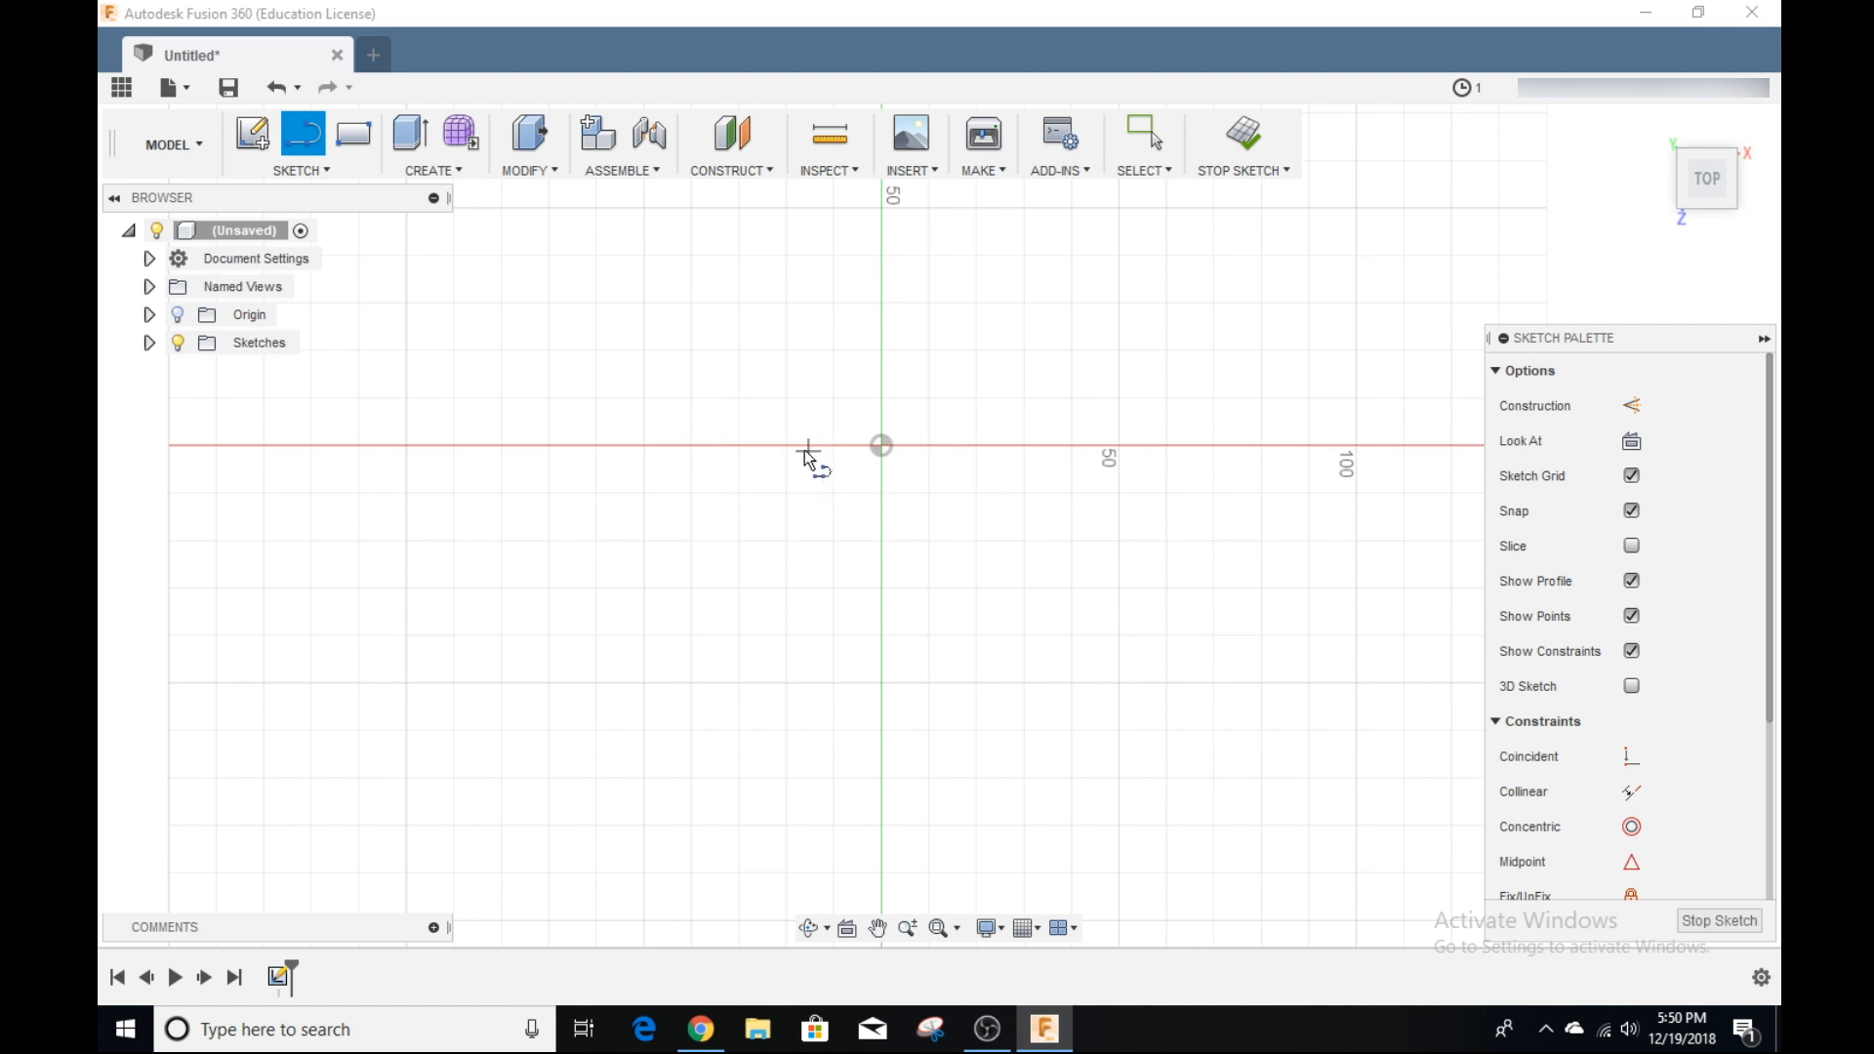
pyautogui.moveTo(738, 414)
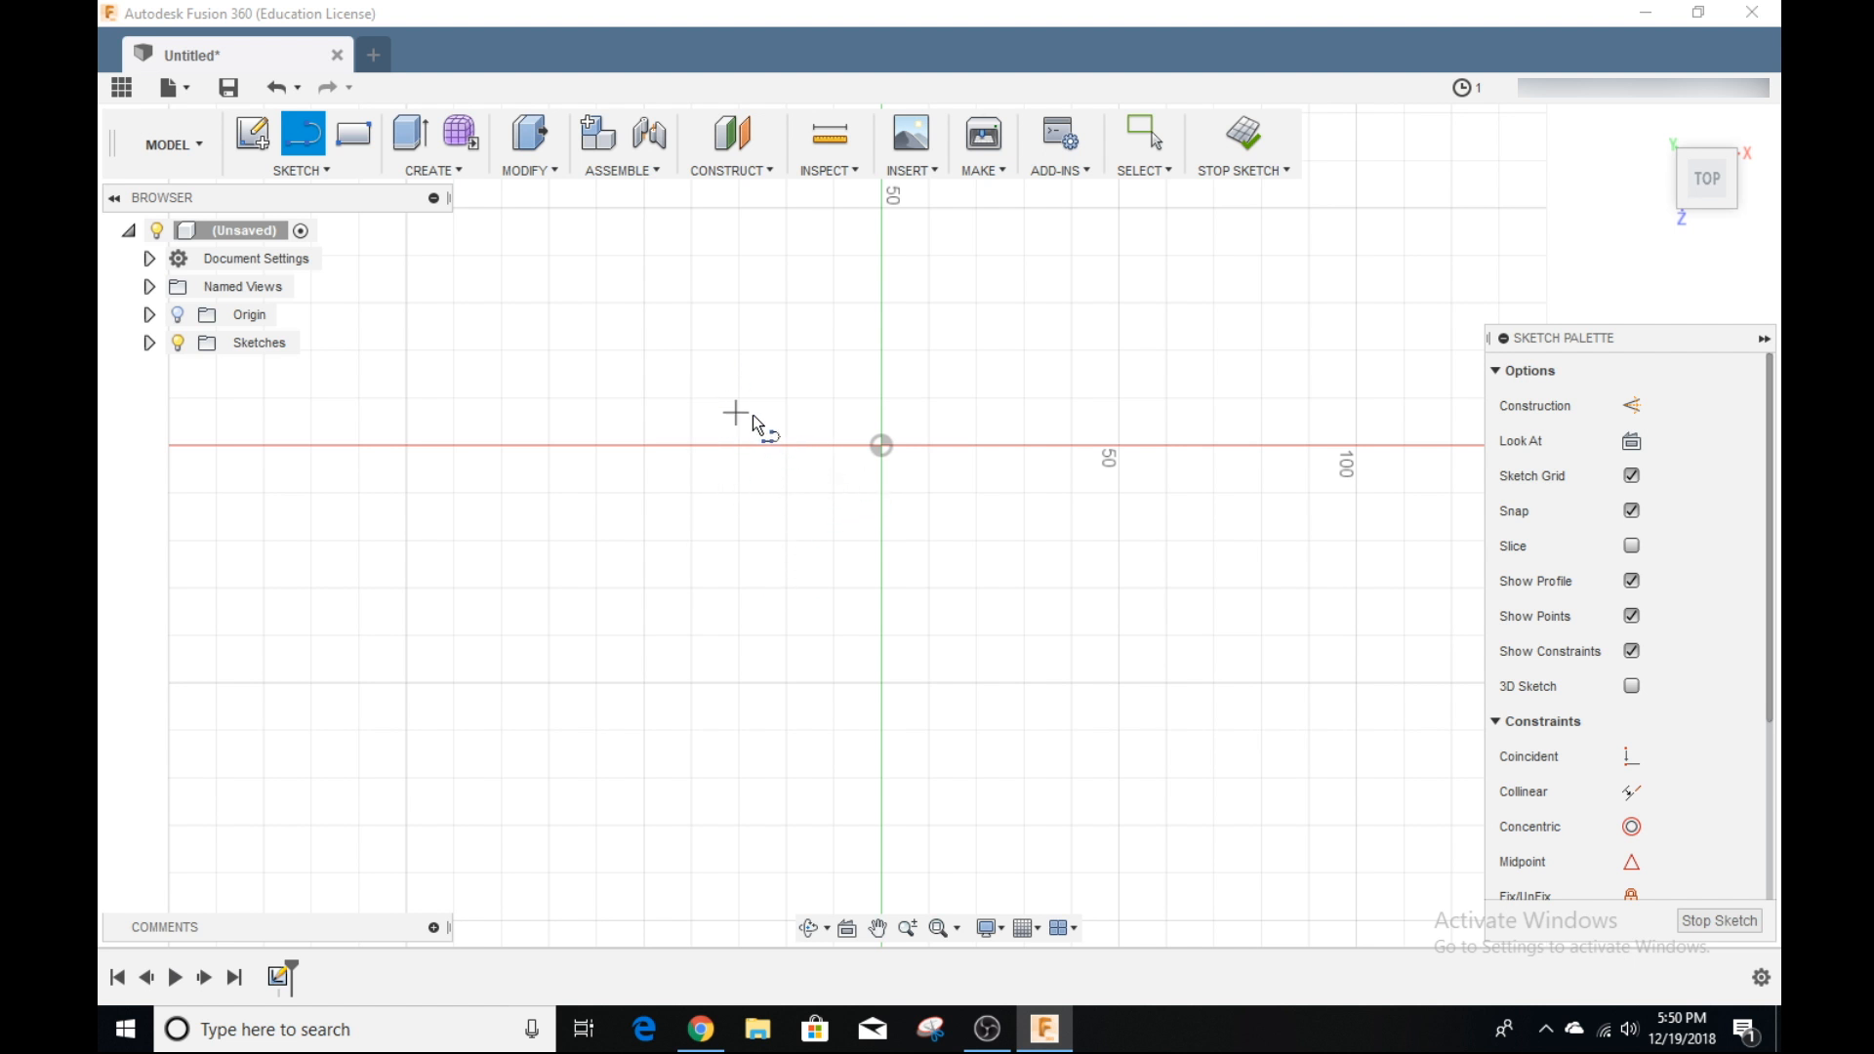
pyautogui.moveTo(880, 446)
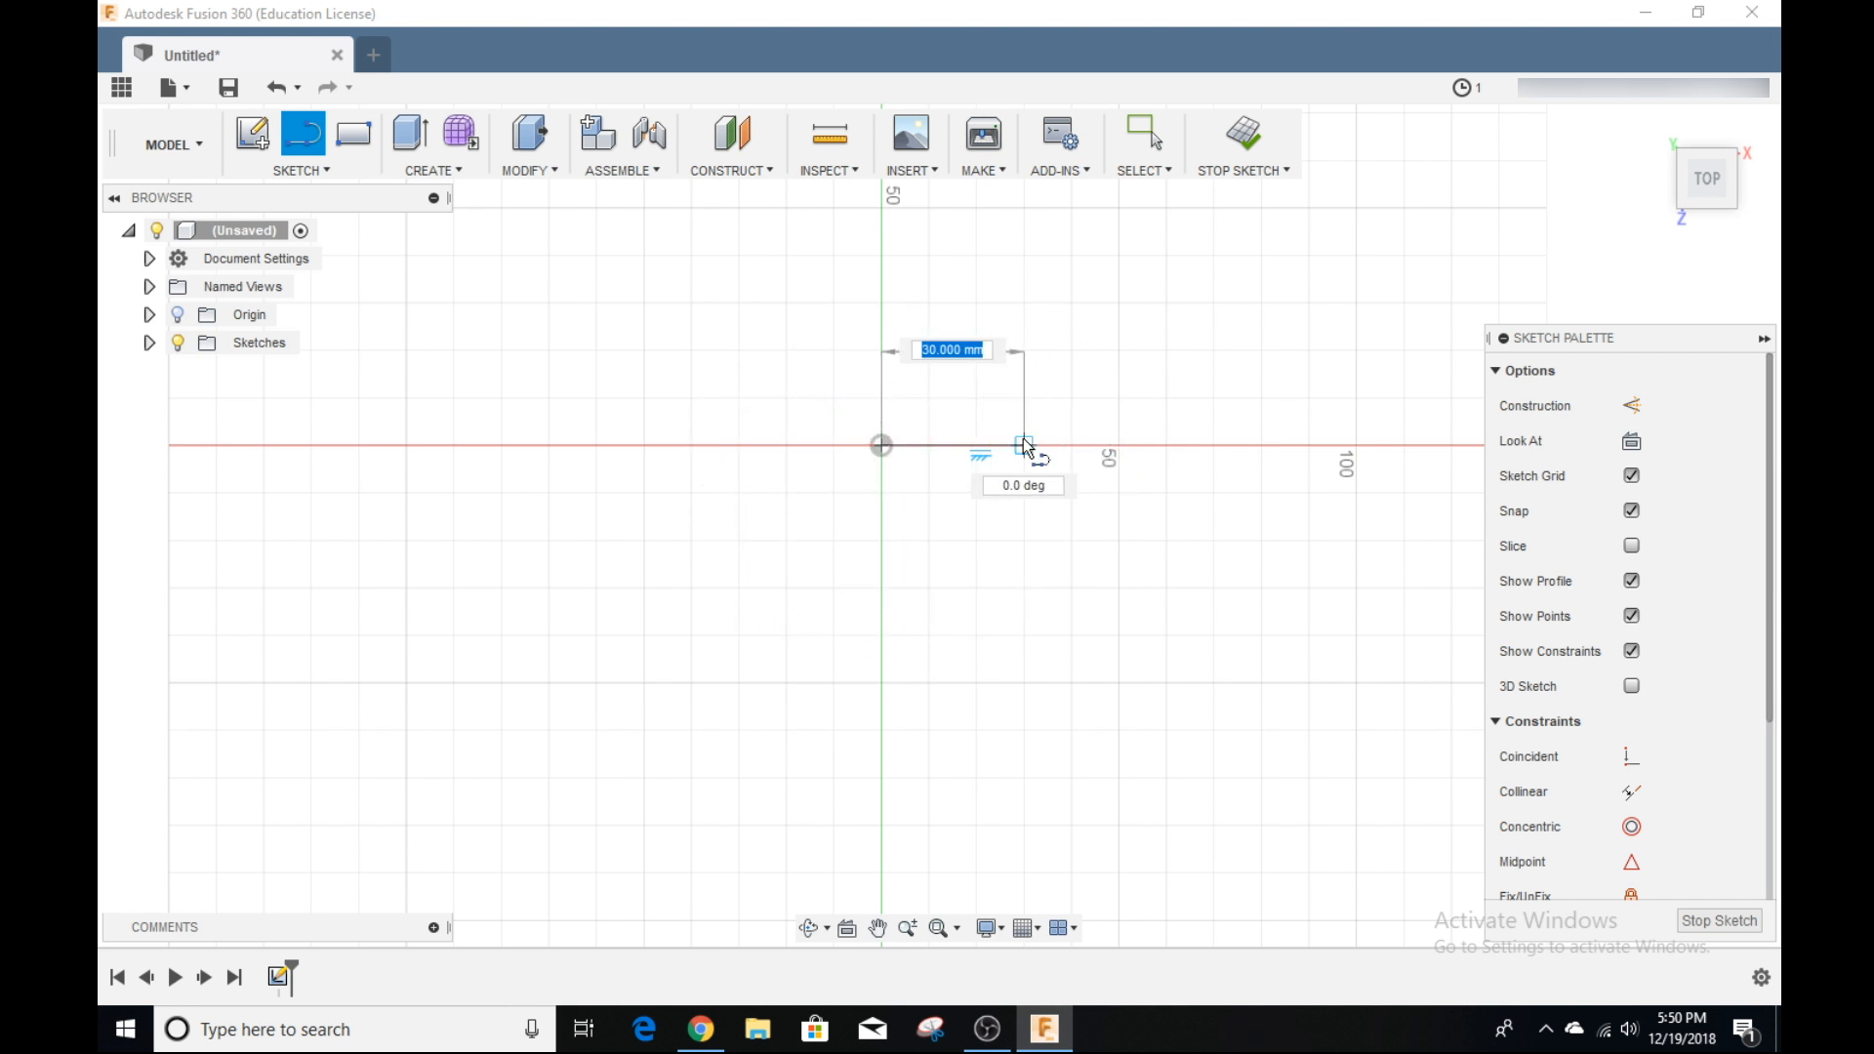
# Step: Draw a horizontal line from the origin with length 1 in (25.40 mm)
pyautogui.moveTo(1022, 445); pyautogui.dragTo(1100, 452)
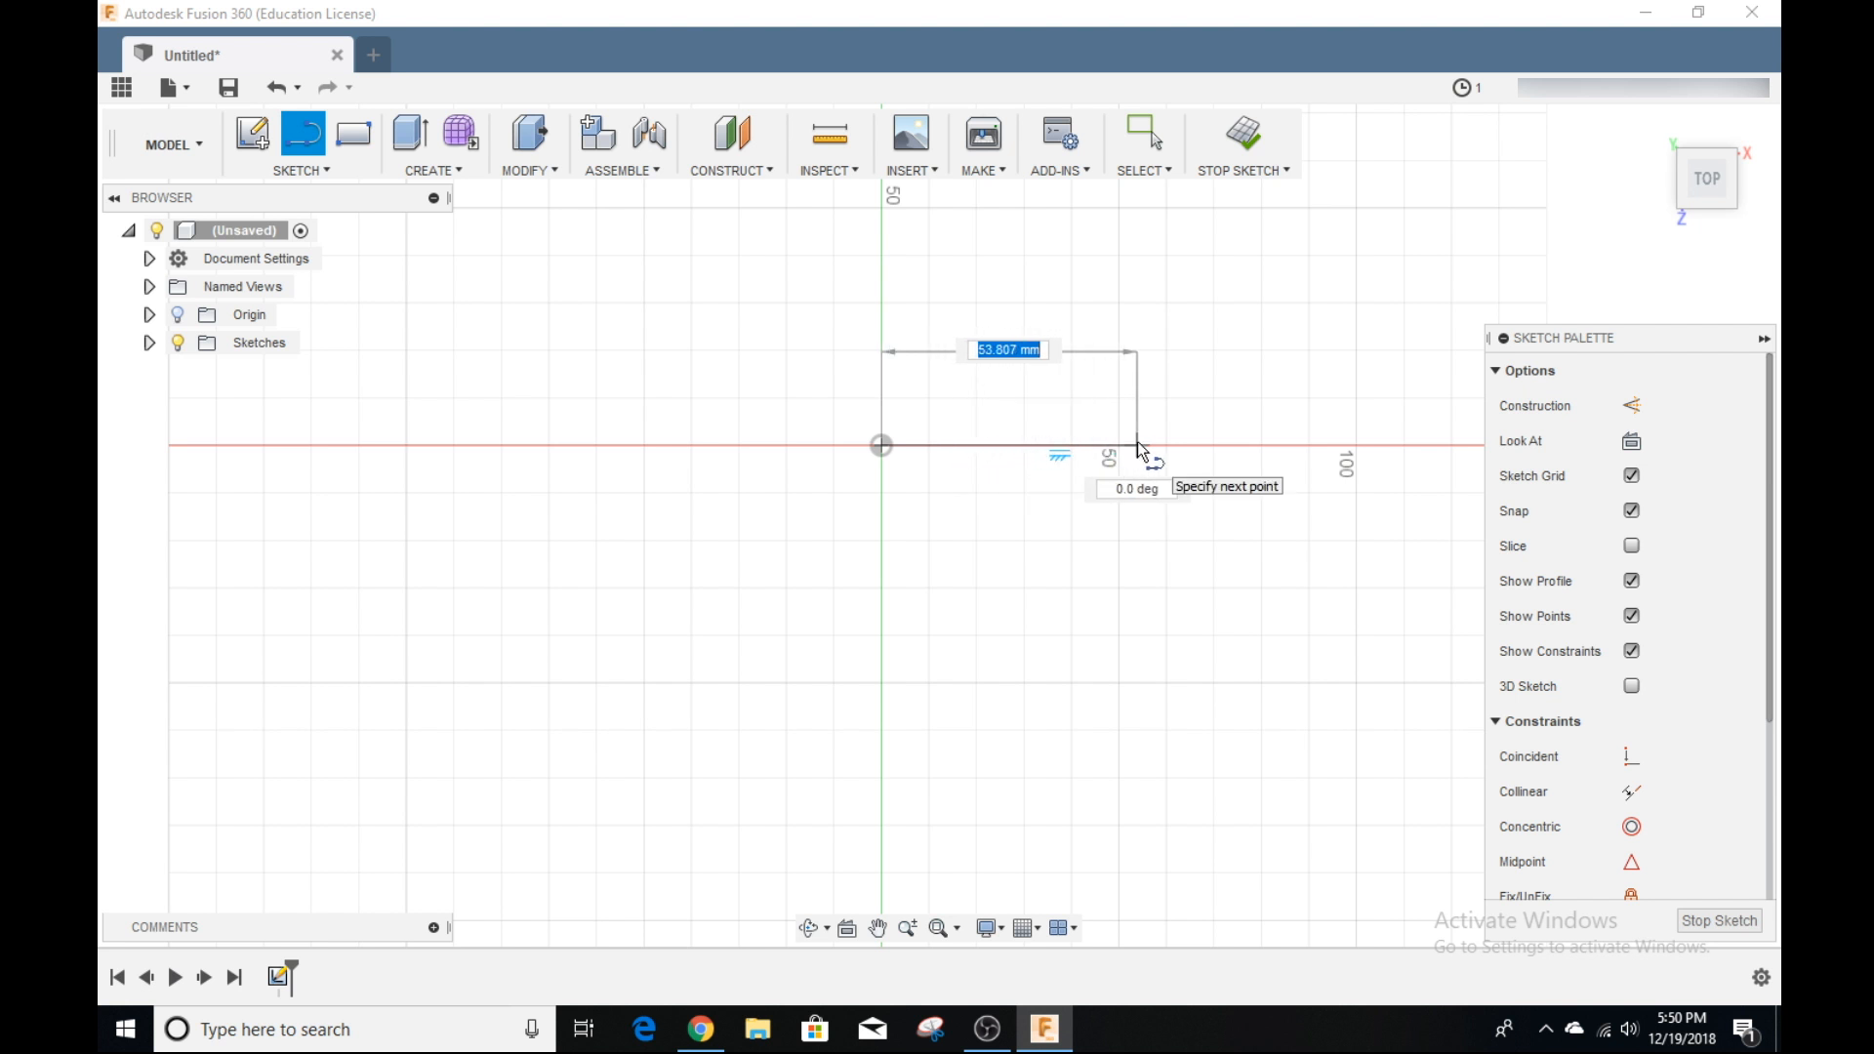
pyautogui.write('60')
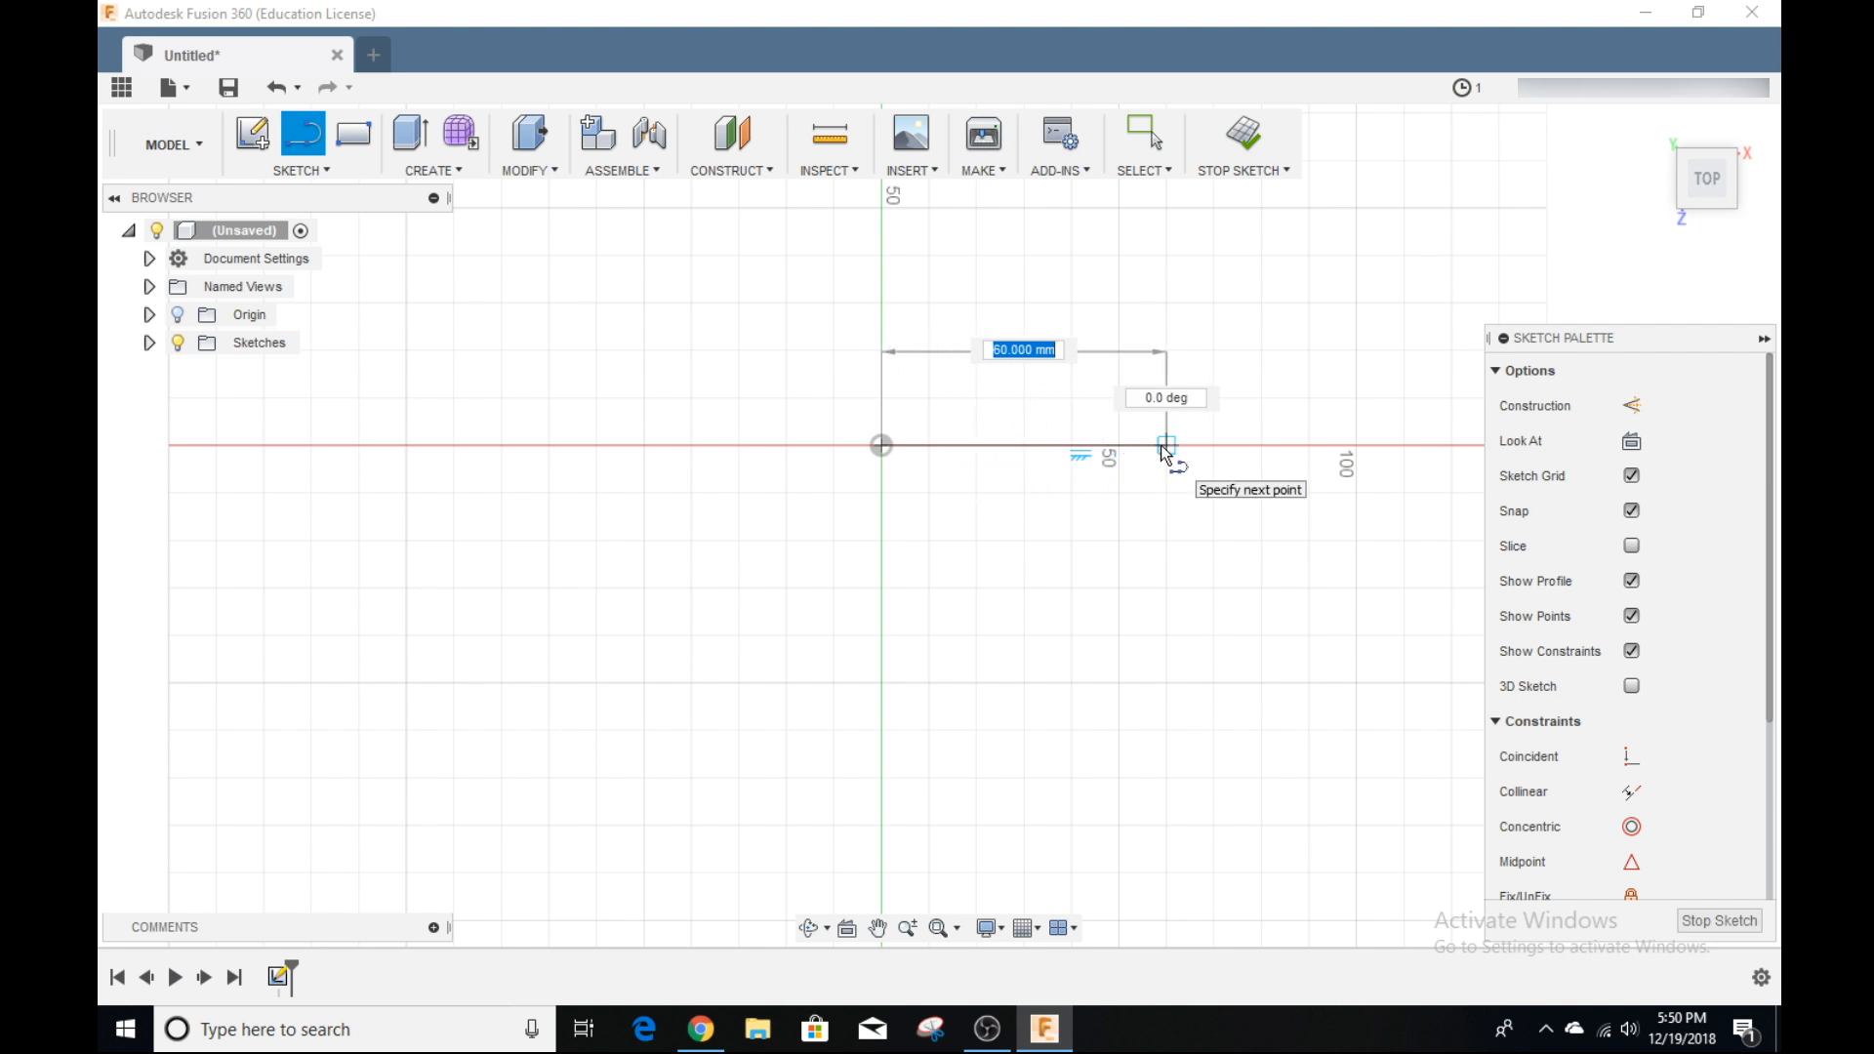
pyautogui.write('1 in')
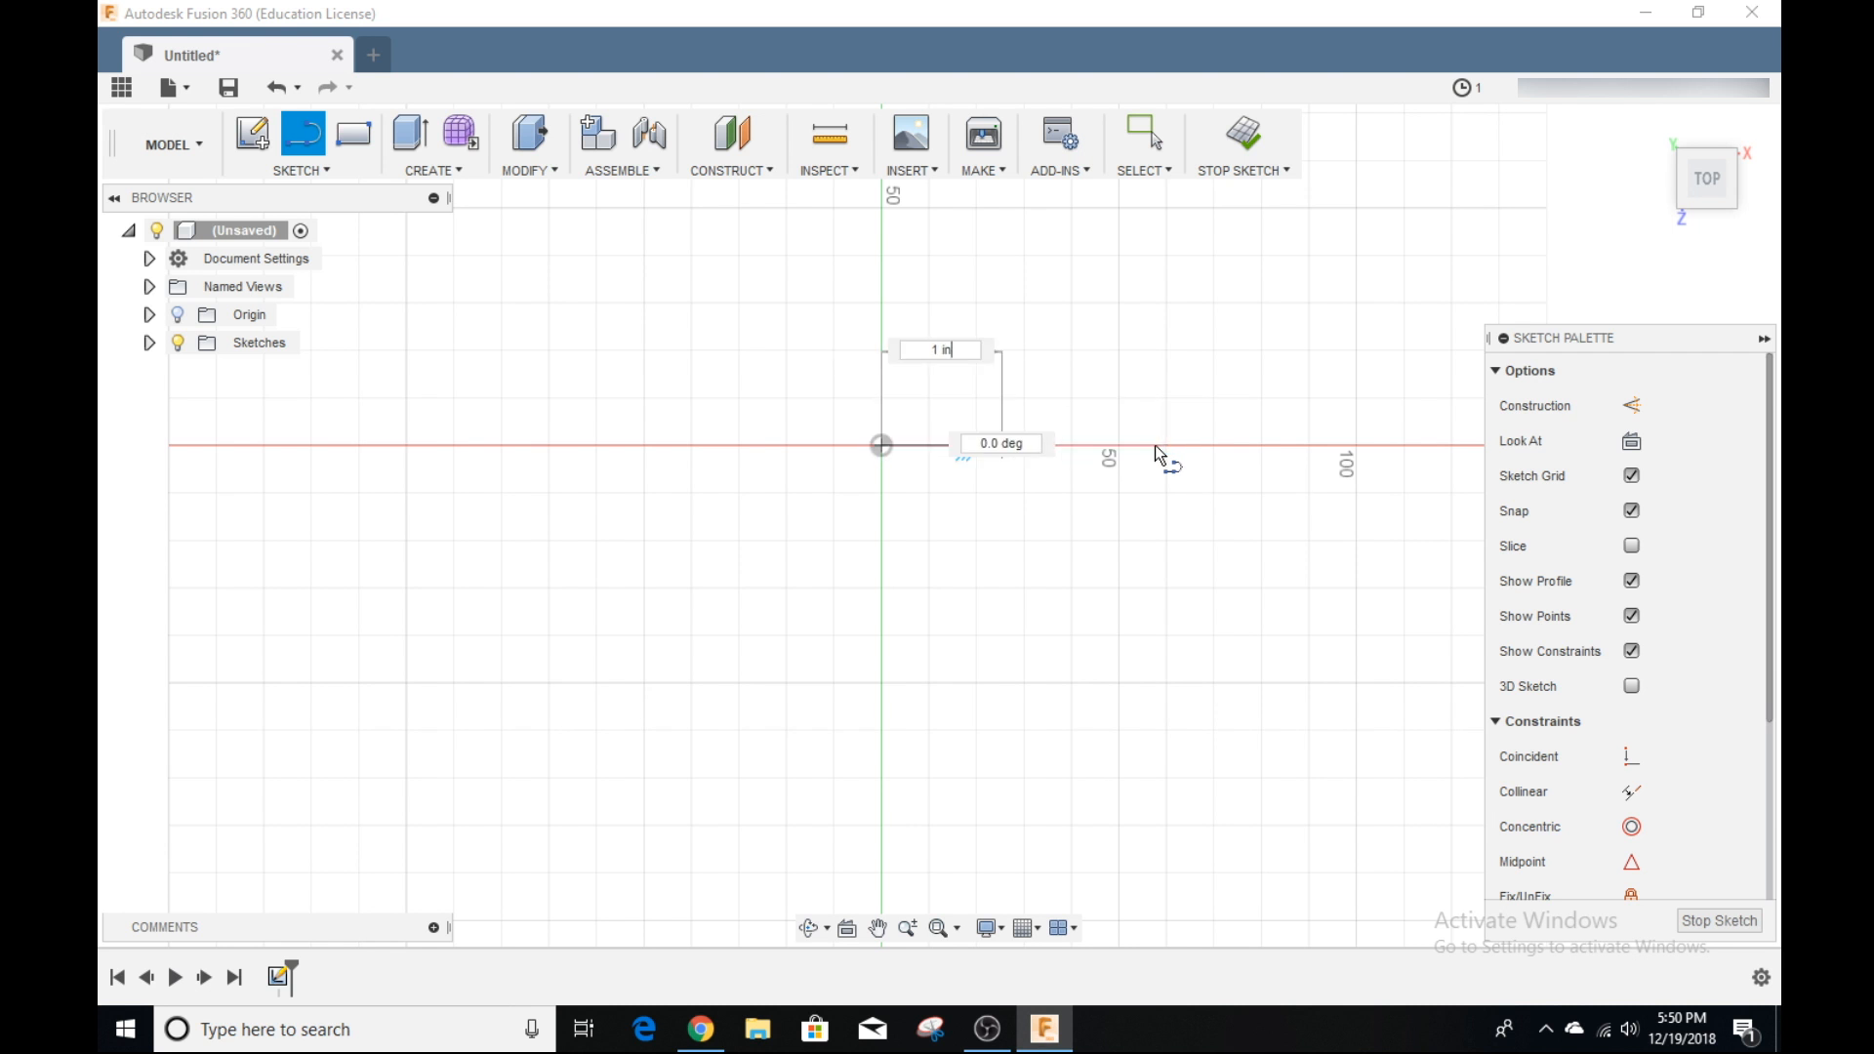
pyautogui.click(1143, 132)
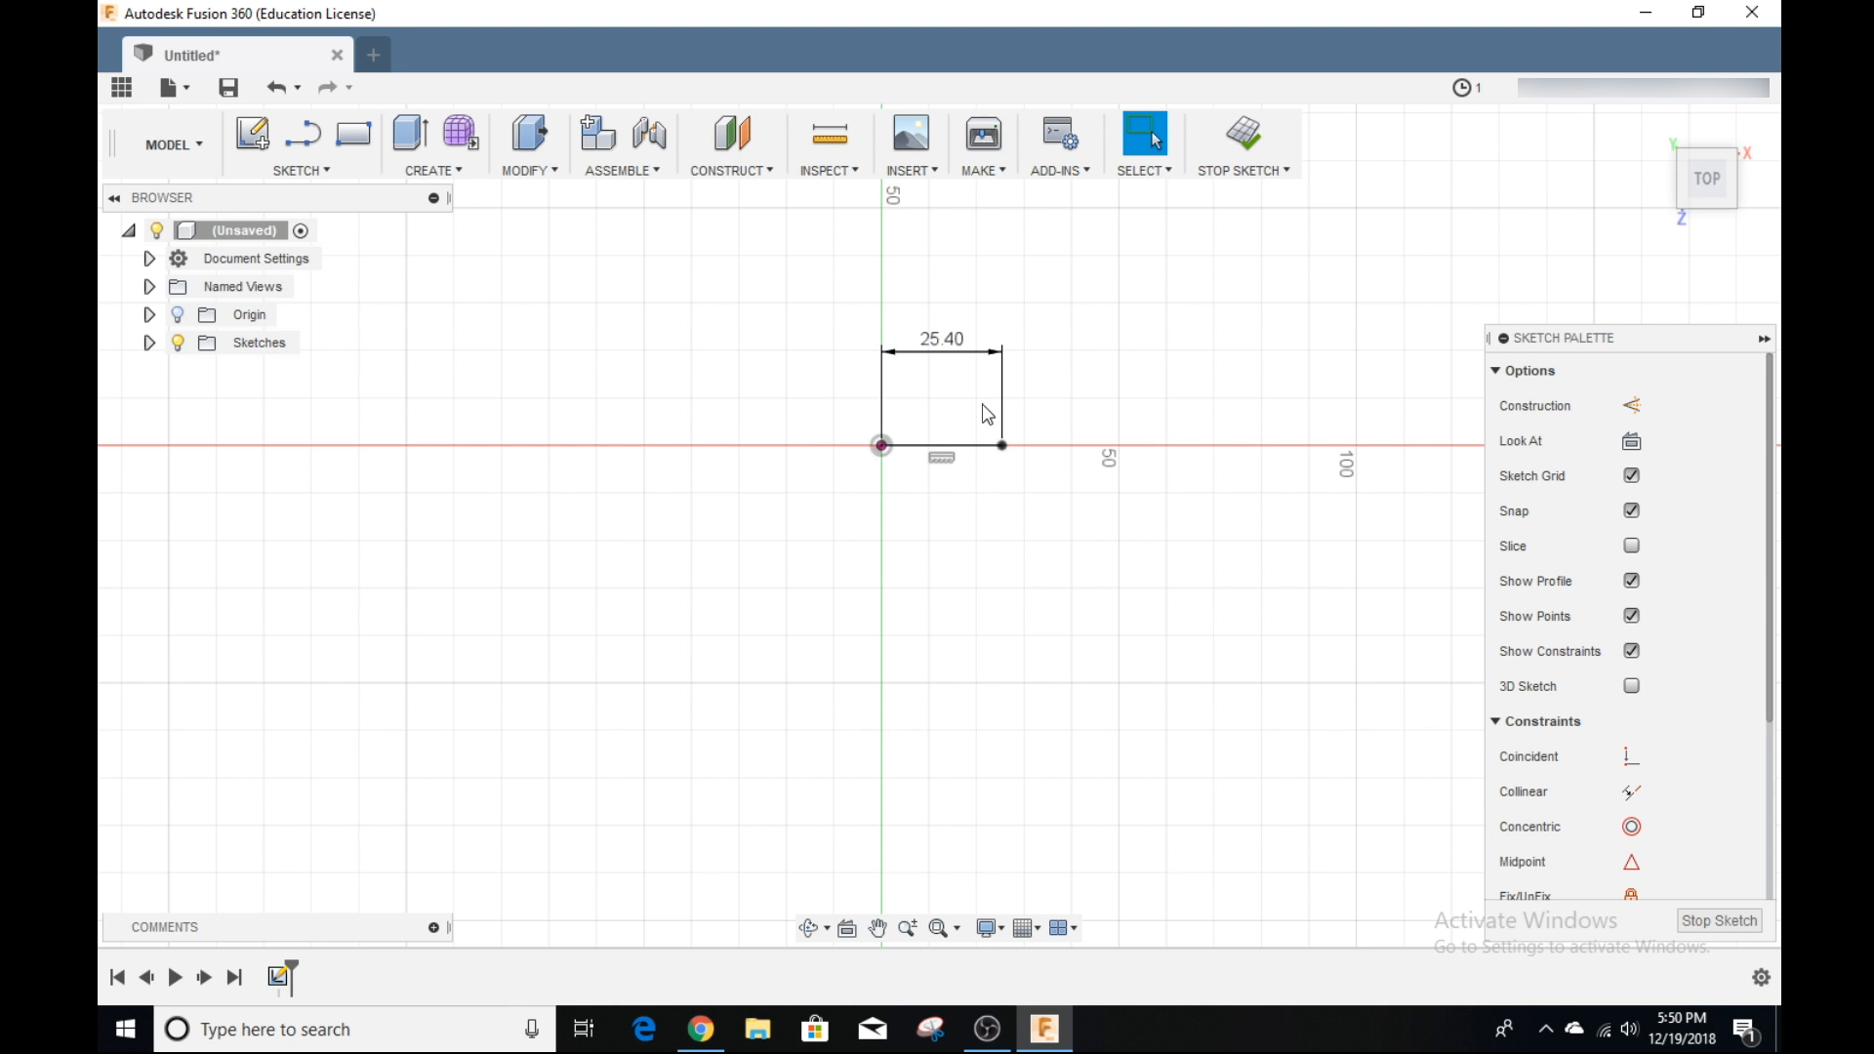
pyautogui.moveTo(964, 372)
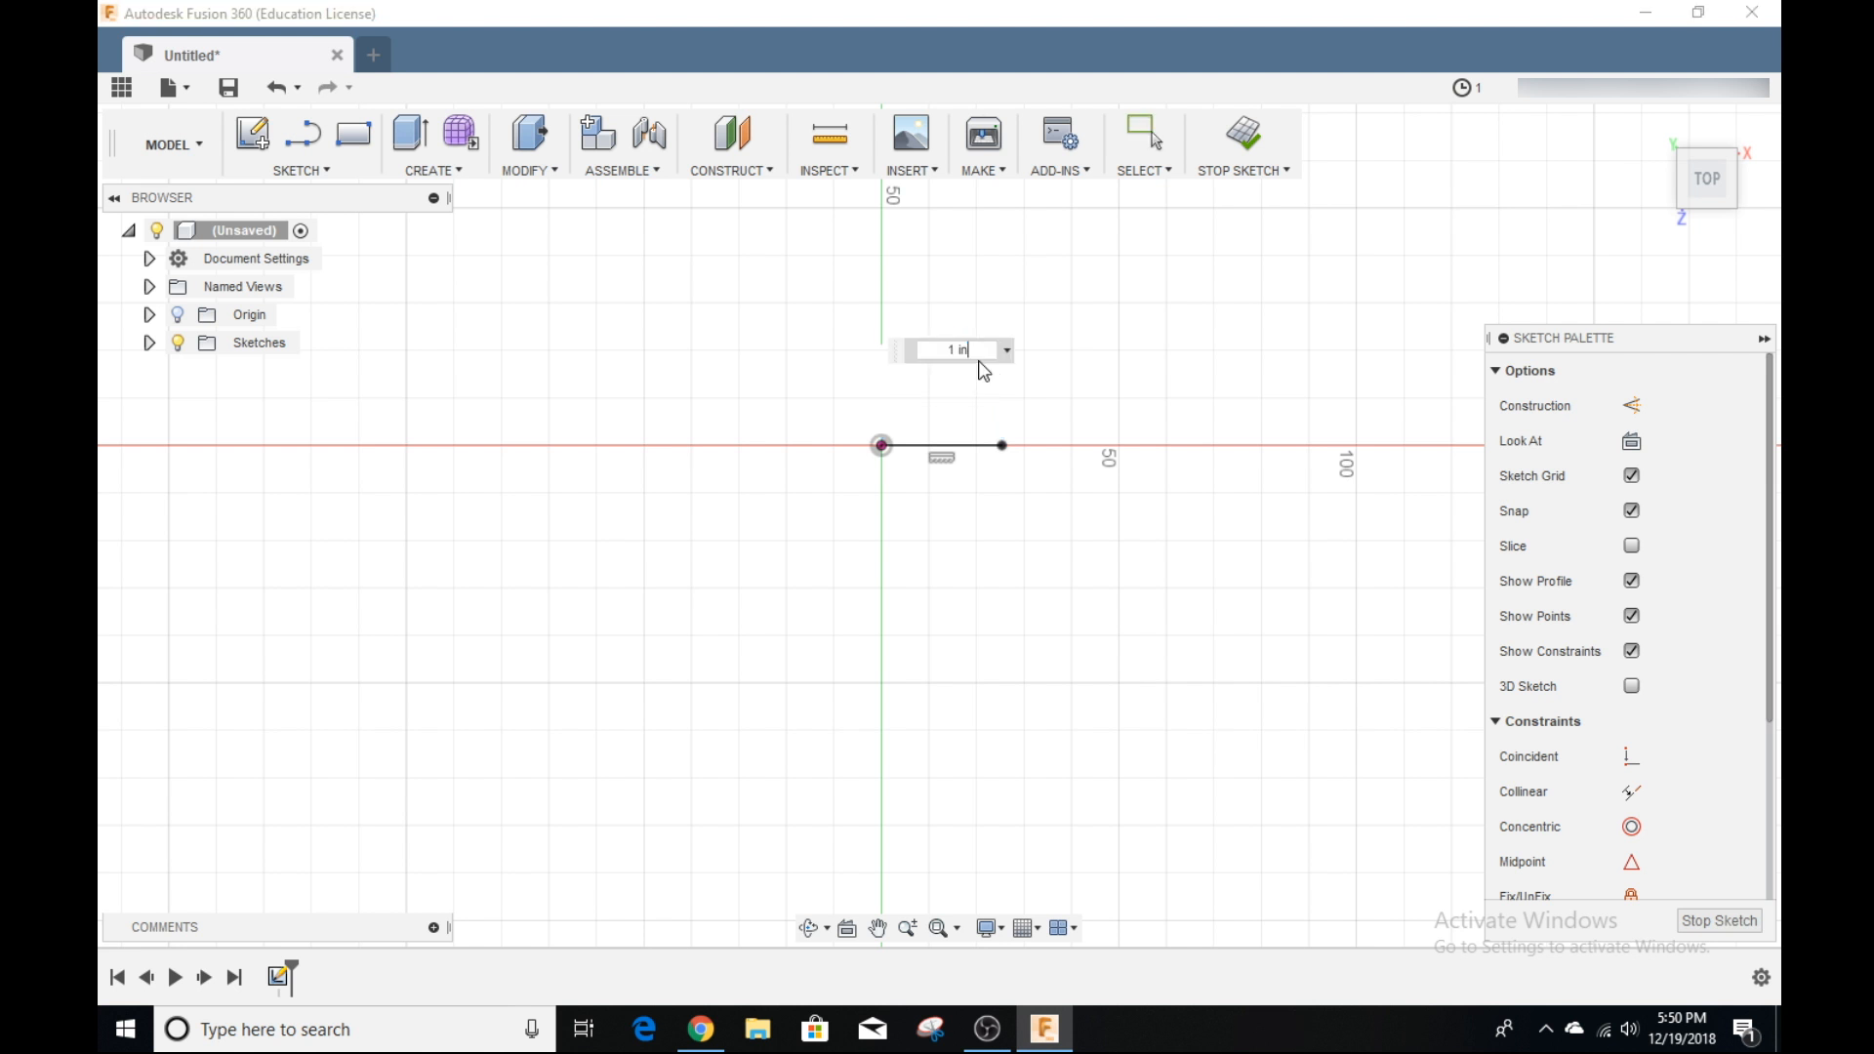
pyautogui.moveTo(965, 291)
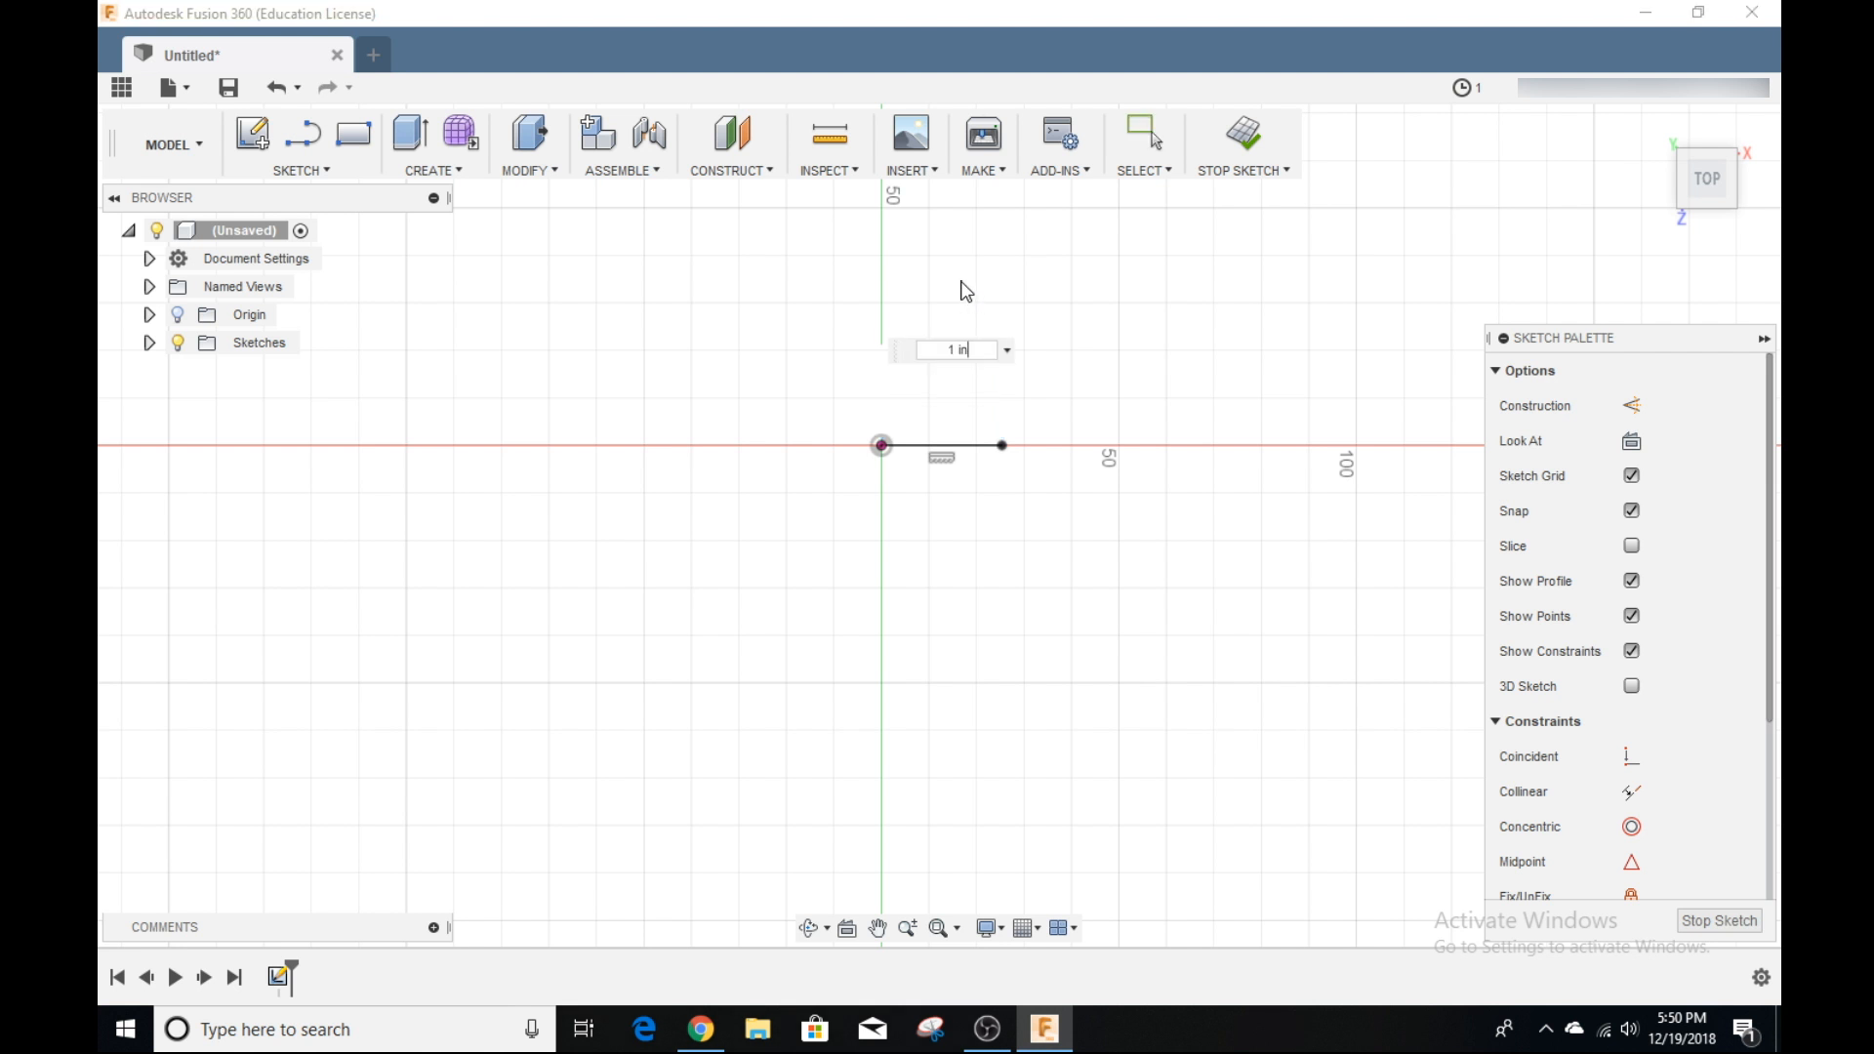
# Step: Change the line's length dimension to 45 mm - 20 mm, giving 25.00 mm
pyautogui.moveTo(882, 445); pyautogui.dragTo(1002, 340)
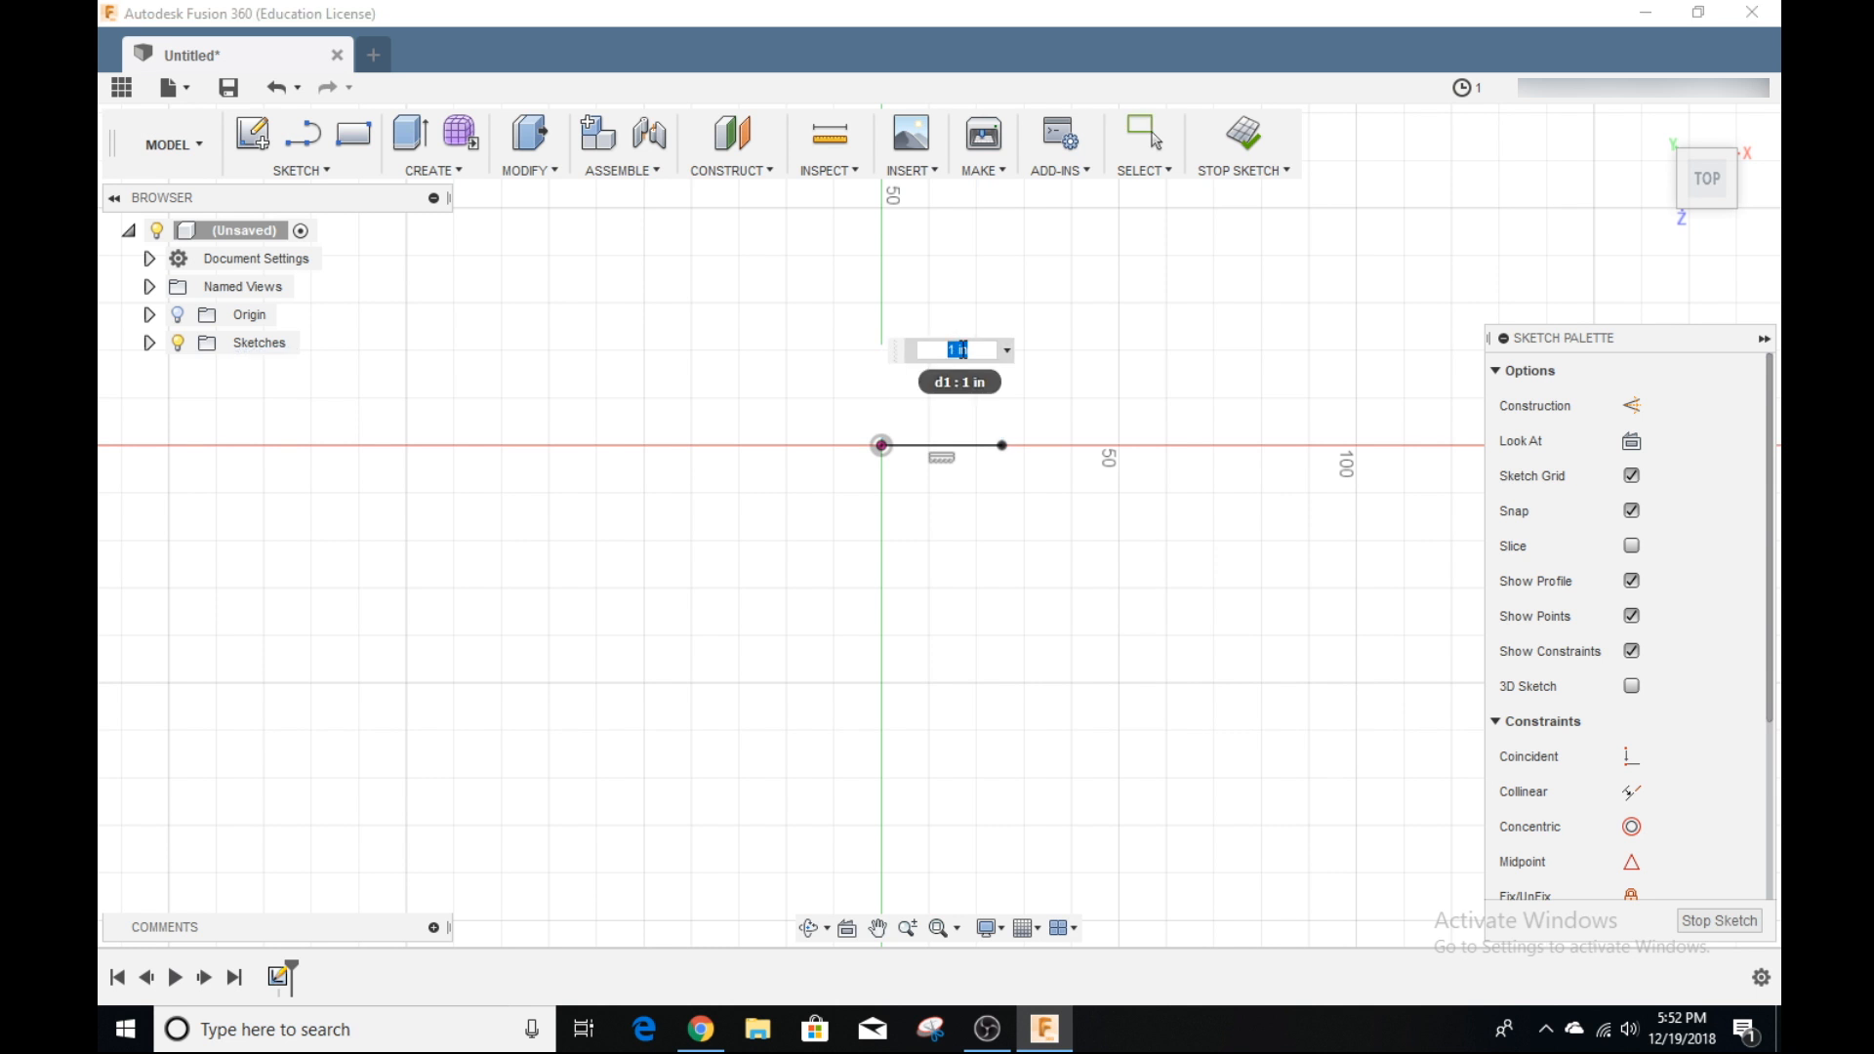
pyautogui.write('2')
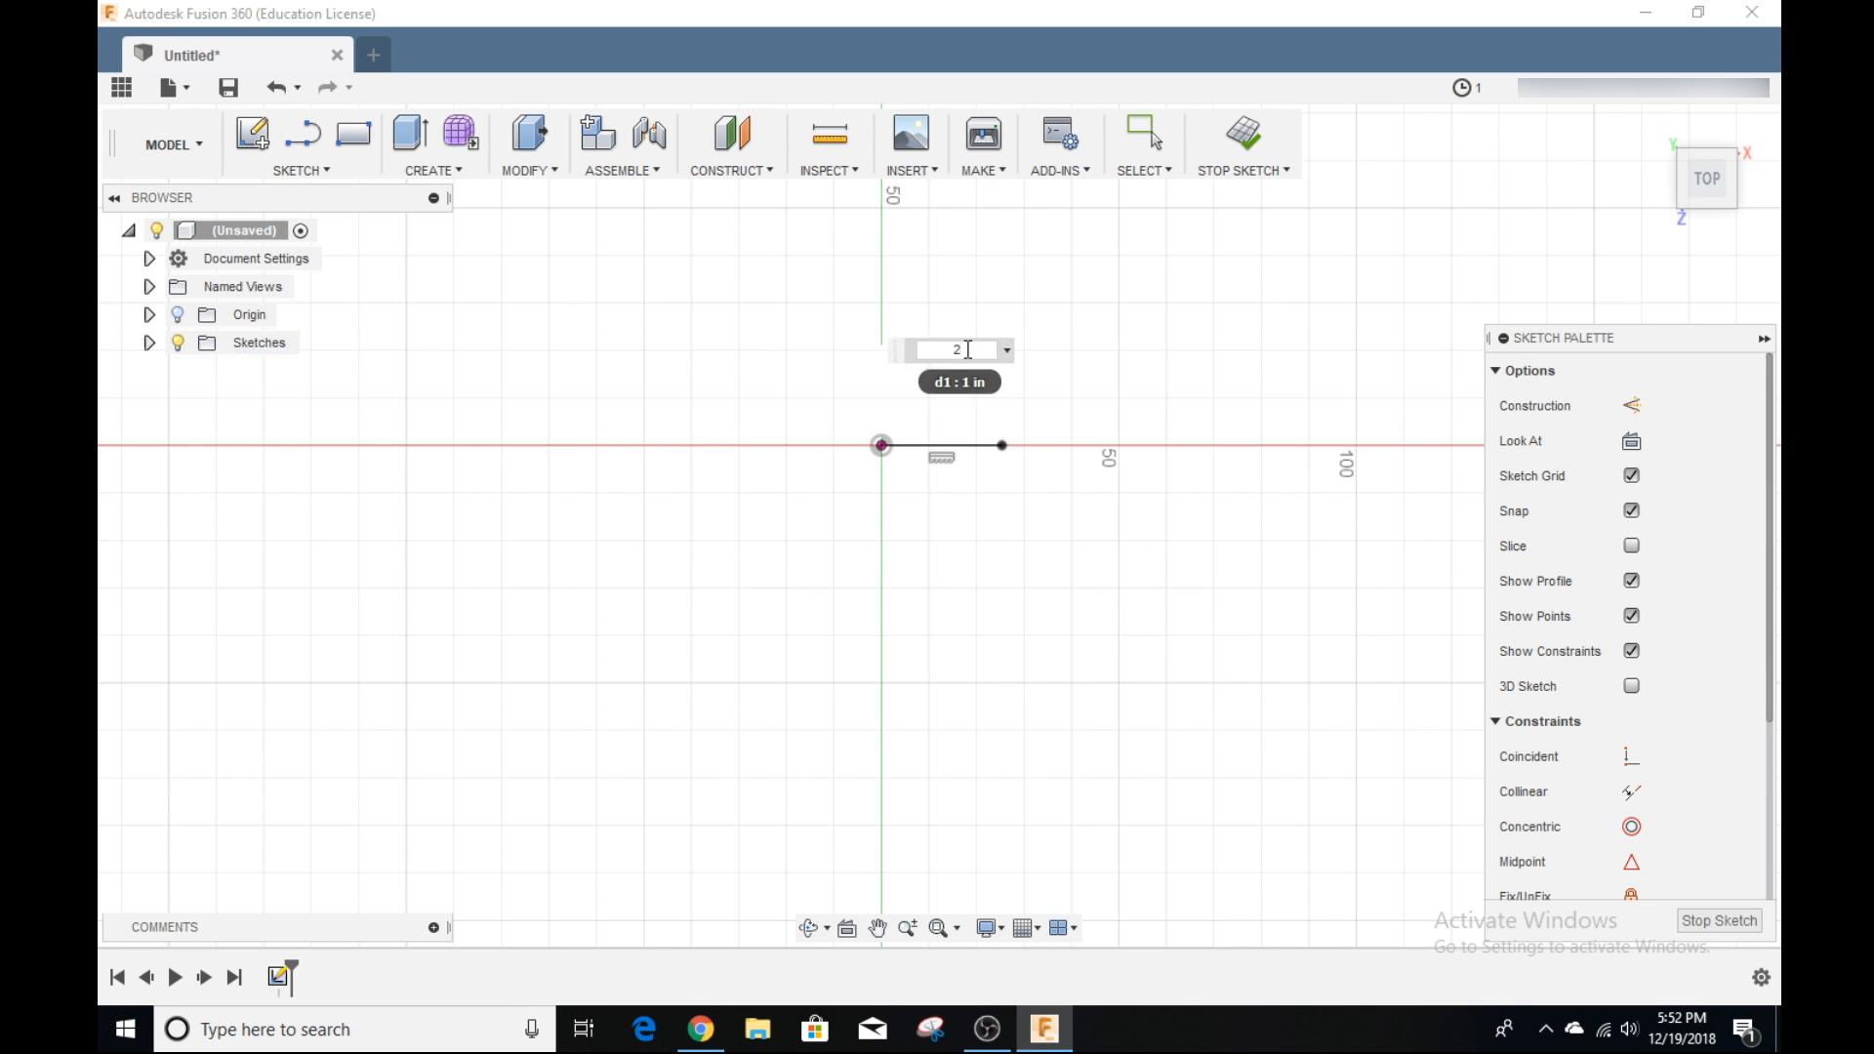
pyautogui.write('20 mm')
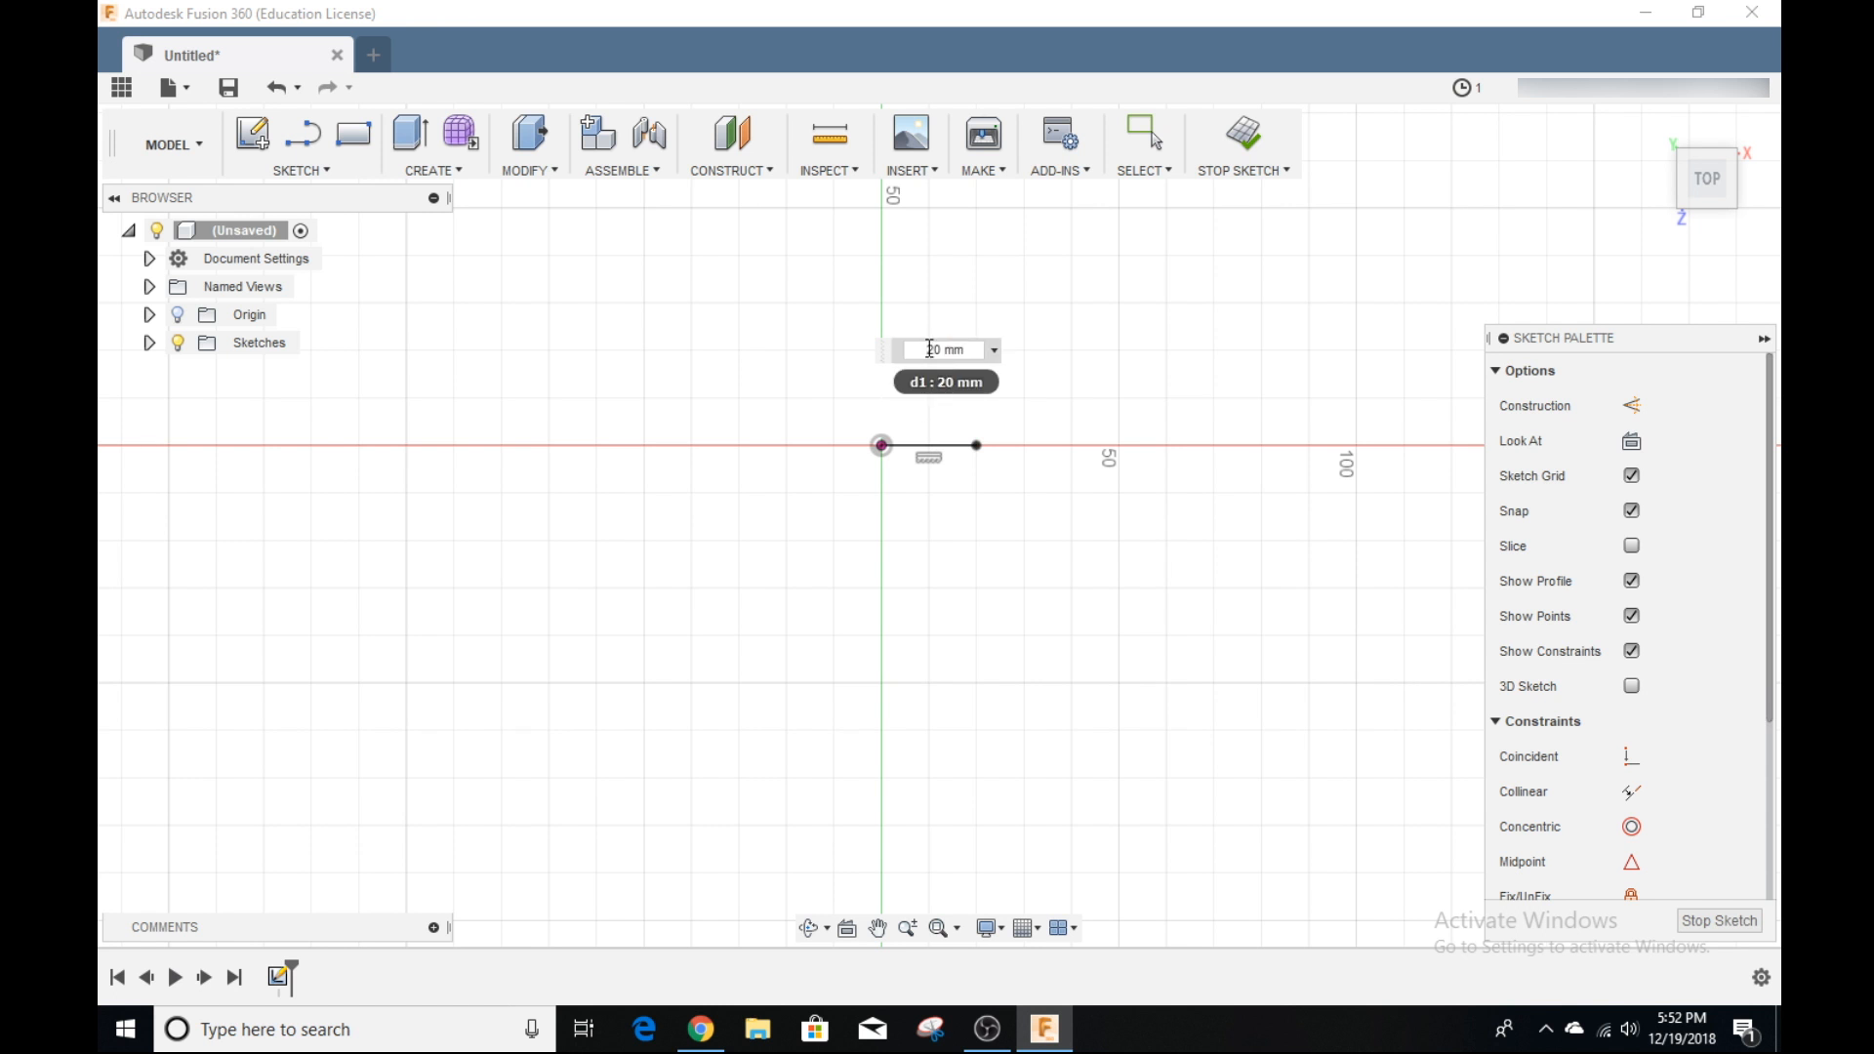
pyautogui.click(944, 350)
pyautogui.write('25')
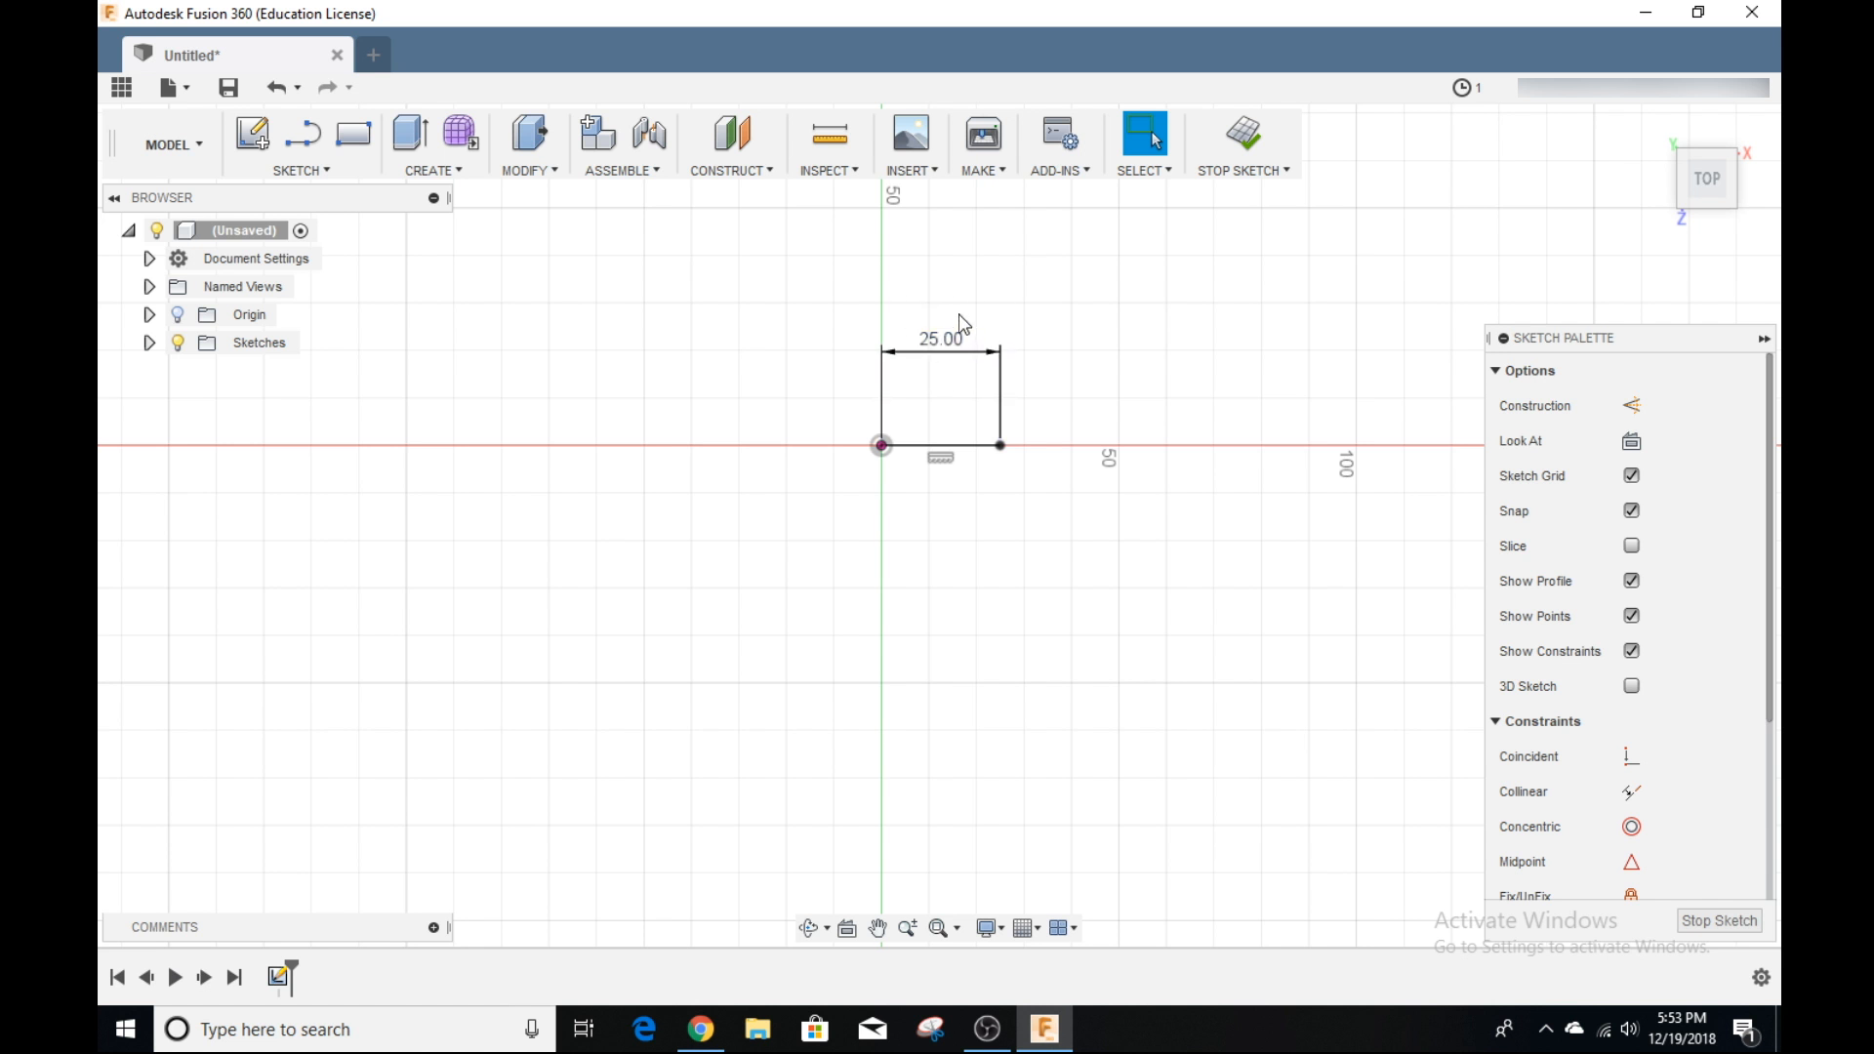
pyautogui.moveTo(965, 575)
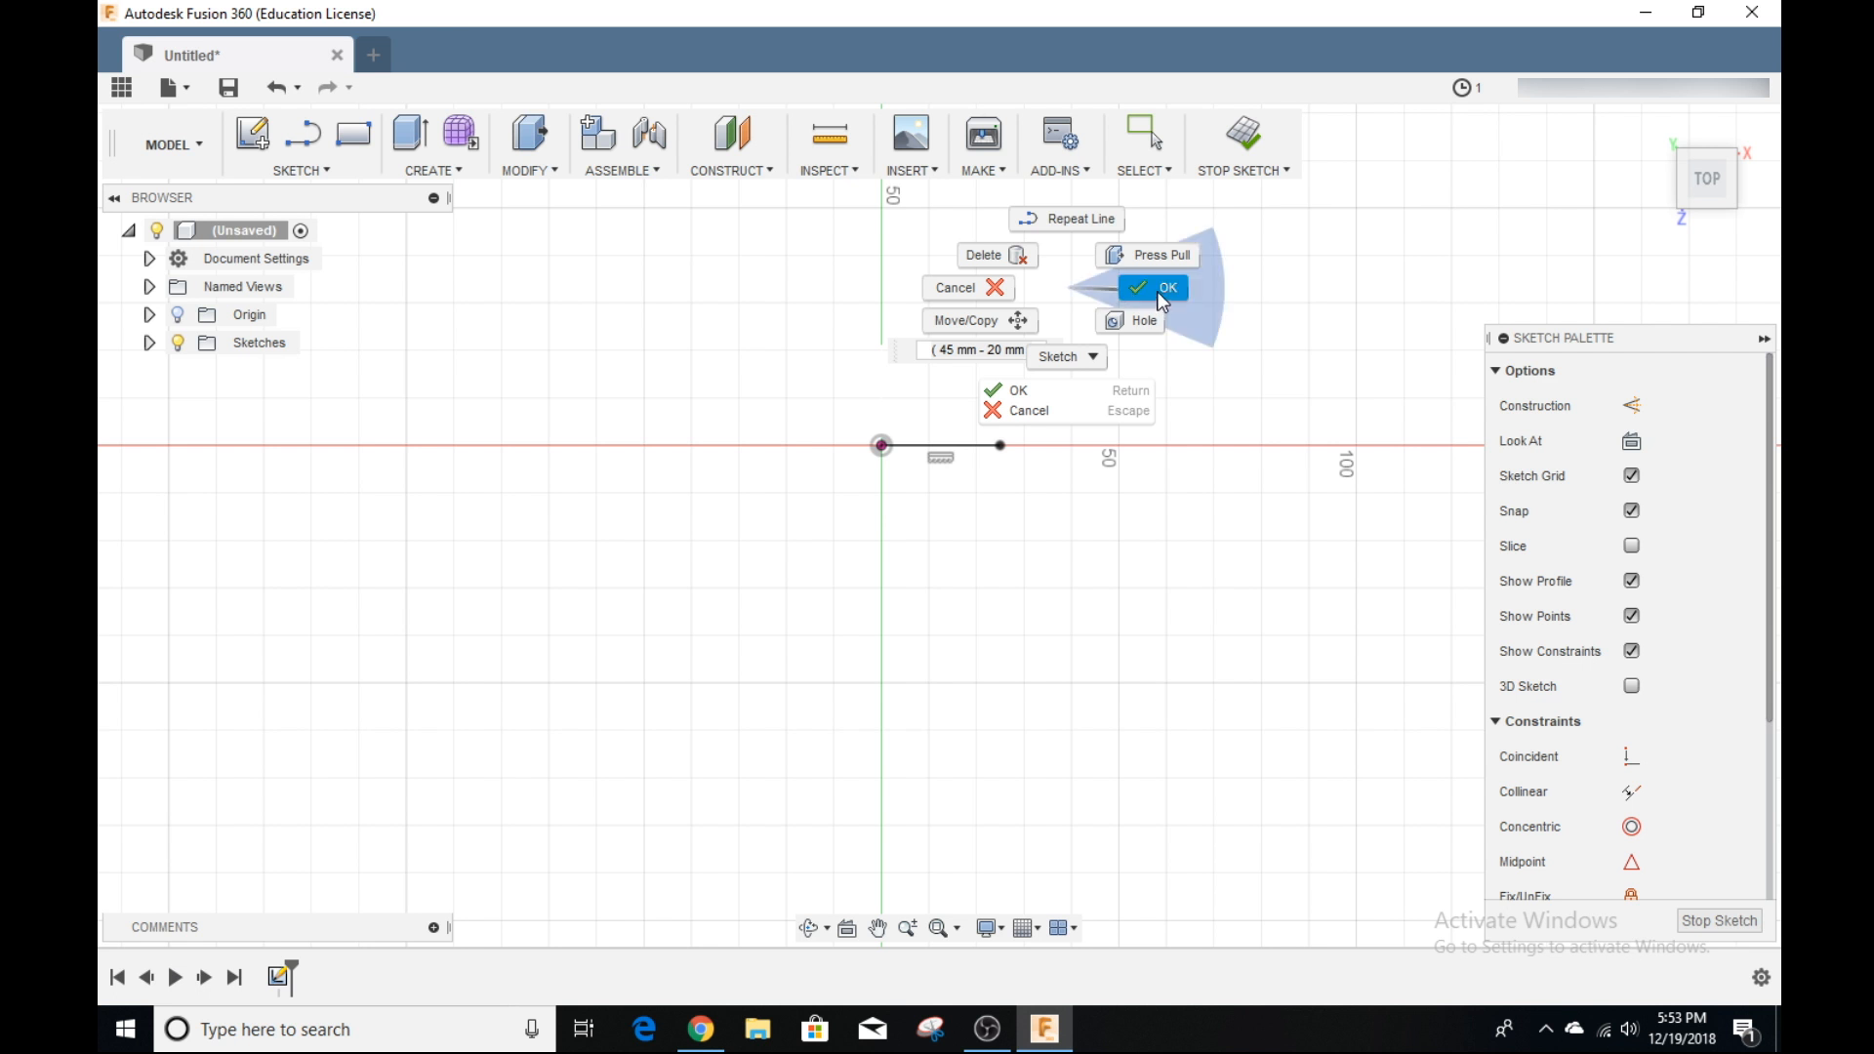
pyautogui.click(1167, 288)
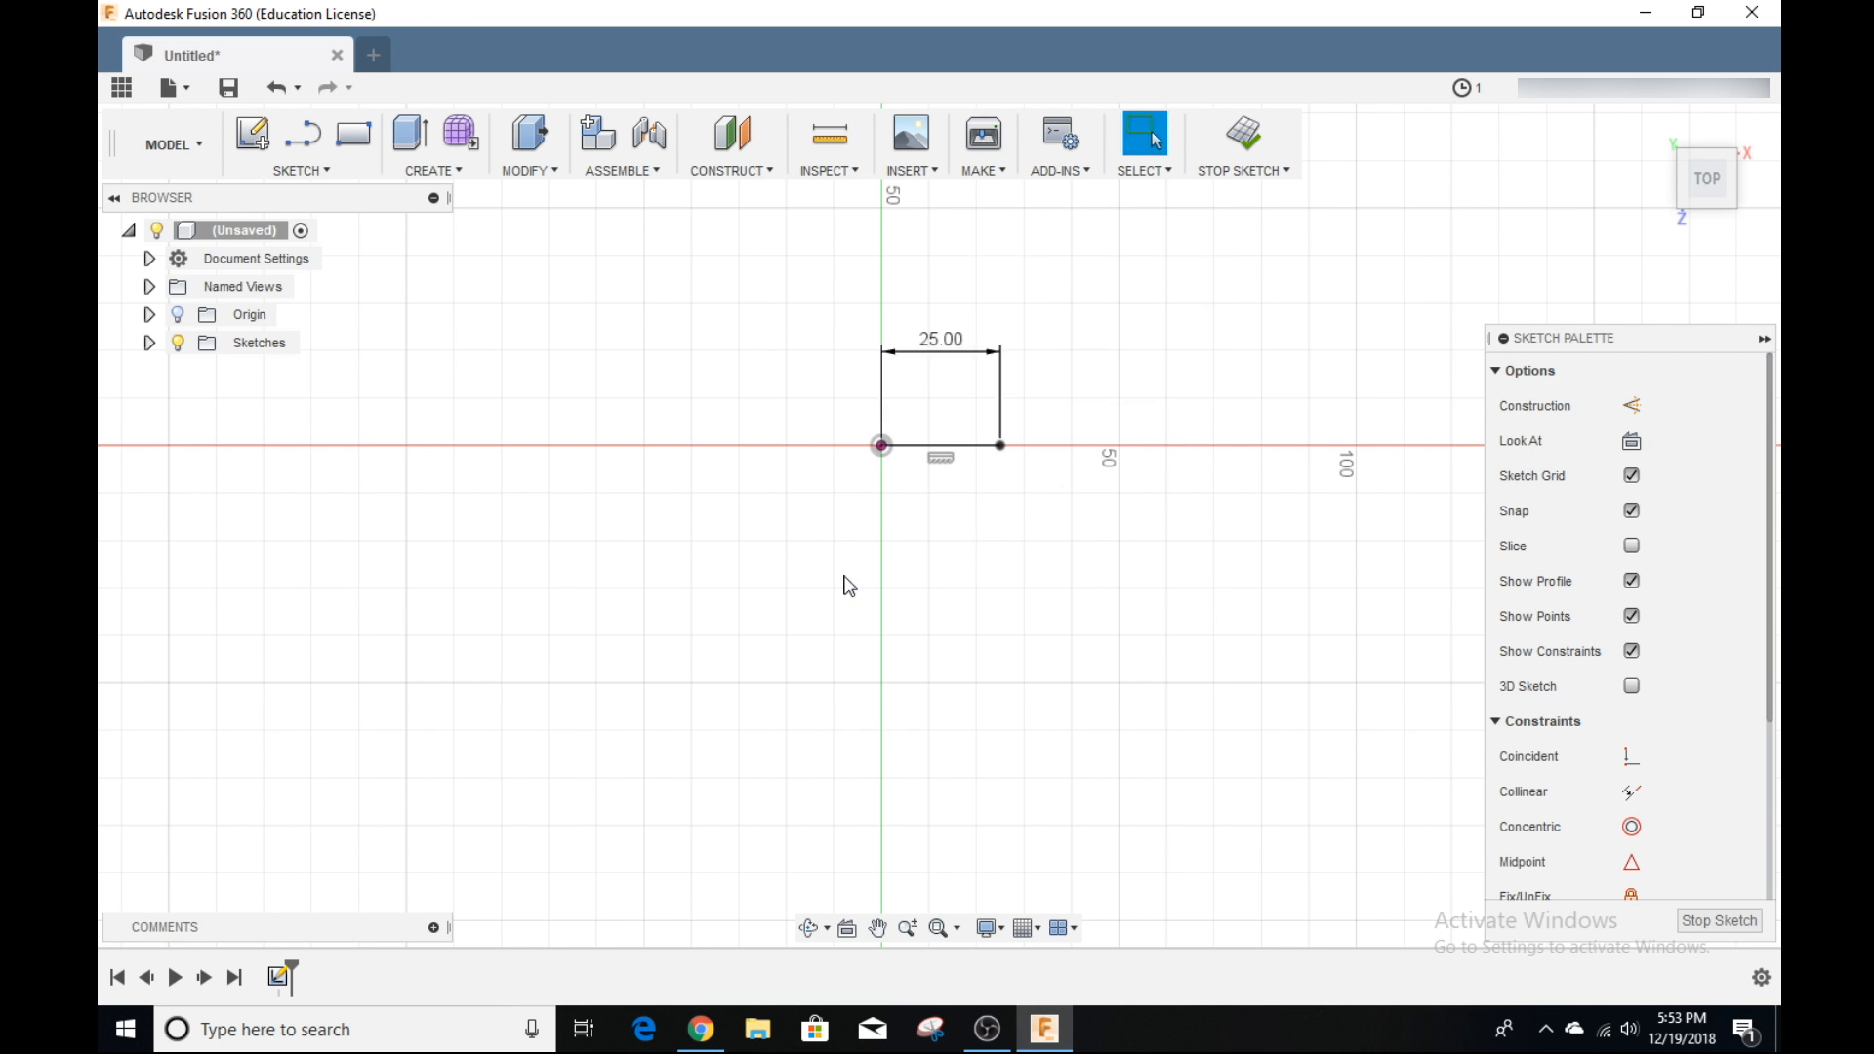
pyautogui.moveTo(964, 320)
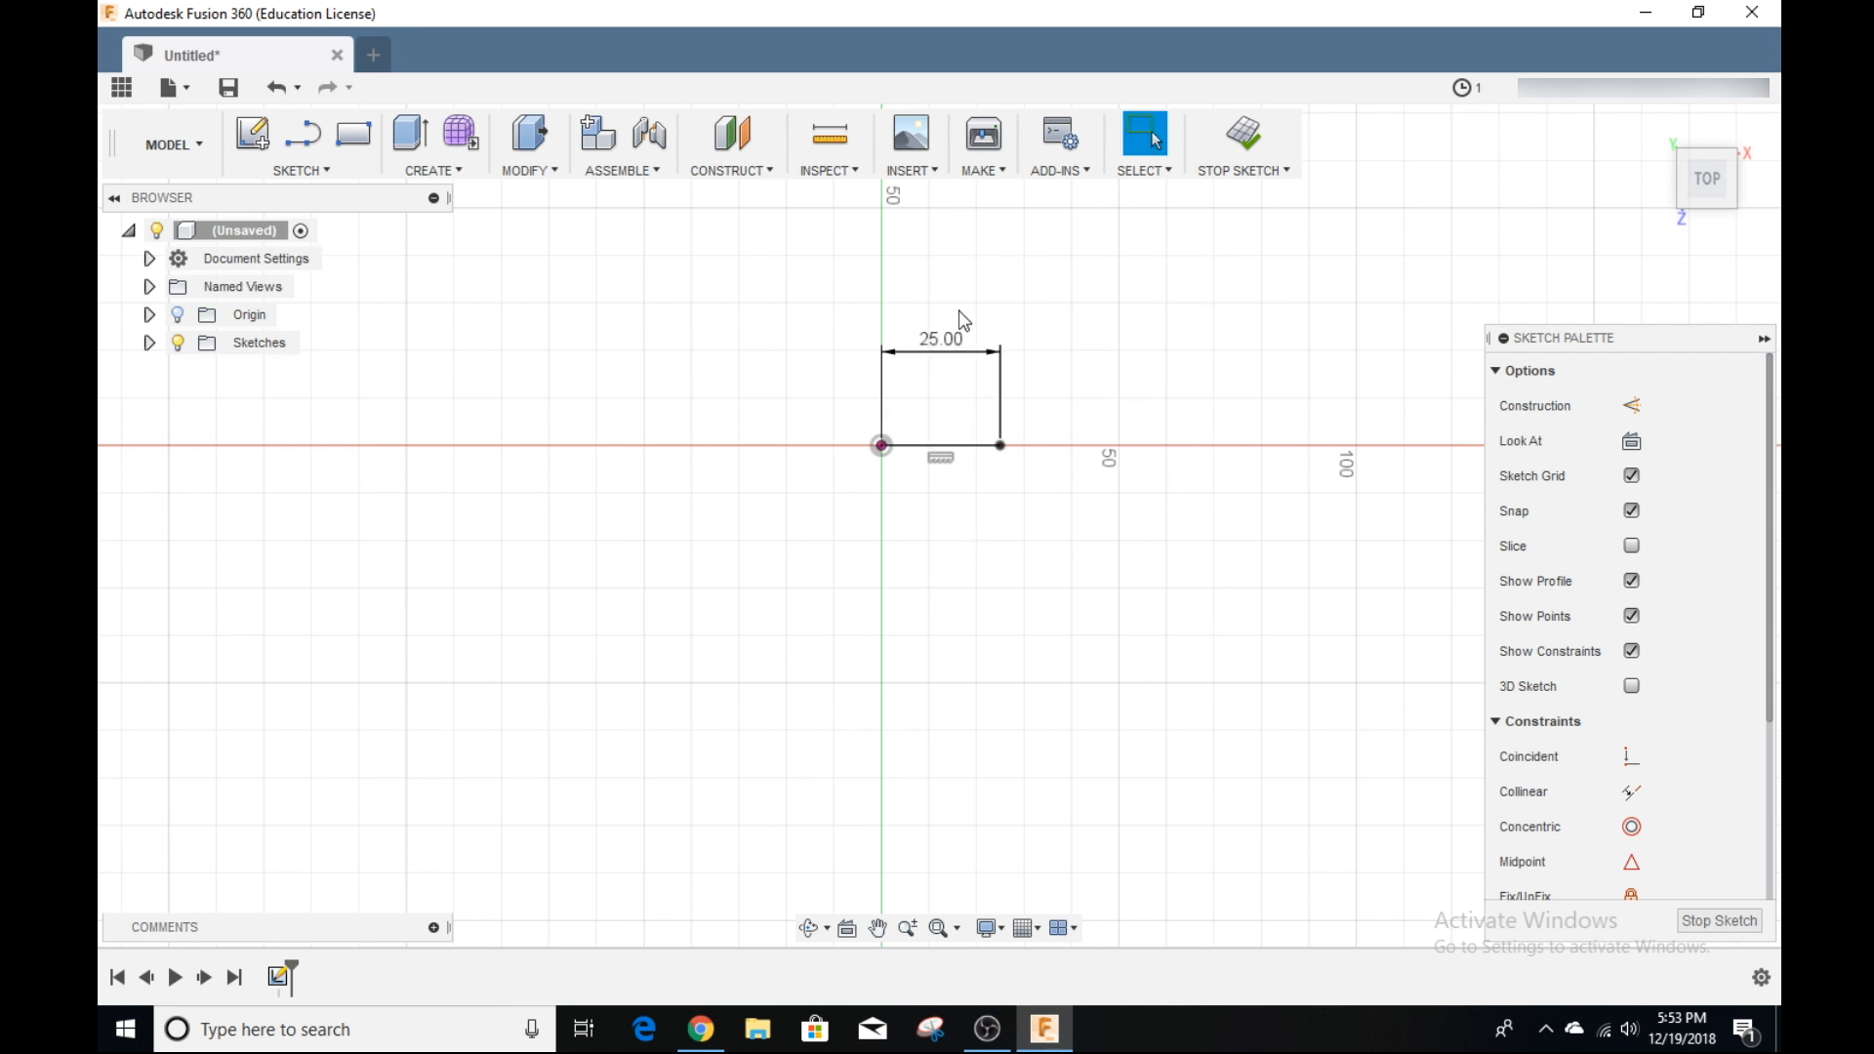
pyautogui.moveTo(800, 415)
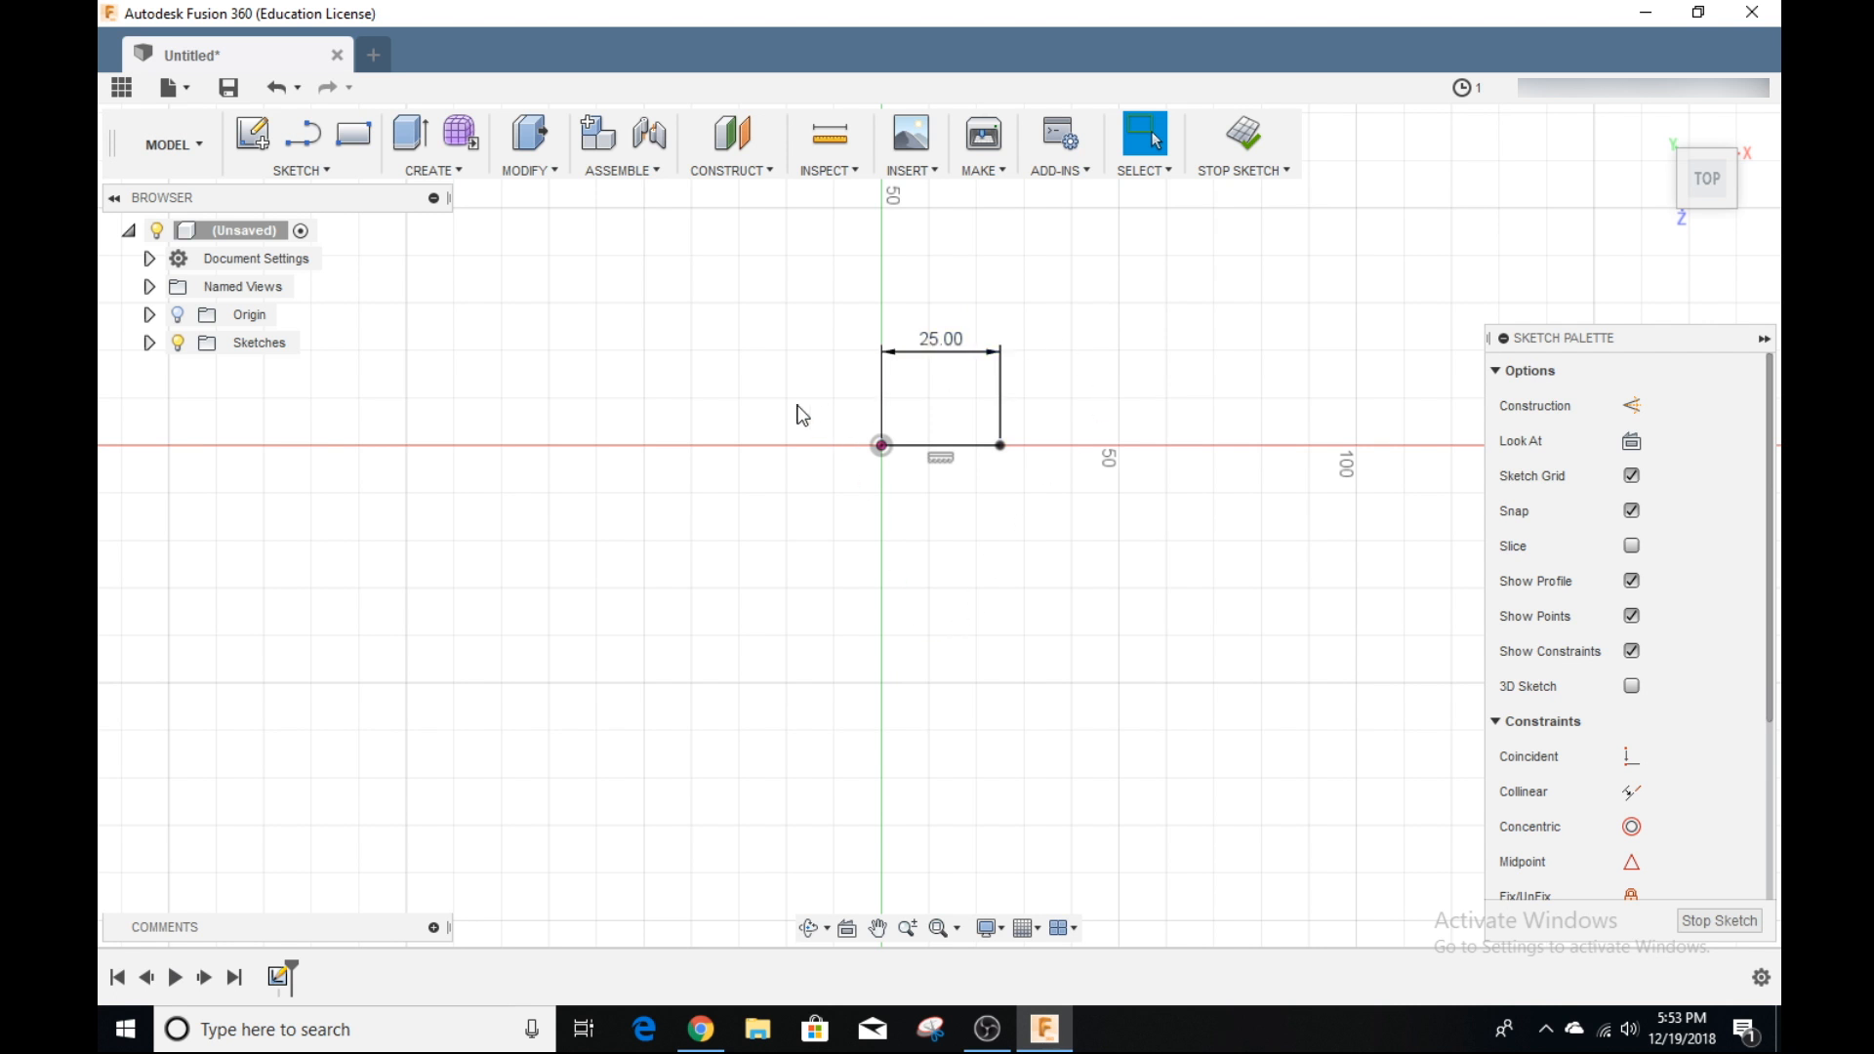
pyautogui.rightClick(800, 414)
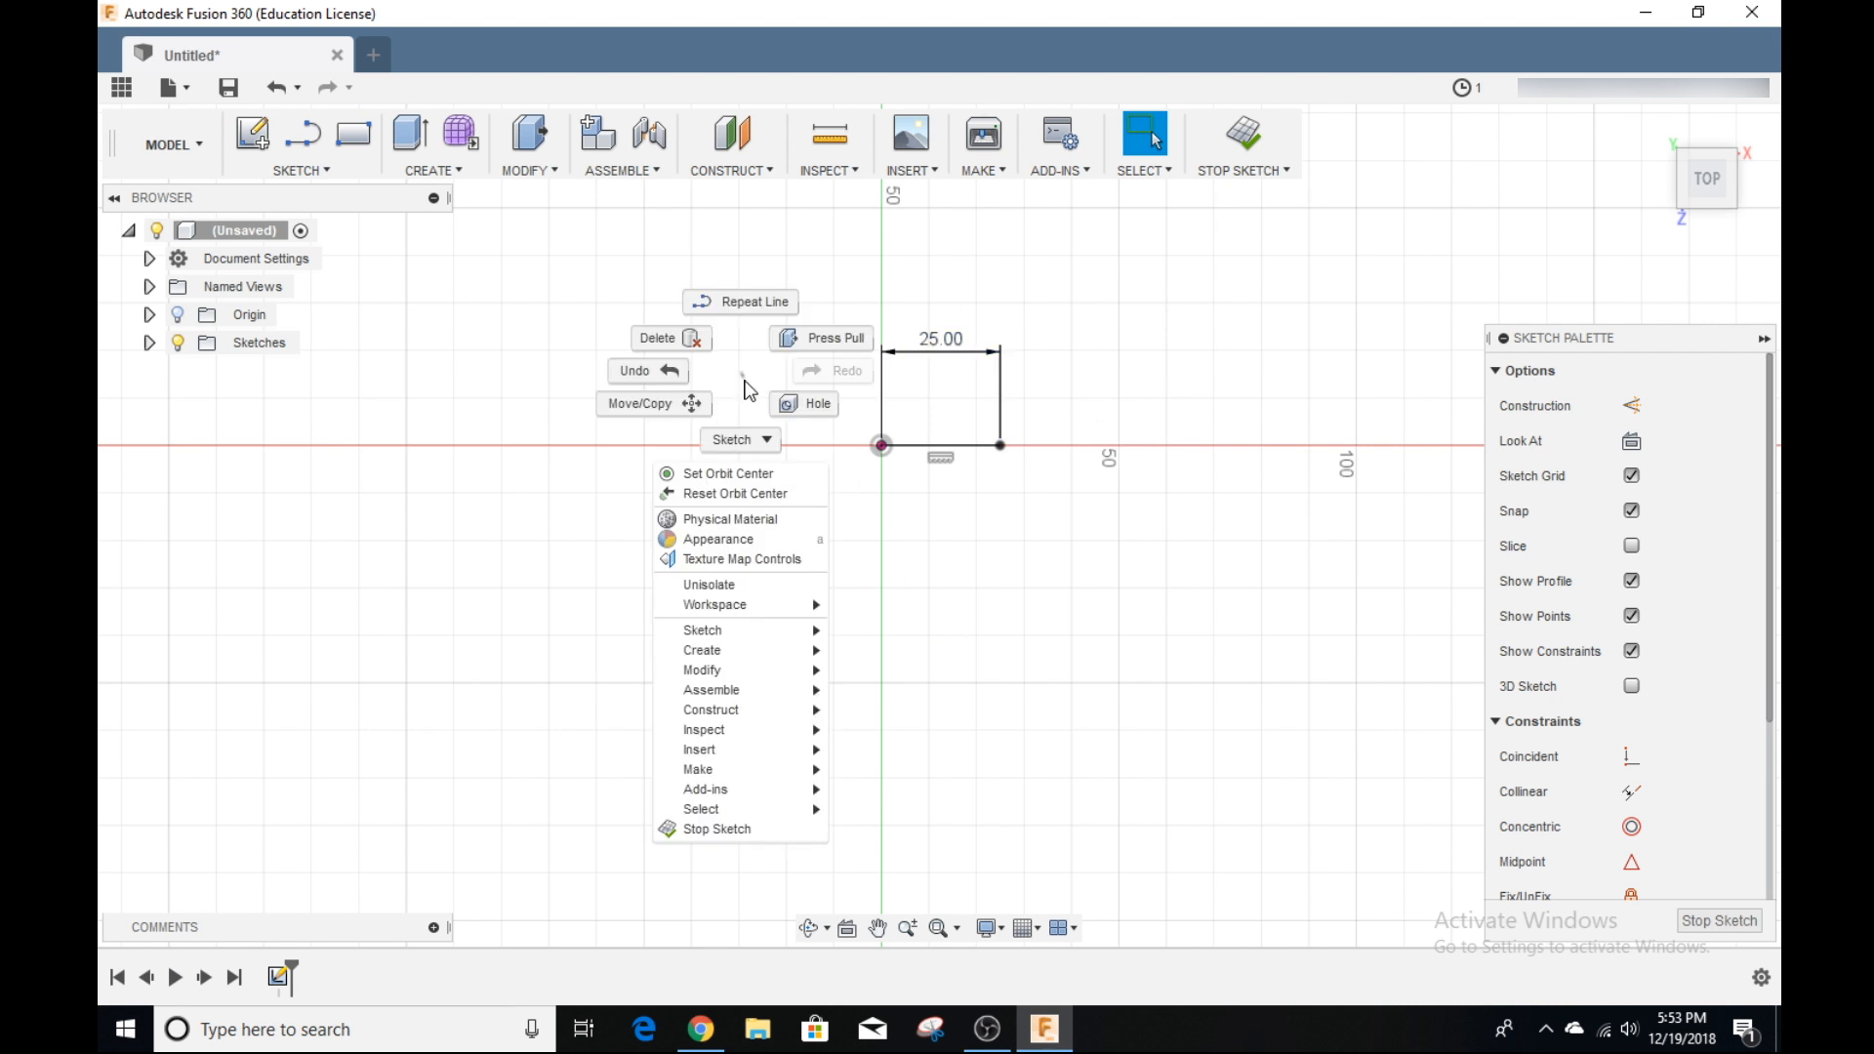
pyautogui.click(1109, 462)
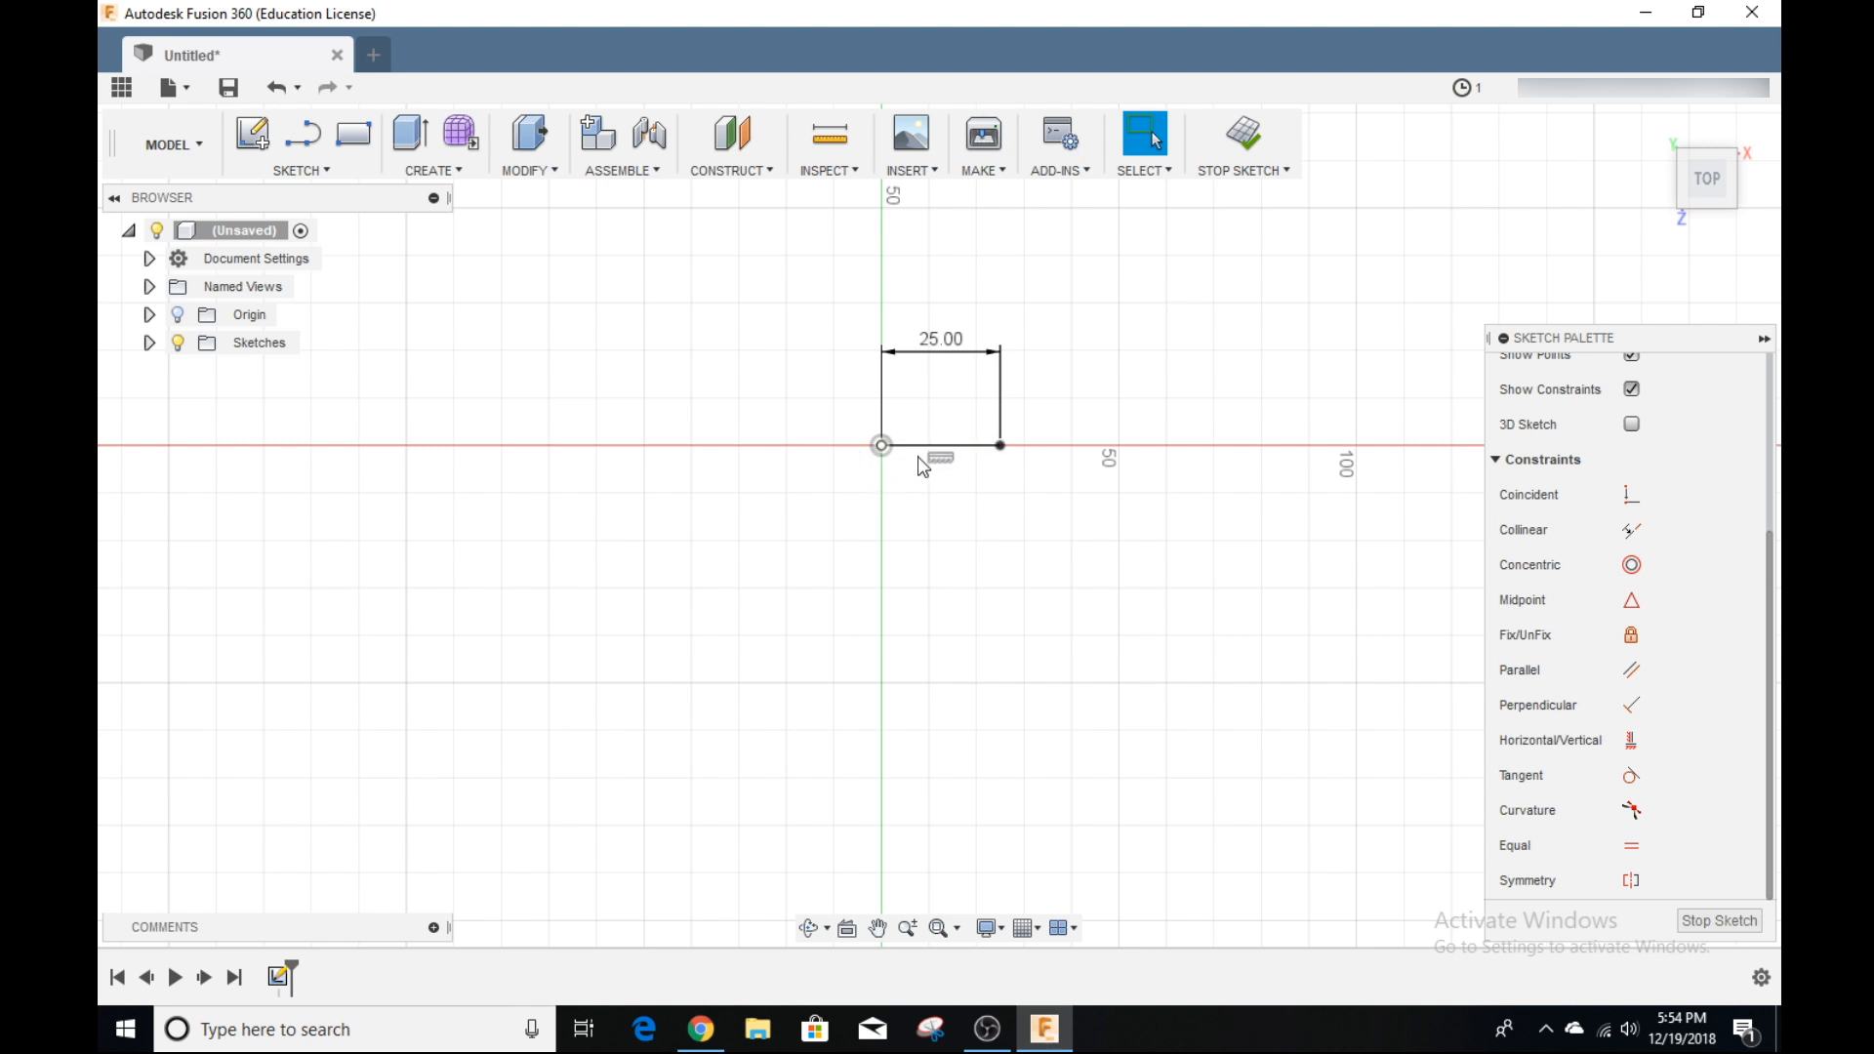
# Step: Draw a second slanted line left of the origin and reposition it in the sketch
pyautogui.click(944, 445)
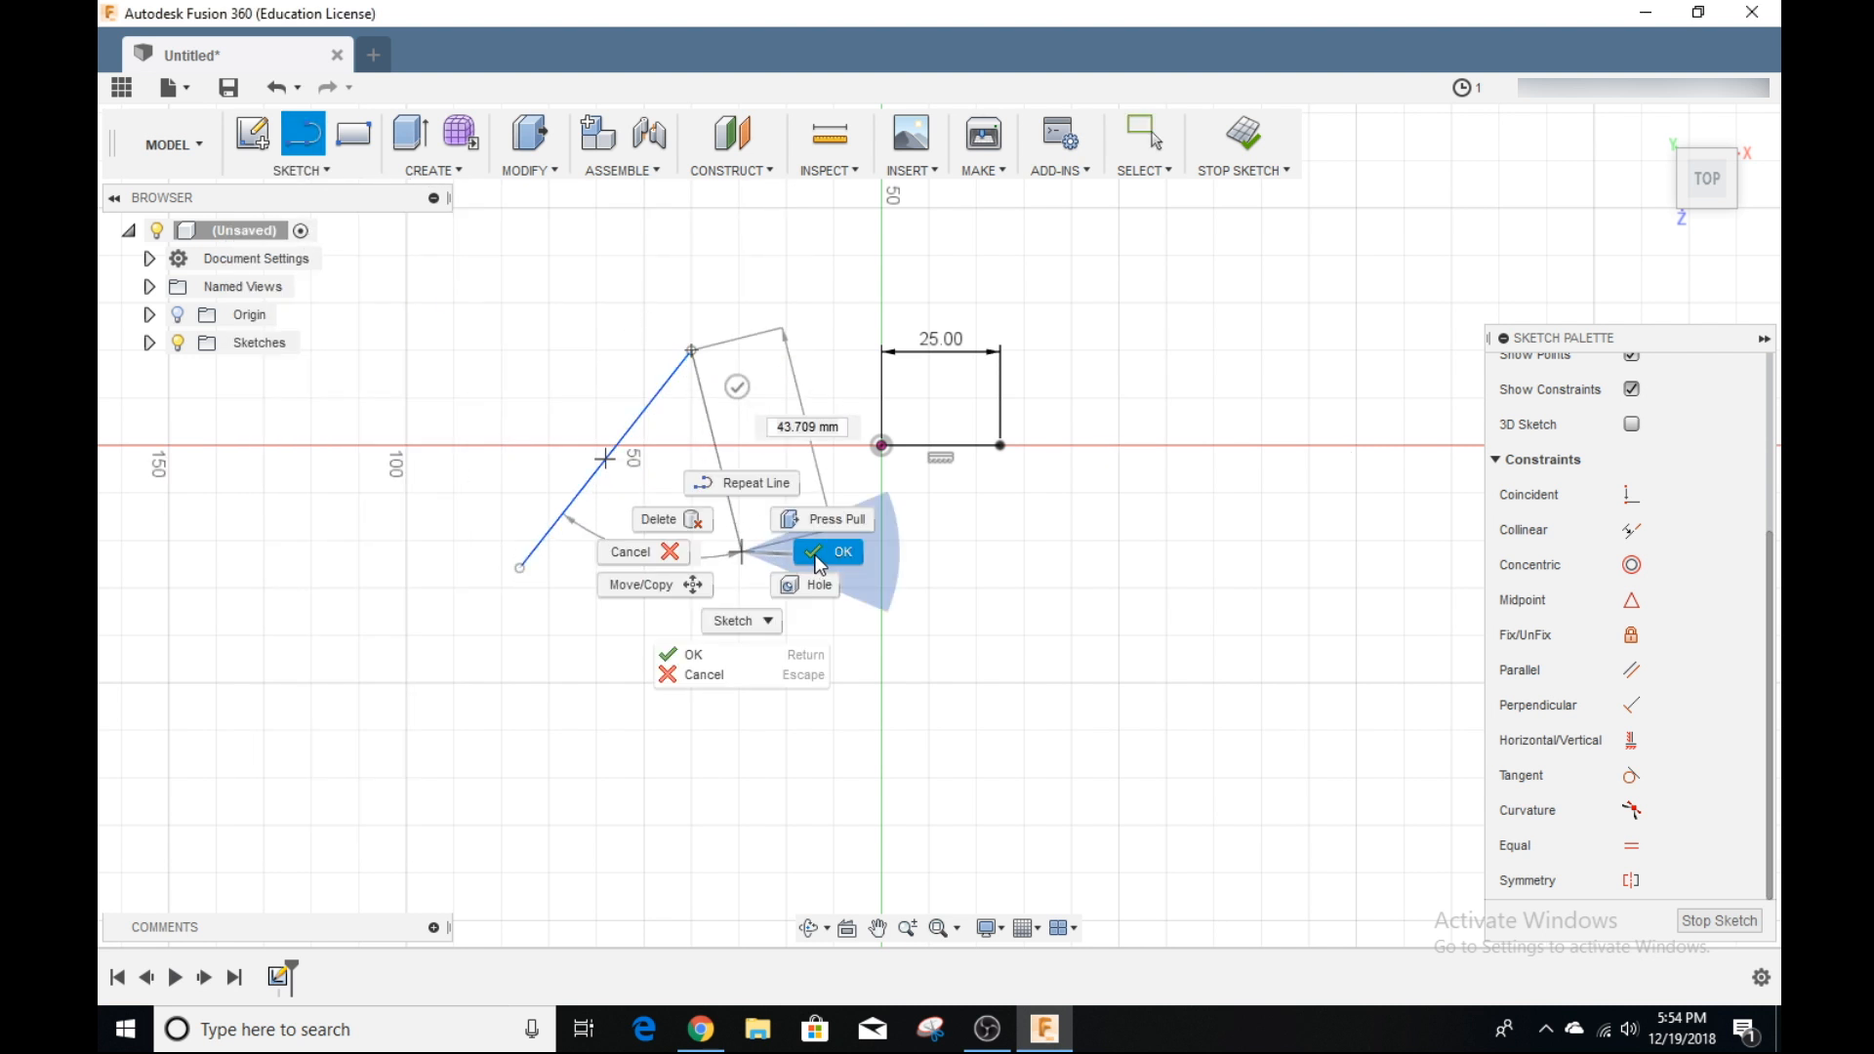
pyautogui.click(842, 550)
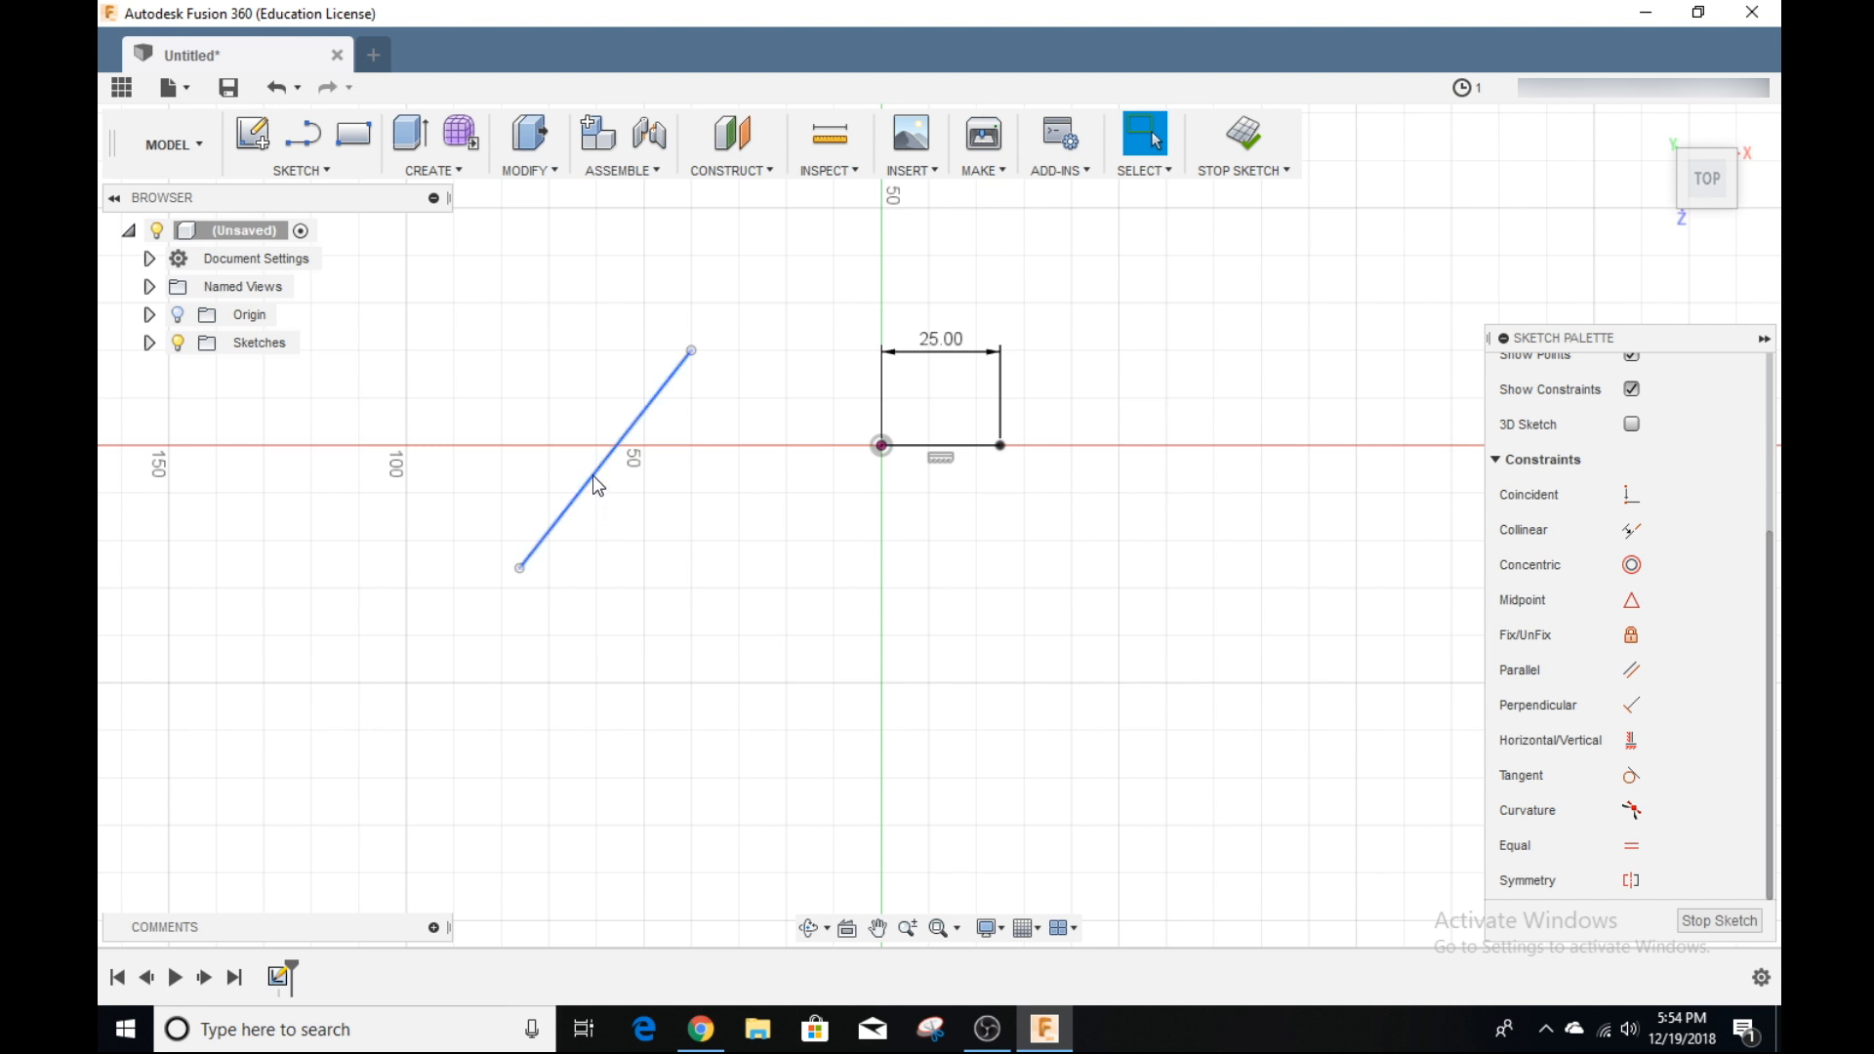
pyautogui.moveTo(597, 460); pyautogui.dragTo(693, 467)
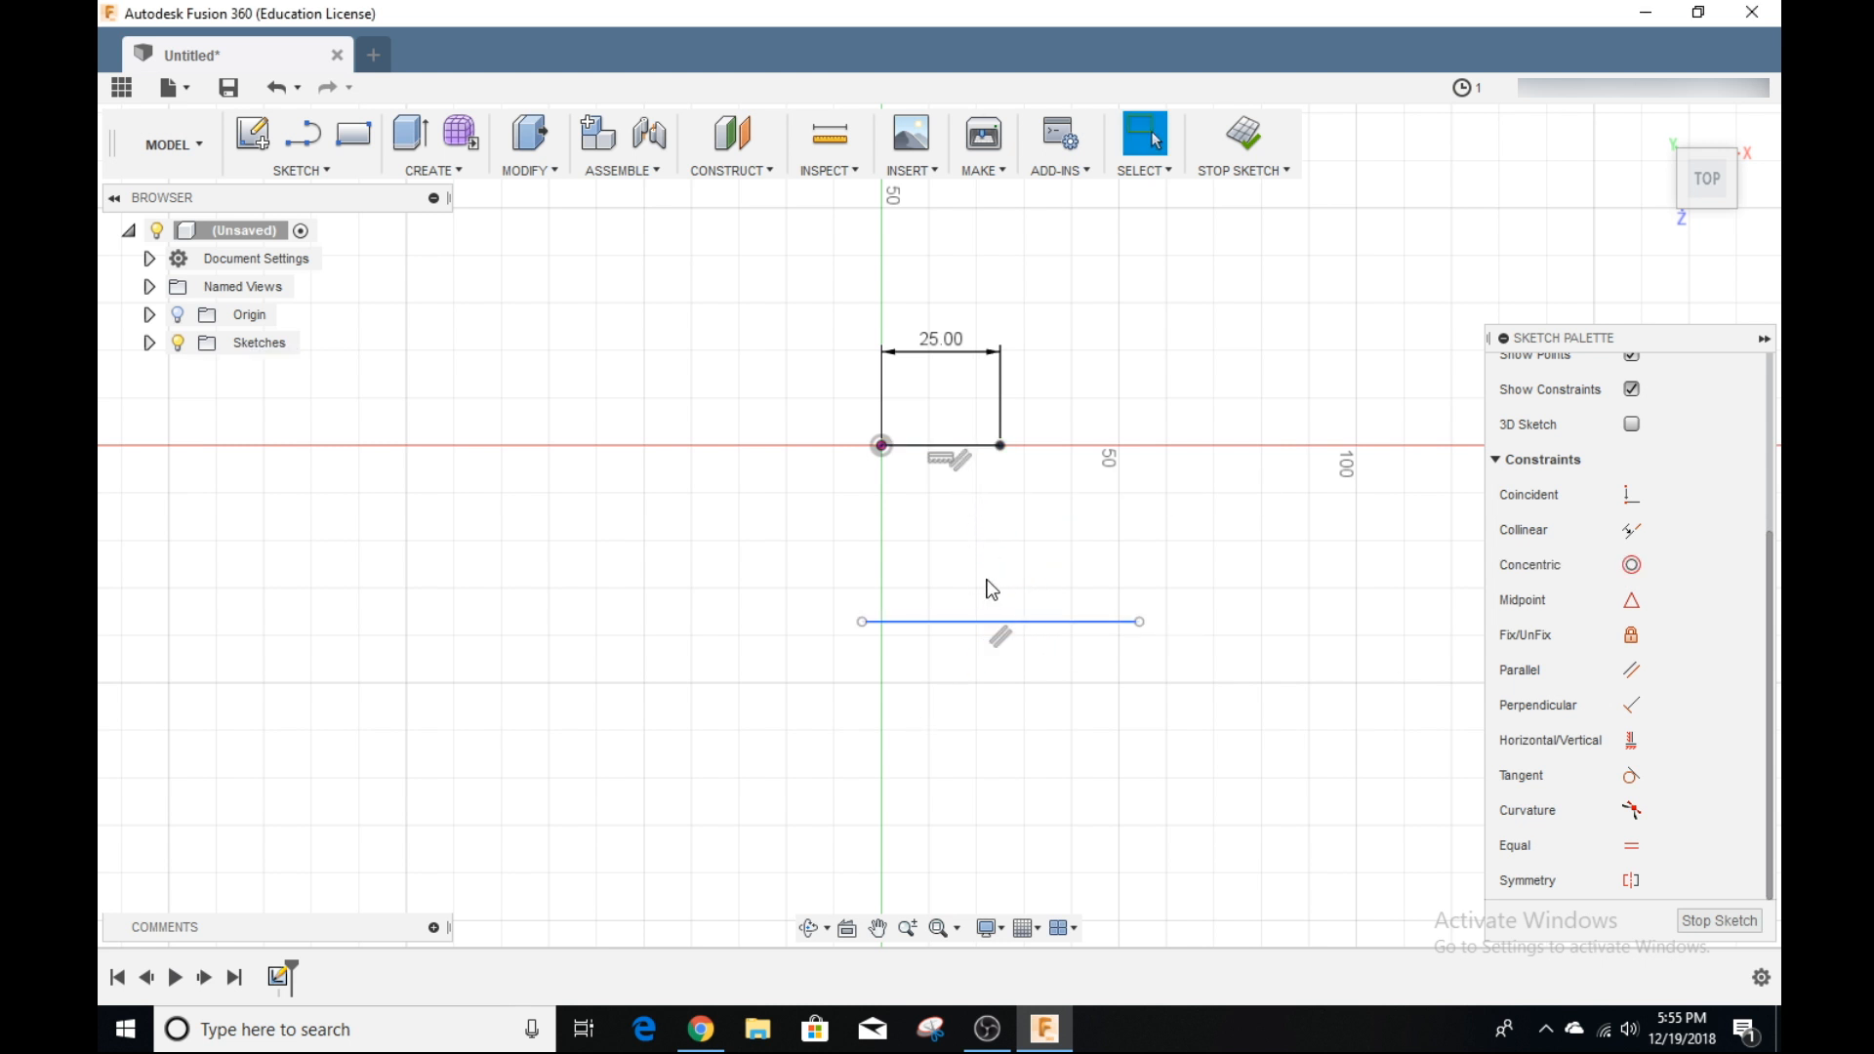
pyautogui.moveTo(971, 597)
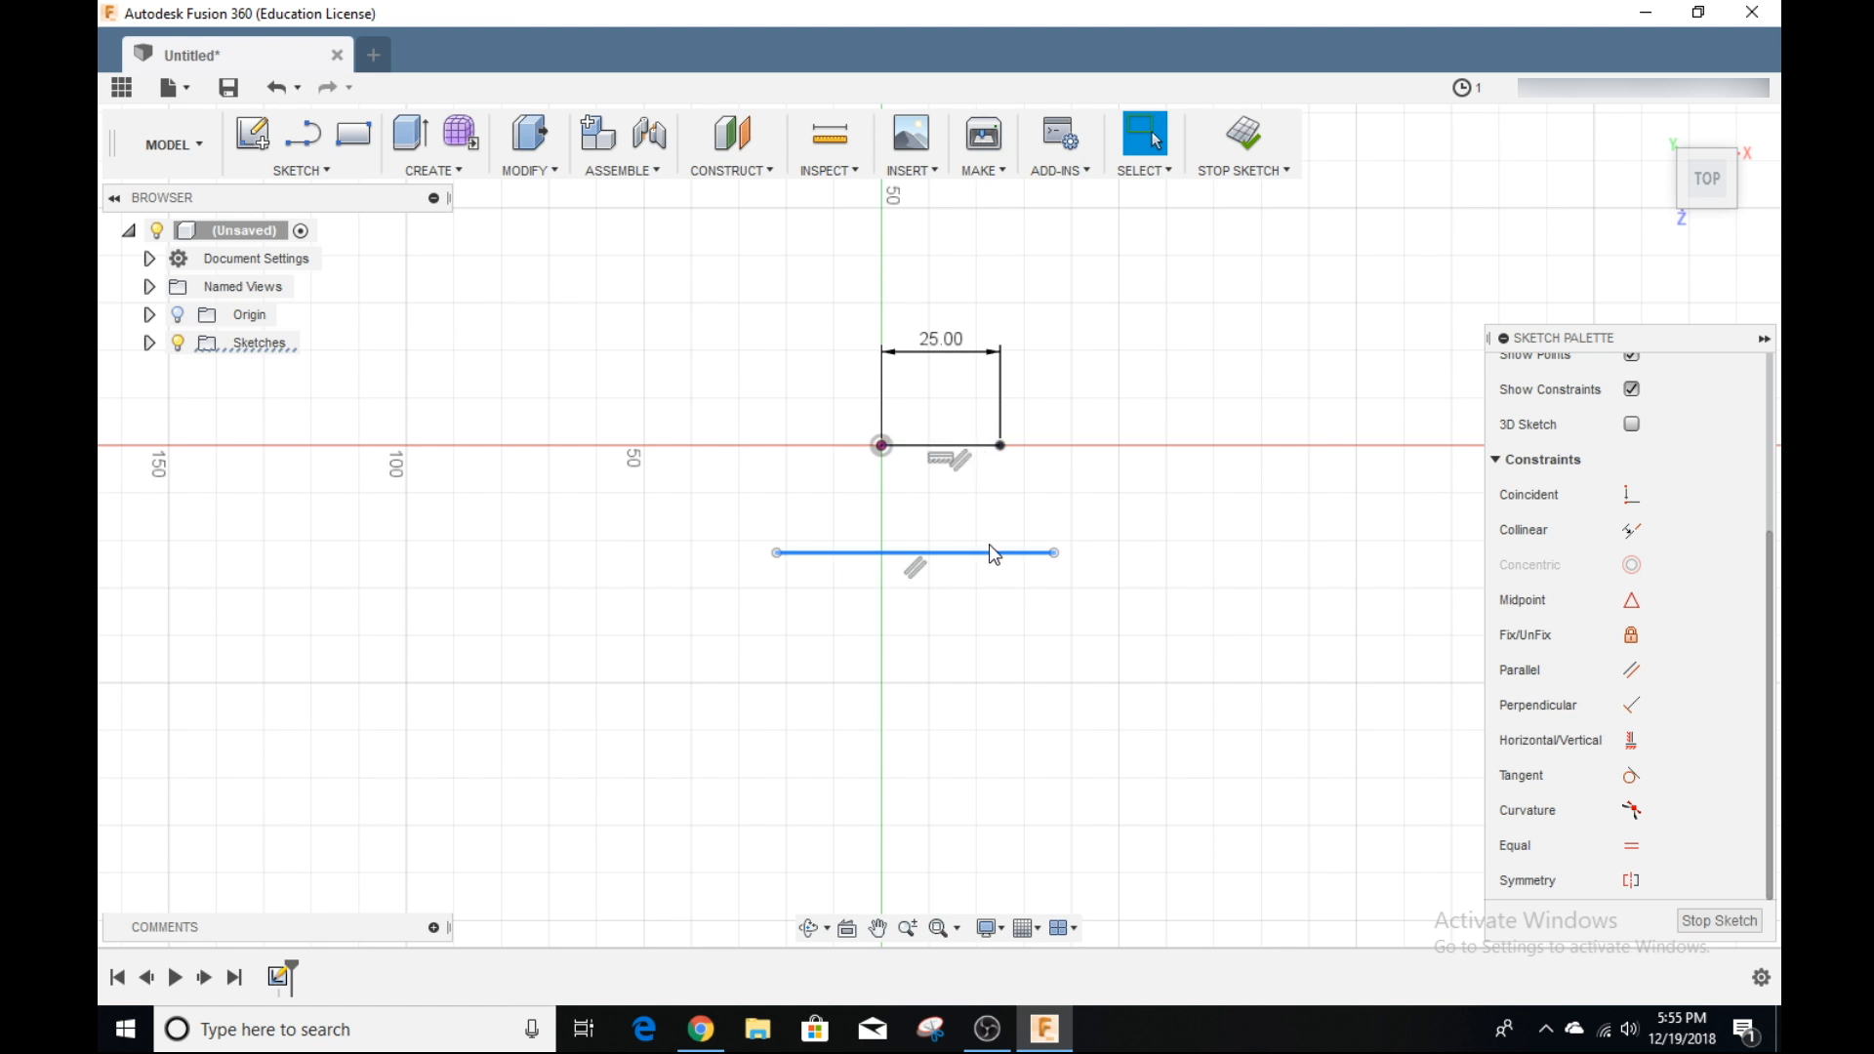
# Step: Drag the parallel horizontal line below the origin rightward and finish the line
pyautogui.moveTo(992, 552); pyautogui.dragTo(1067, 553)
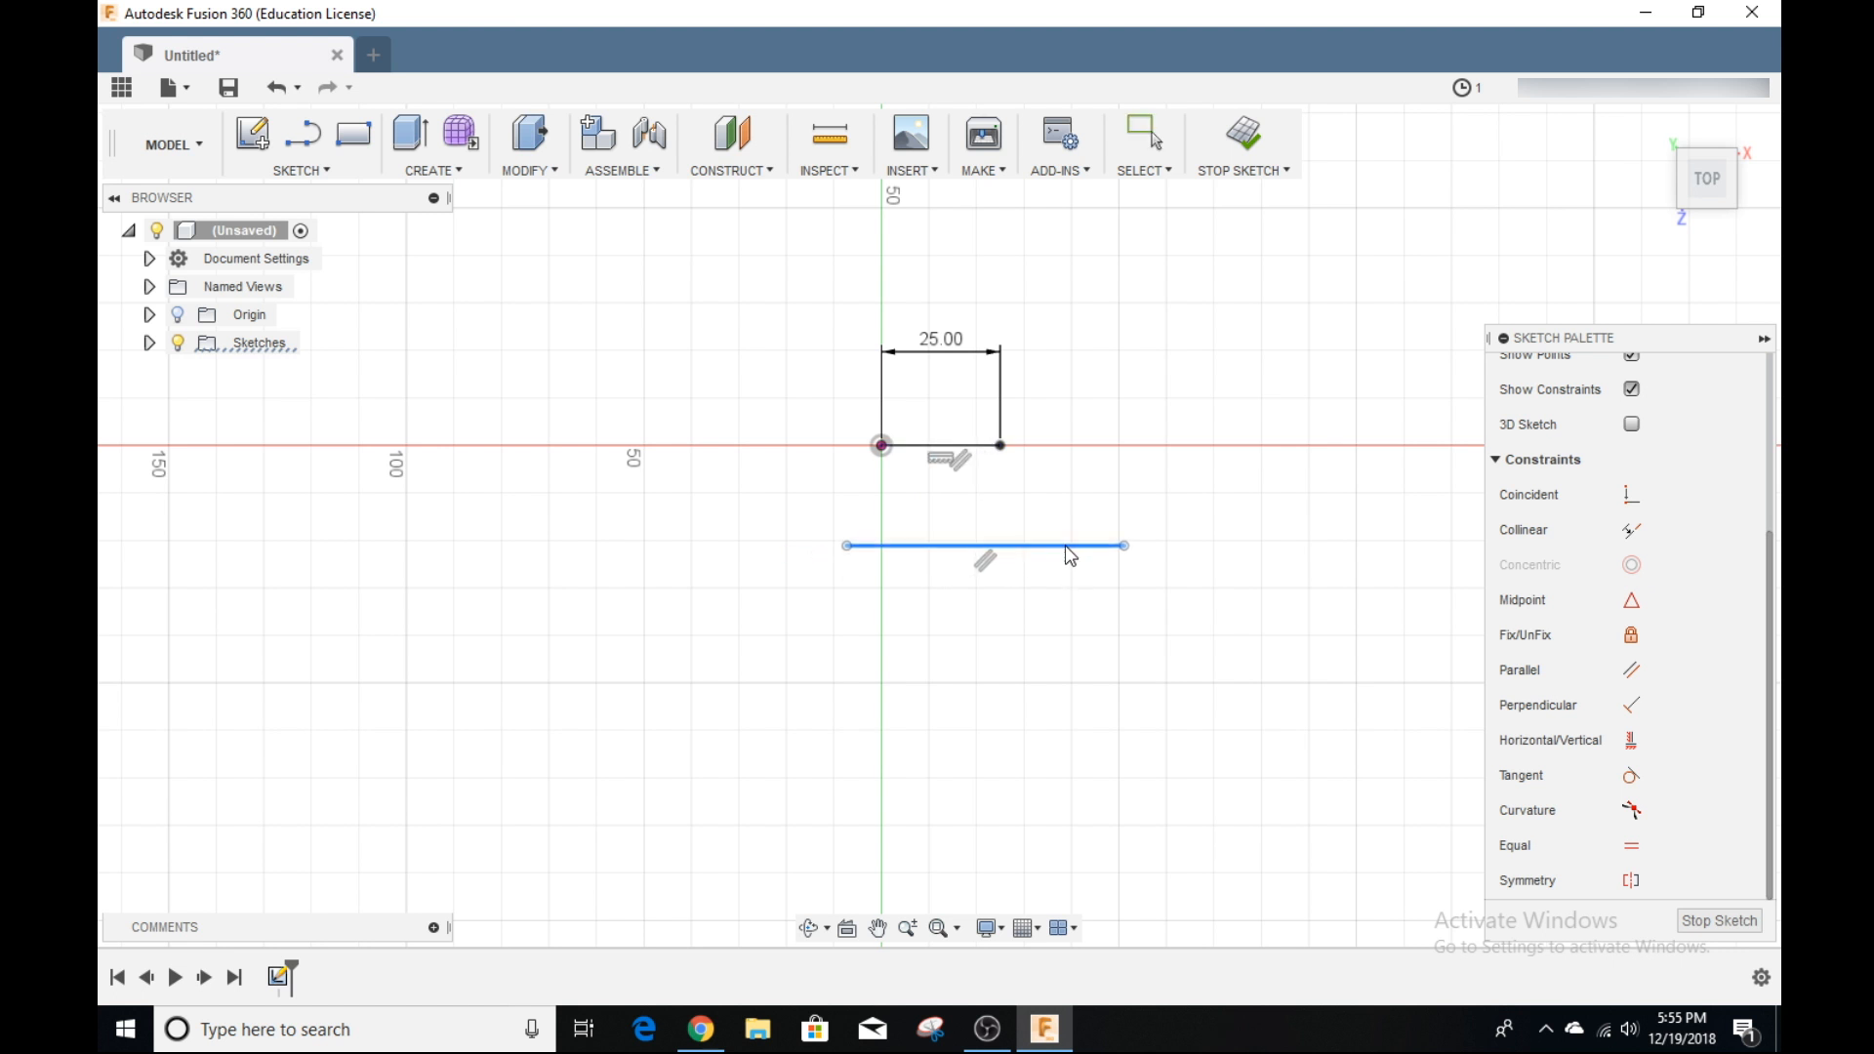
pyautogui.click(1143, 134)
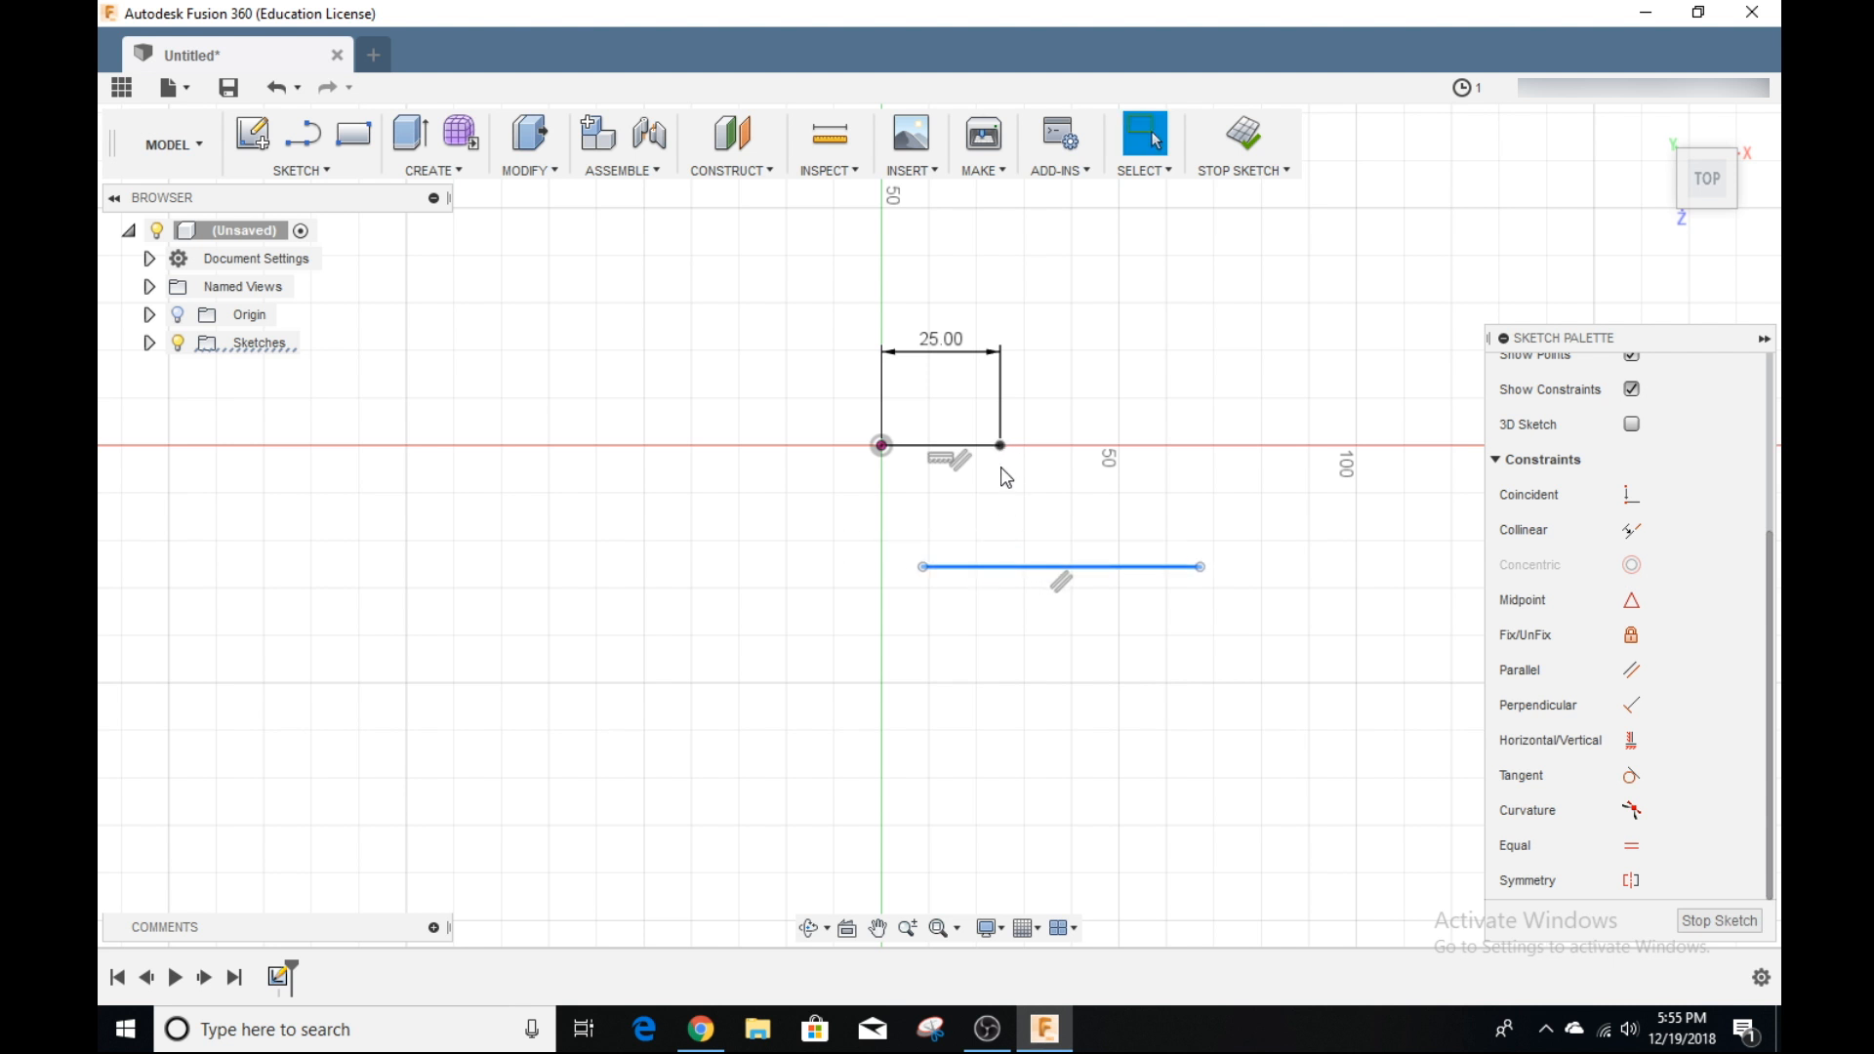
pyautogui.moveTo(1005, 470)
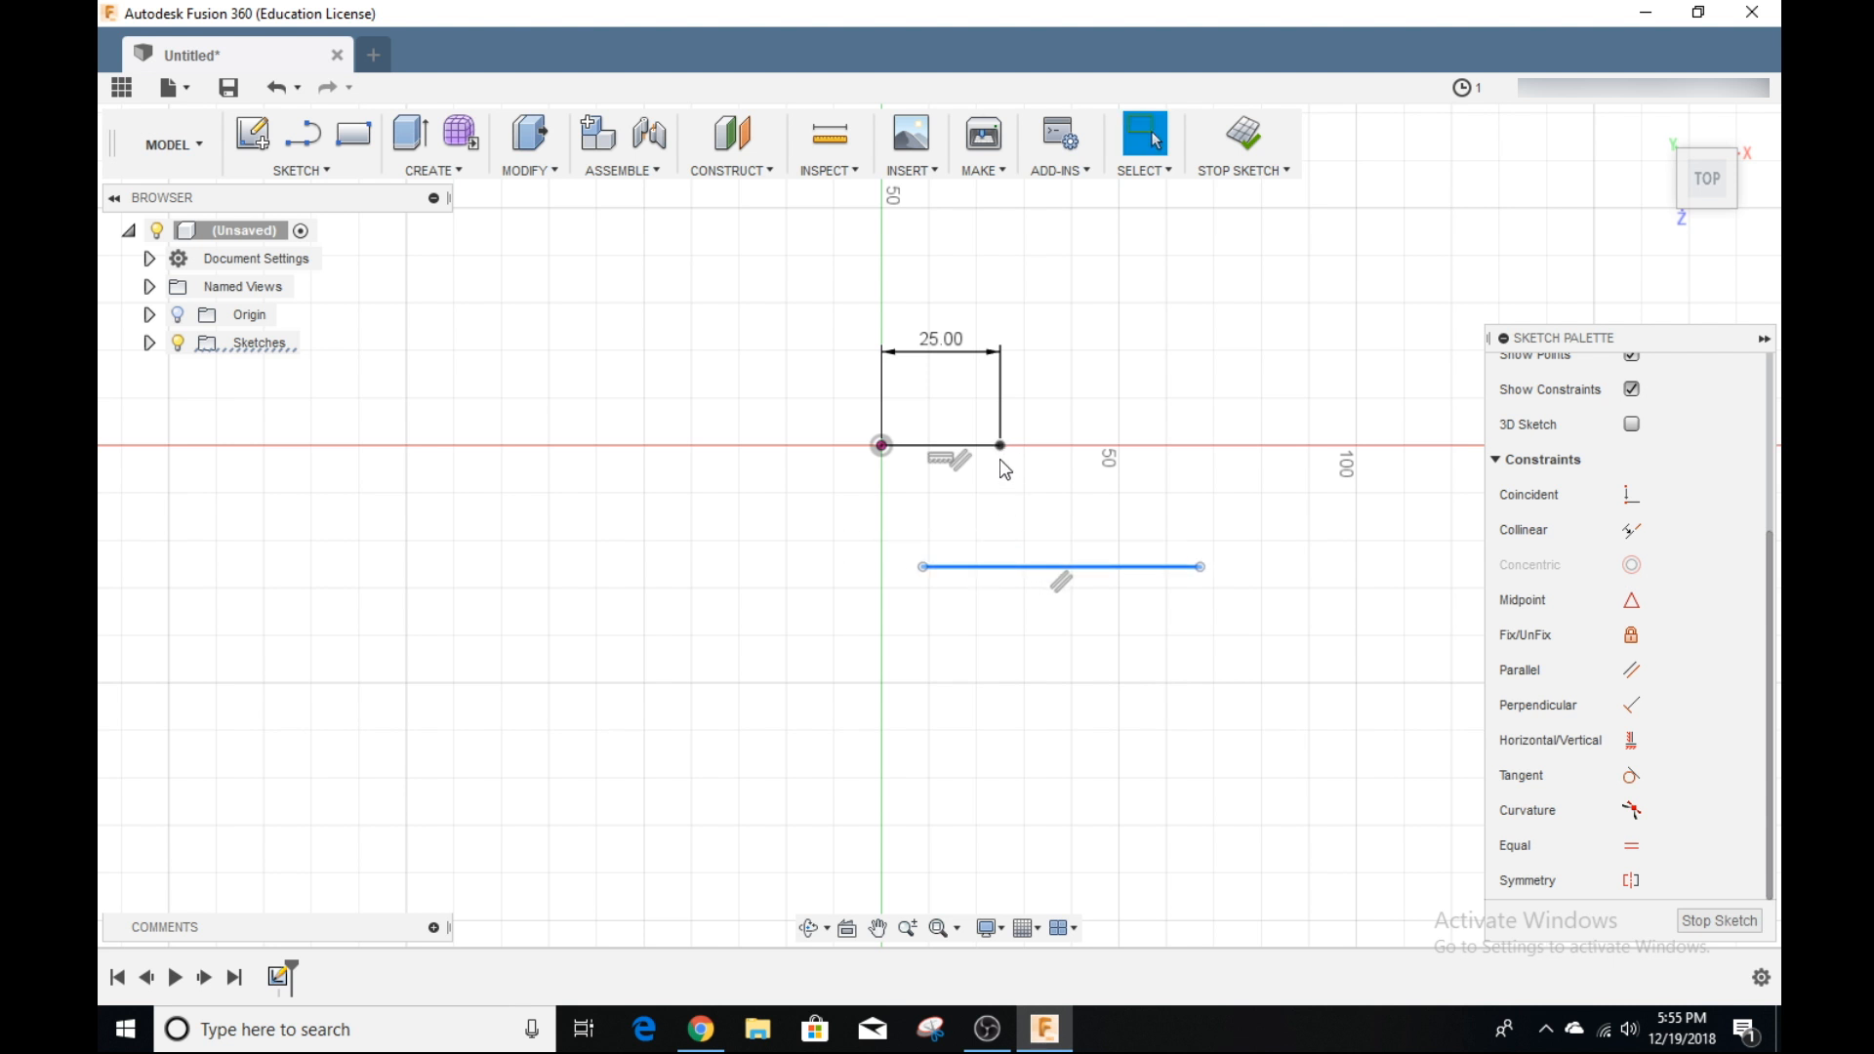
pyautogui.moveTo(1630, 494)
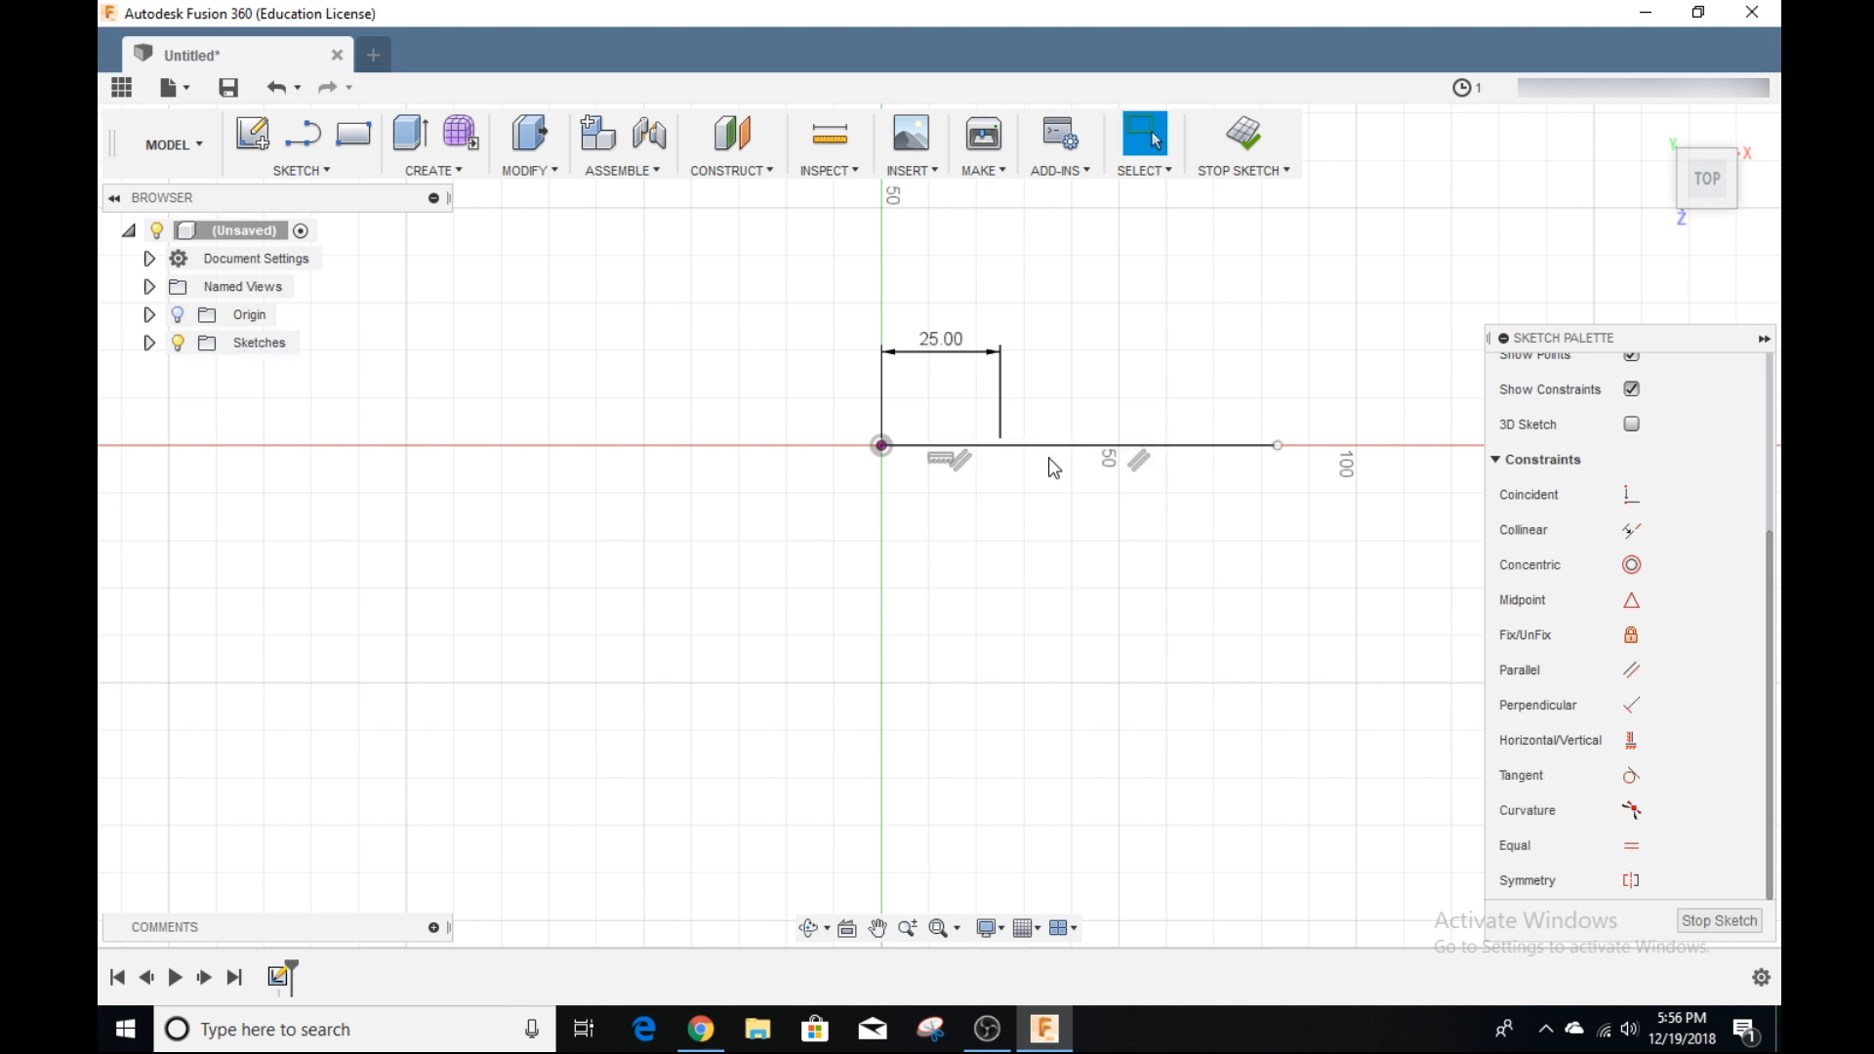
# Step: Make the lower line collinear with the X axis, extending the 25 mm line
pyautogui.click(1076, 446)
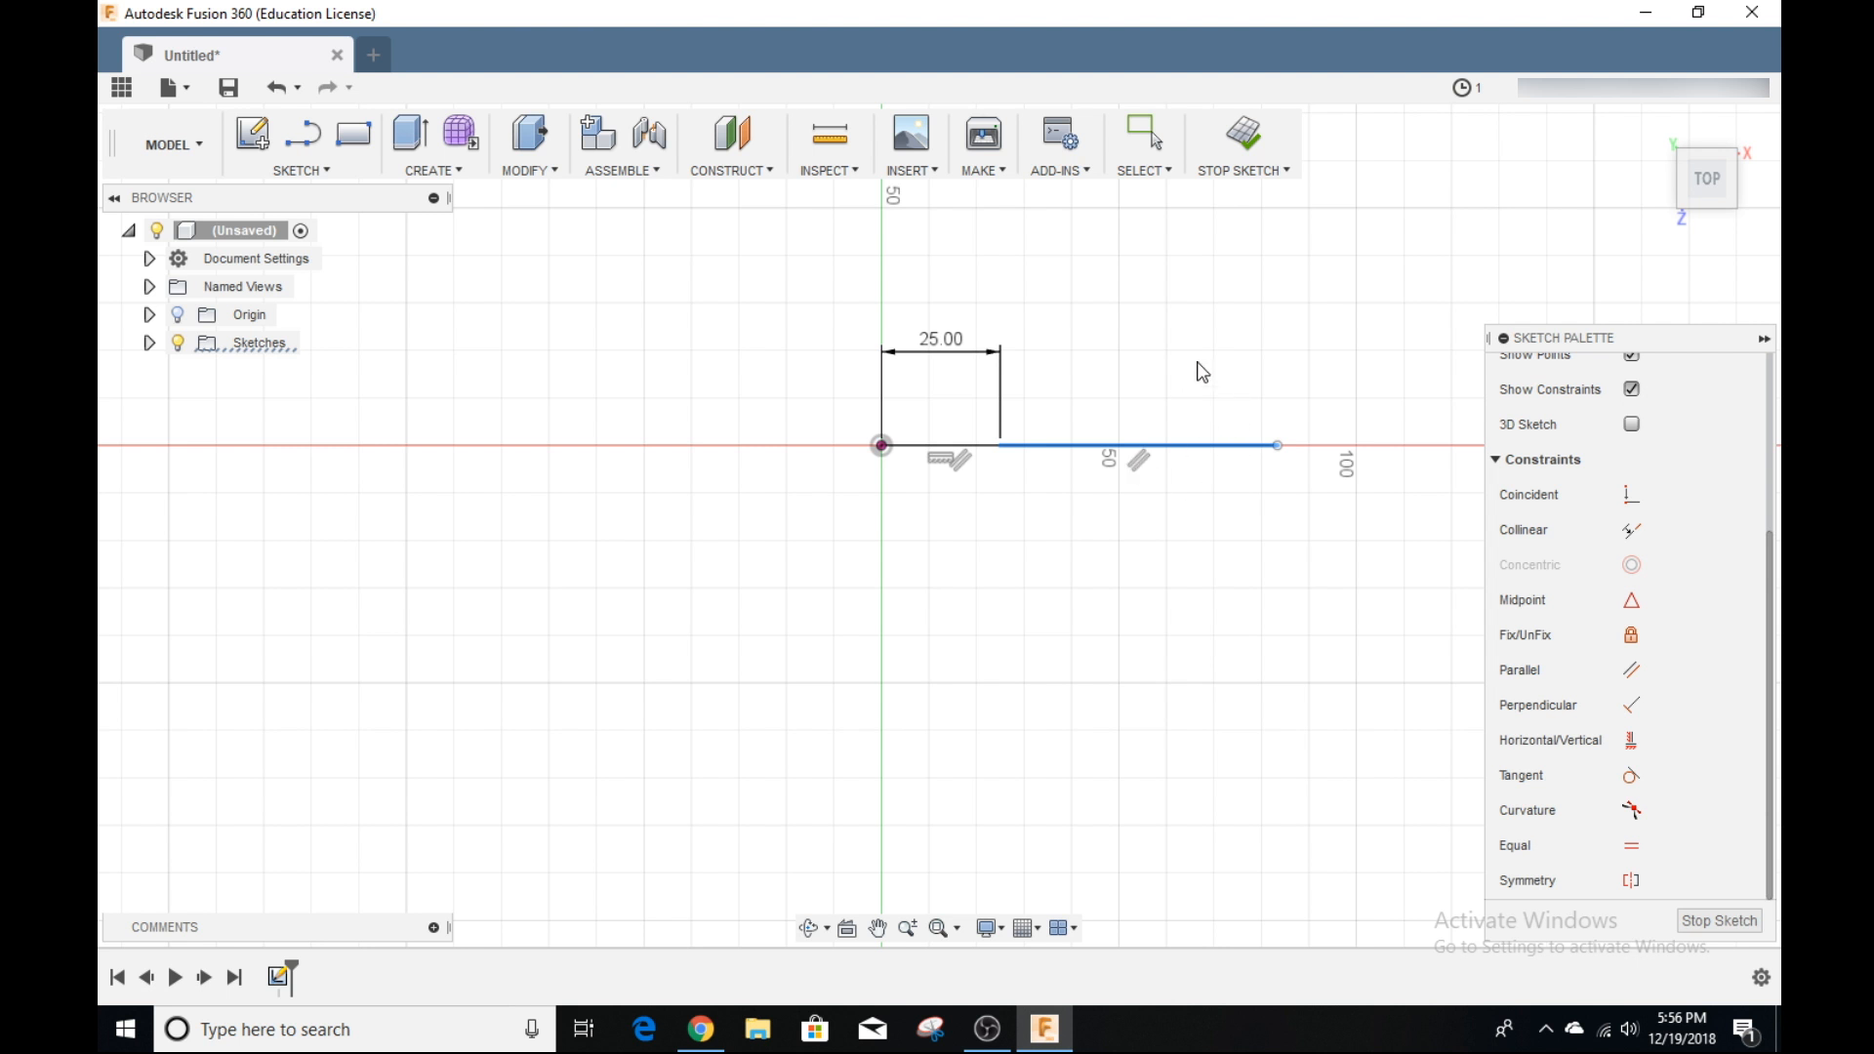
pyautogui.click(1144, 131)
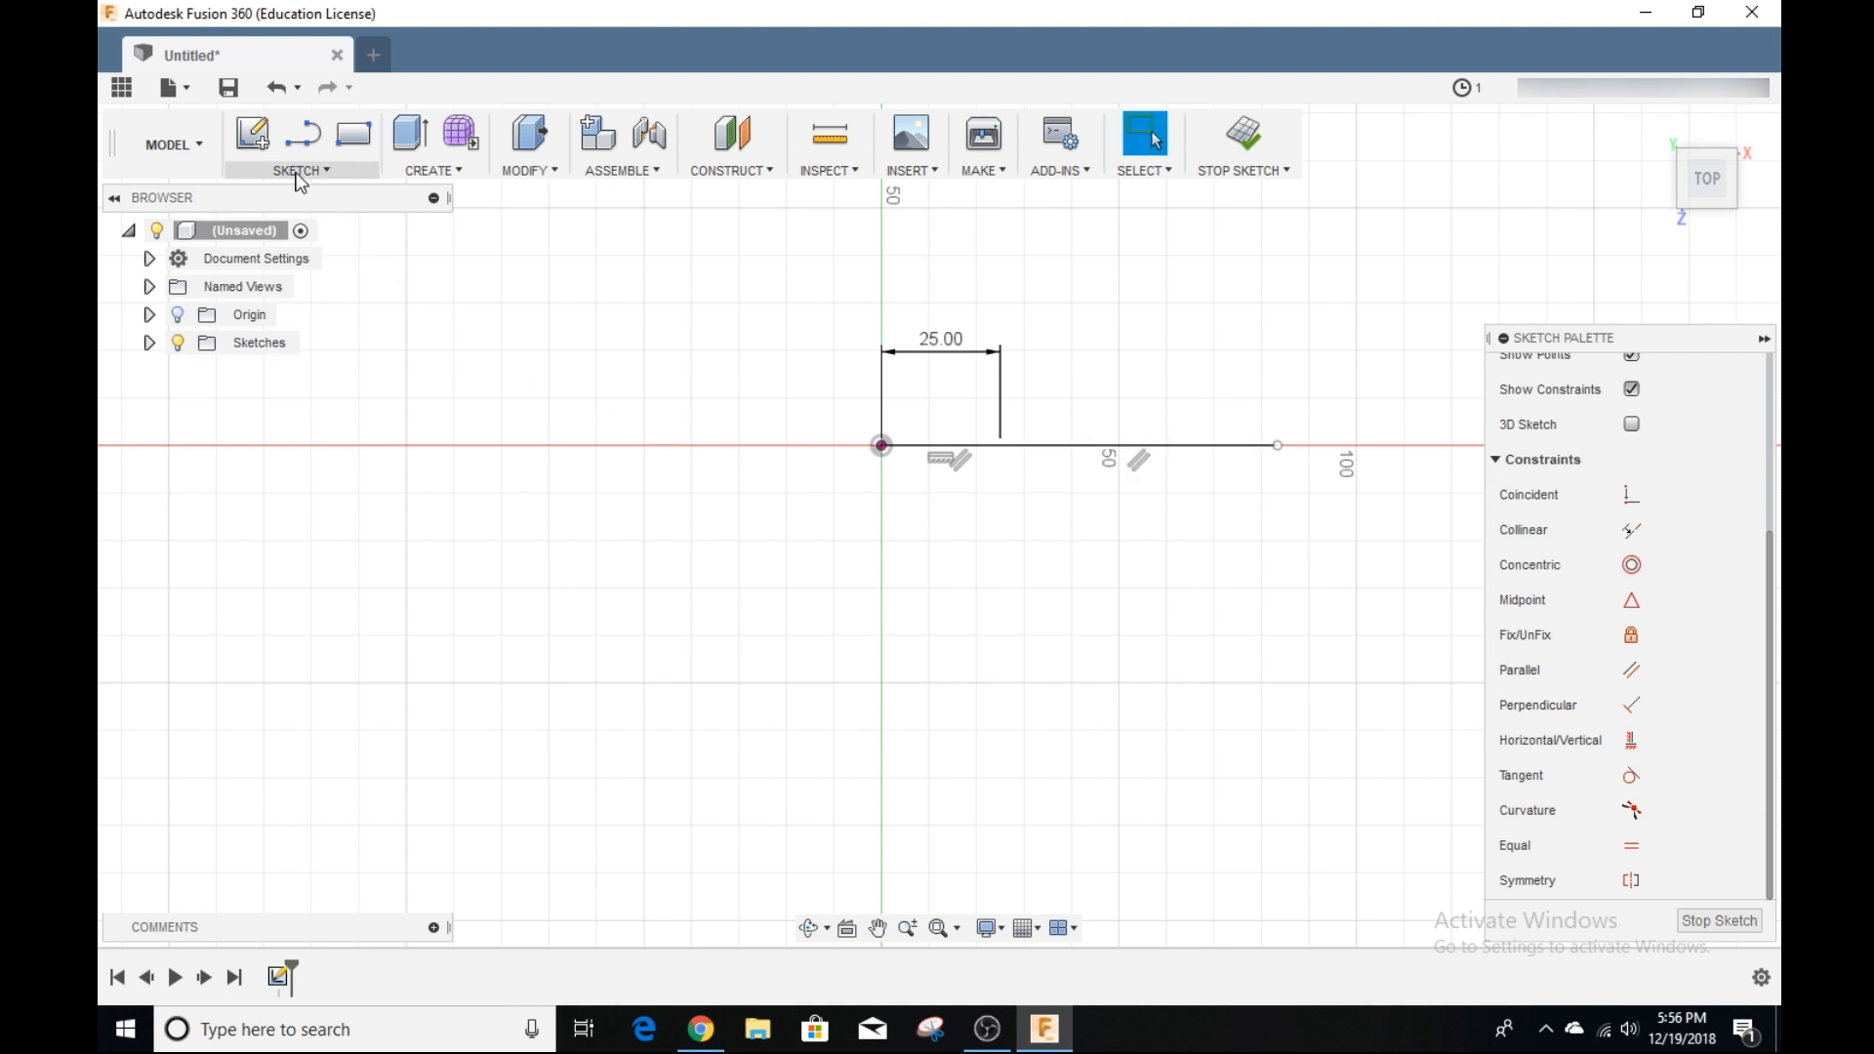
# Step: Sketch a centre rectangle on the origin, 50 mm wide and 70 mm tall
pyautogui.click(300, 170)
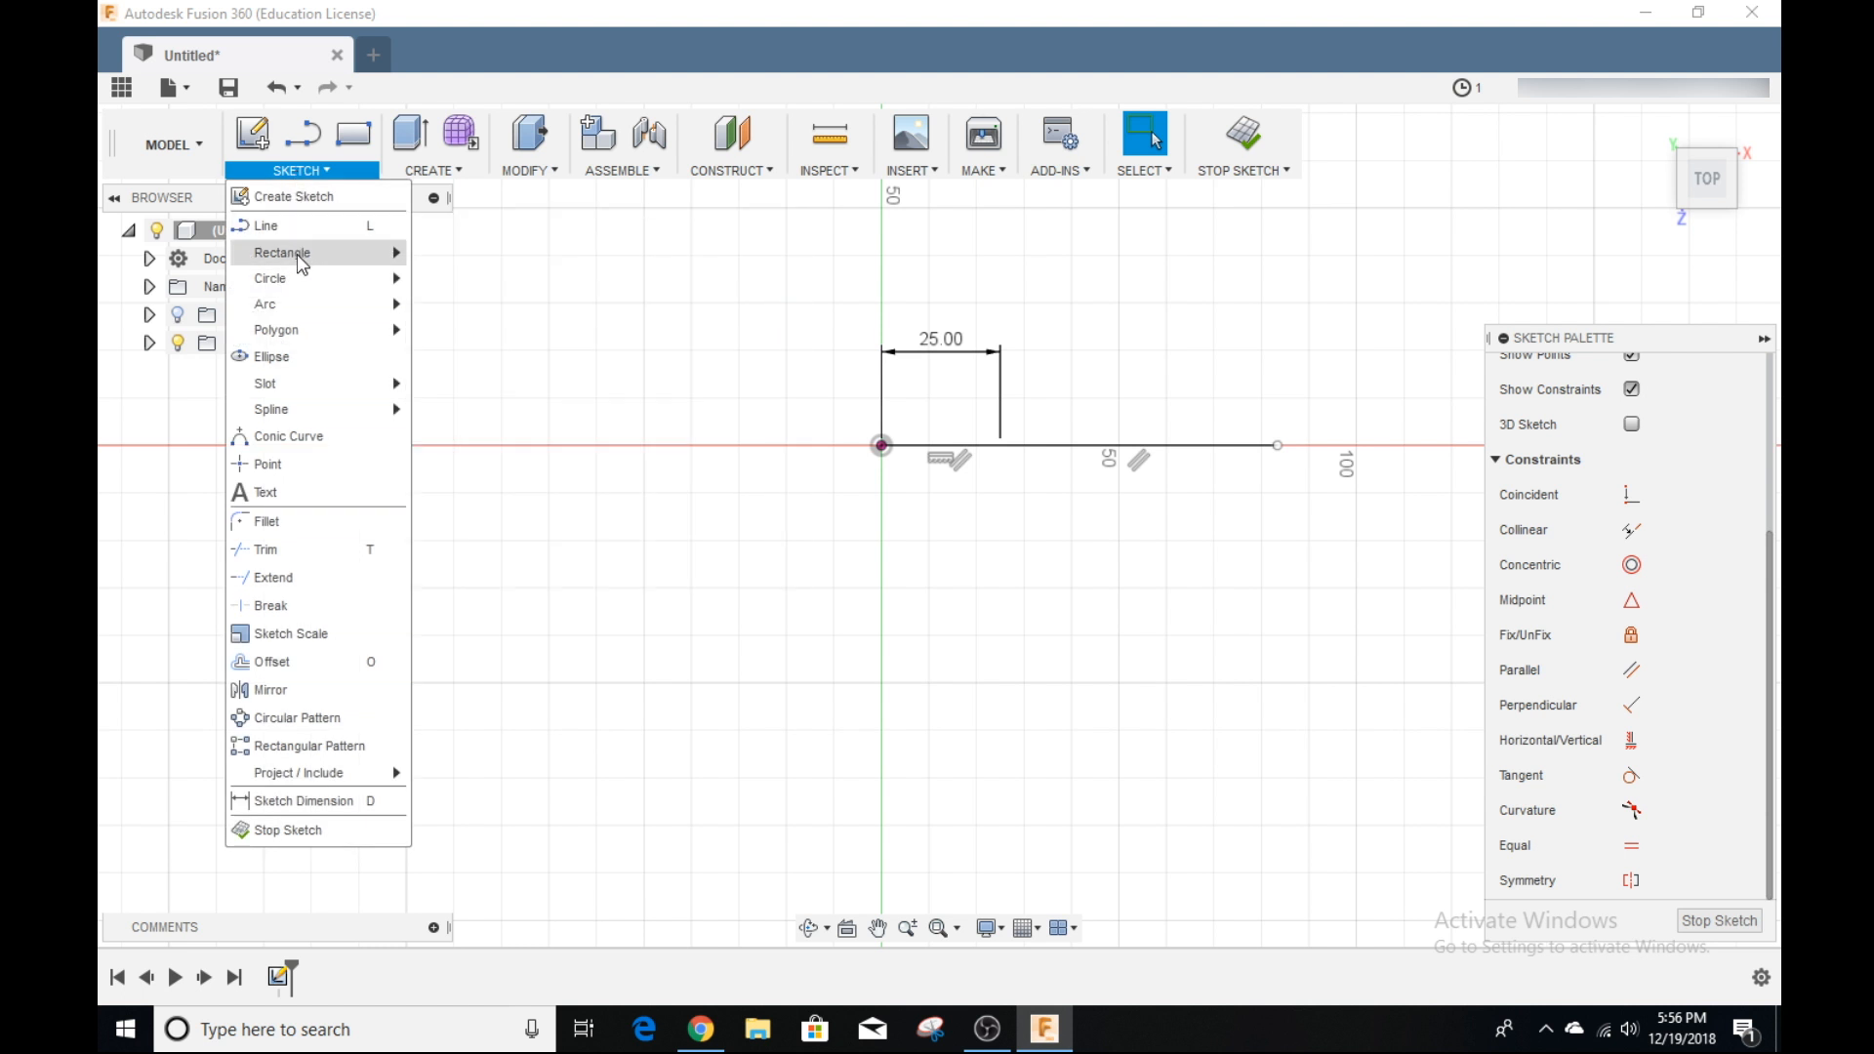
pyautogui.moveTo(282, 252)
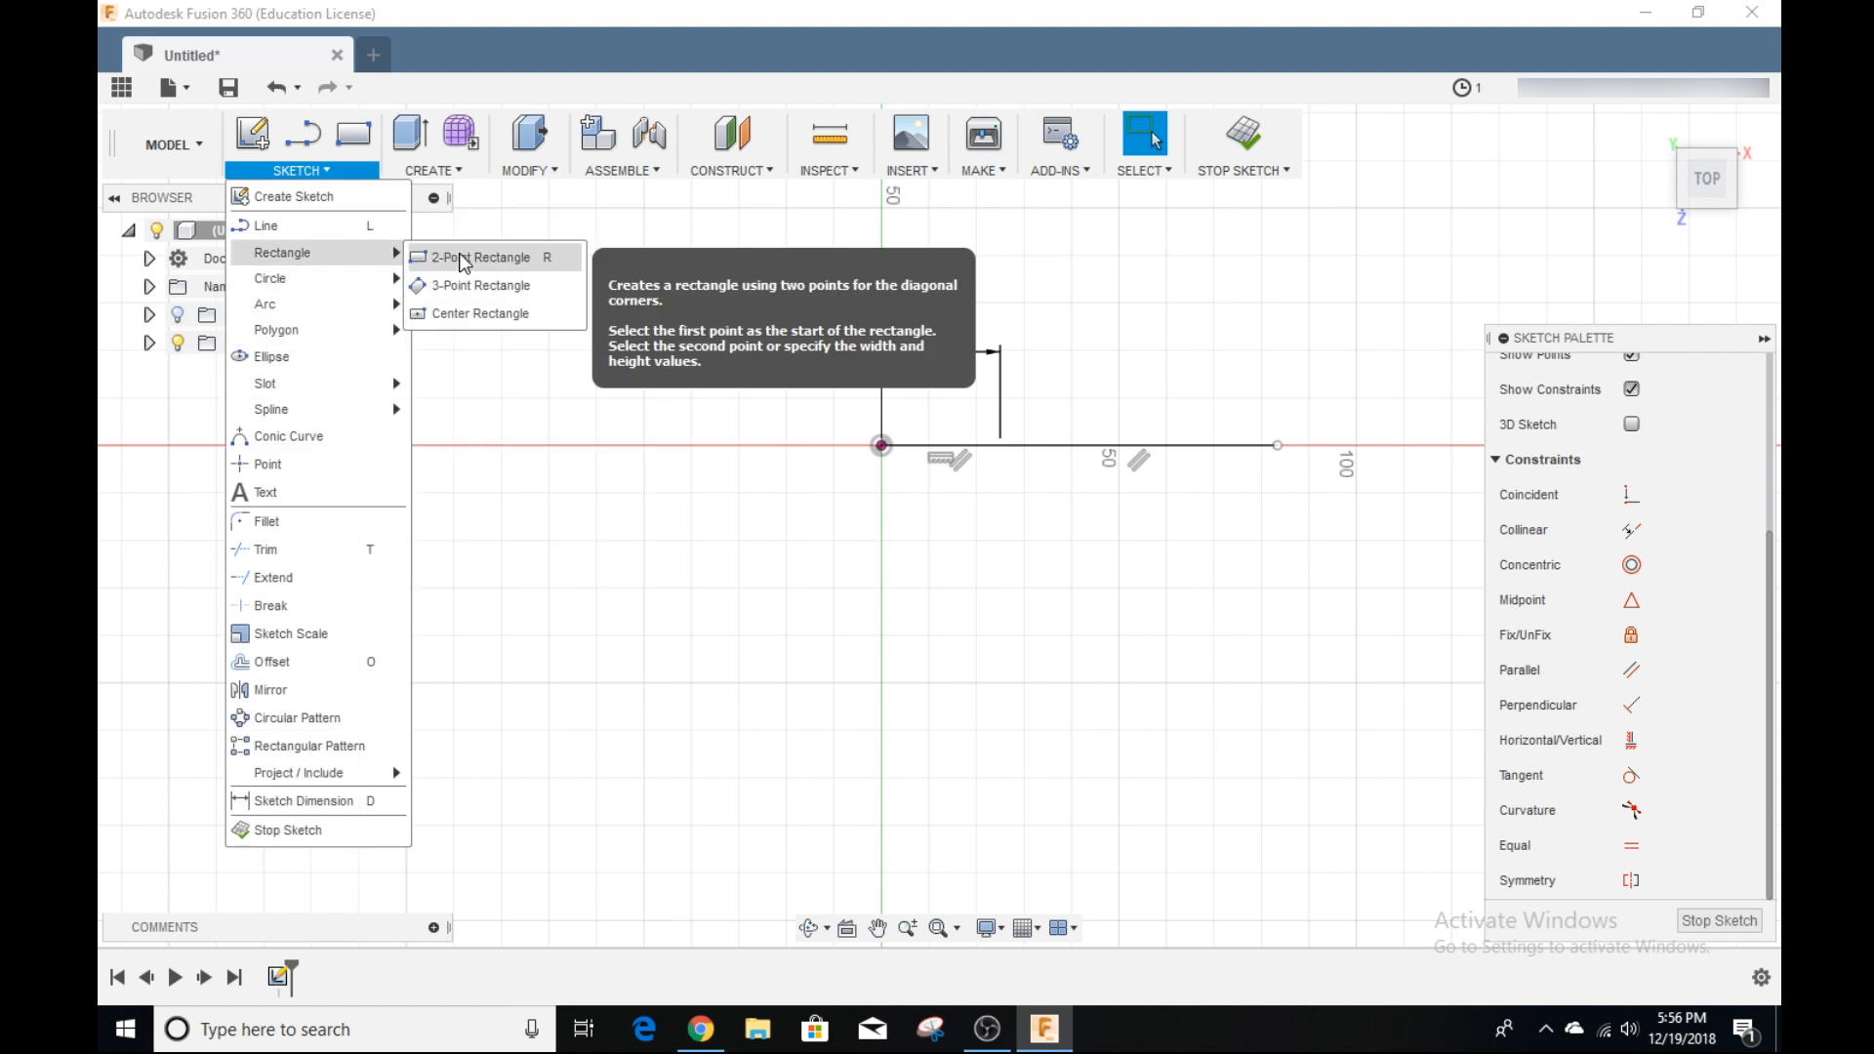
pyautogui.moveTo(490, 313)
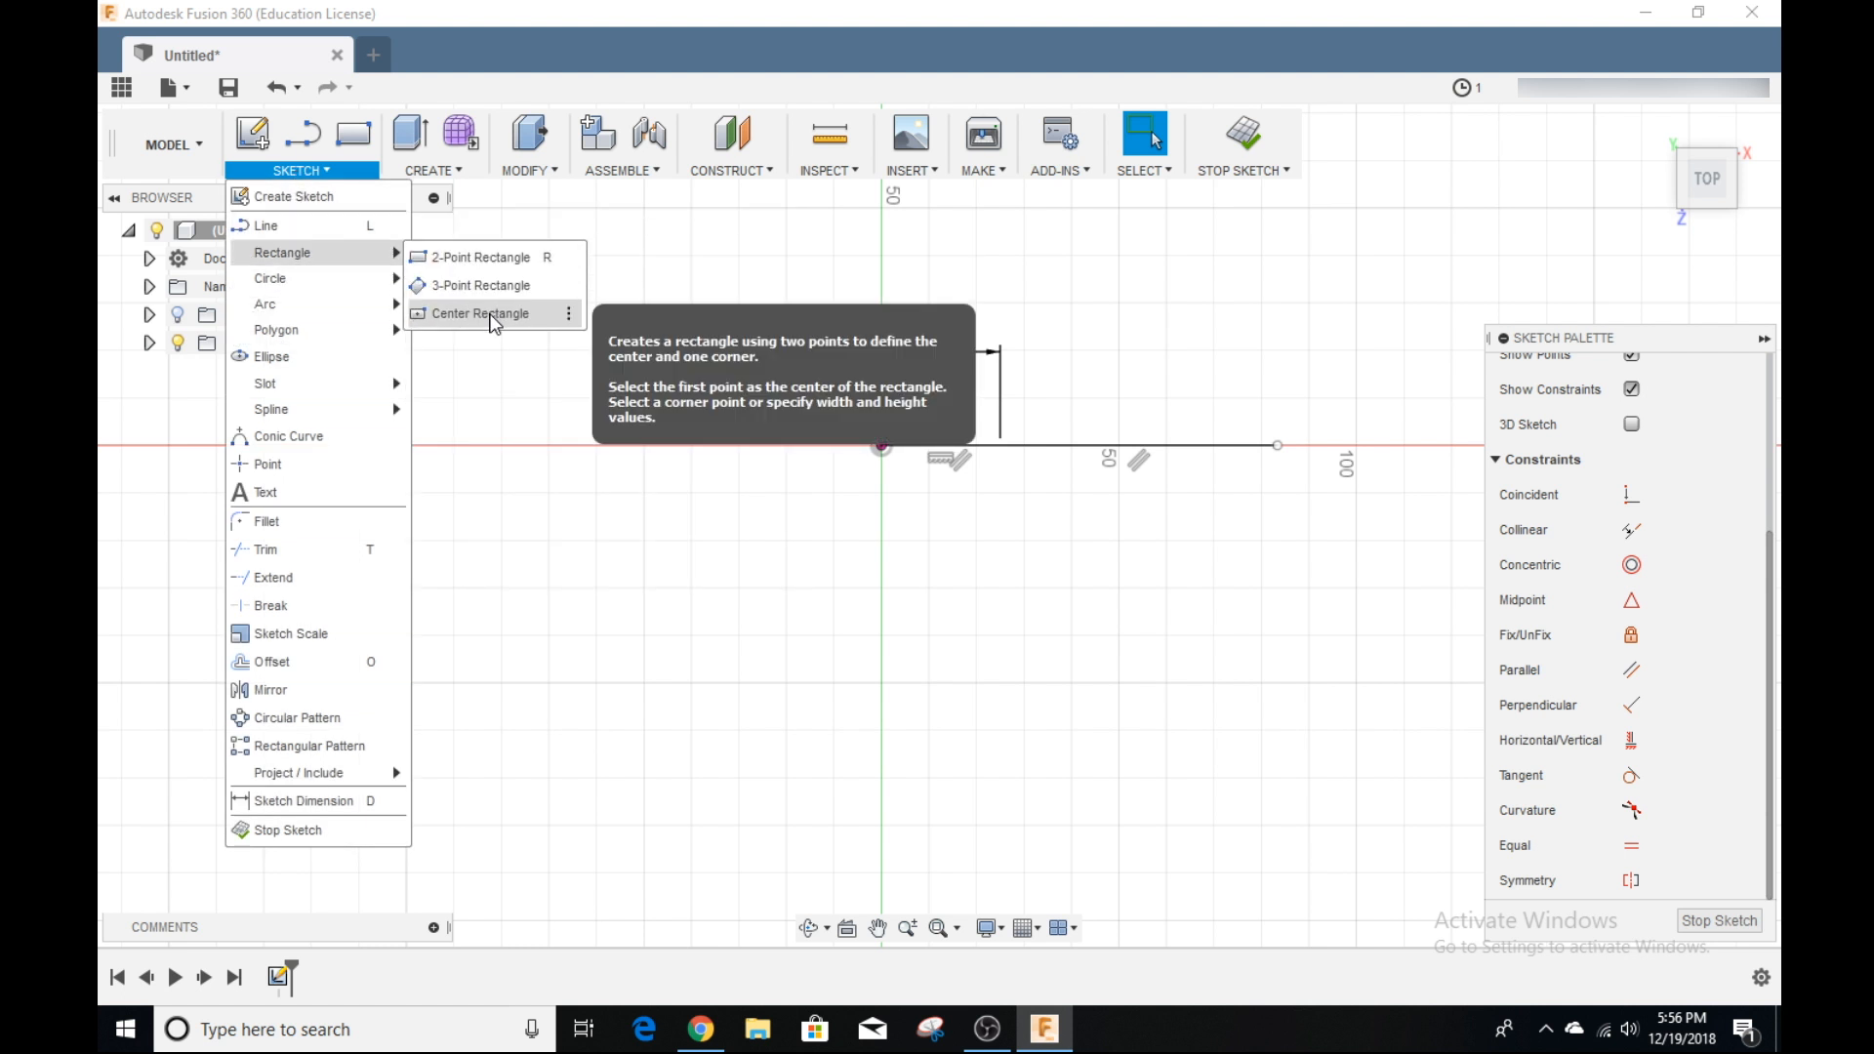
pyautogui.click(479, 313)
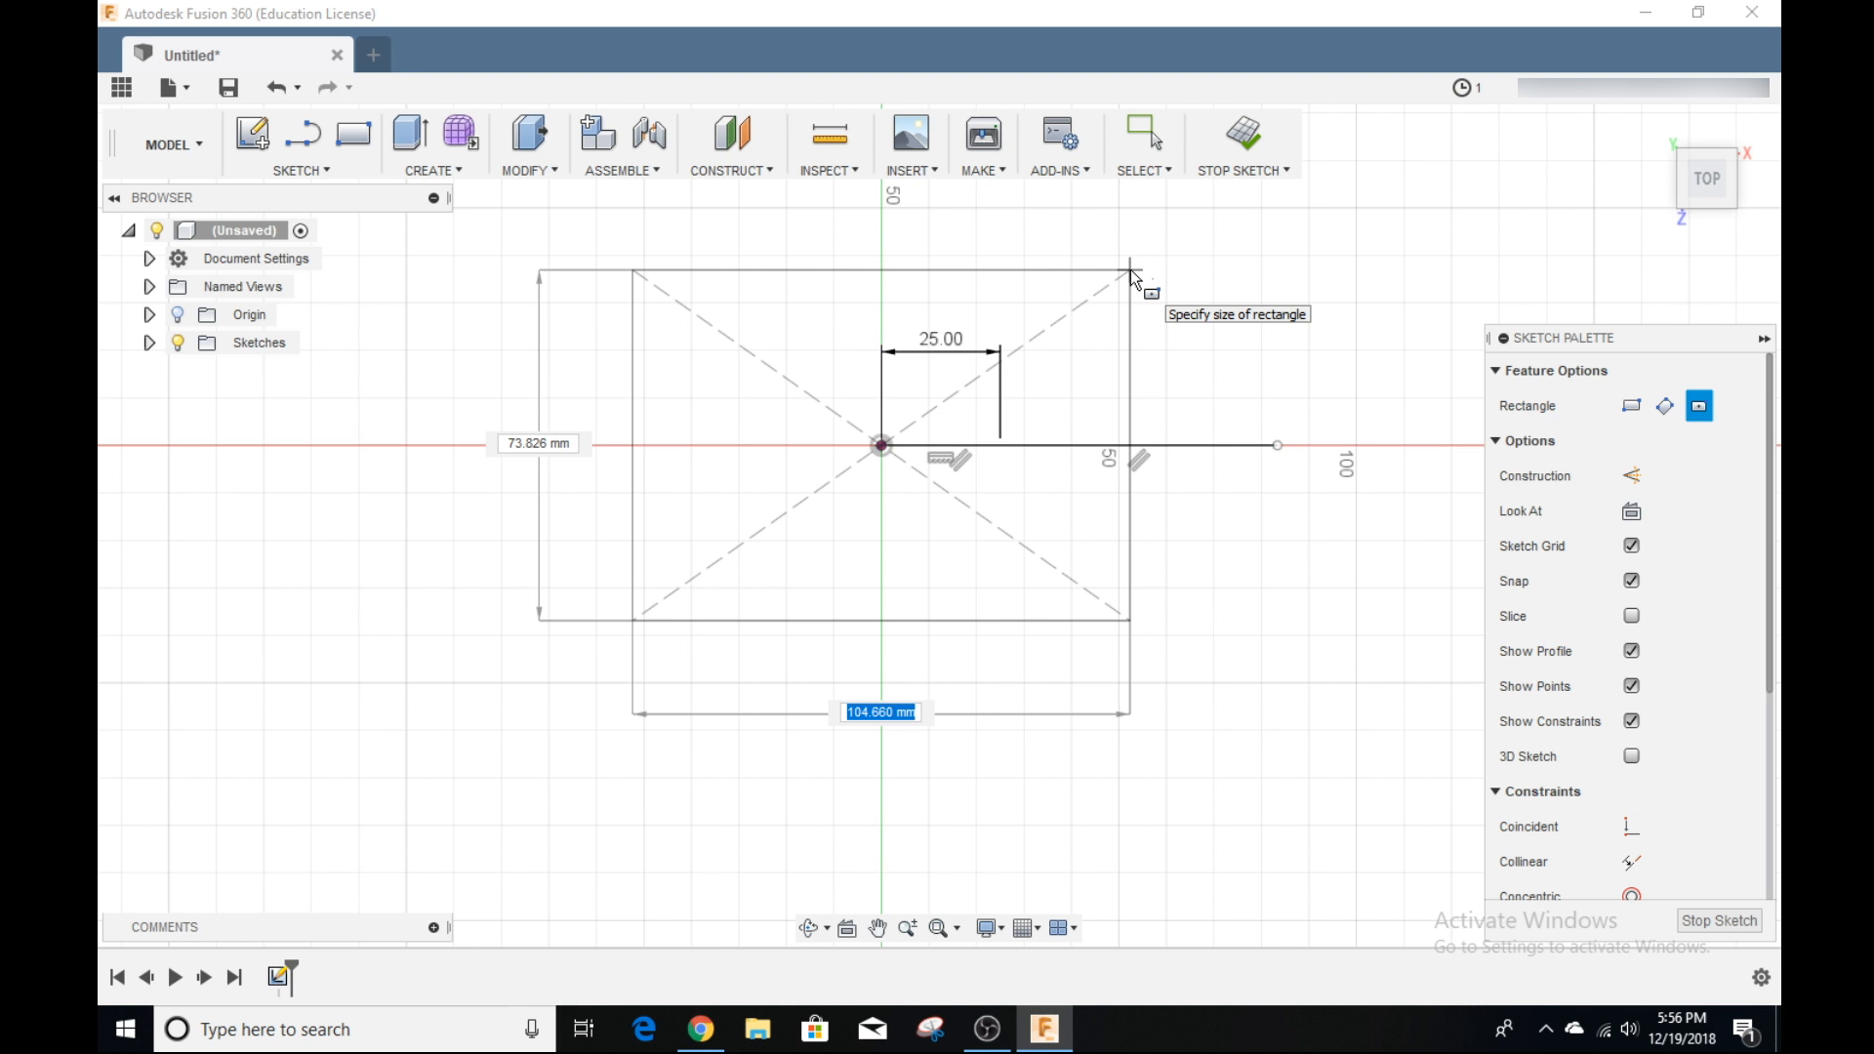
pyautogui.write('50')
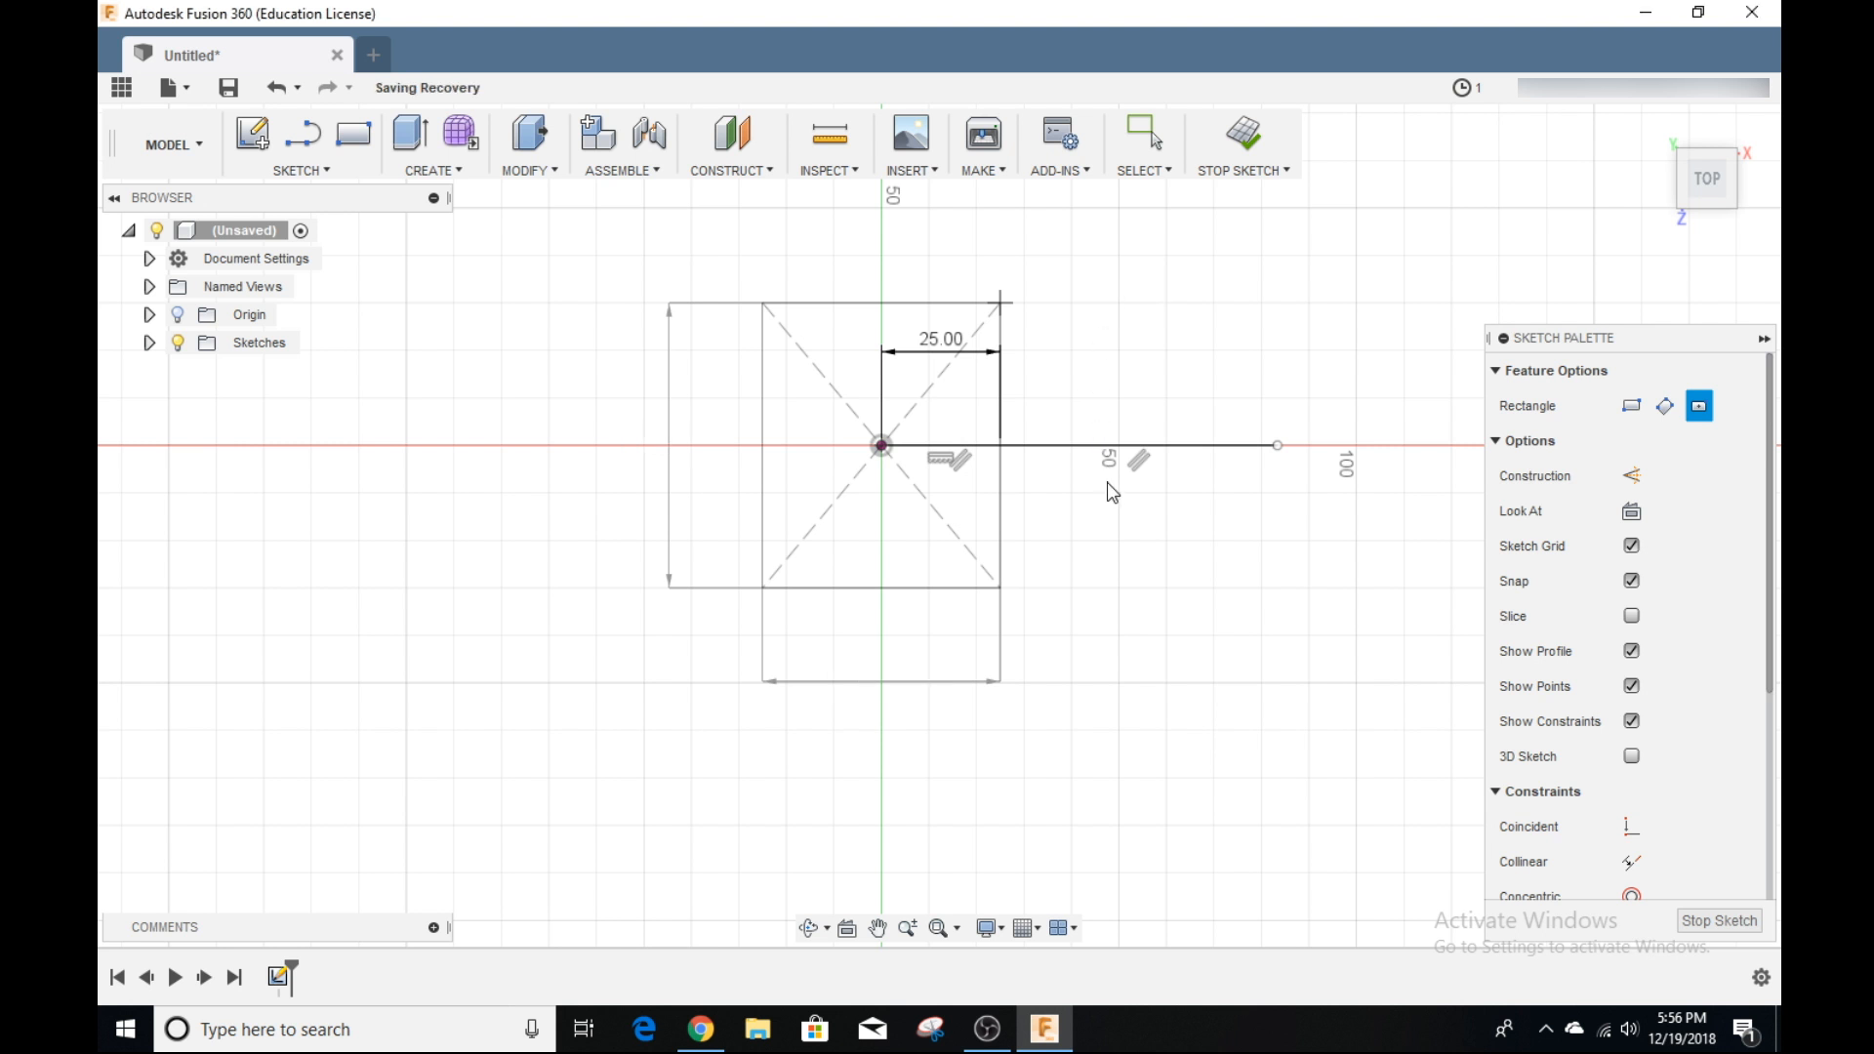
pyautogui.click(1141, 132)
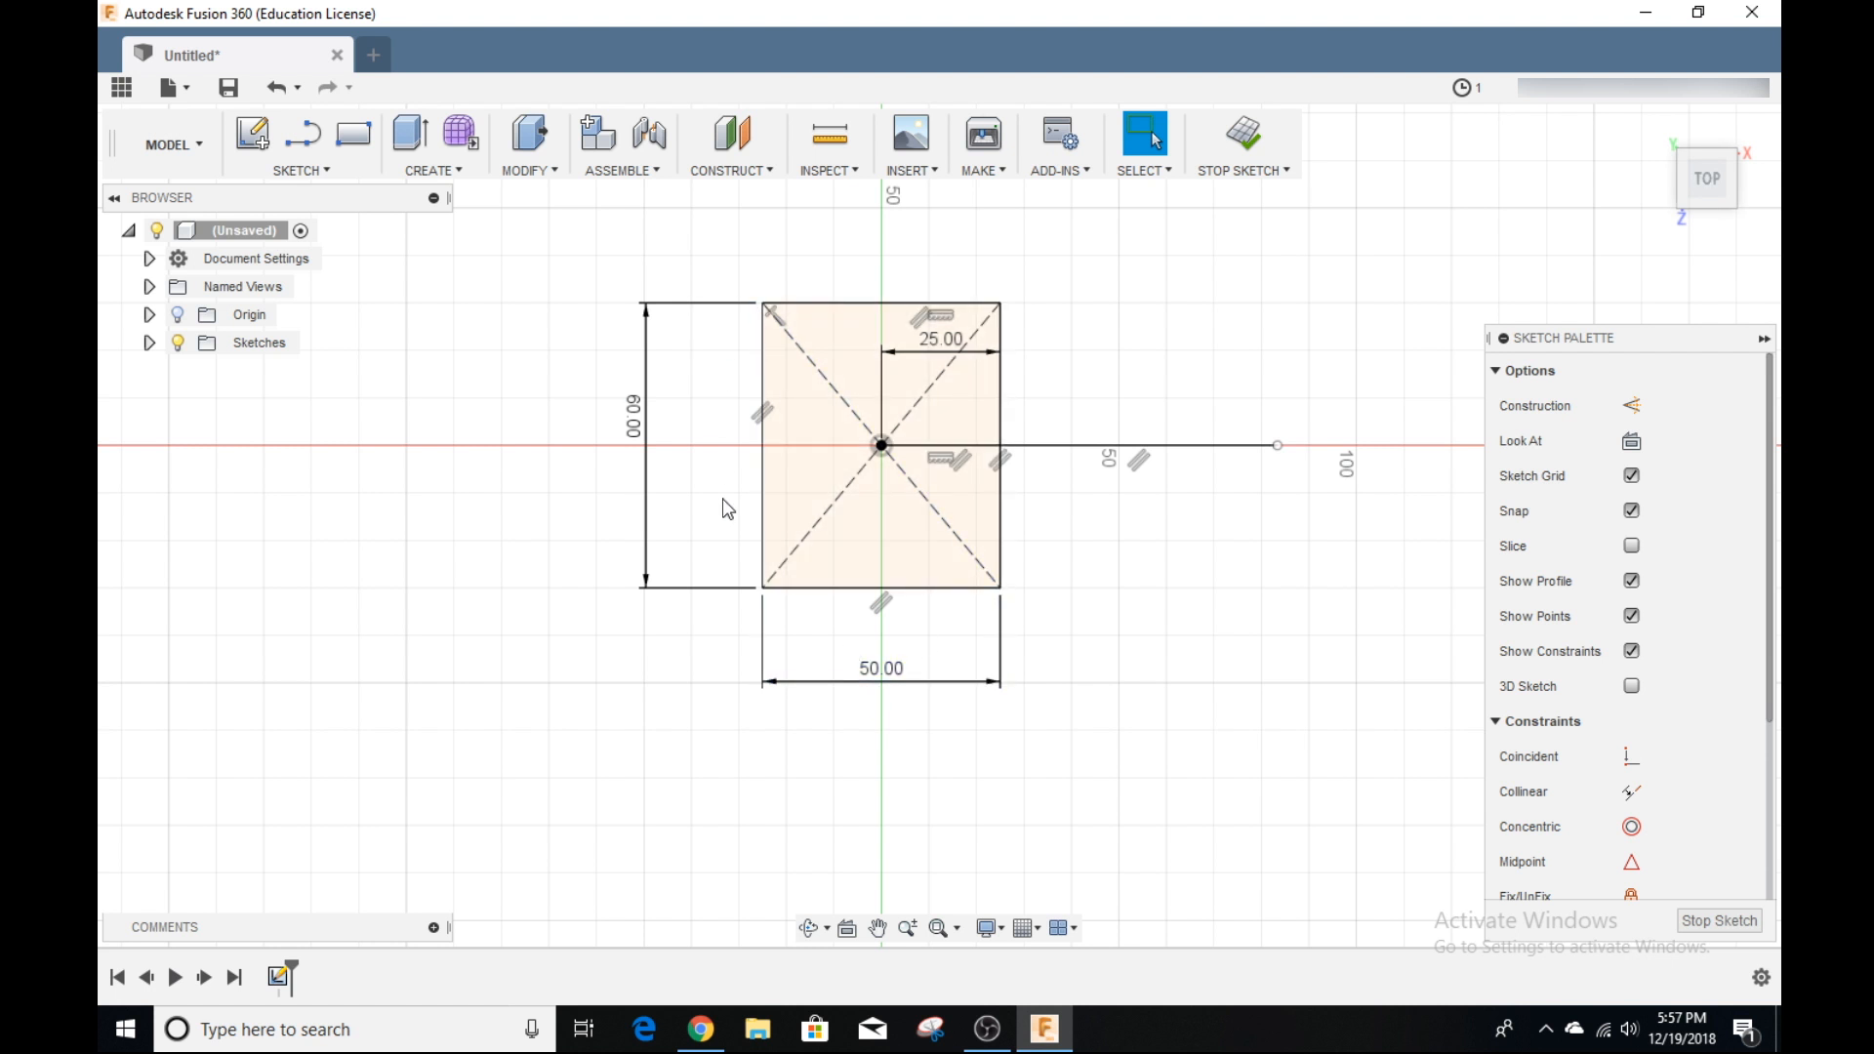
pyautogui.moveTo(753, 680)
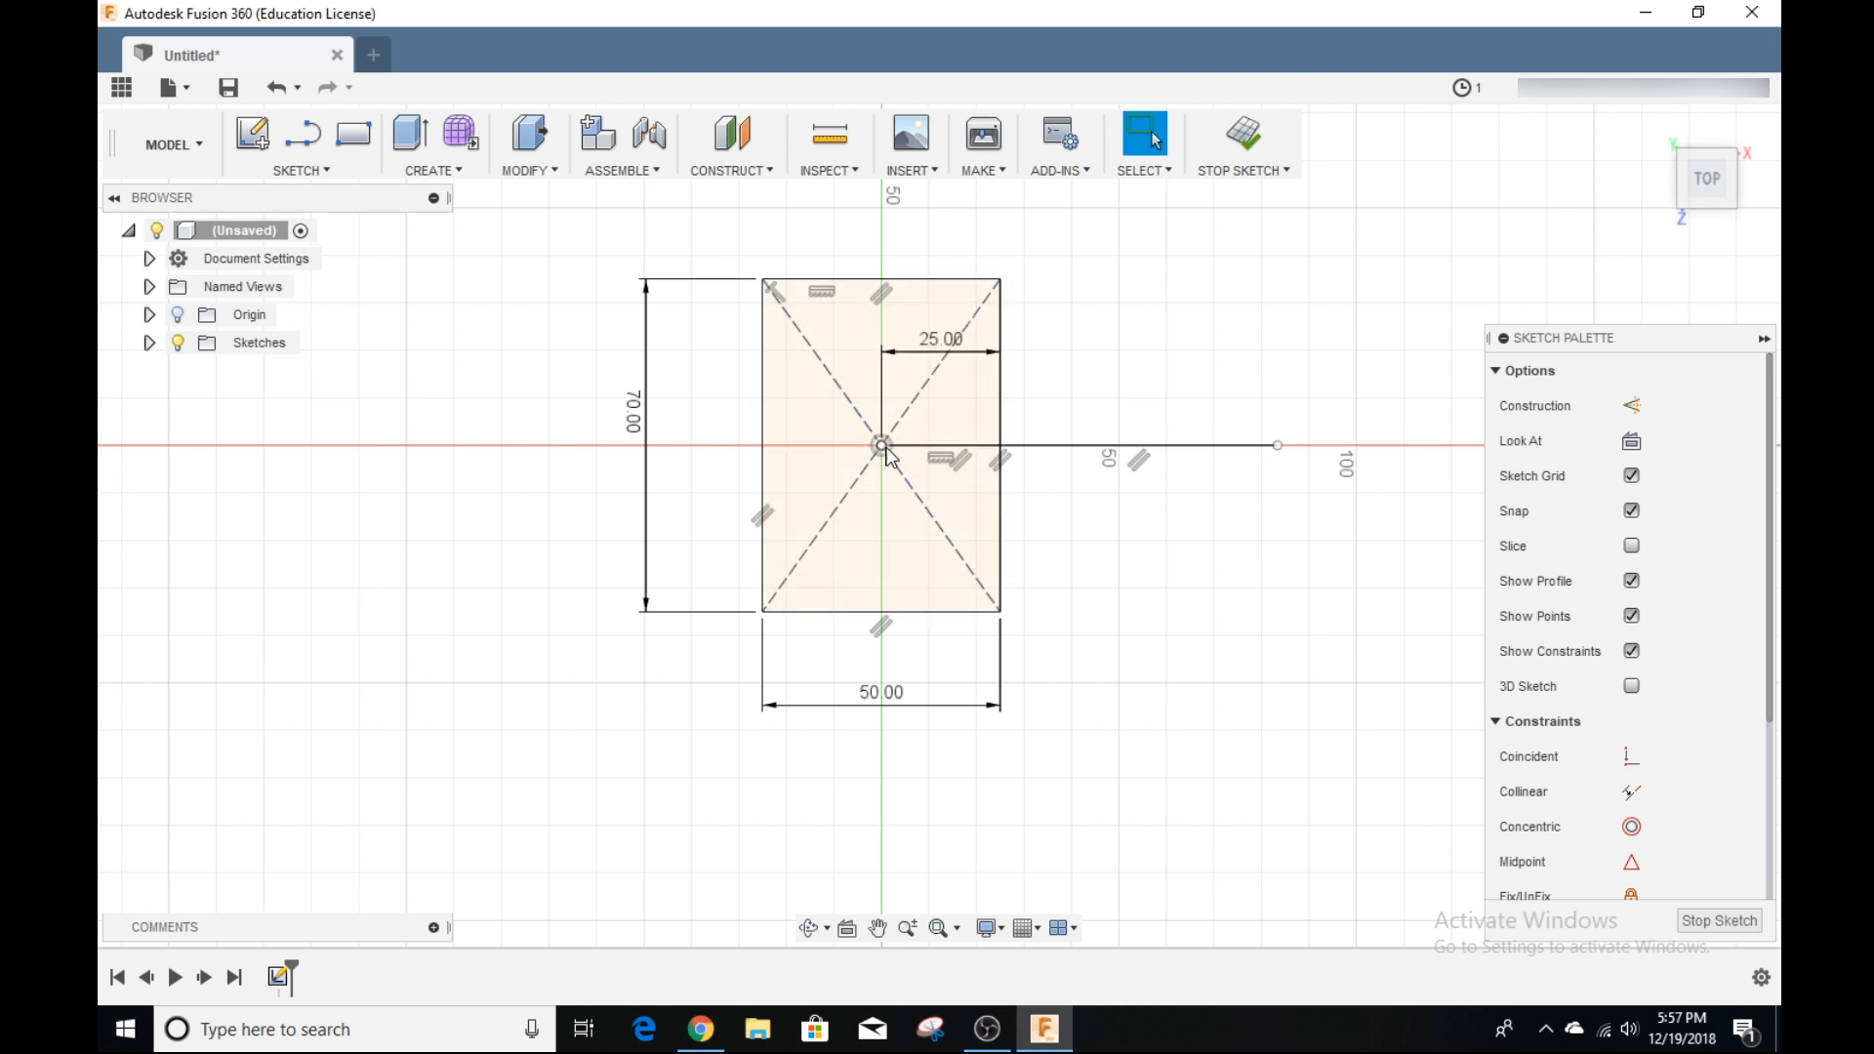
pyautogui.click(881, 445)
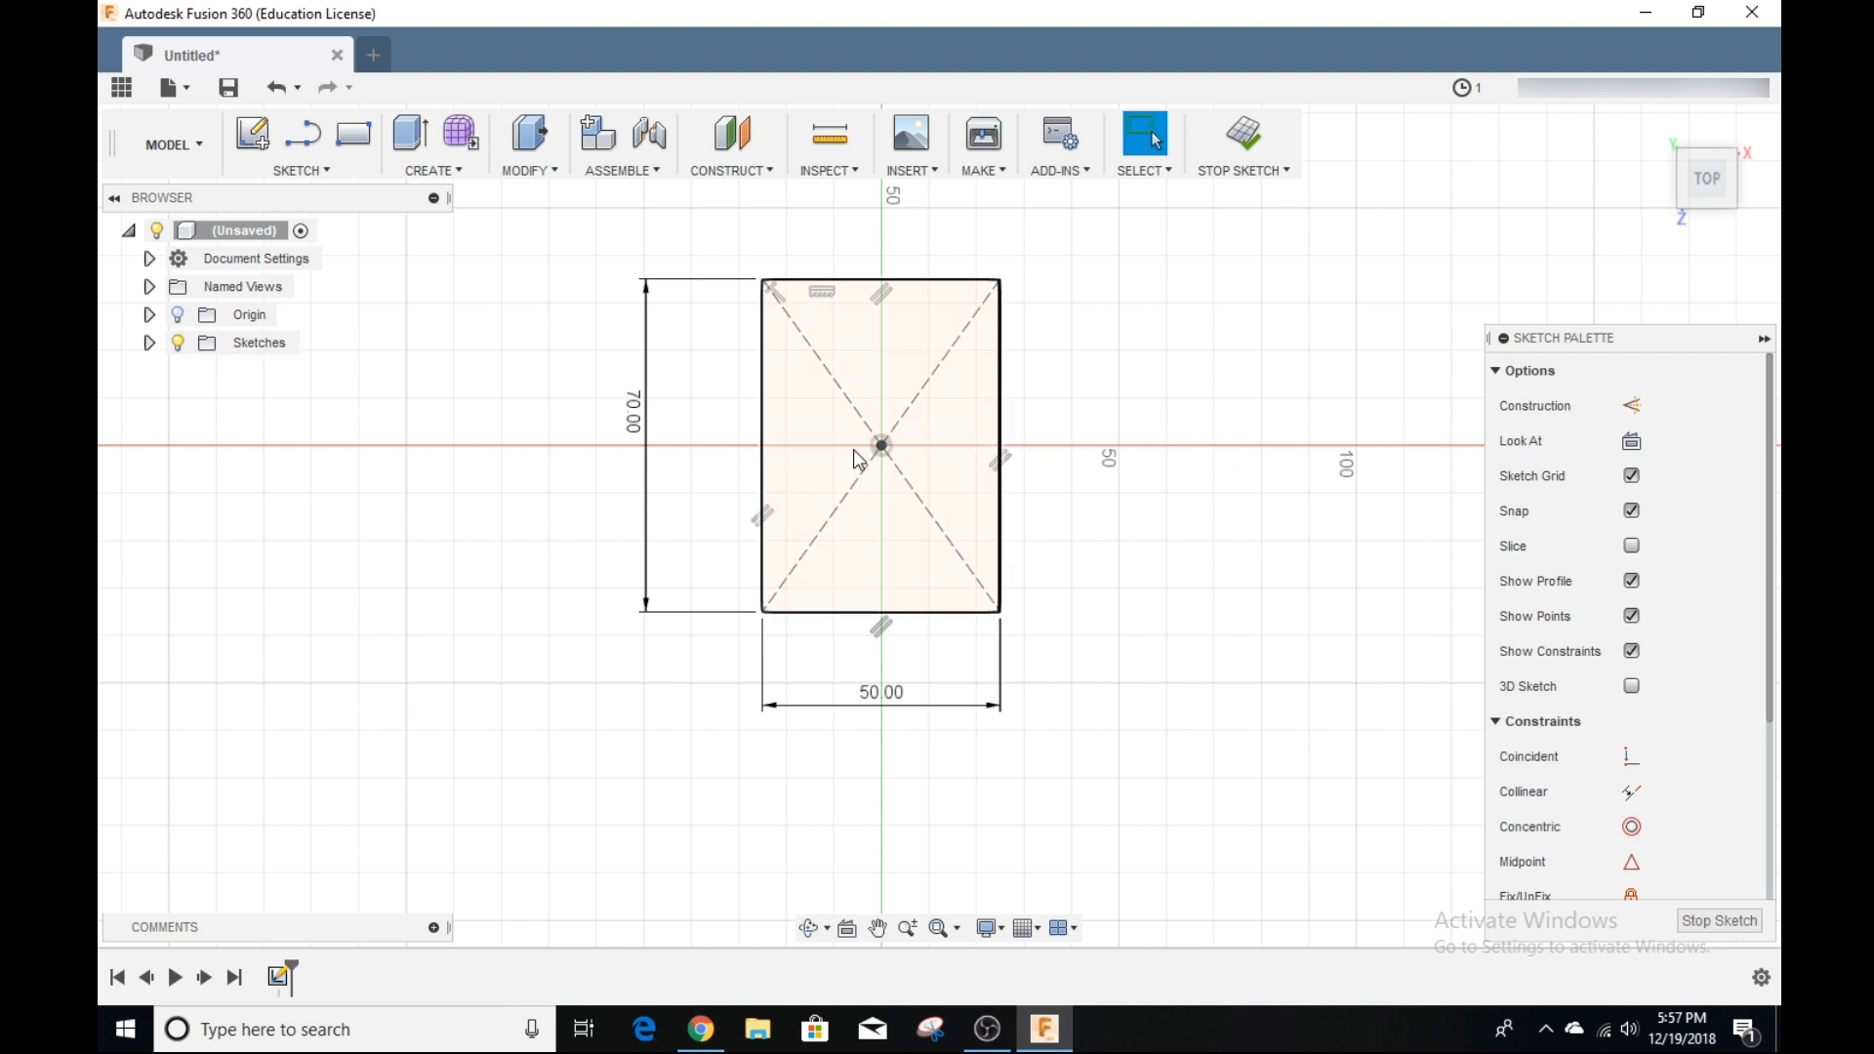
# Step: Sketch a 30 mm centre-diameter circle on the origin inside the rectangle
pyautogui.click(298, 170)
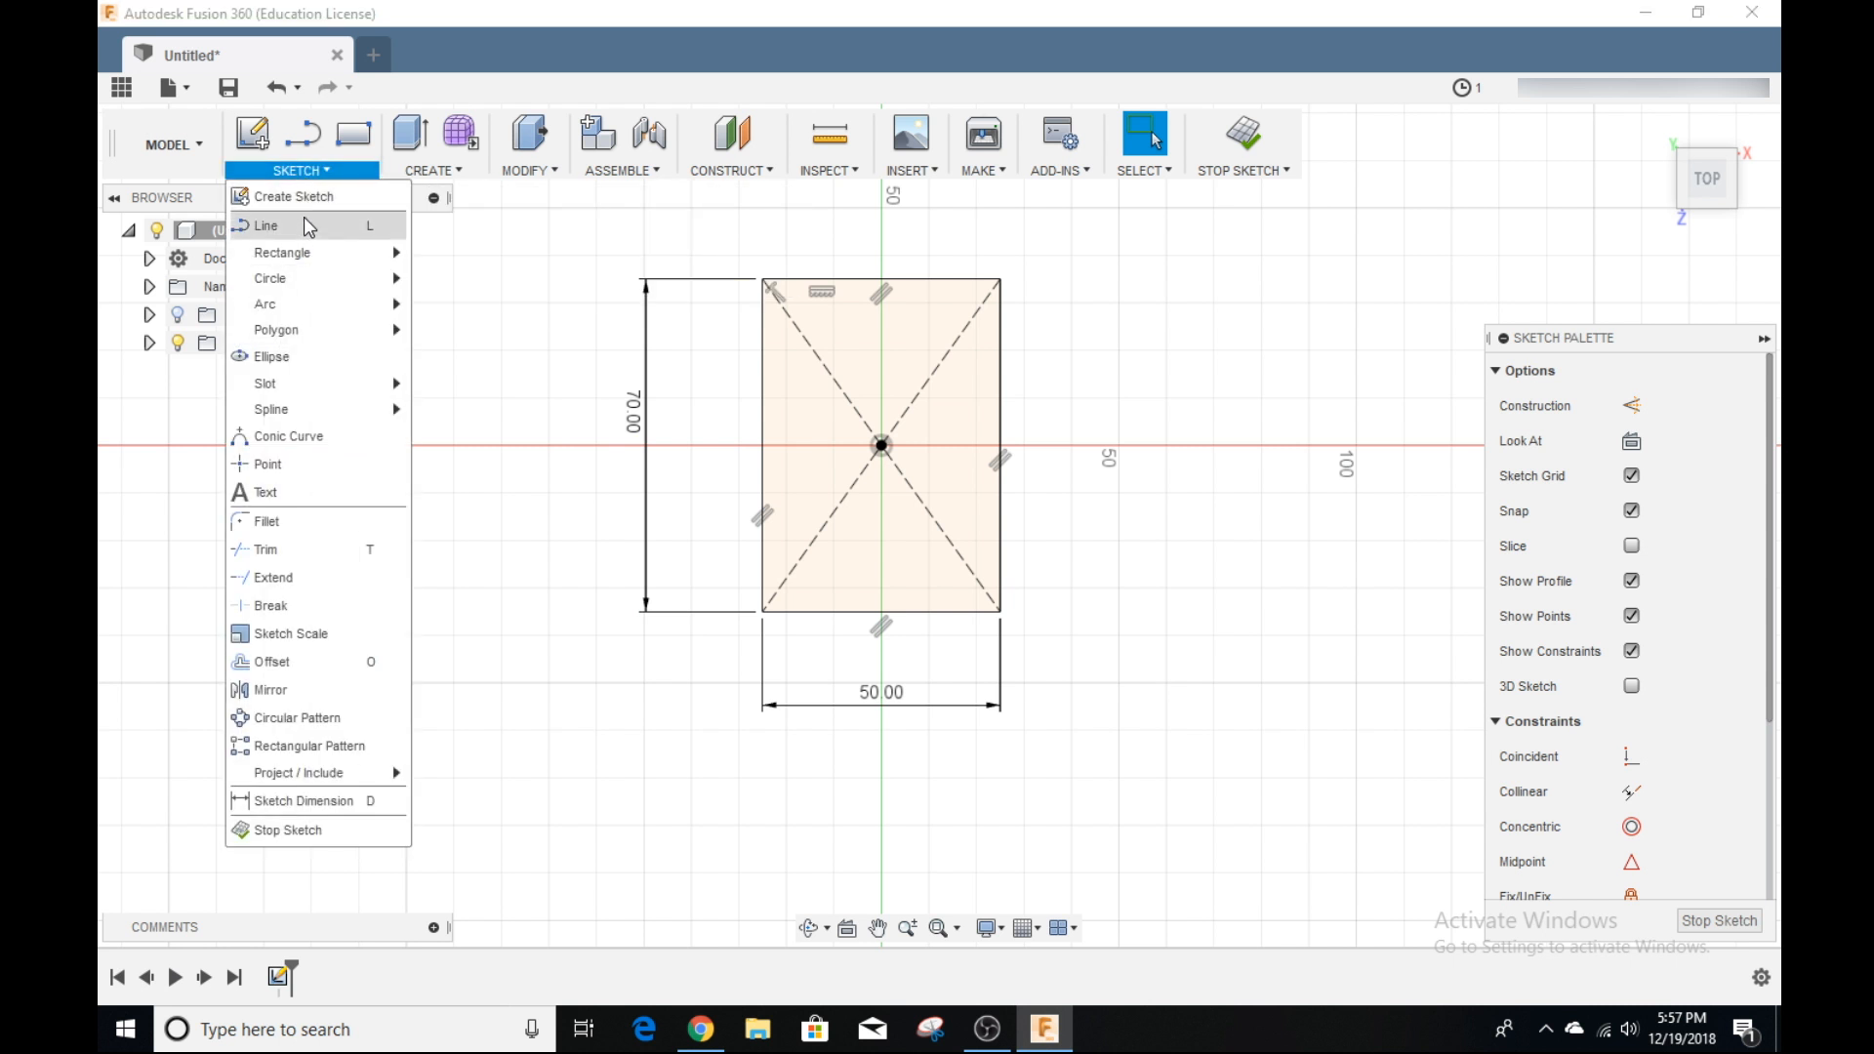
pyautogui.moveTo(270, 278)
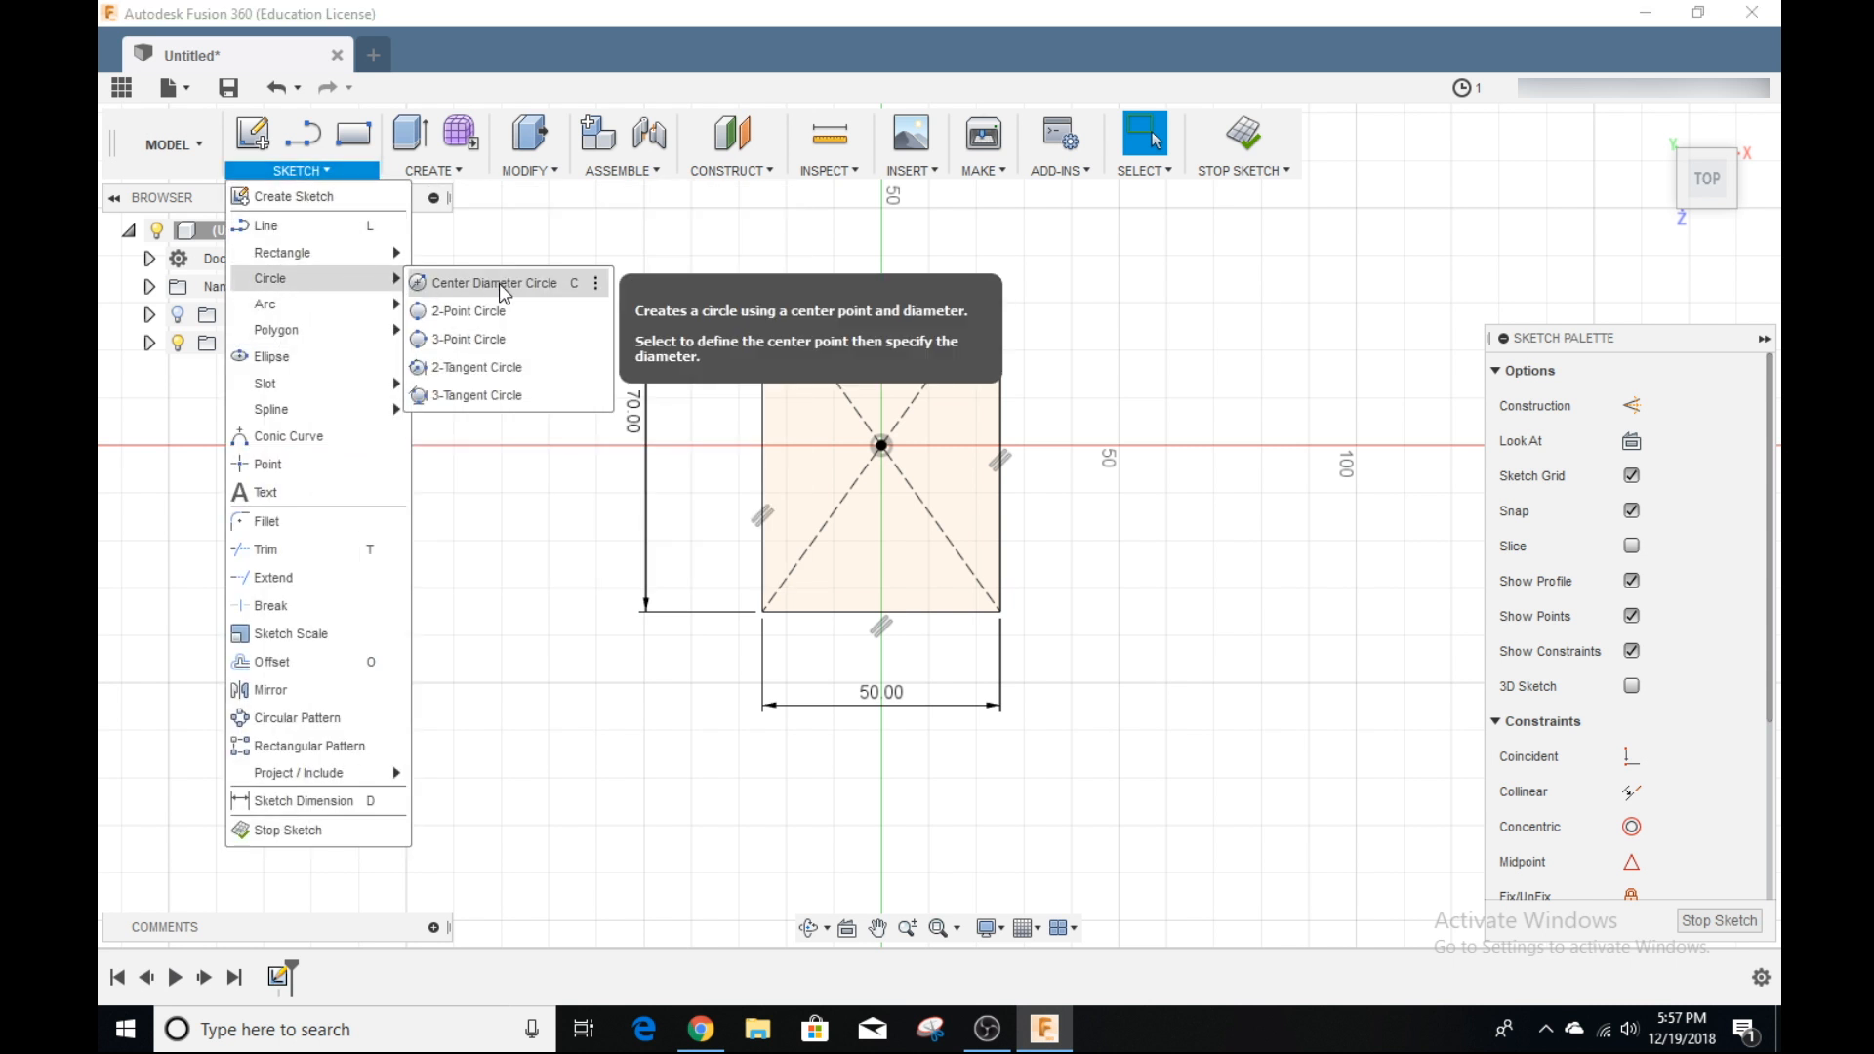
pyautogui.click(491, 282)
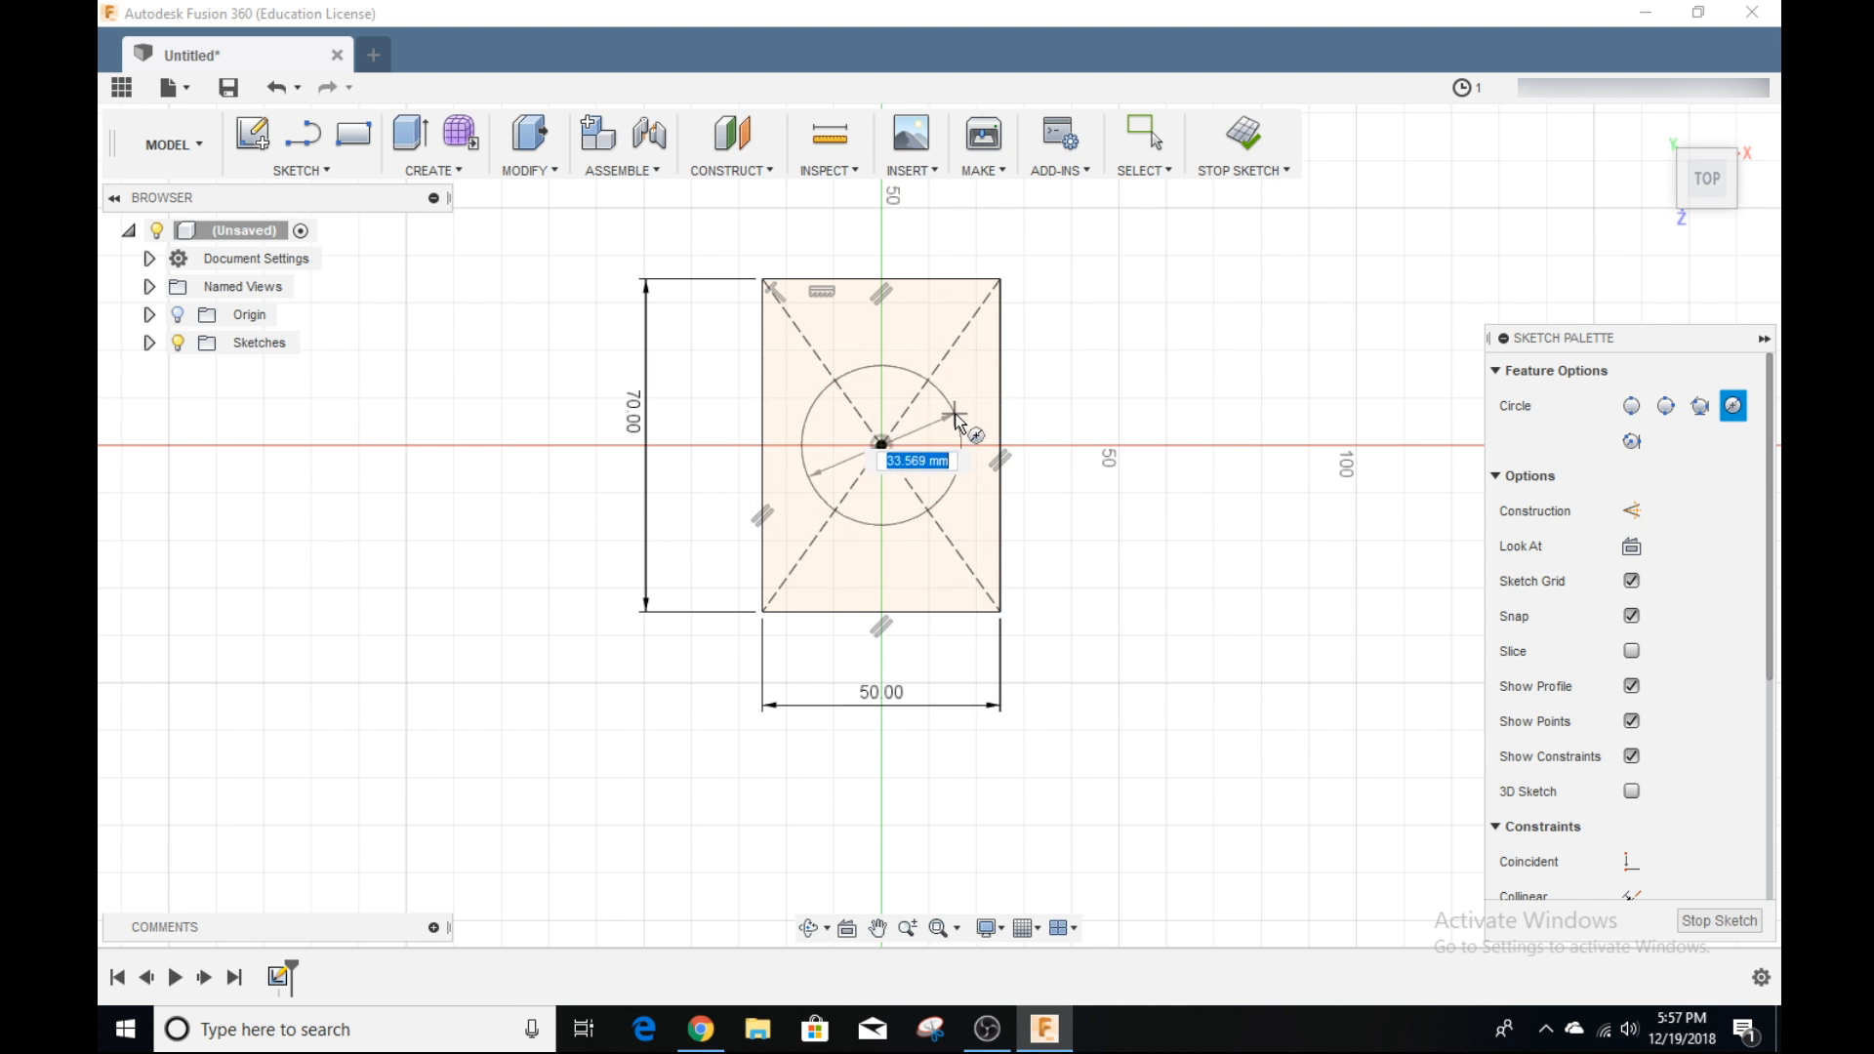
pyautogui.write('30 mm')
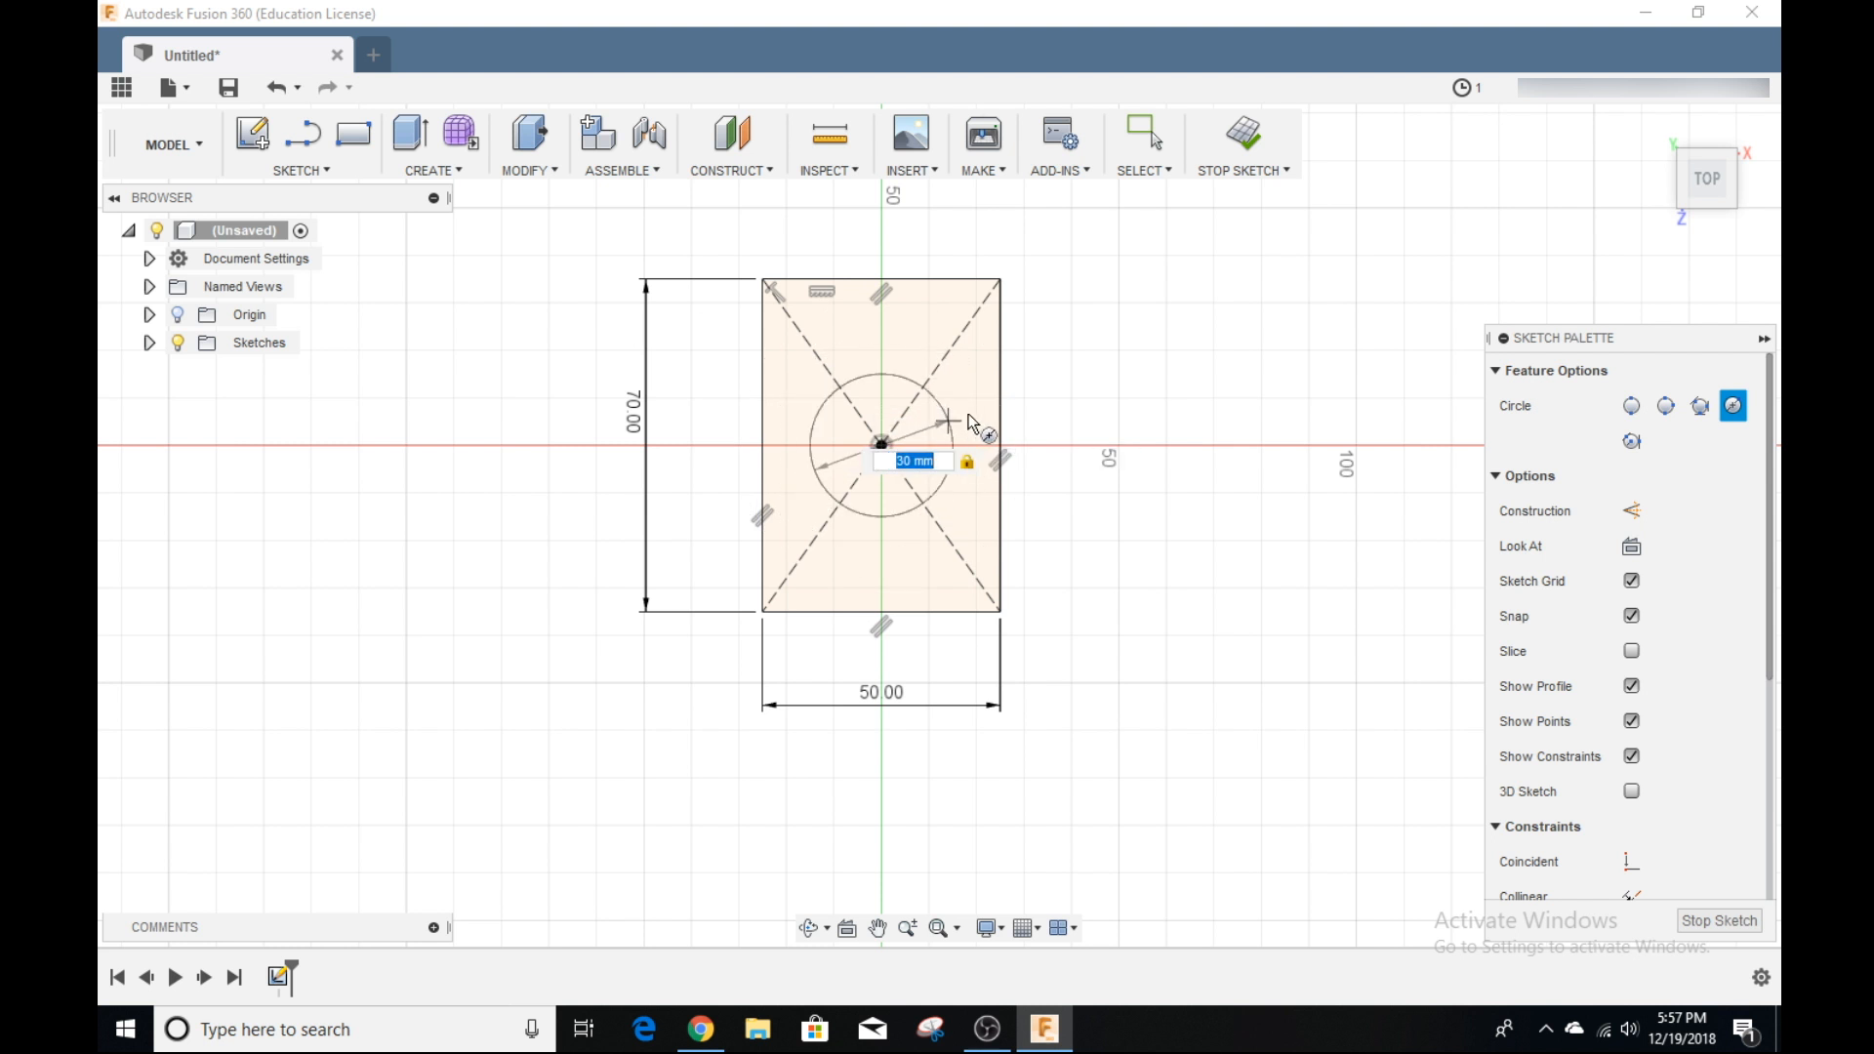
pyautogui.click(1143, 133)
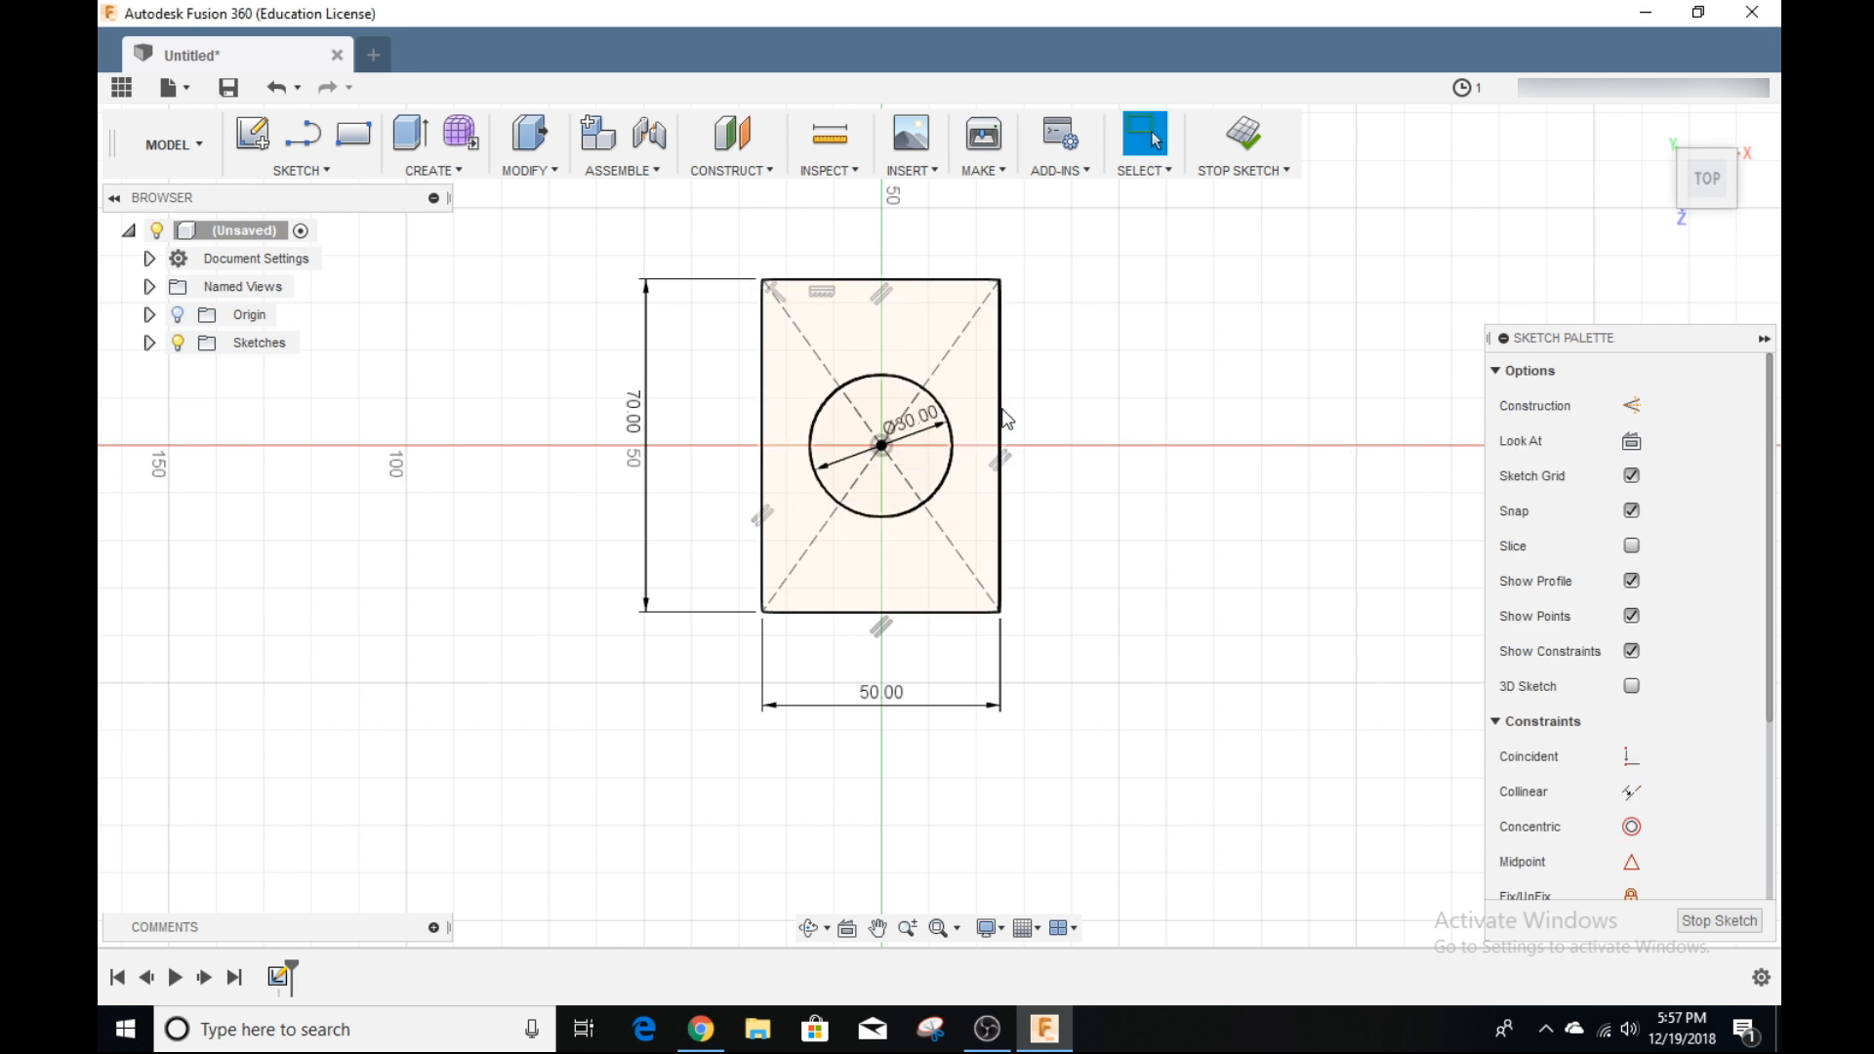
pyautogui.click(881, 523)
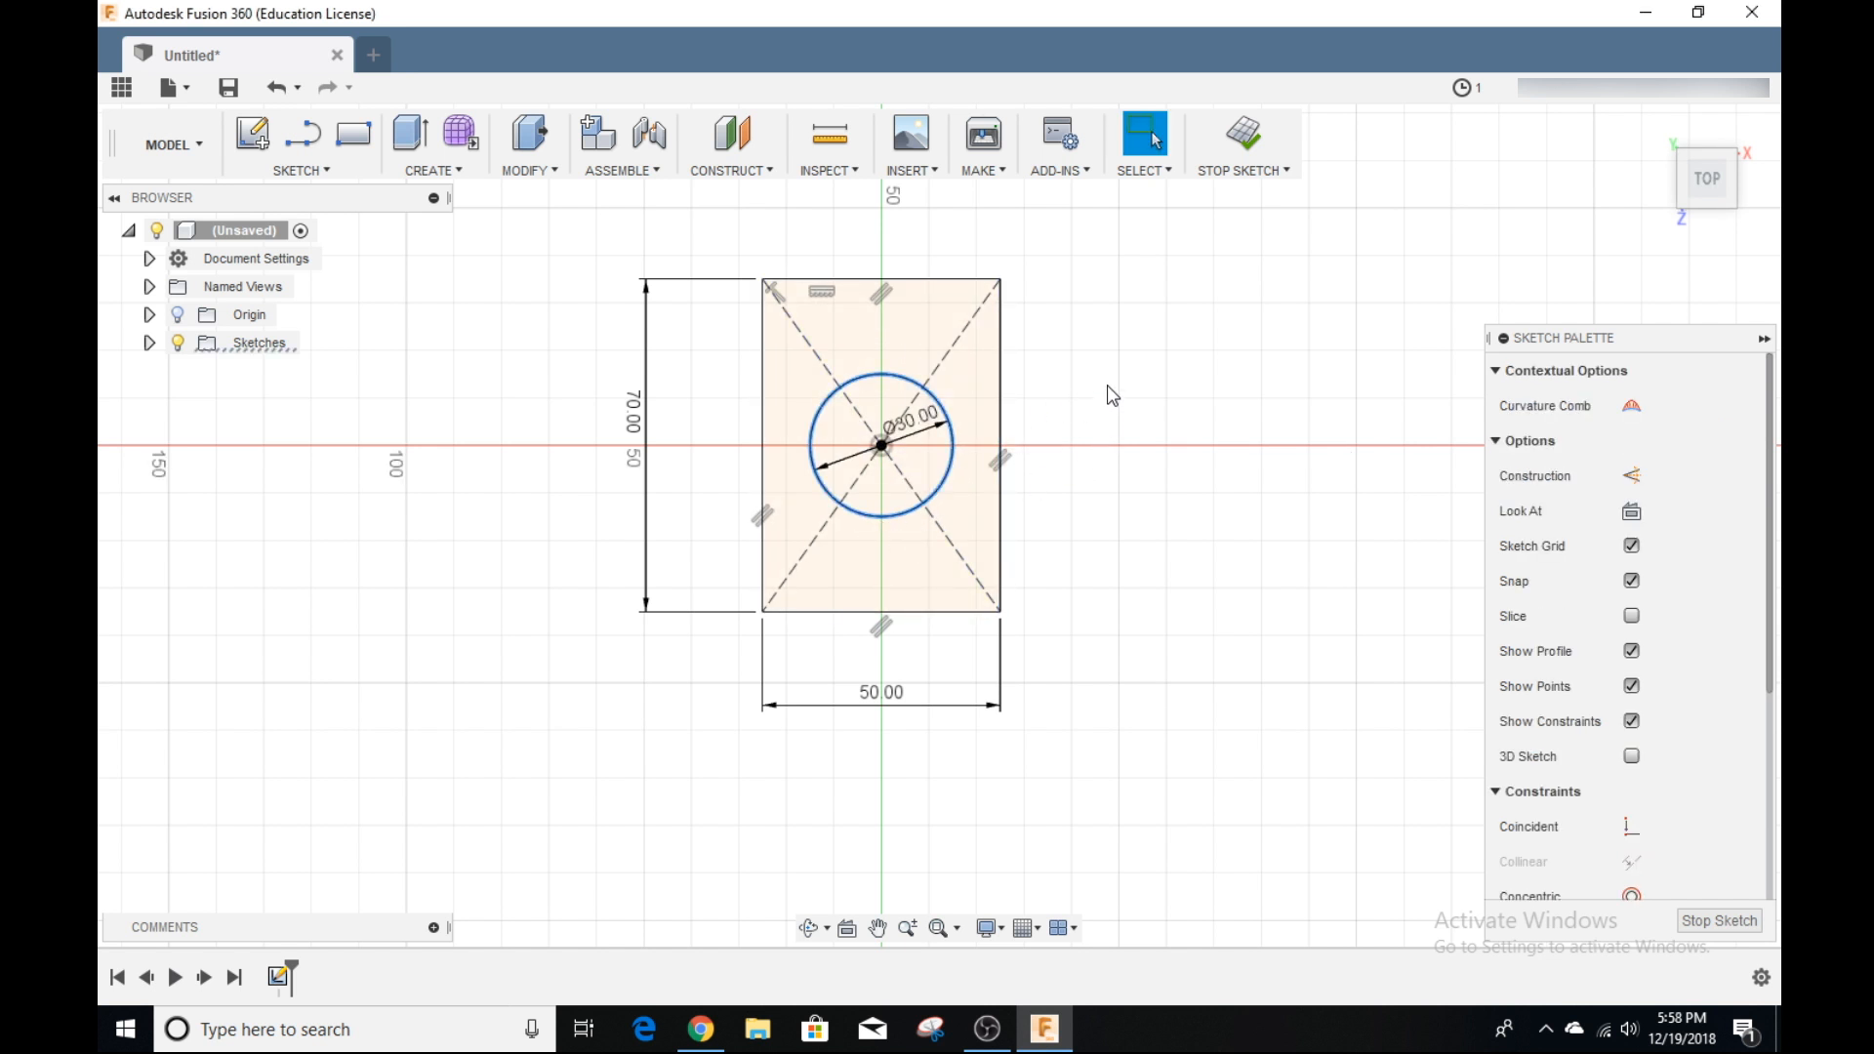
pyautogui.click(299, 170)
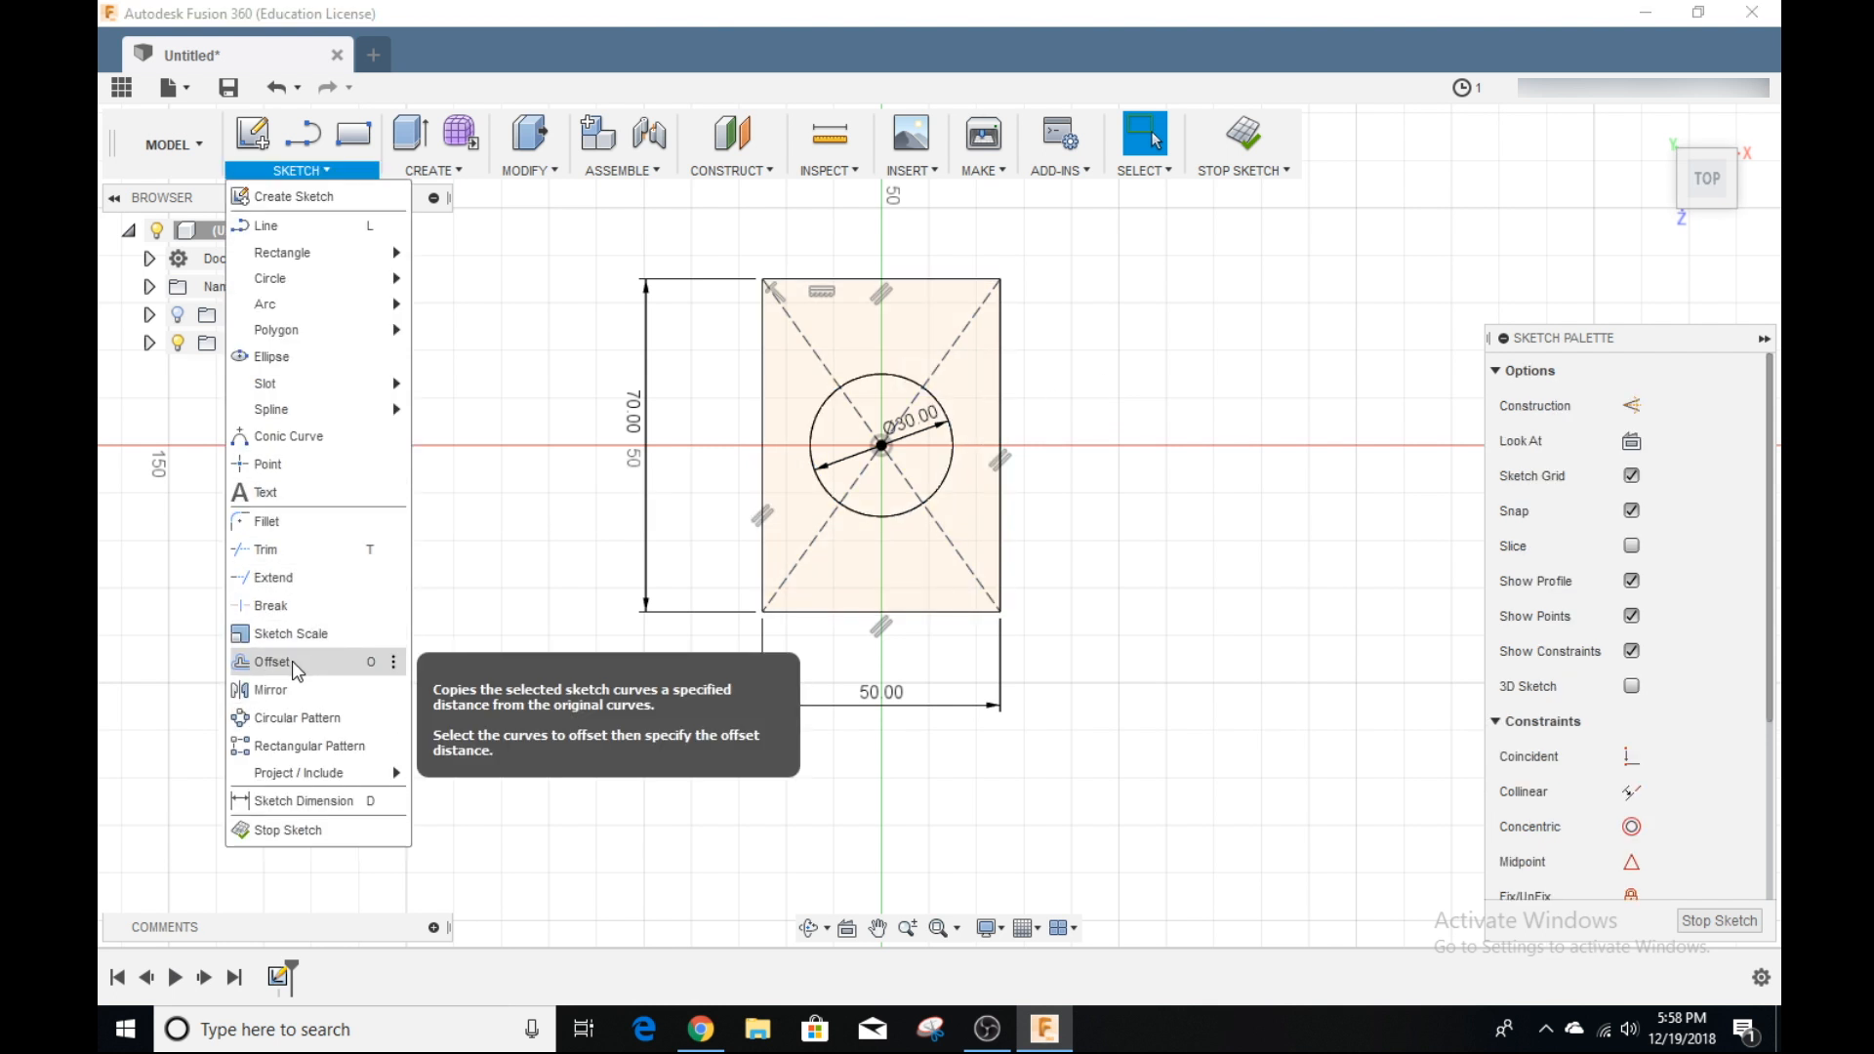
# Step: Offset the 50 by 70 mm rectangle 6 mm outward to form the box wall outline
pyautogui.click(271, 662)
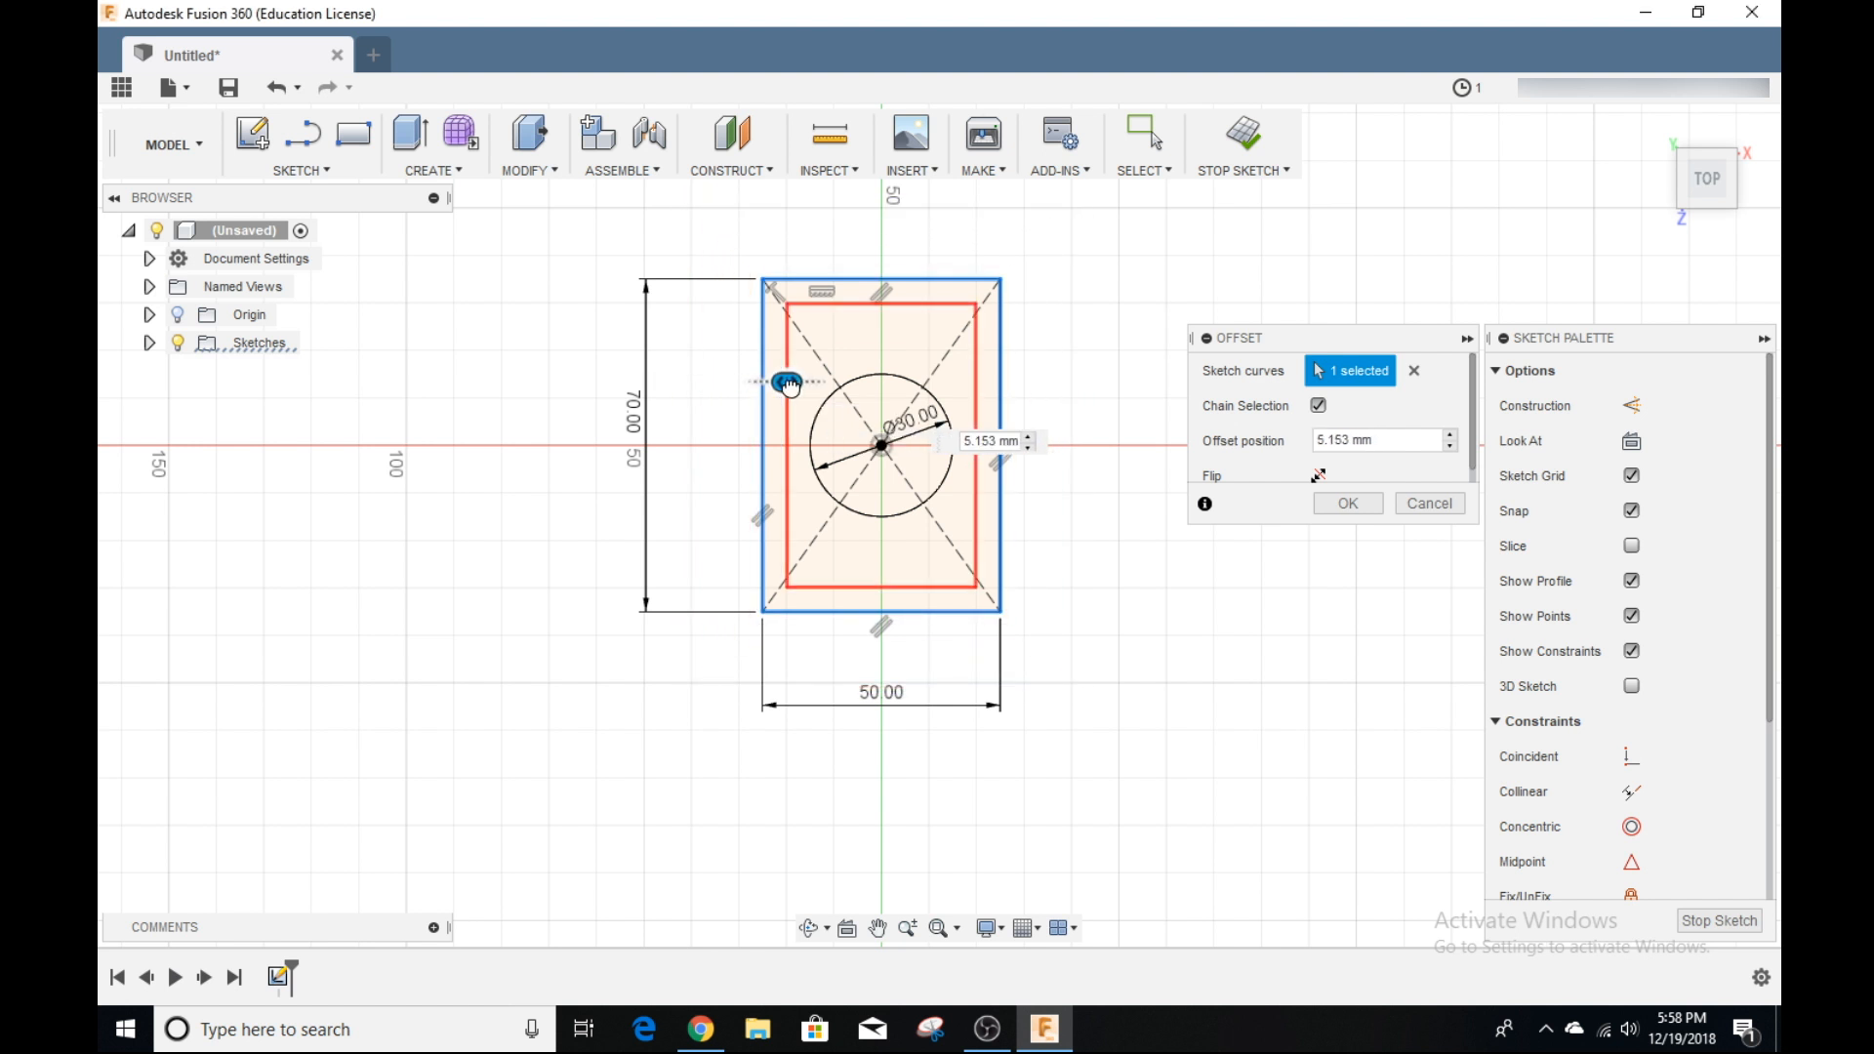
pyautogui.moveTo(787, 383); pyautogui.dragTo(688, 383)
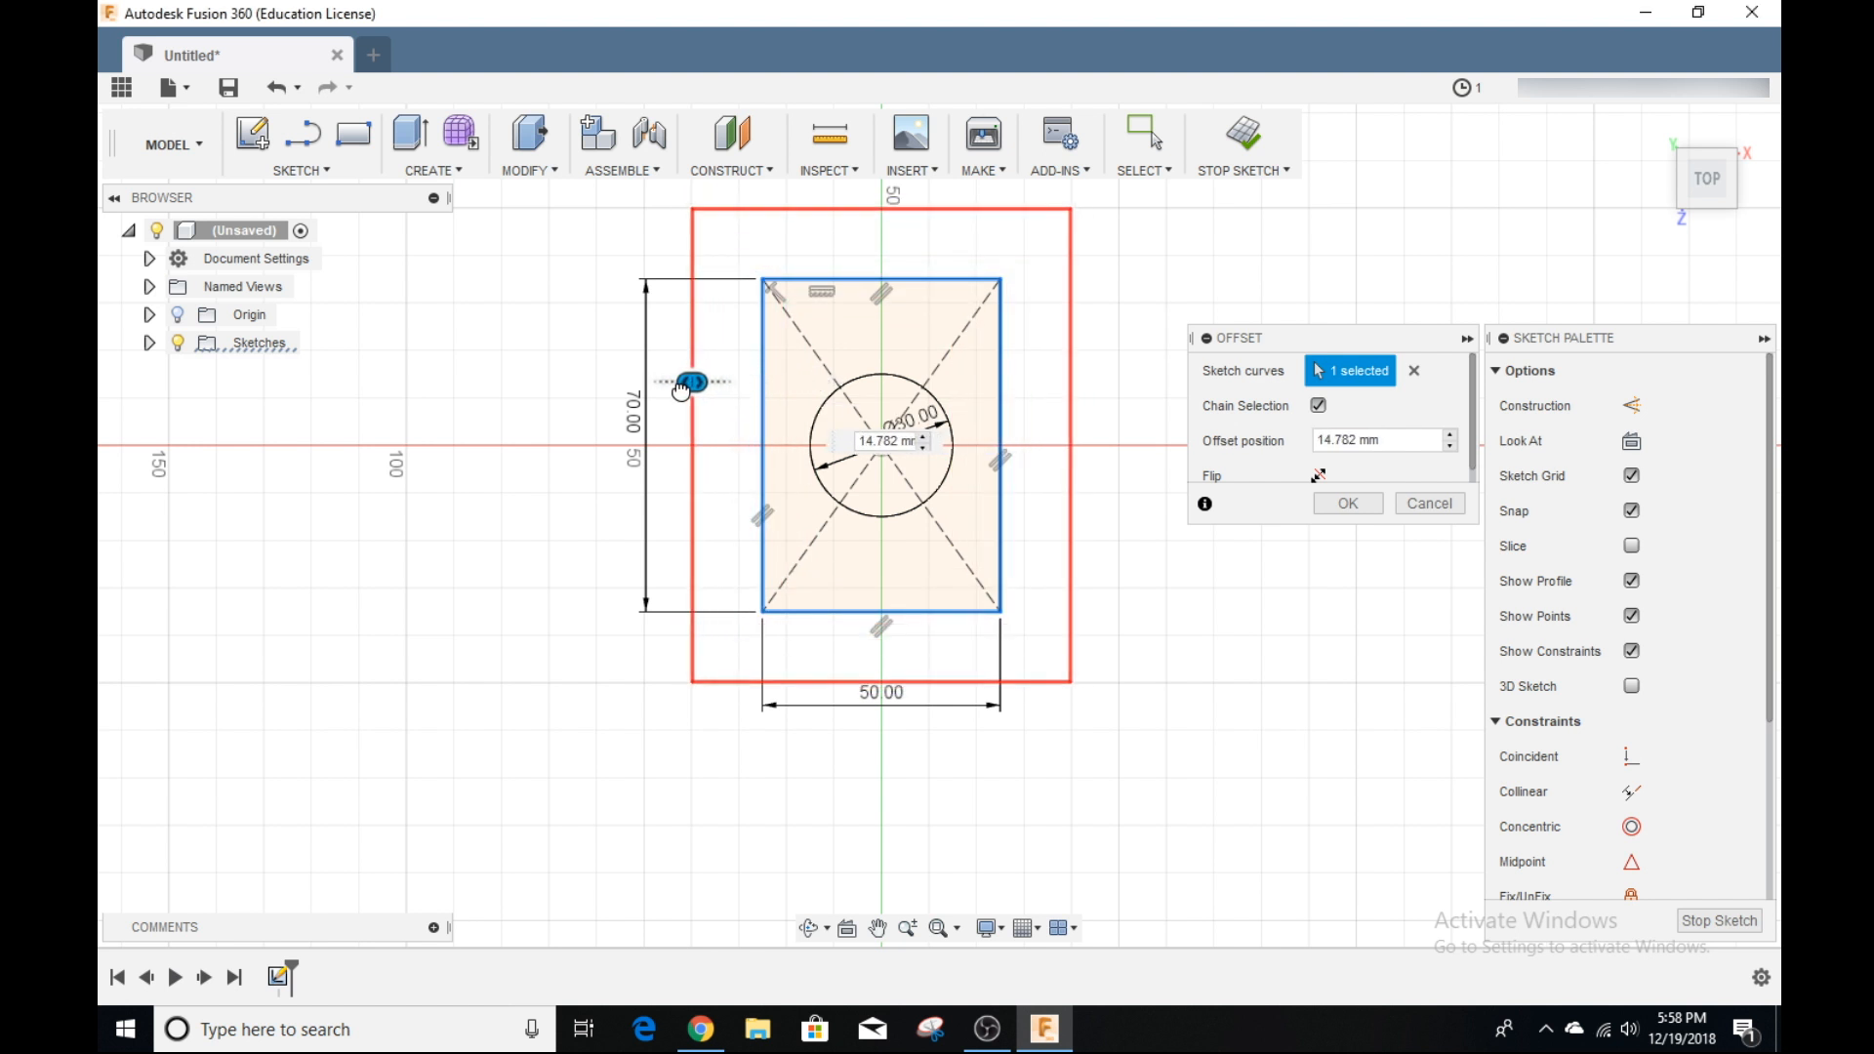
pyautogui.moveTo(681, 383); pyautogui.dragTo(729, 382)
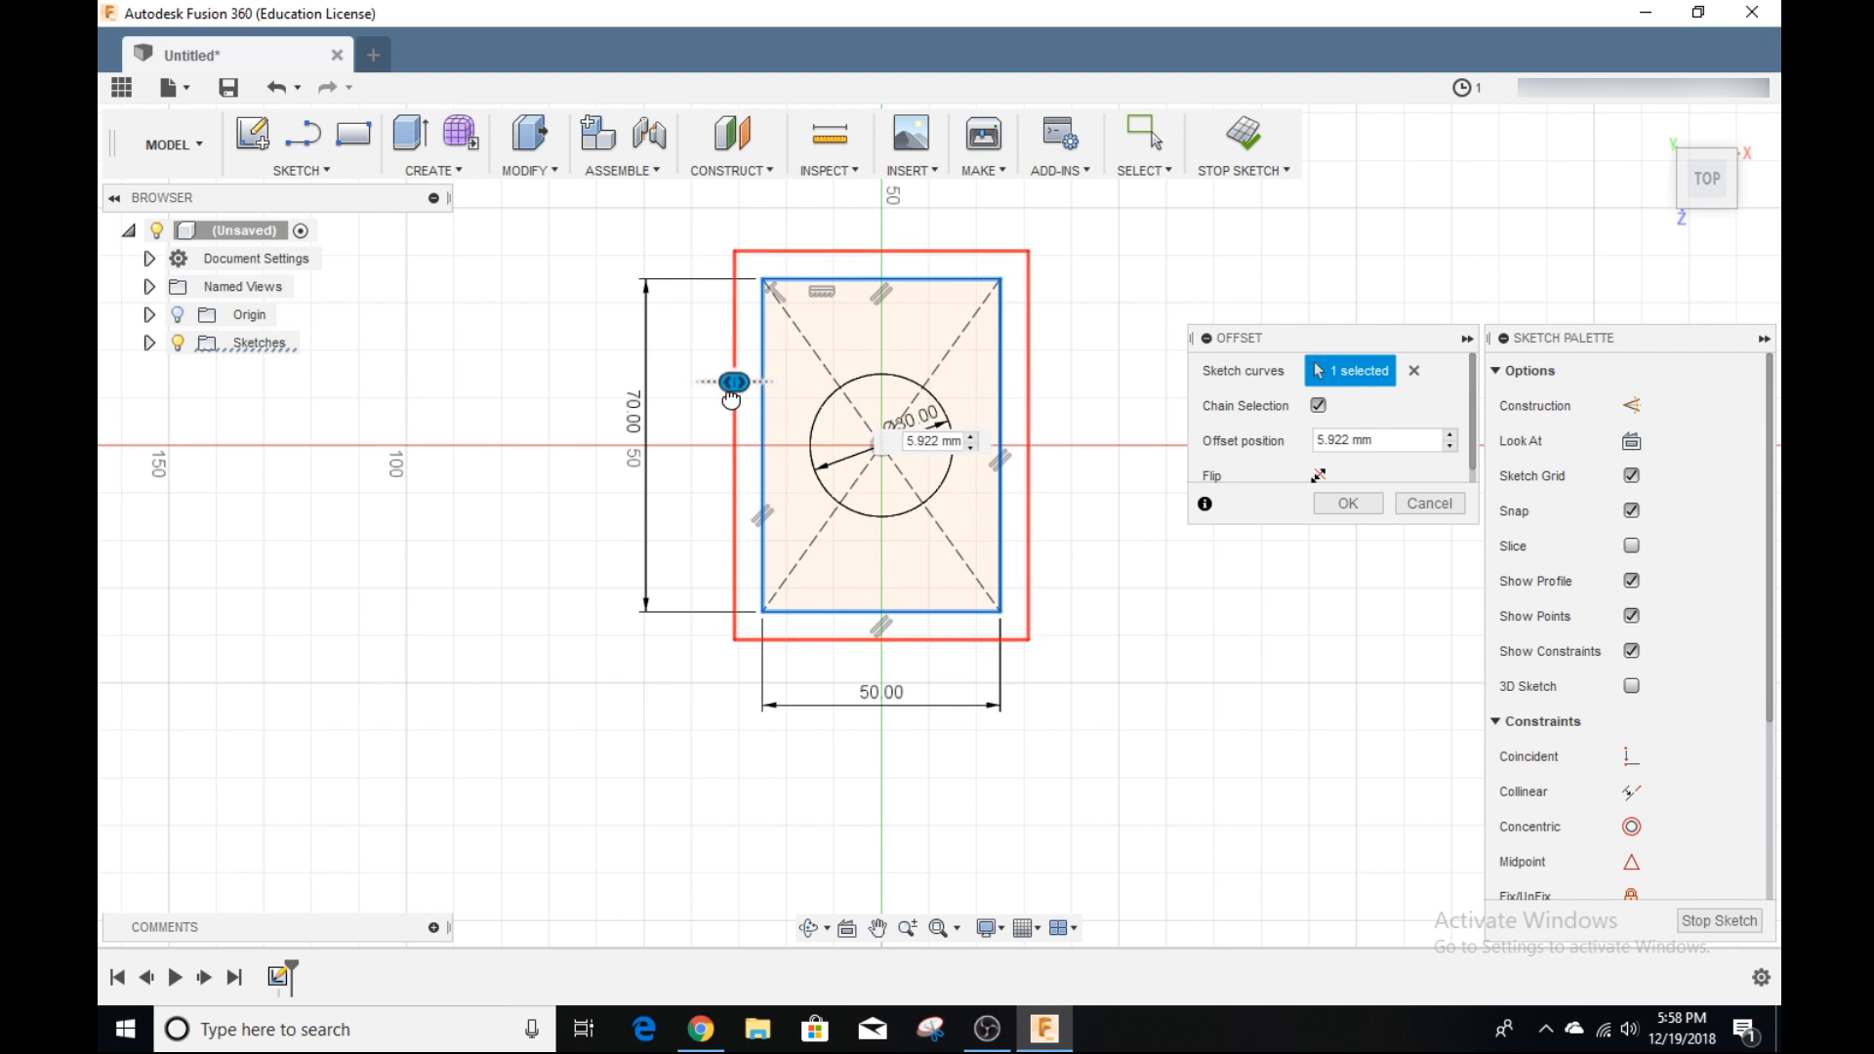
pyautogui.click(933, 441)
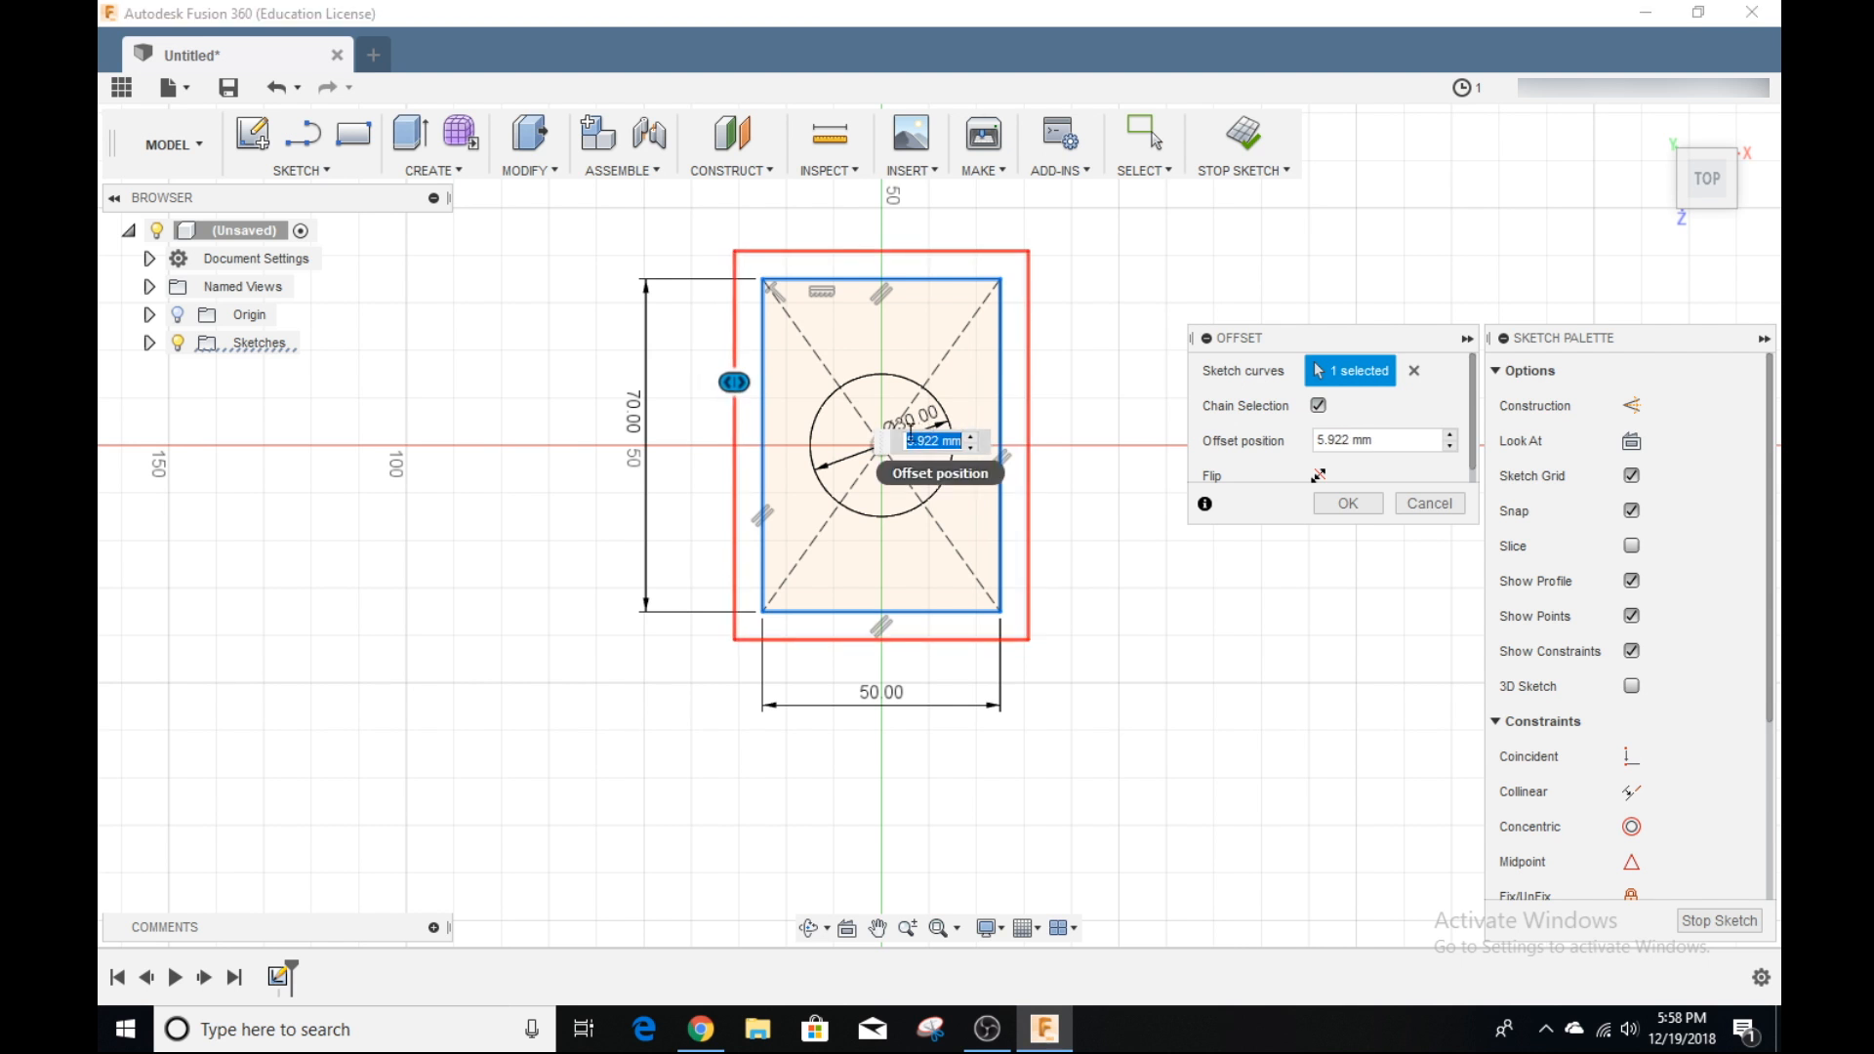
pyautogui.write('6 mm')
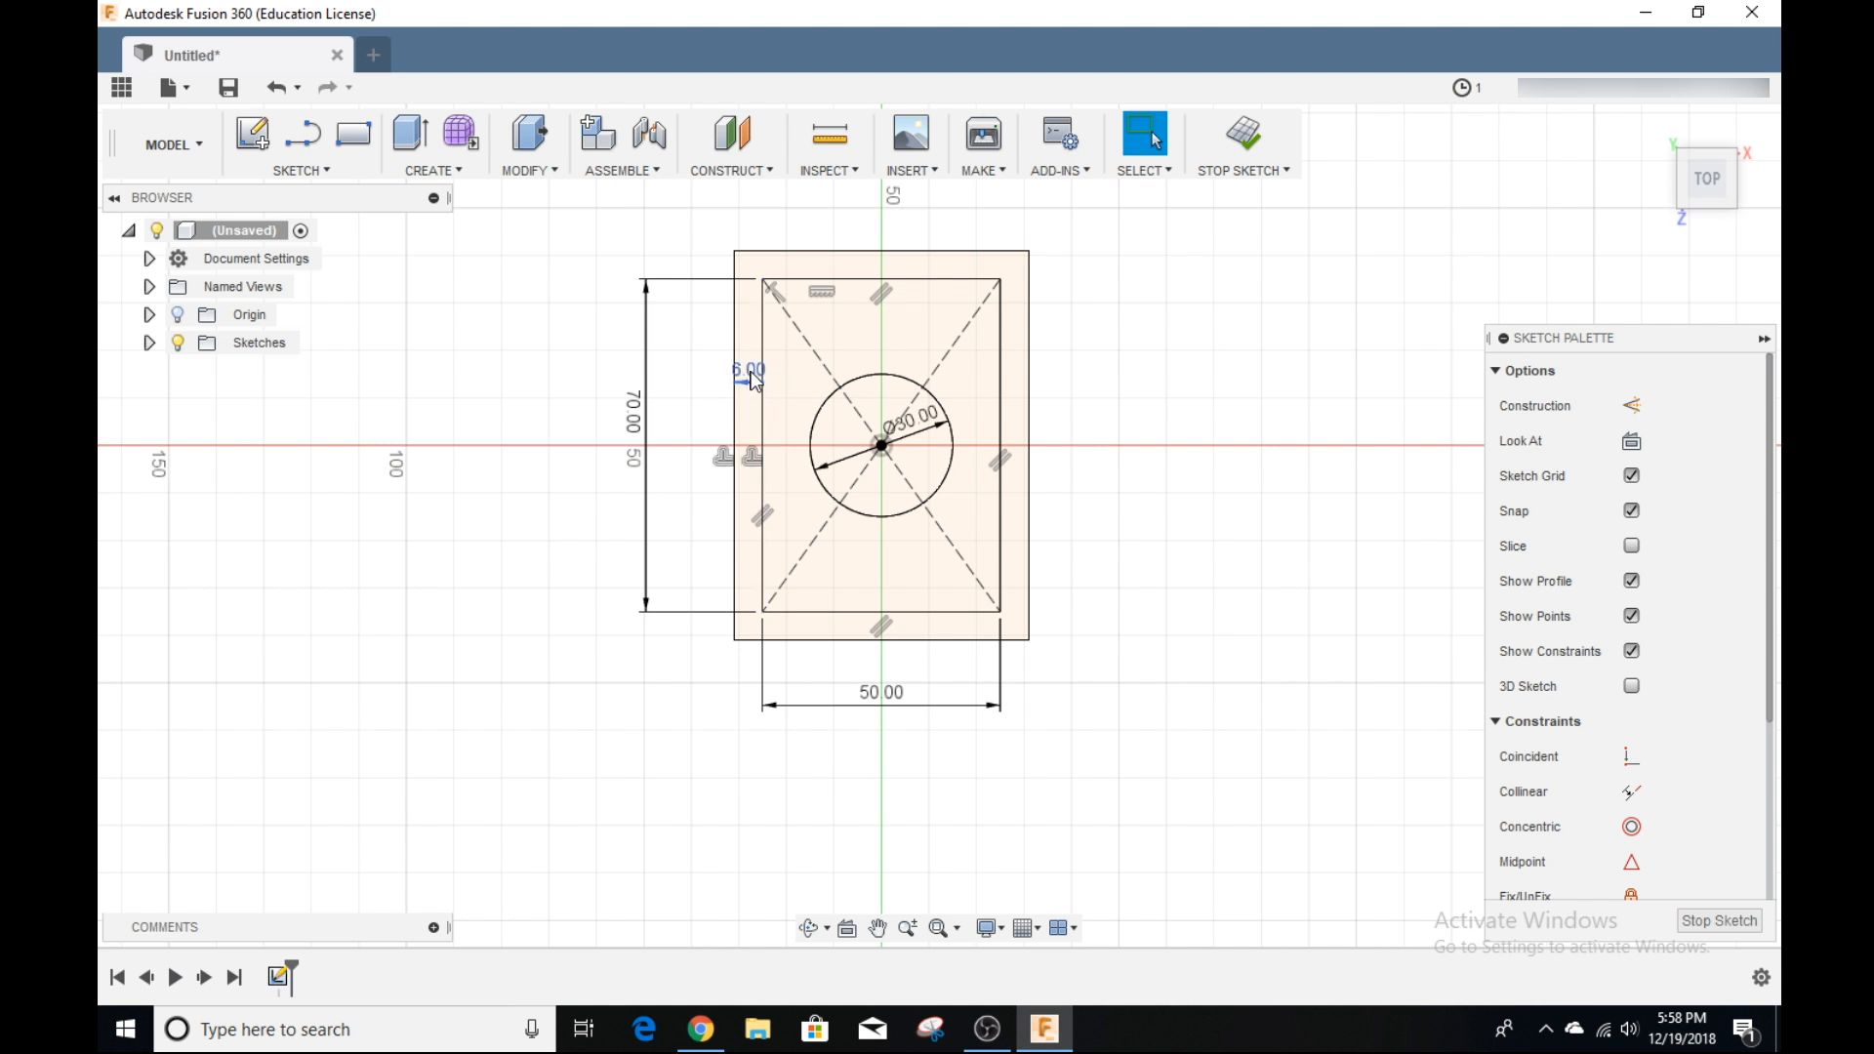
pyautogui.click(298, 145)
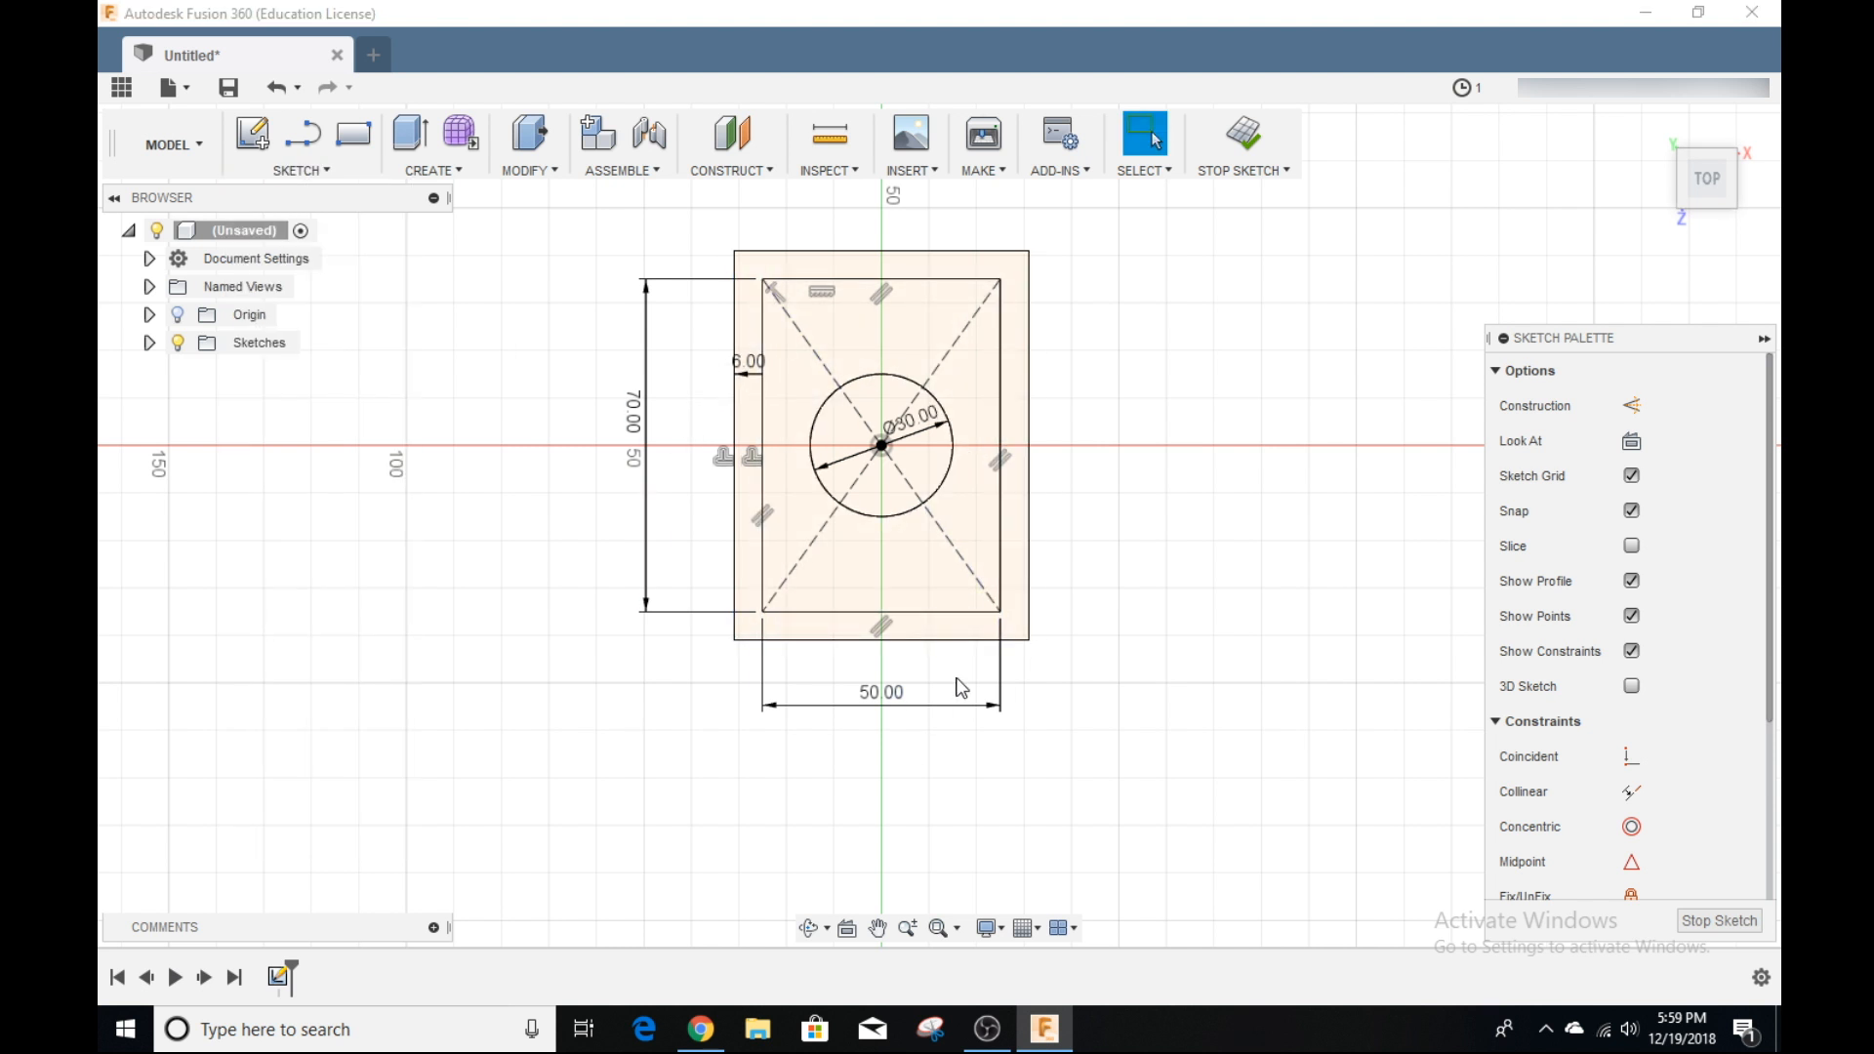
pyautogui.moveTo(1242, 135)
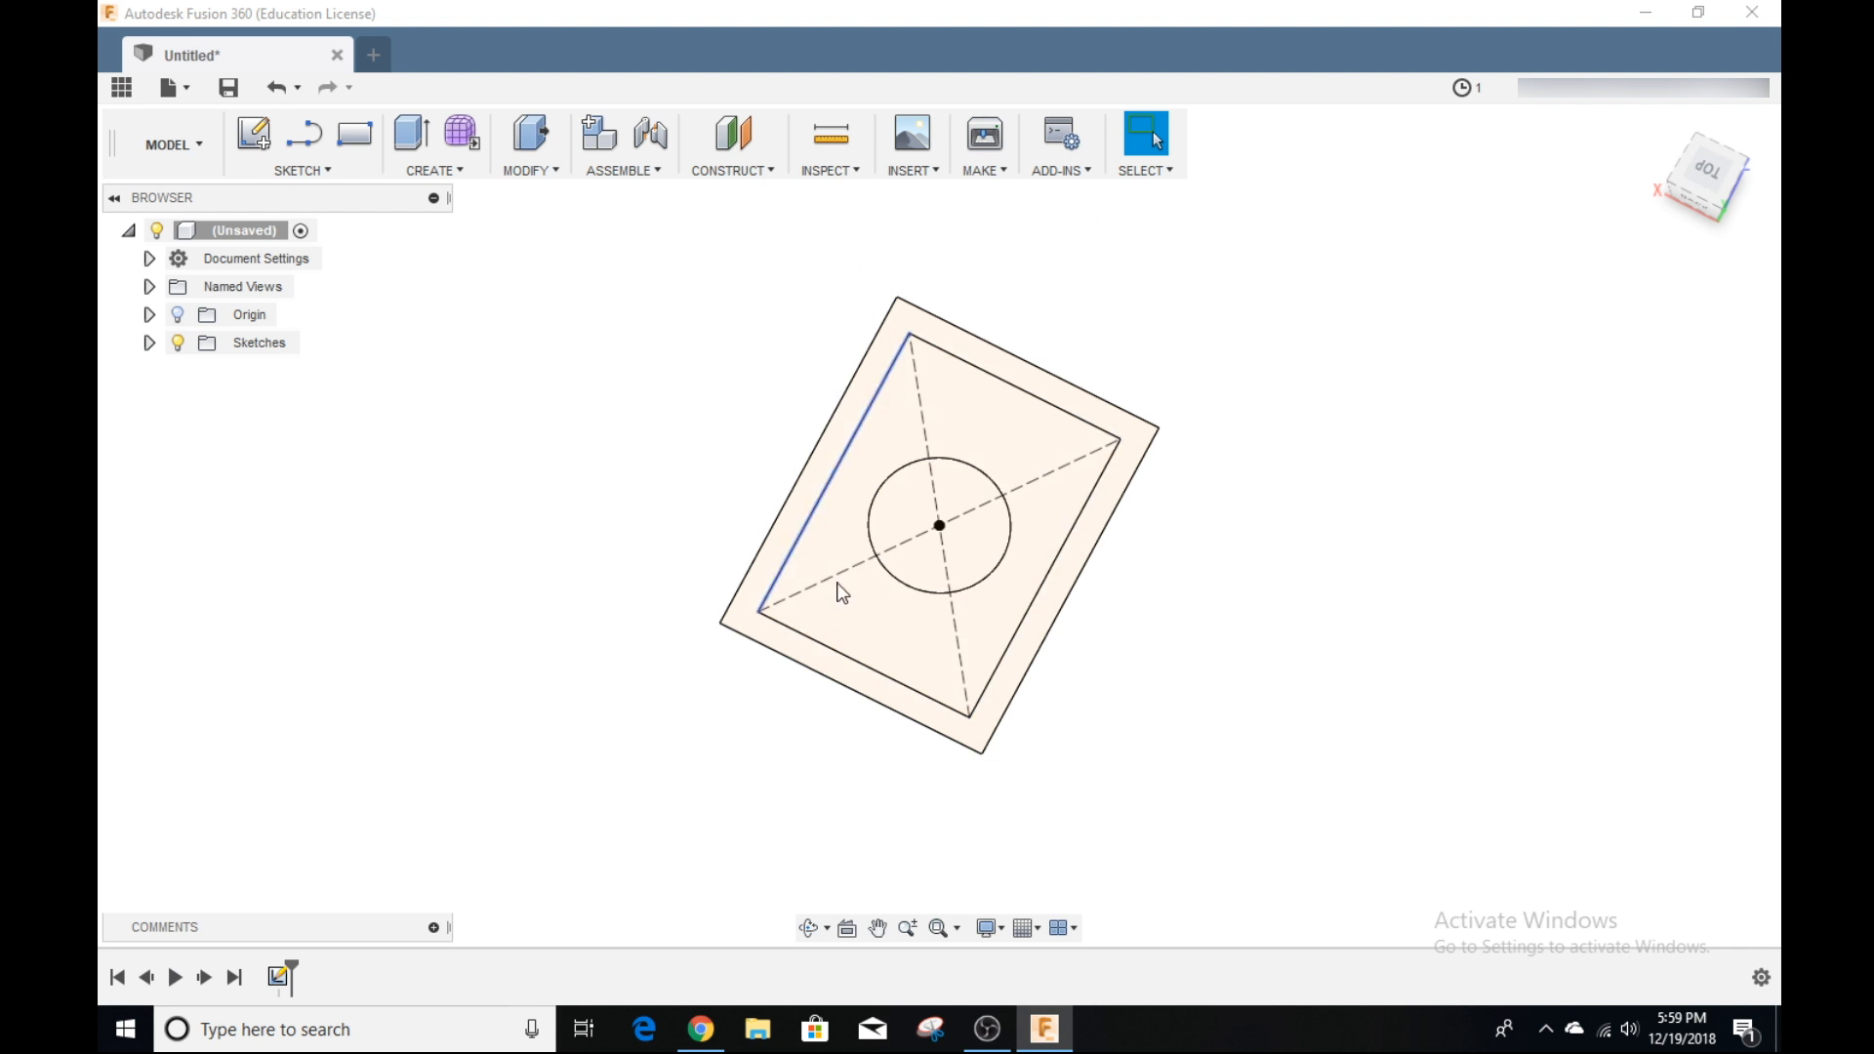
# Step: Tilt the view with the ViewCube to see the finished sketch in 3D
pyautogui.click(867, 687)
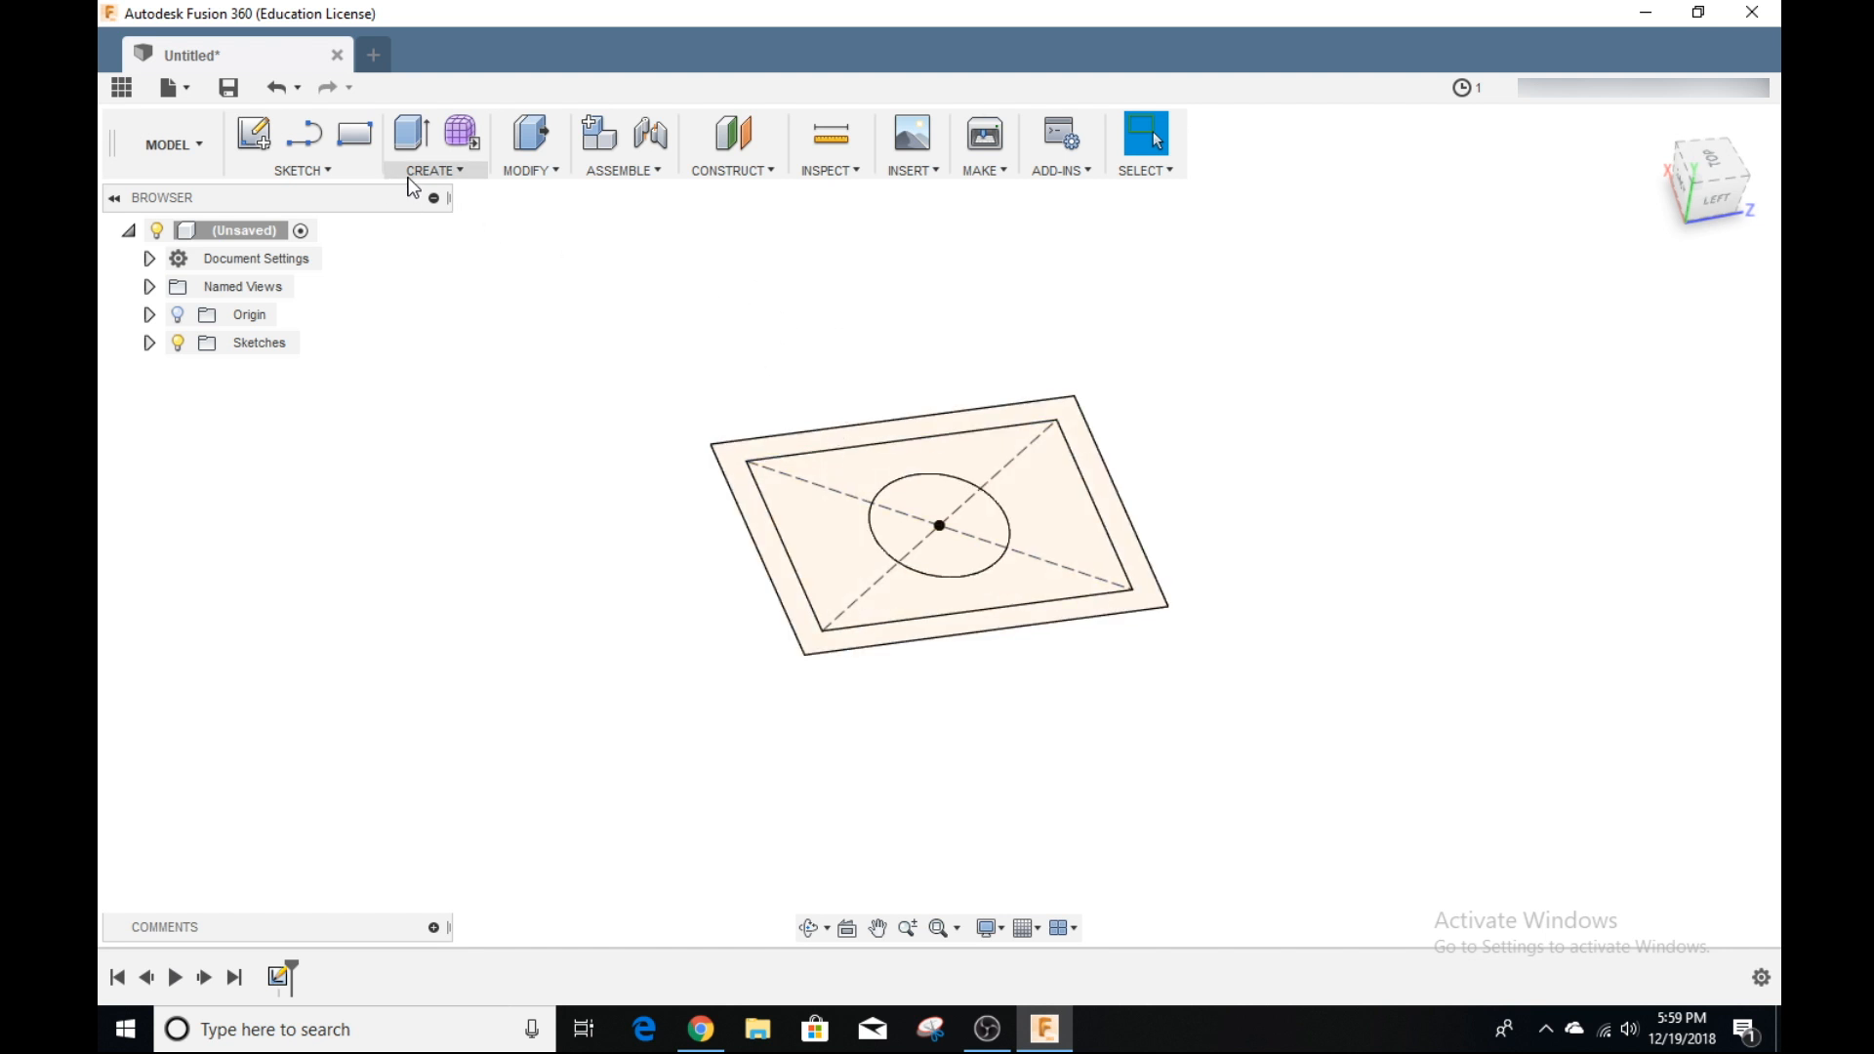
pyautogui.moveTo(410, 133)
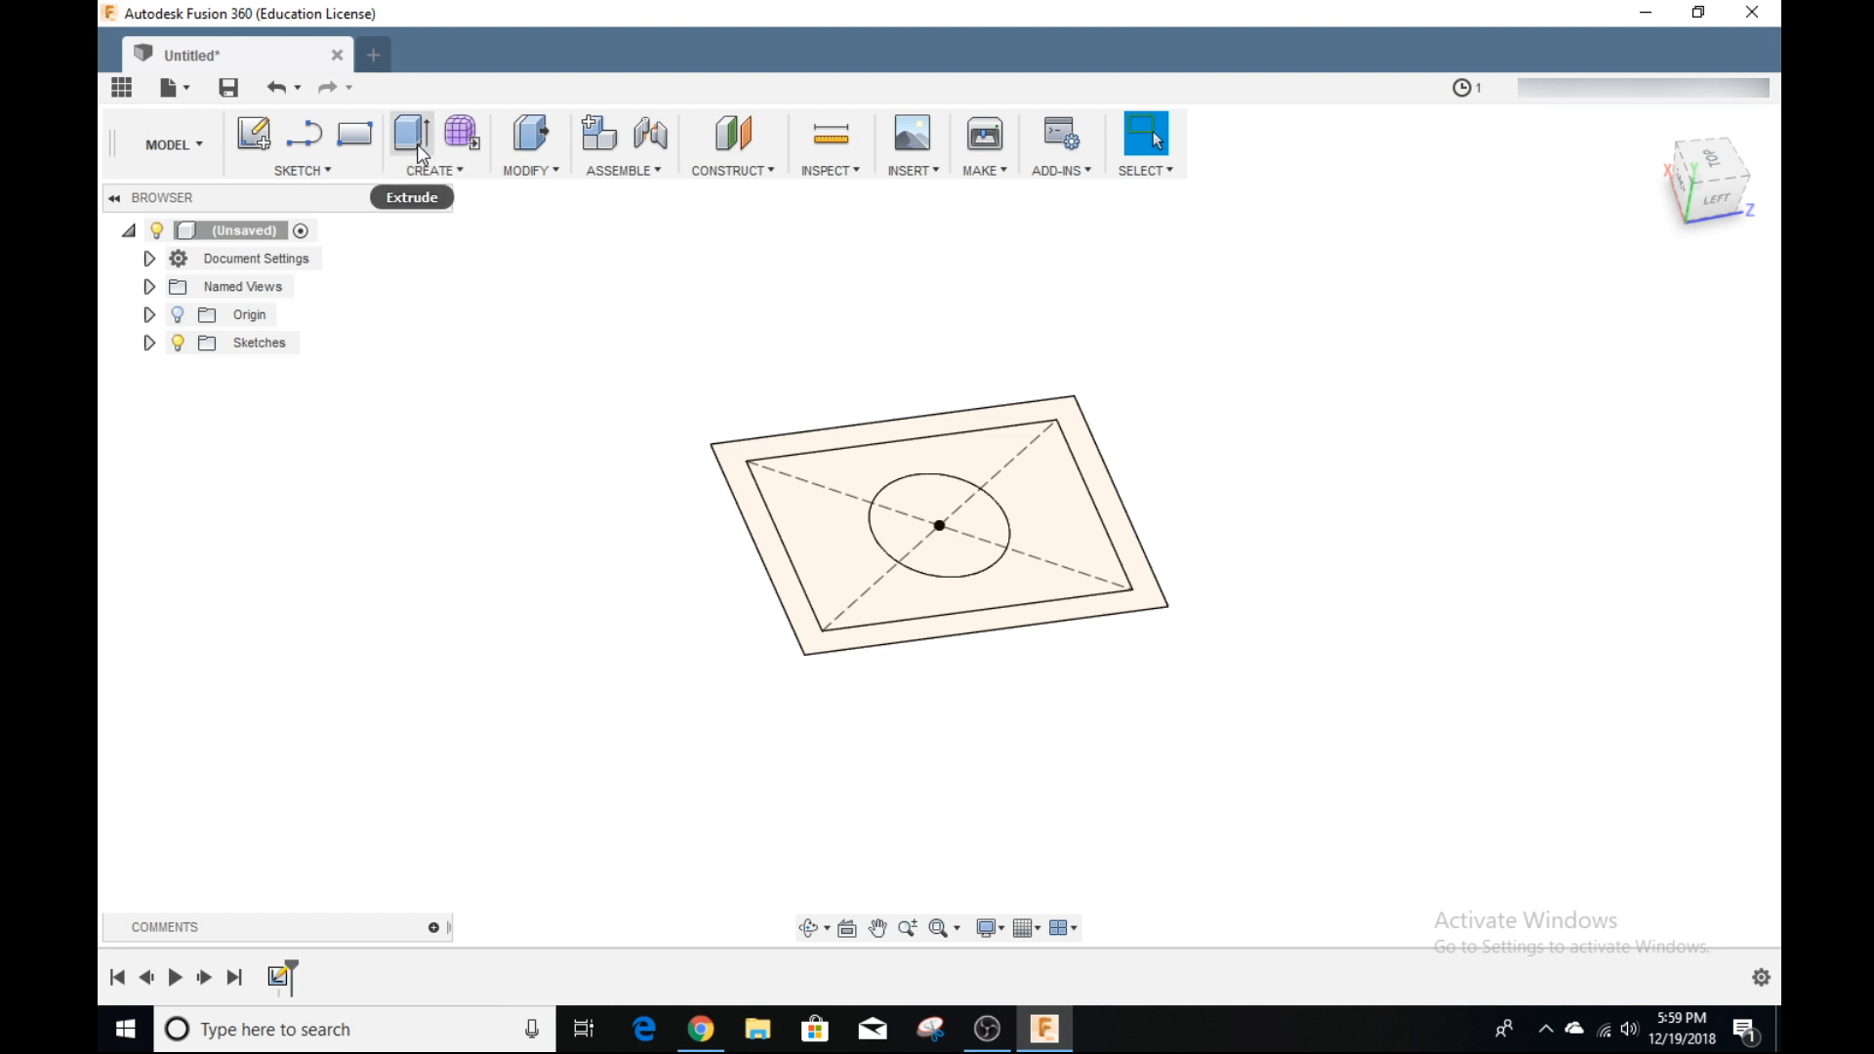
# Step: Extrude the outer 6 mm frame profile 60 mm into hollow box walls
pyautogui.click(410, 132)
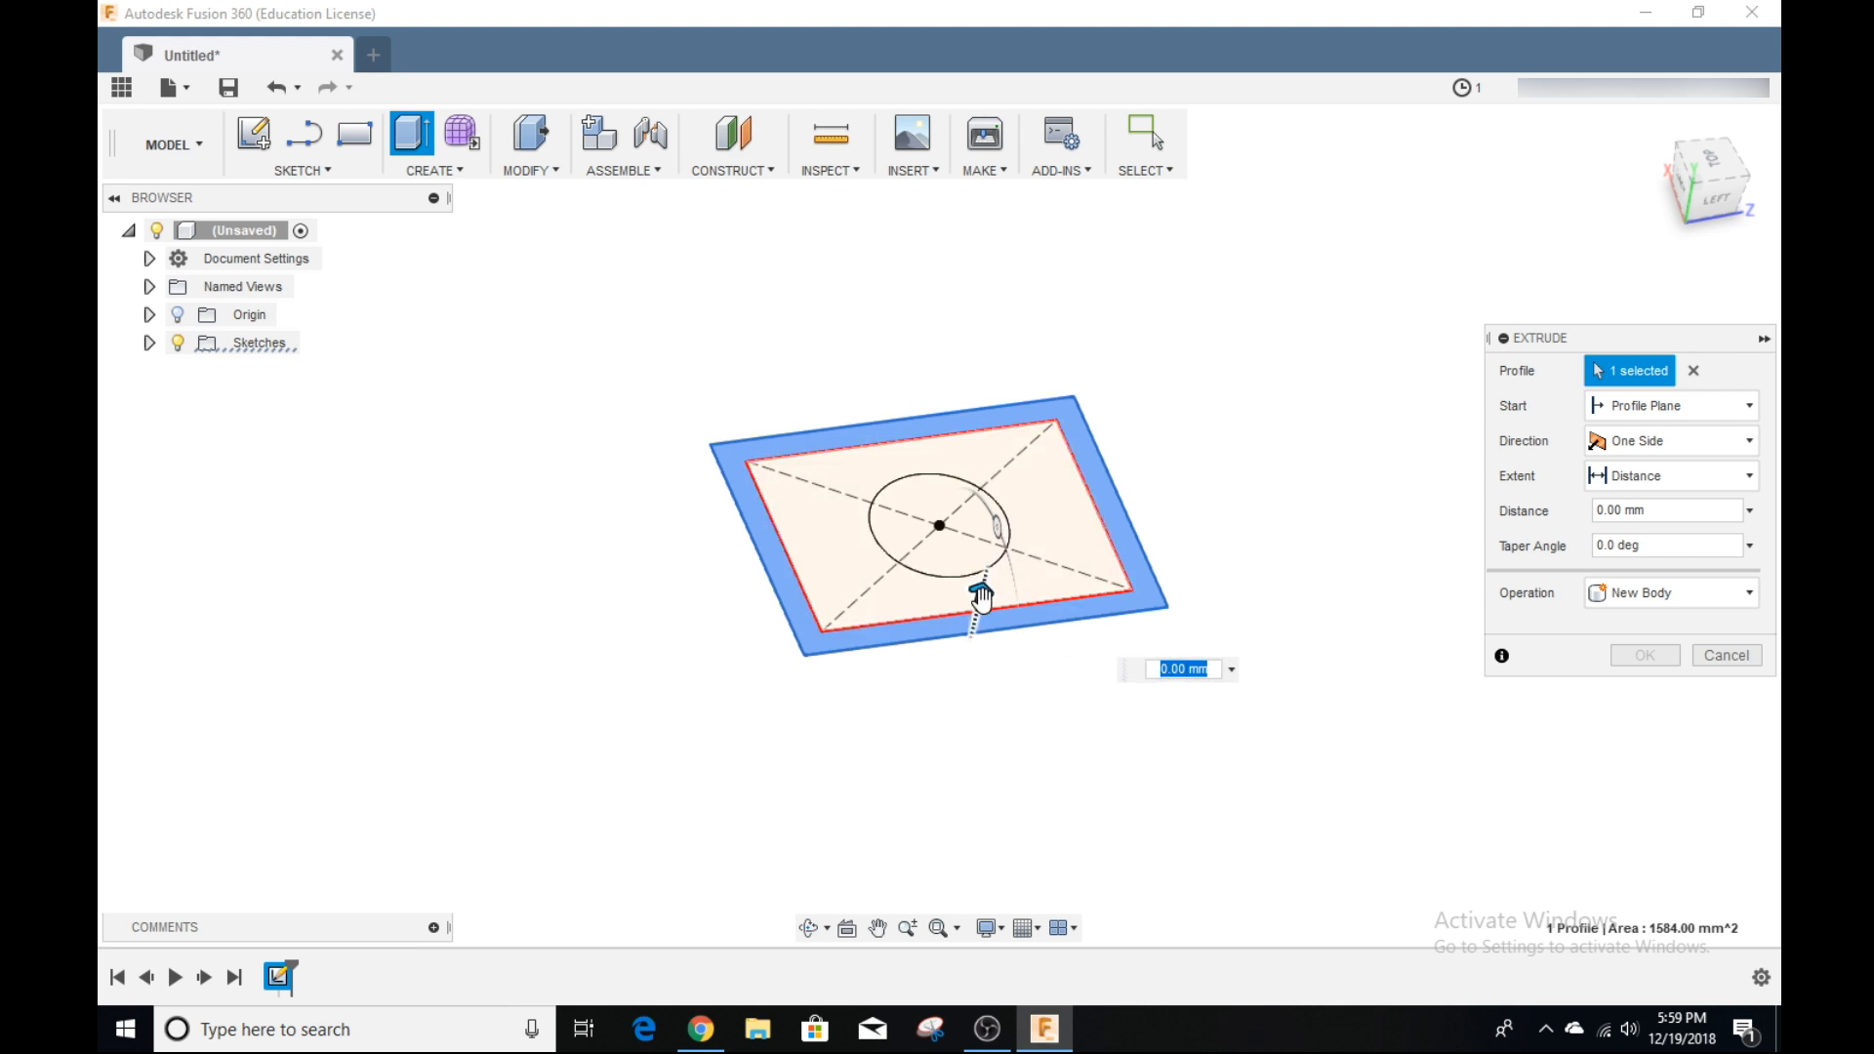
pyautogui.moveTo(980, 595); pyautogui.dragTo(1031, 364)
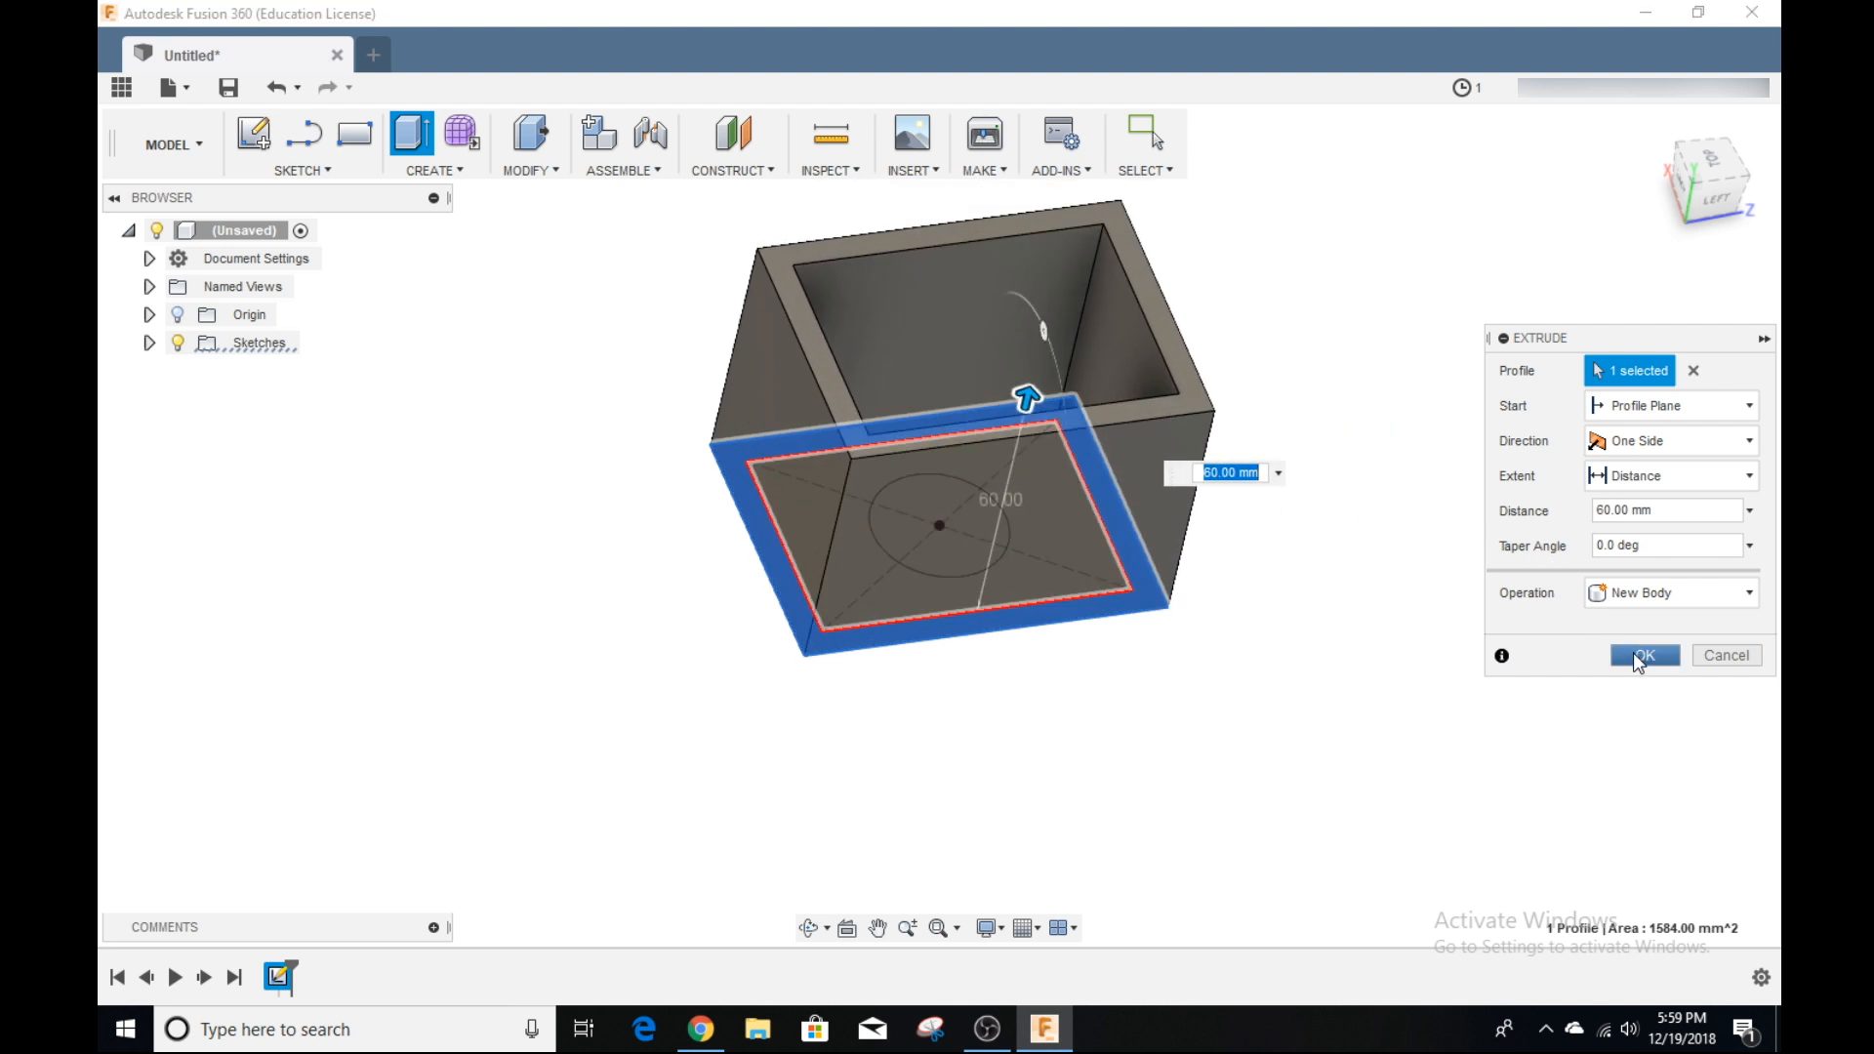
pyautogui.click(1644, 655)
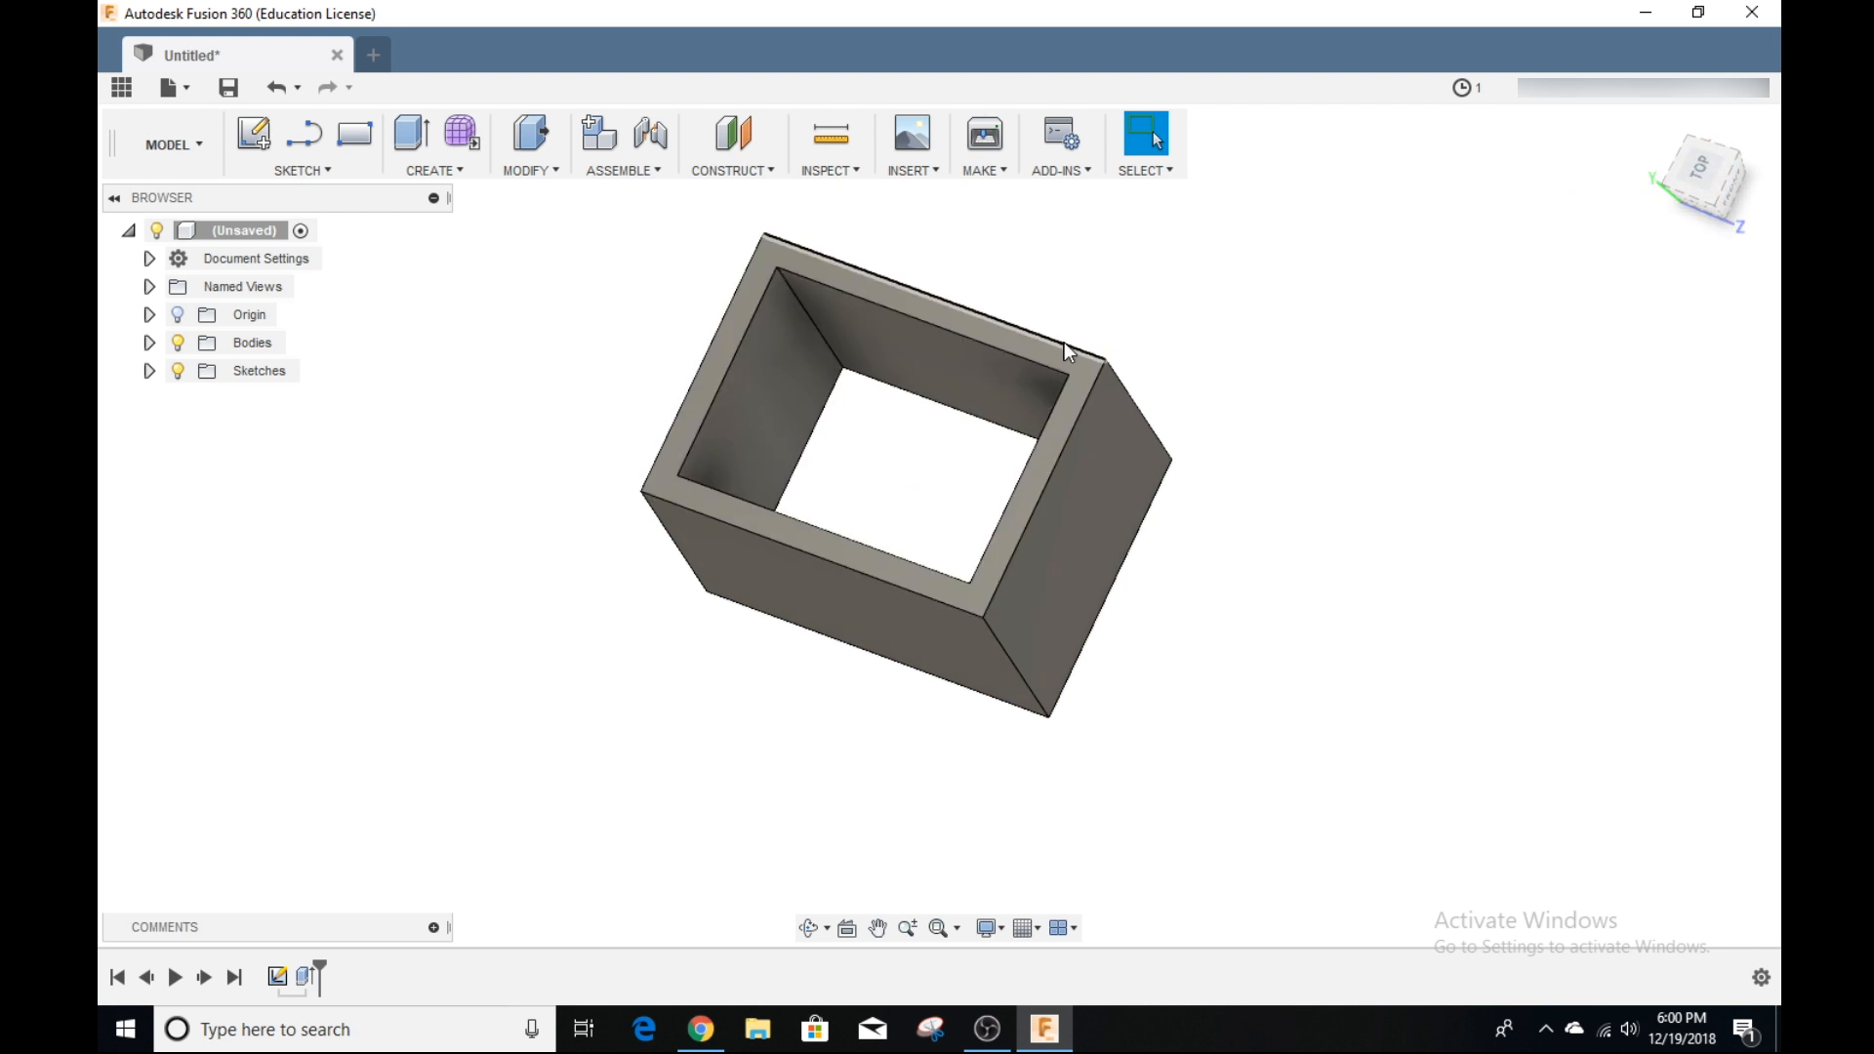
pyautogui.moveTo(233, 329)
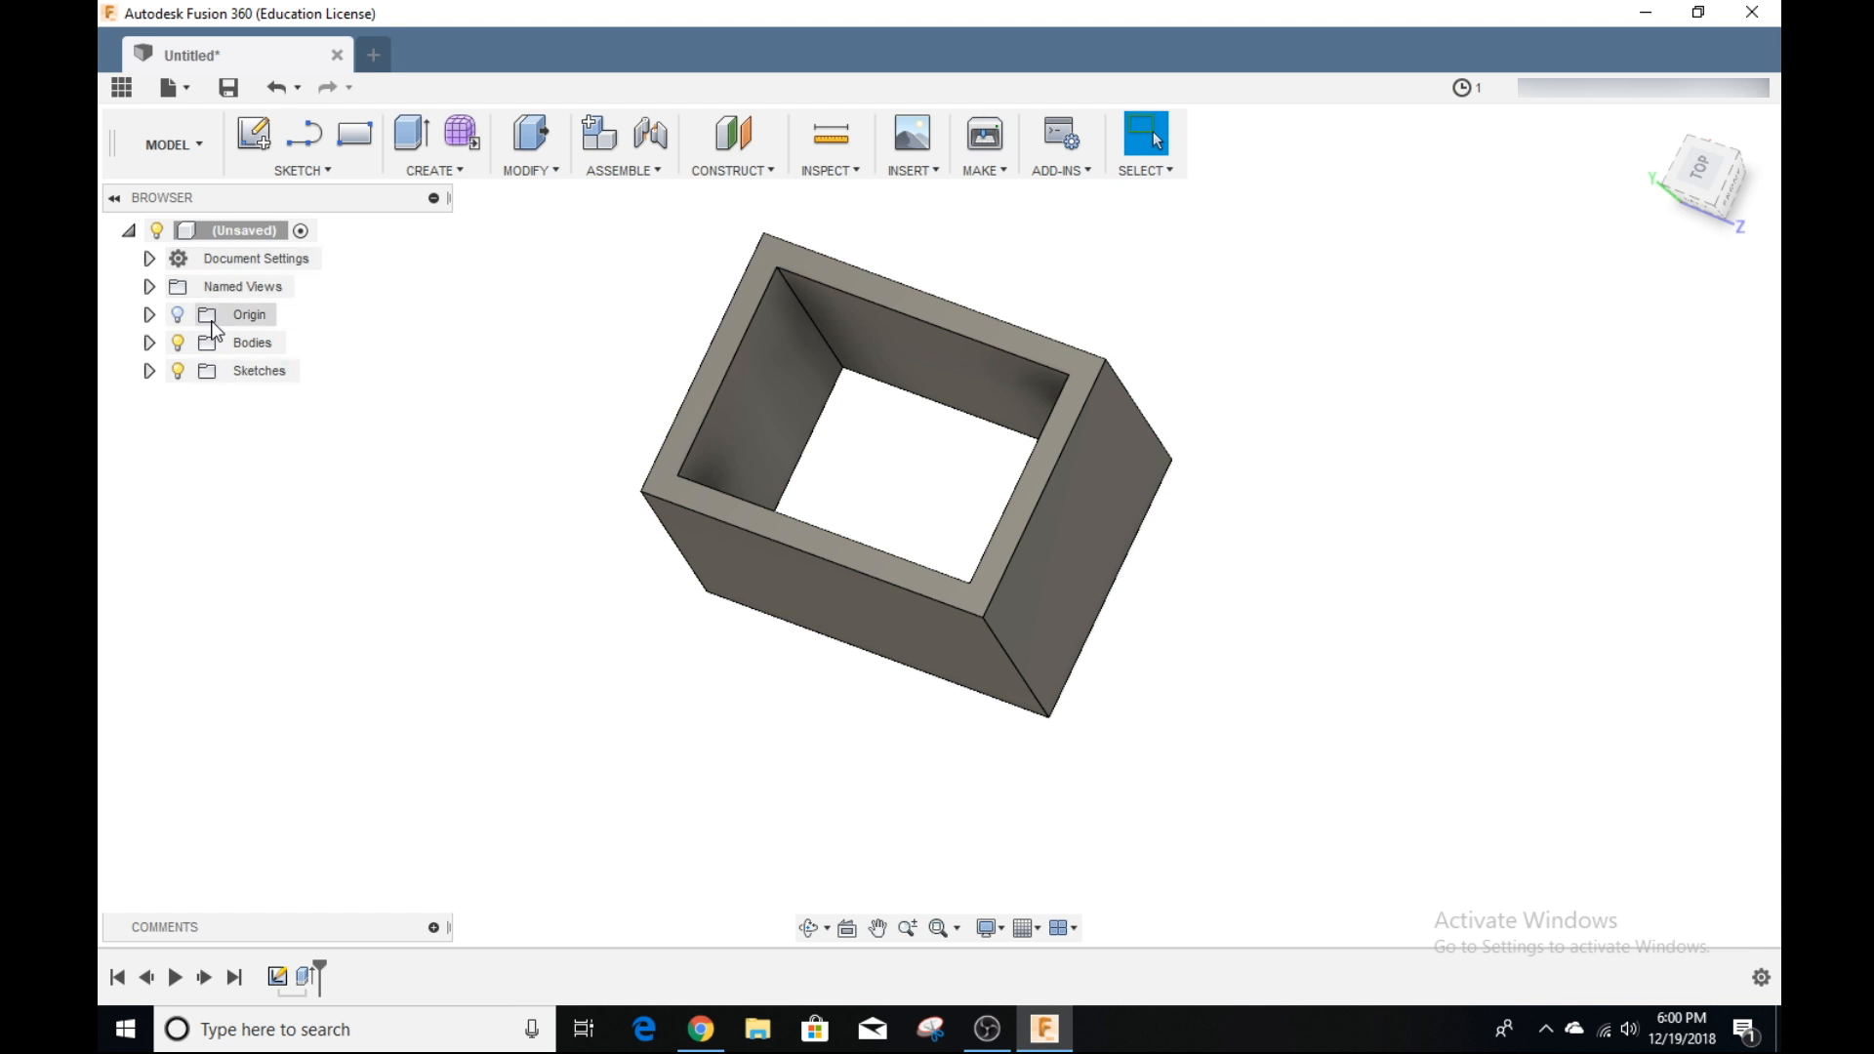
# Step: Show Sketch2 again in the Browser and rename it Base
pyautogui.click(149, 371)
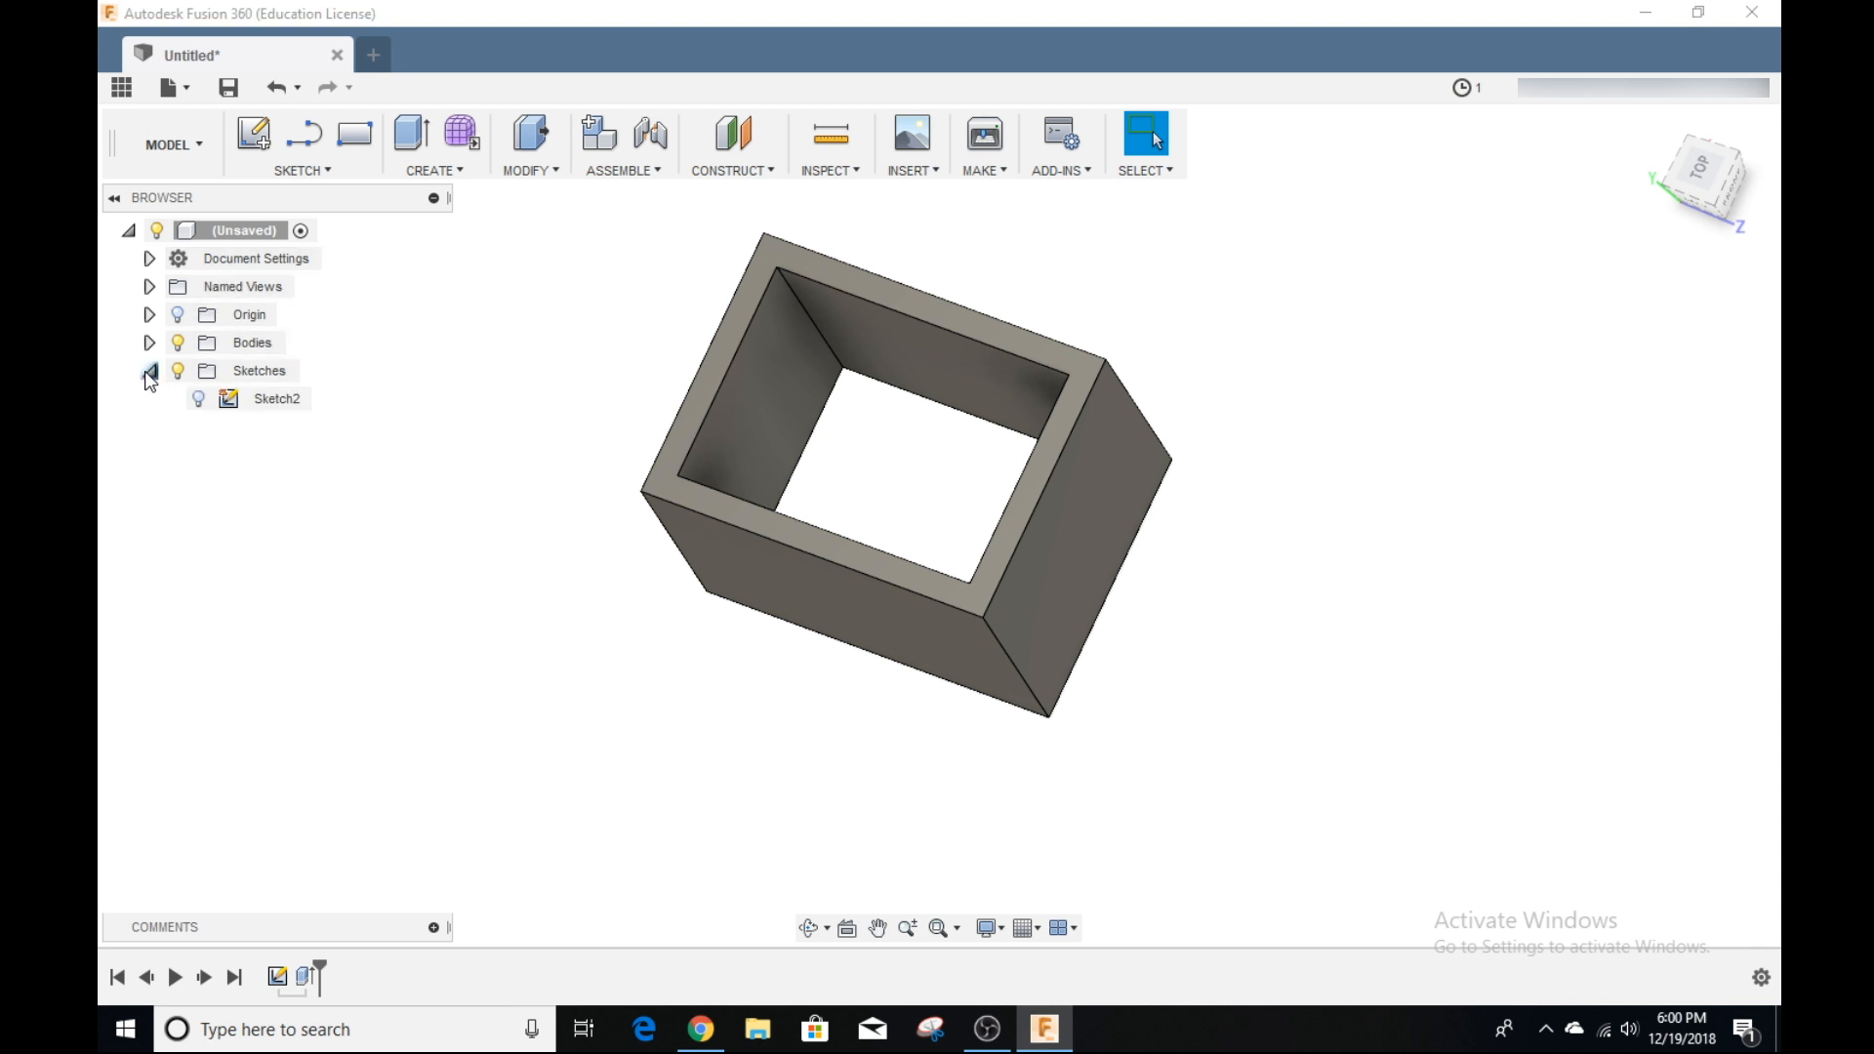
pyautogui.click(276, 398)
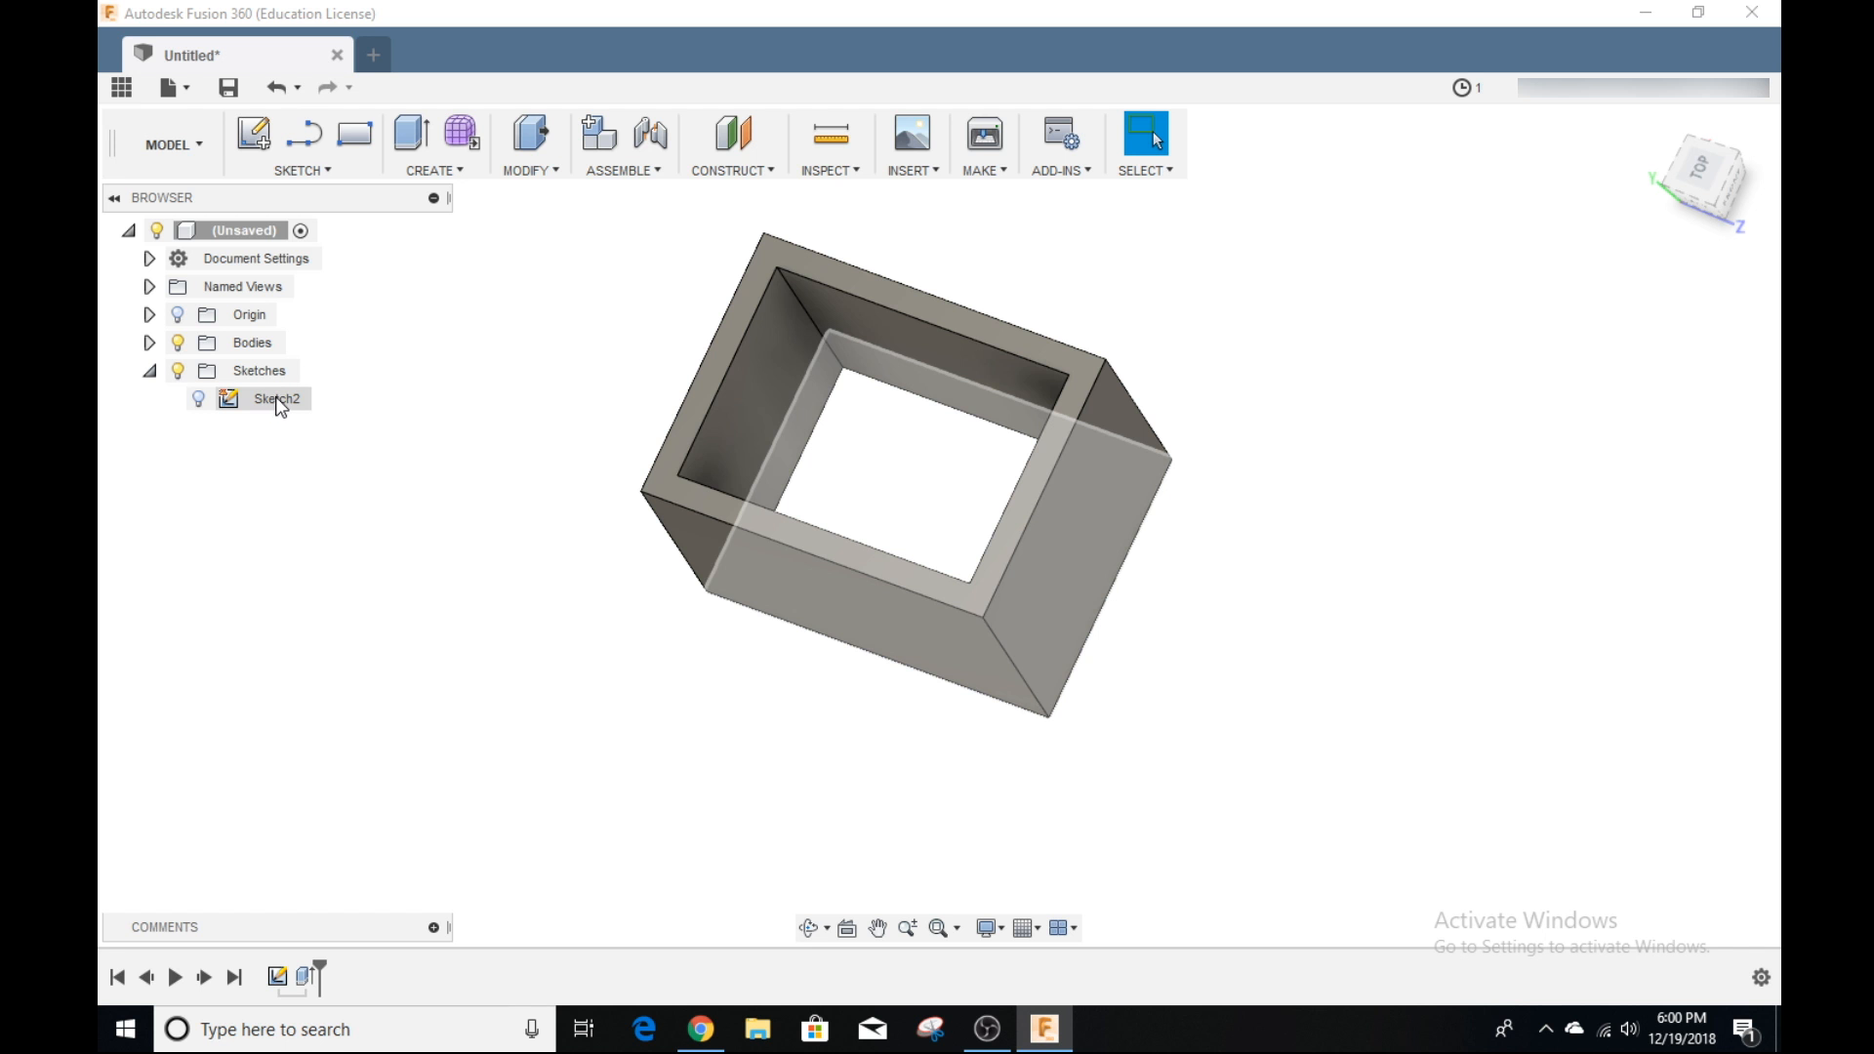
pyautogui.moveTo(268, 409)
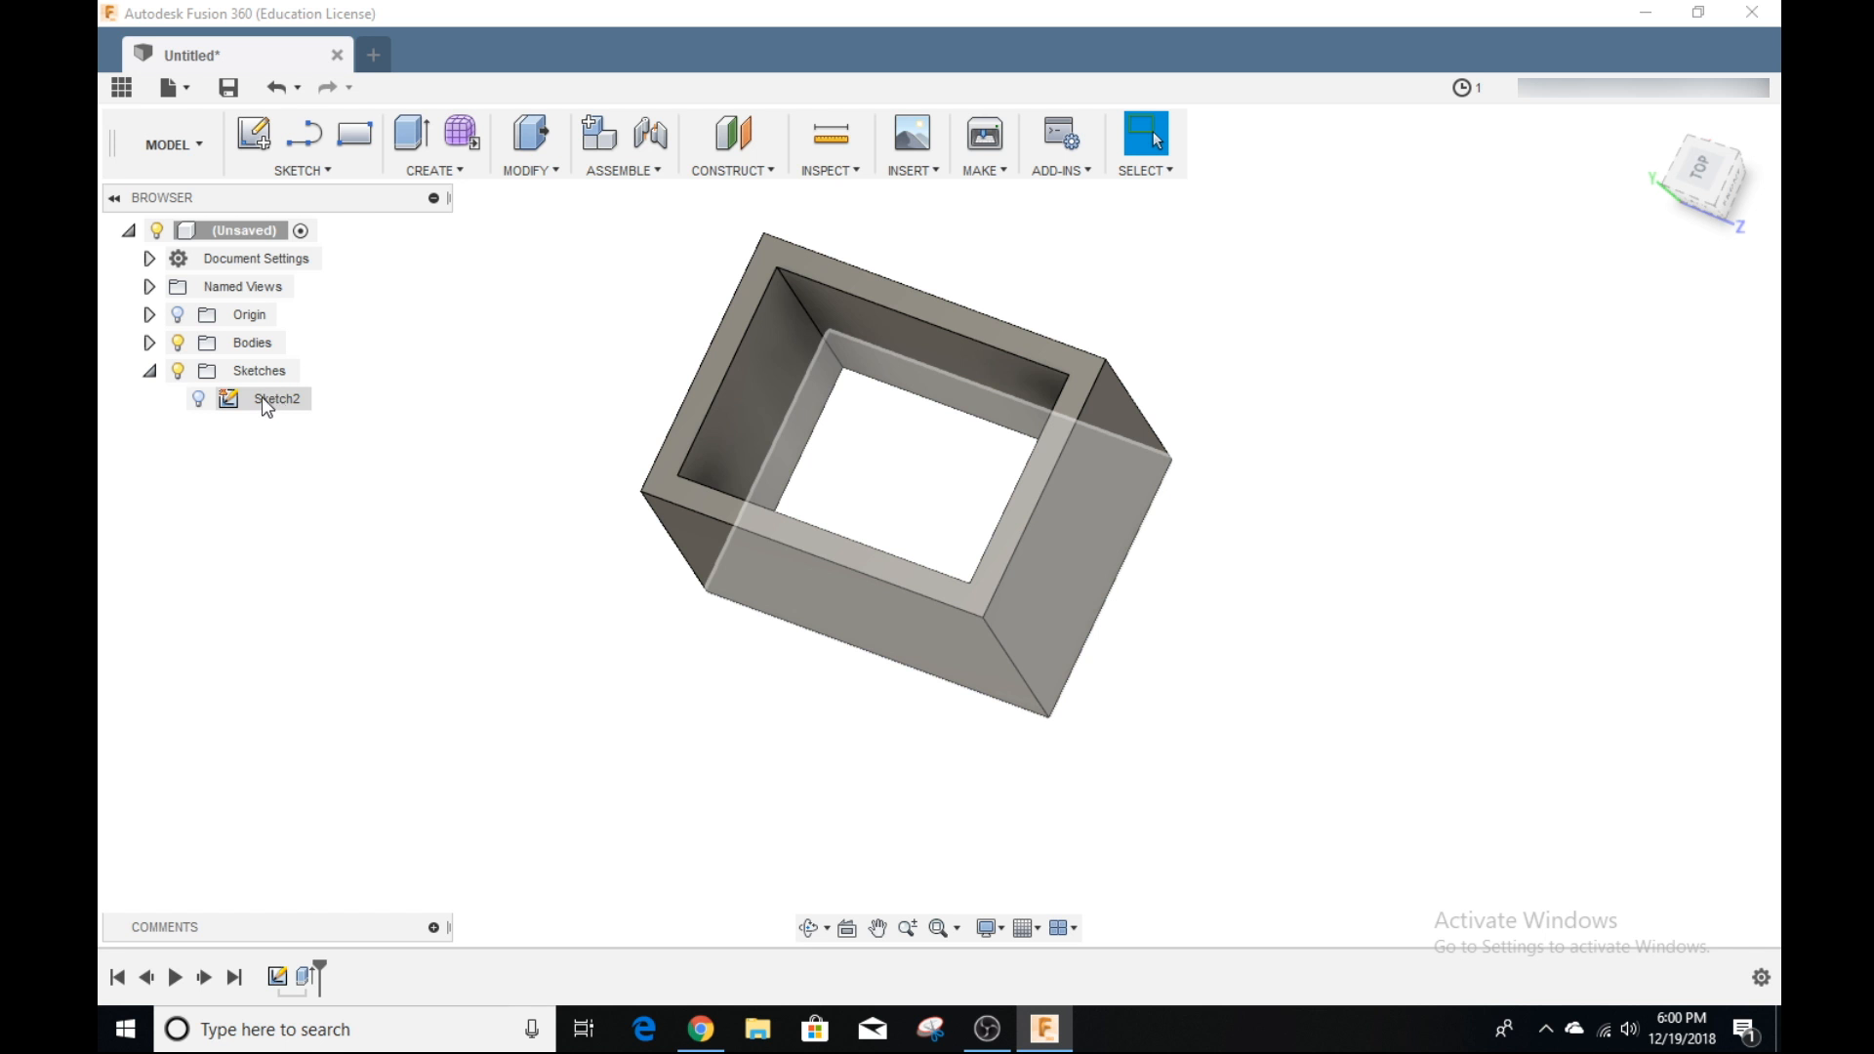
pyautogui.click(276, 399)
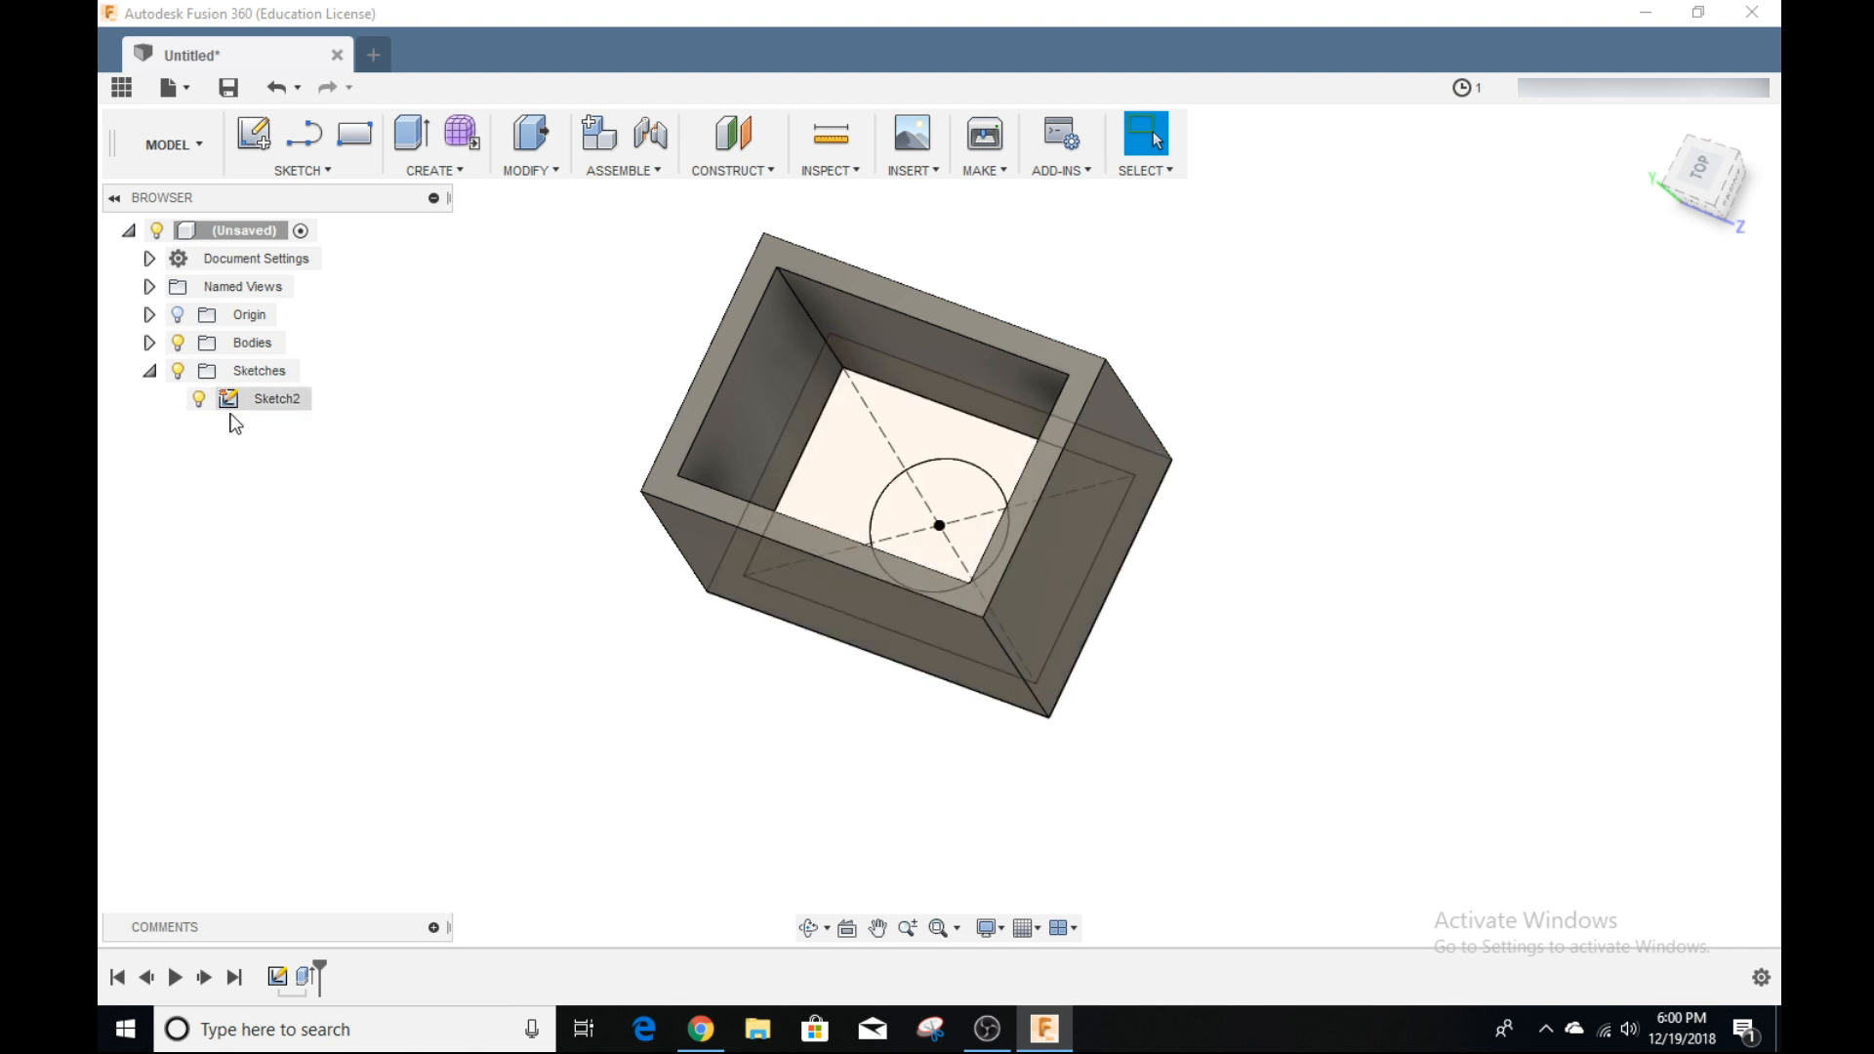
pyautogui.doubleClick(277, 399)
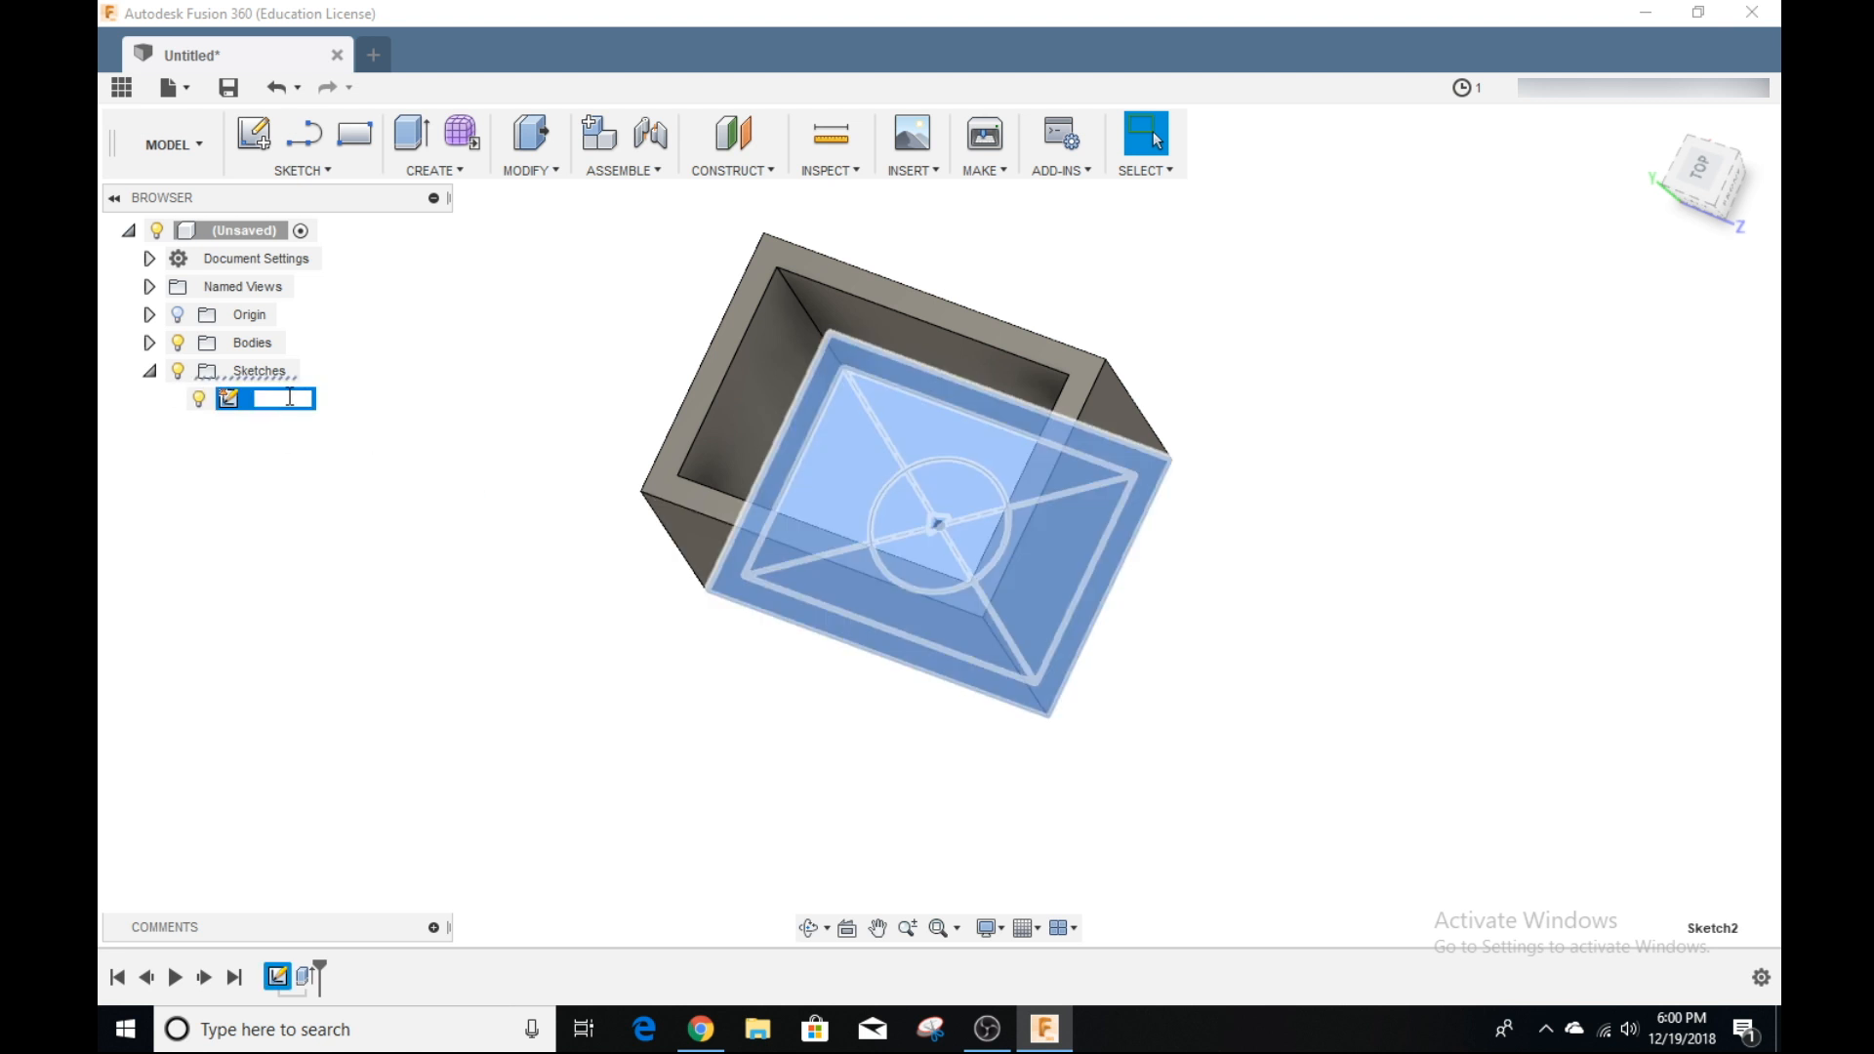
pyautogui.write('Base')
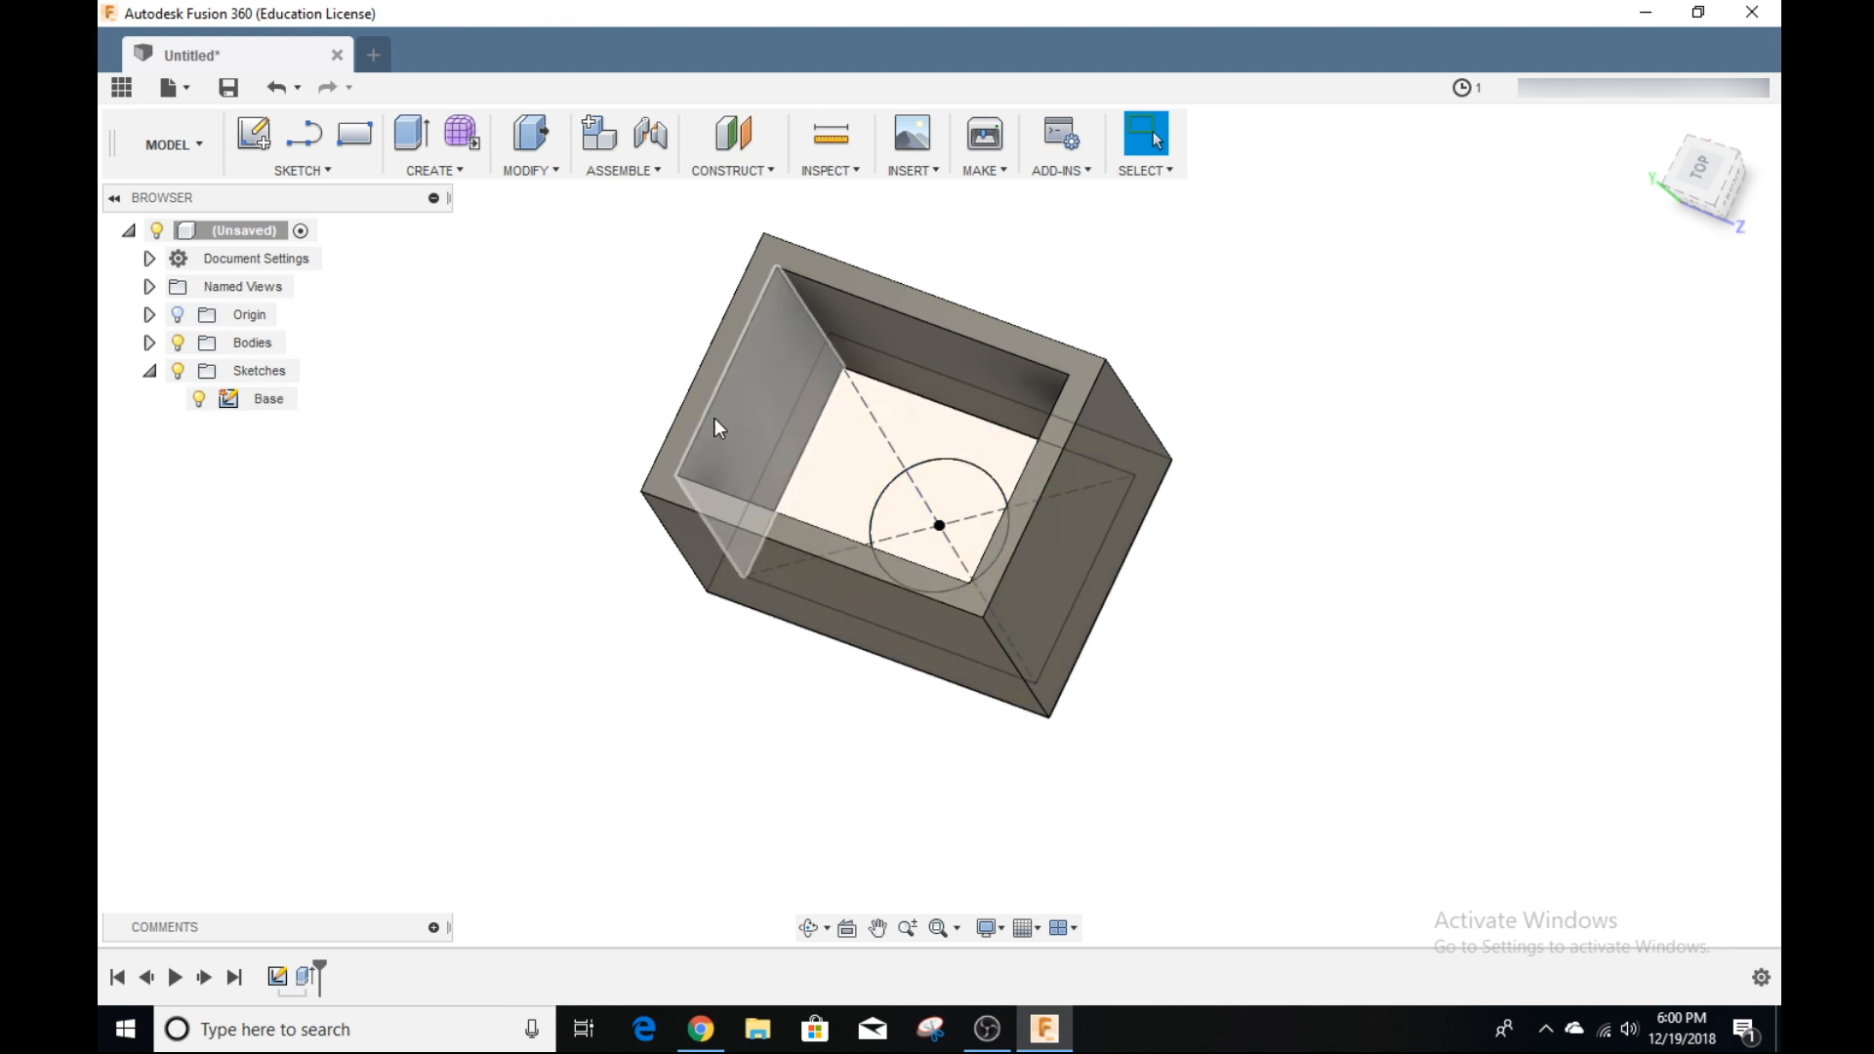
pyautogui.moveTo(411, 131)
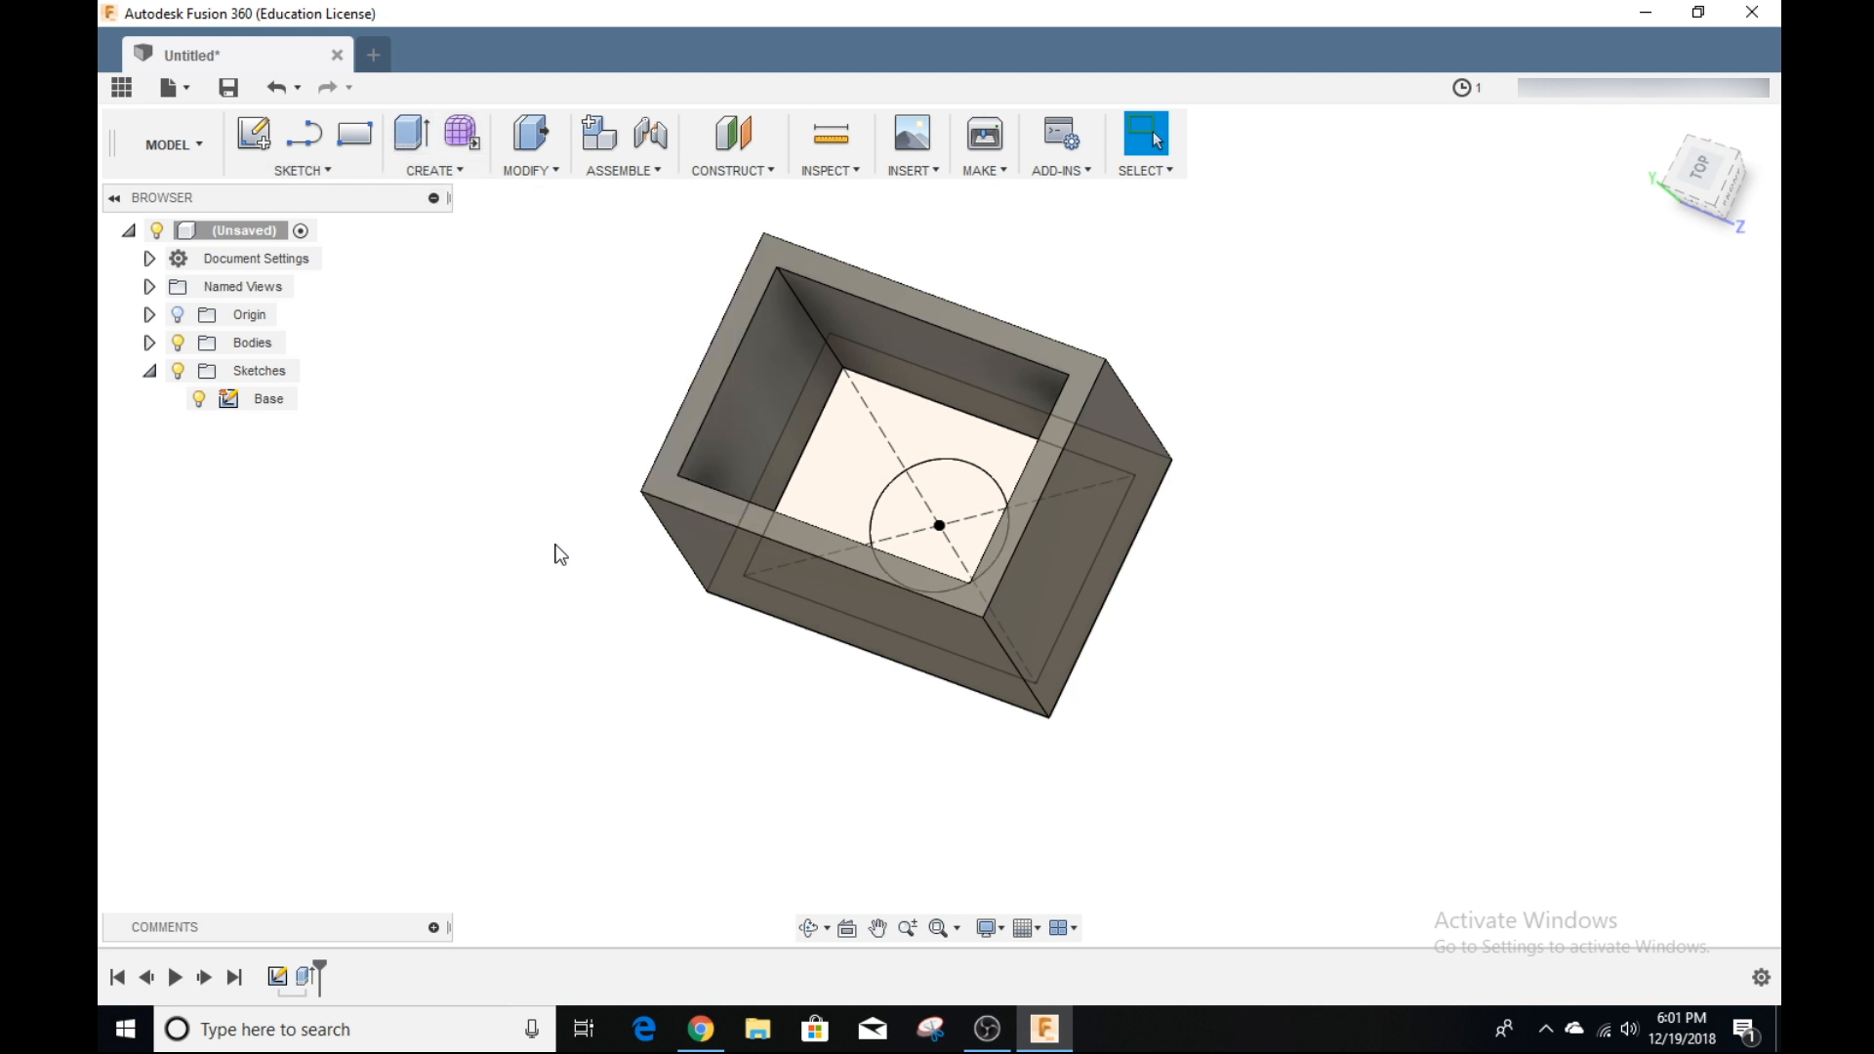
pyautogui.moveTo(343, 997)
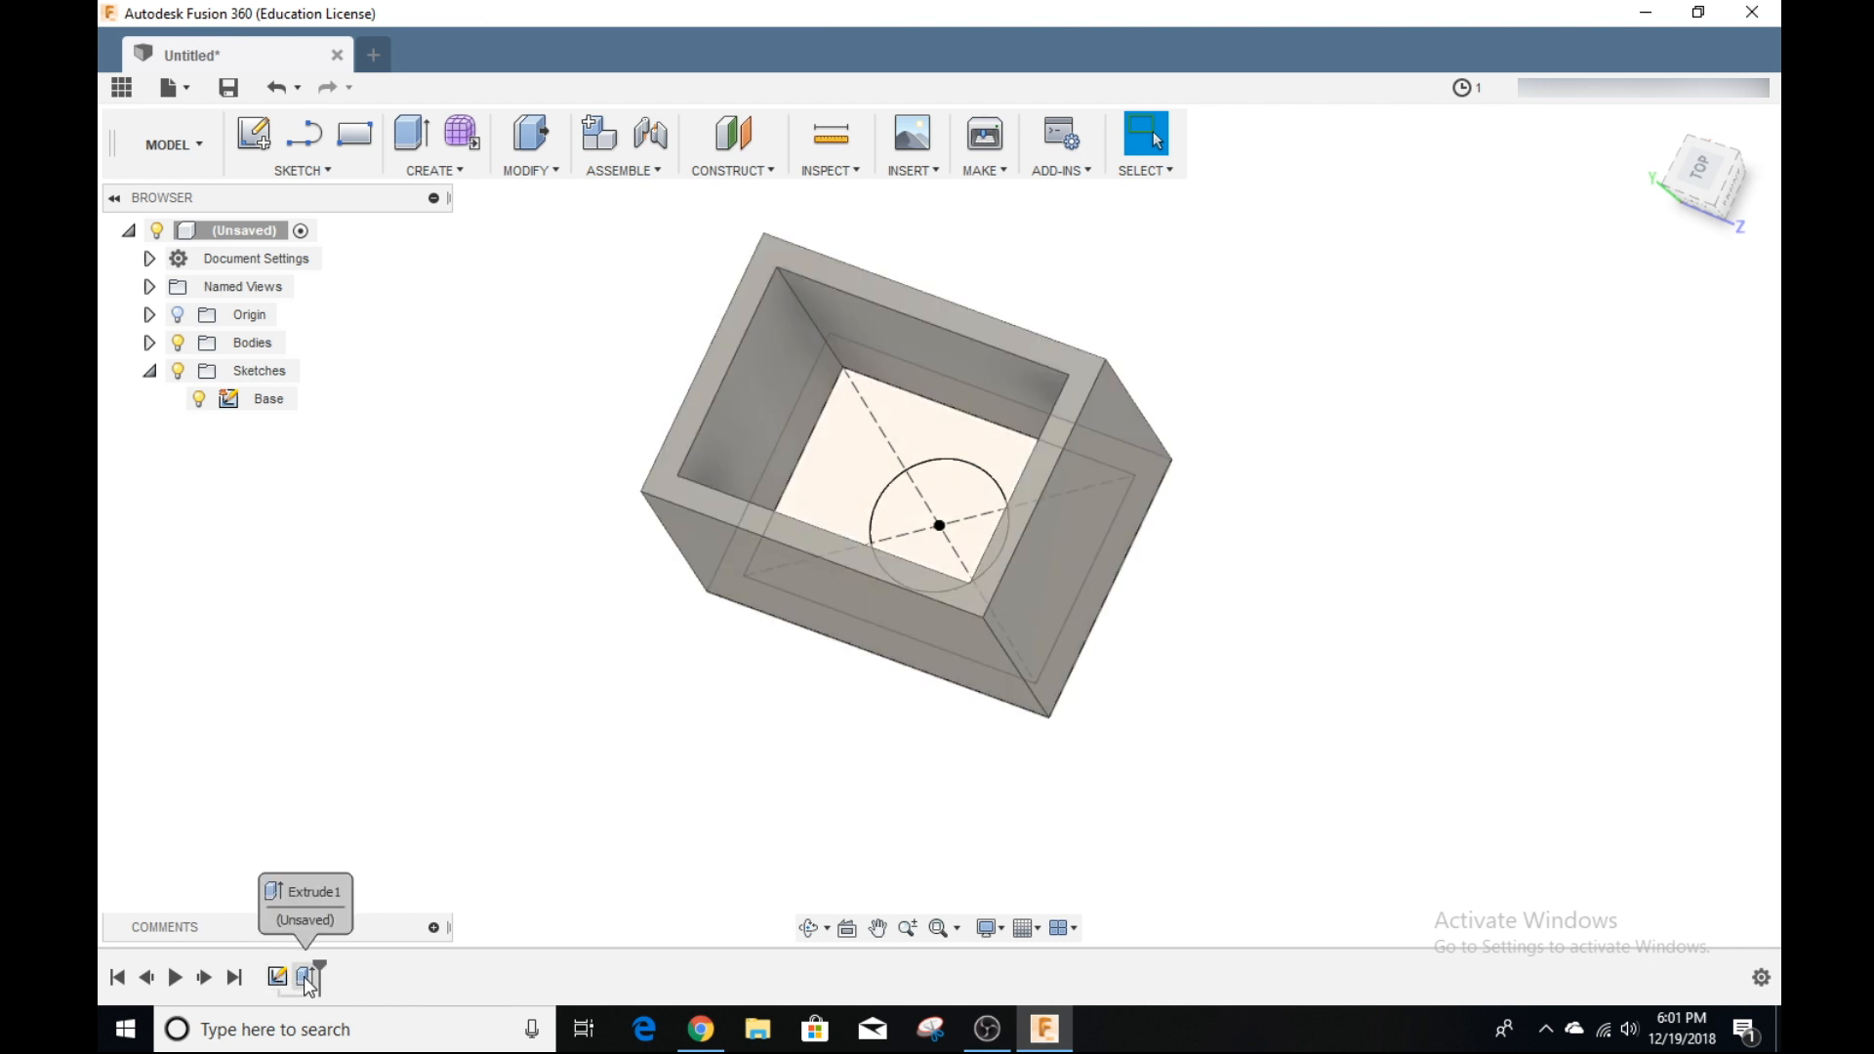
# Step: Edit Extrude1 to include the circle profile, adding a 60 mm central cylinder
pyautogui.rightClick(306, 976)
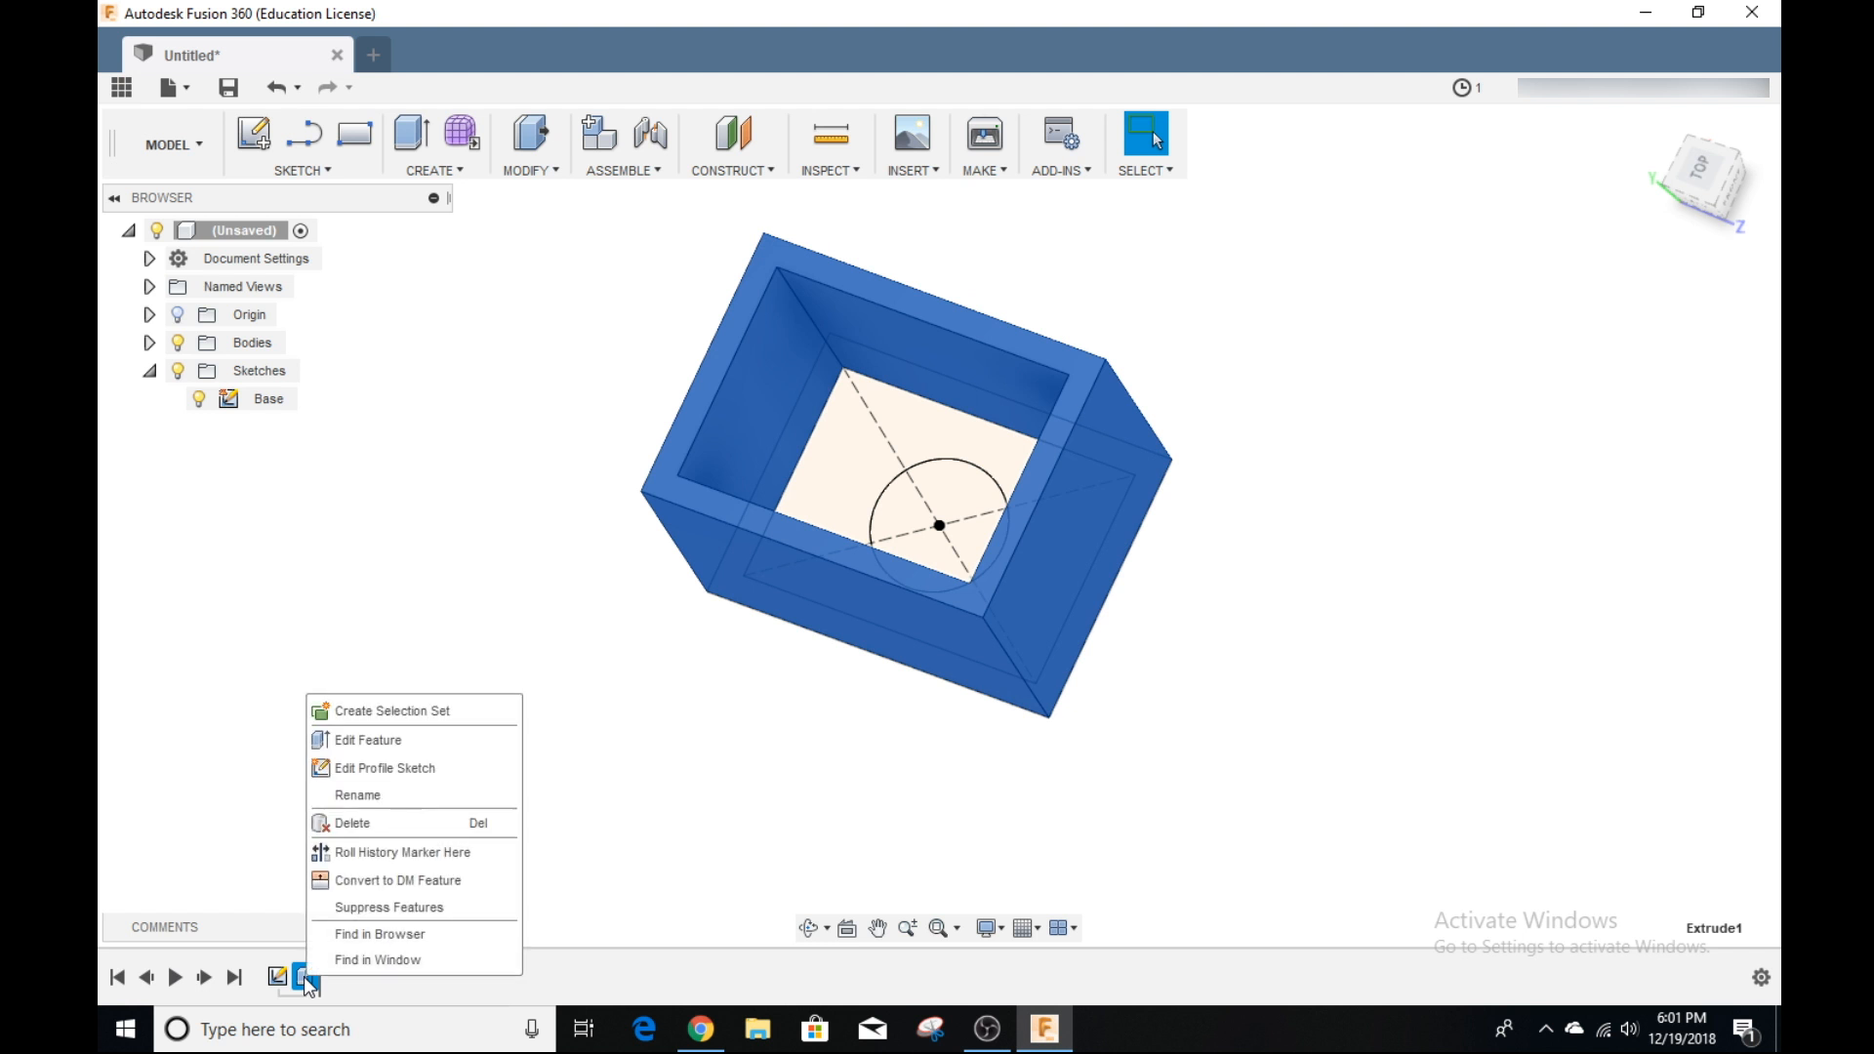
pyautogui.click(368, 740)
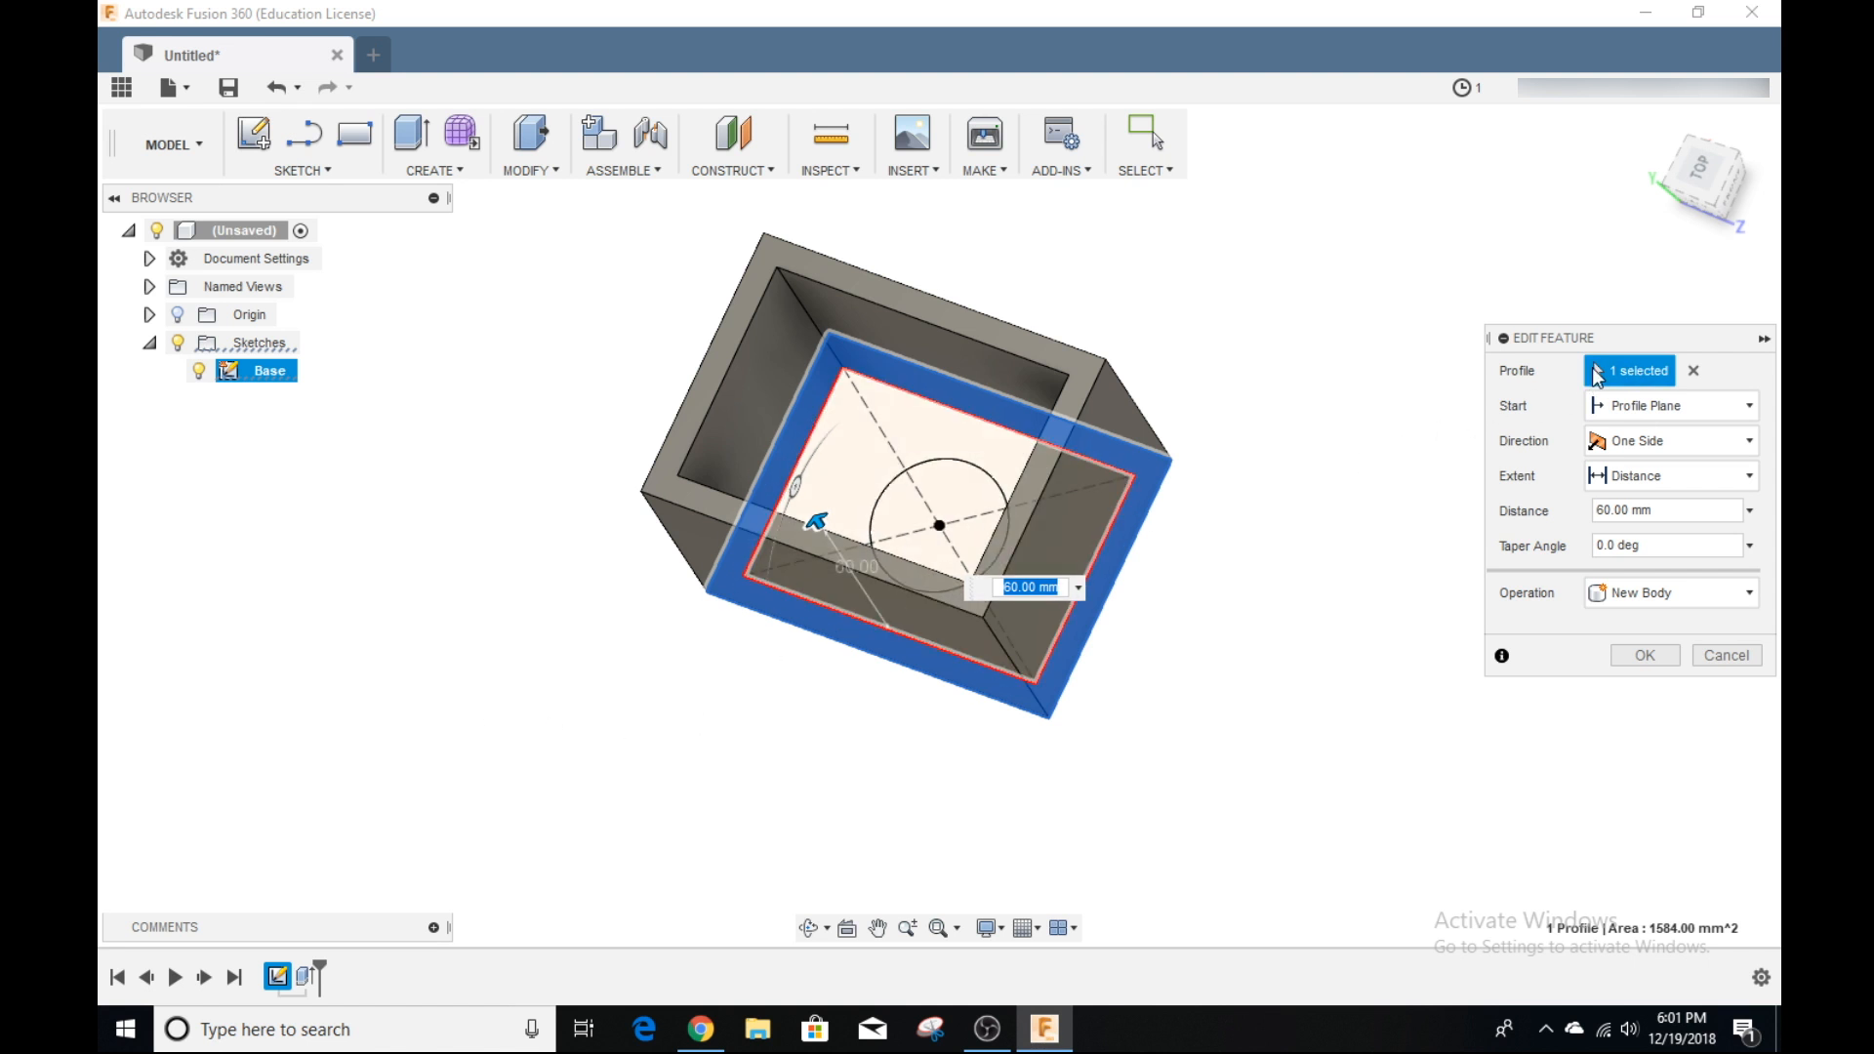
pyautogui.moveTo(1209, 504)
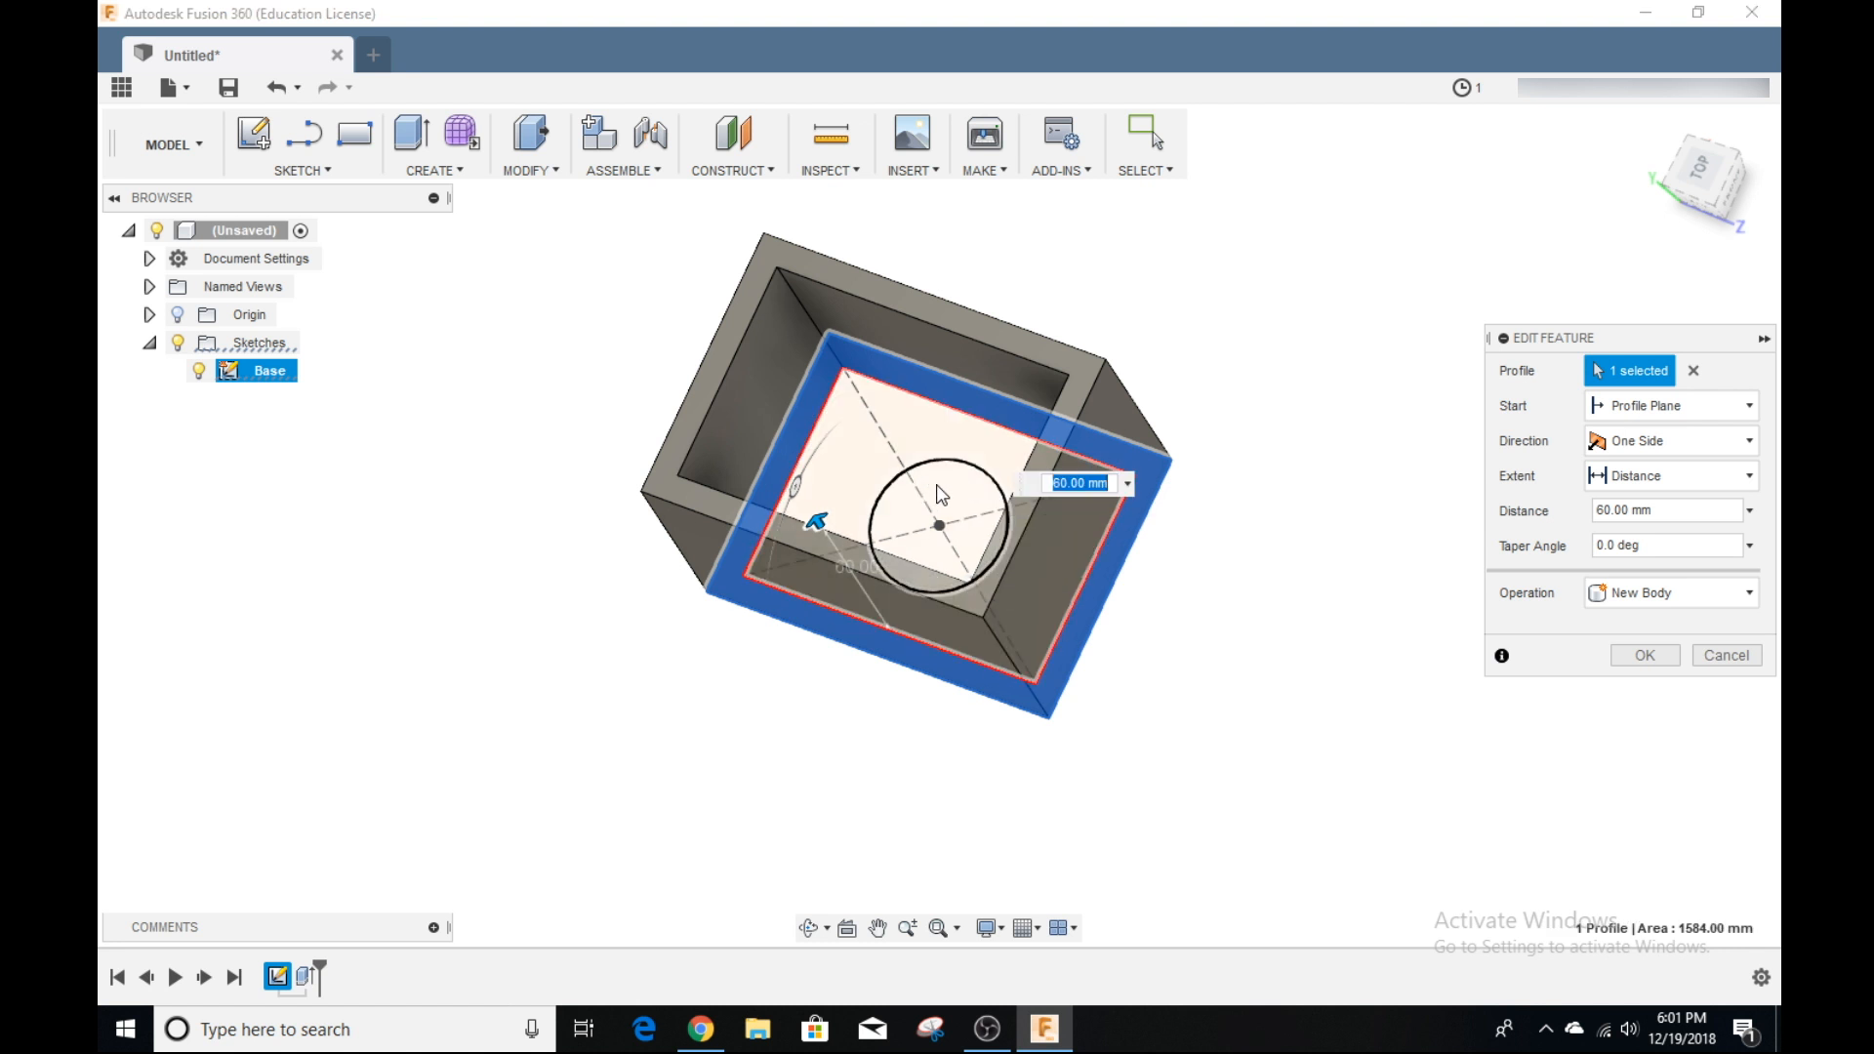
pyautogui.click(936, 526)
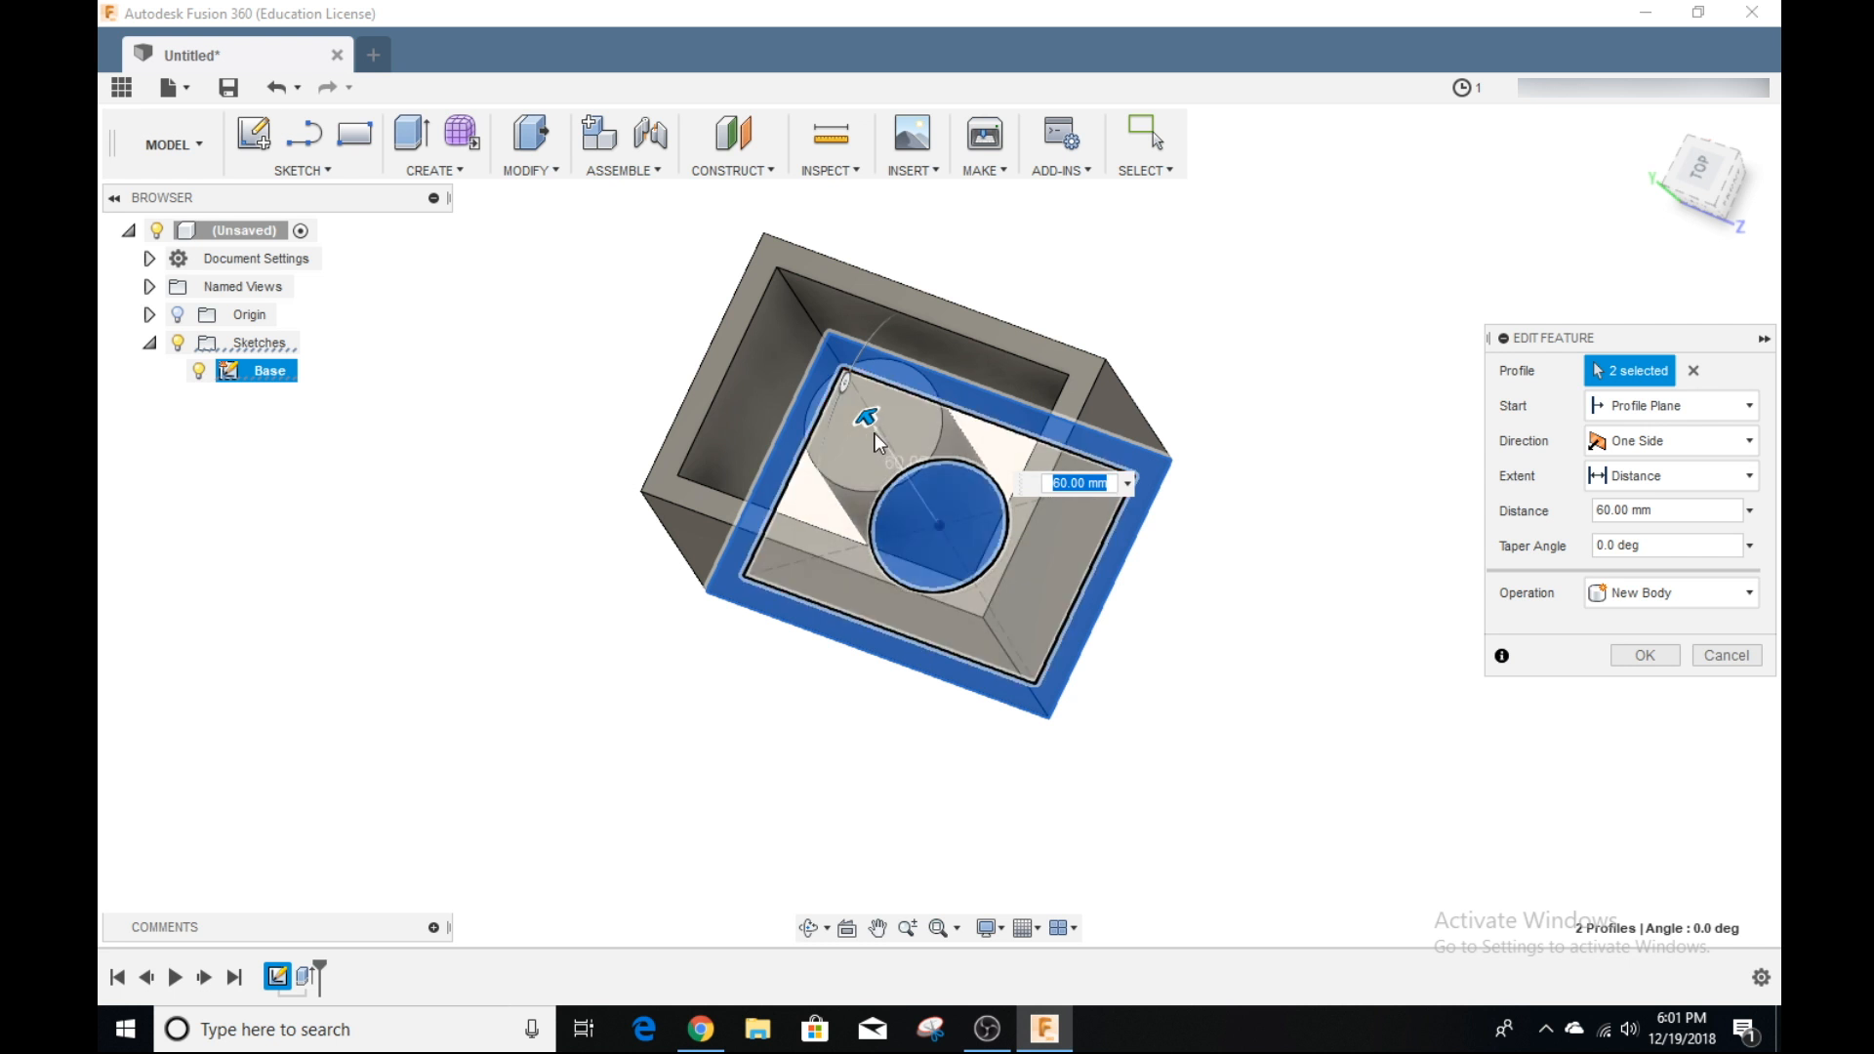
pyautogui.click(1644, 655)
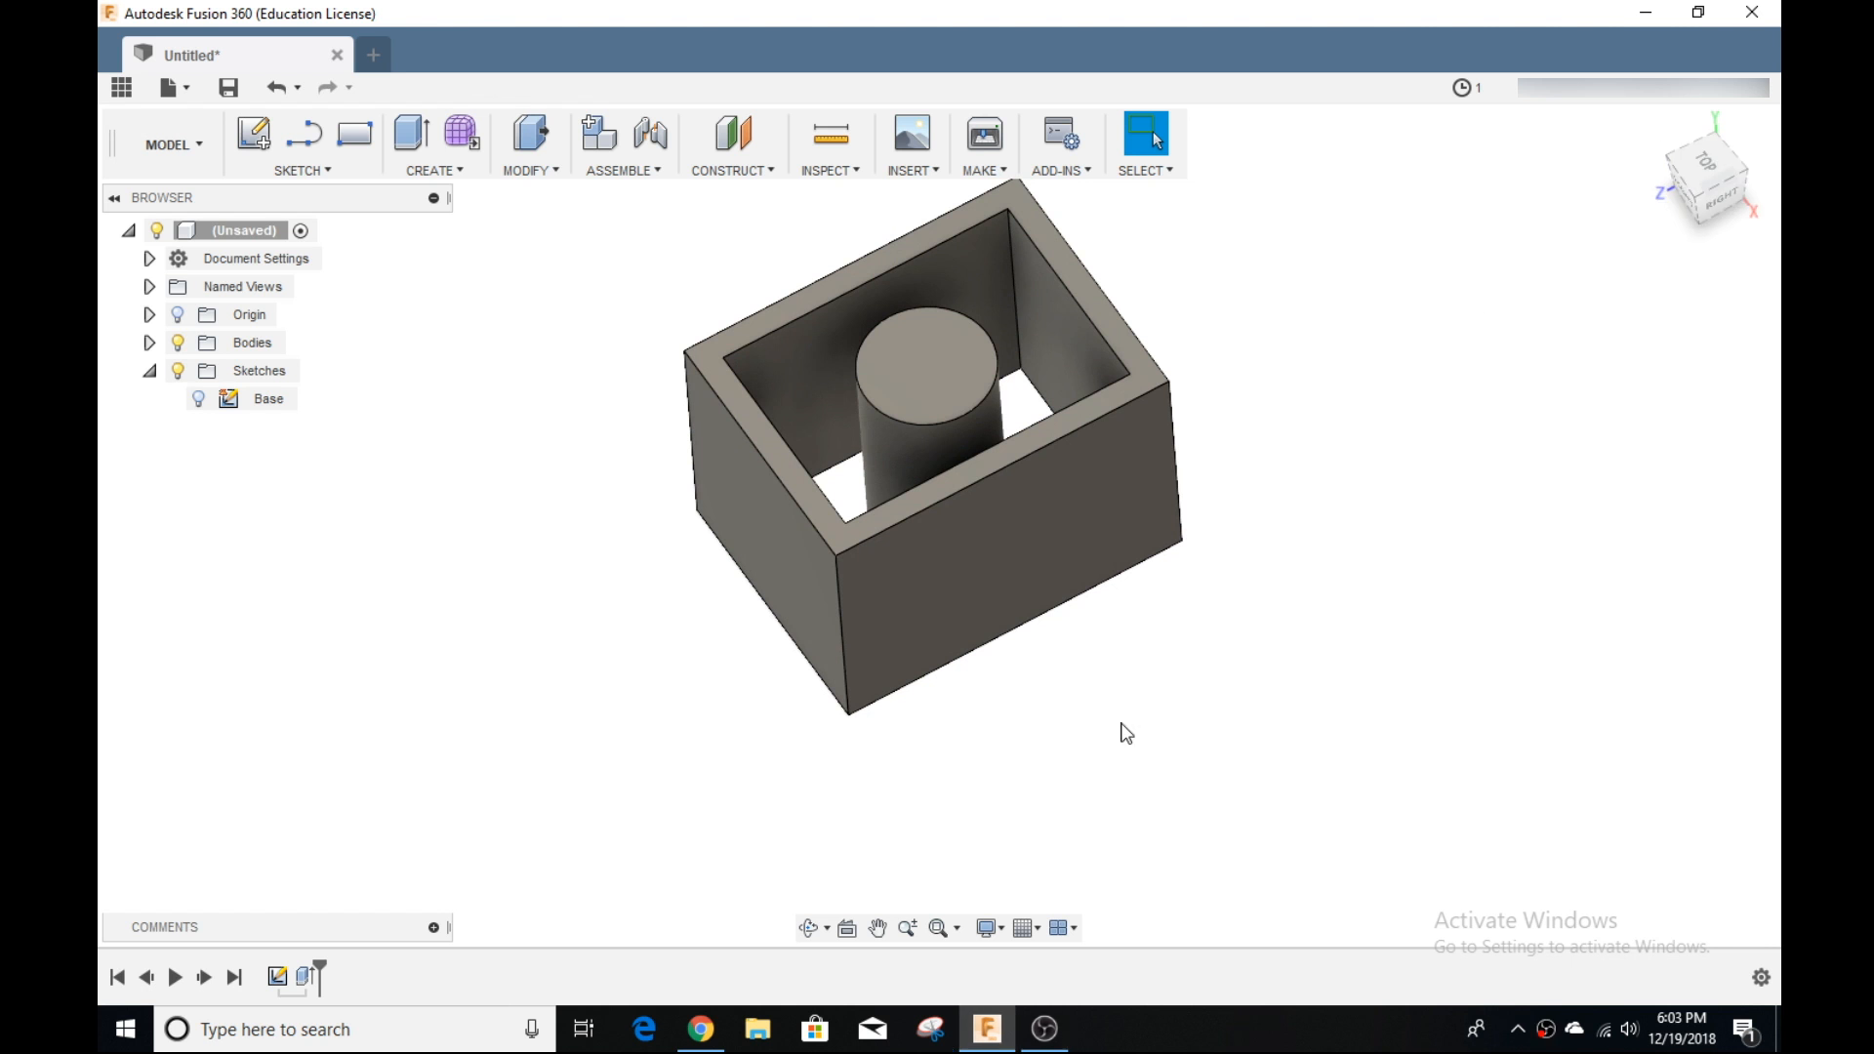
pyautogui.moveTo(1077, 712)
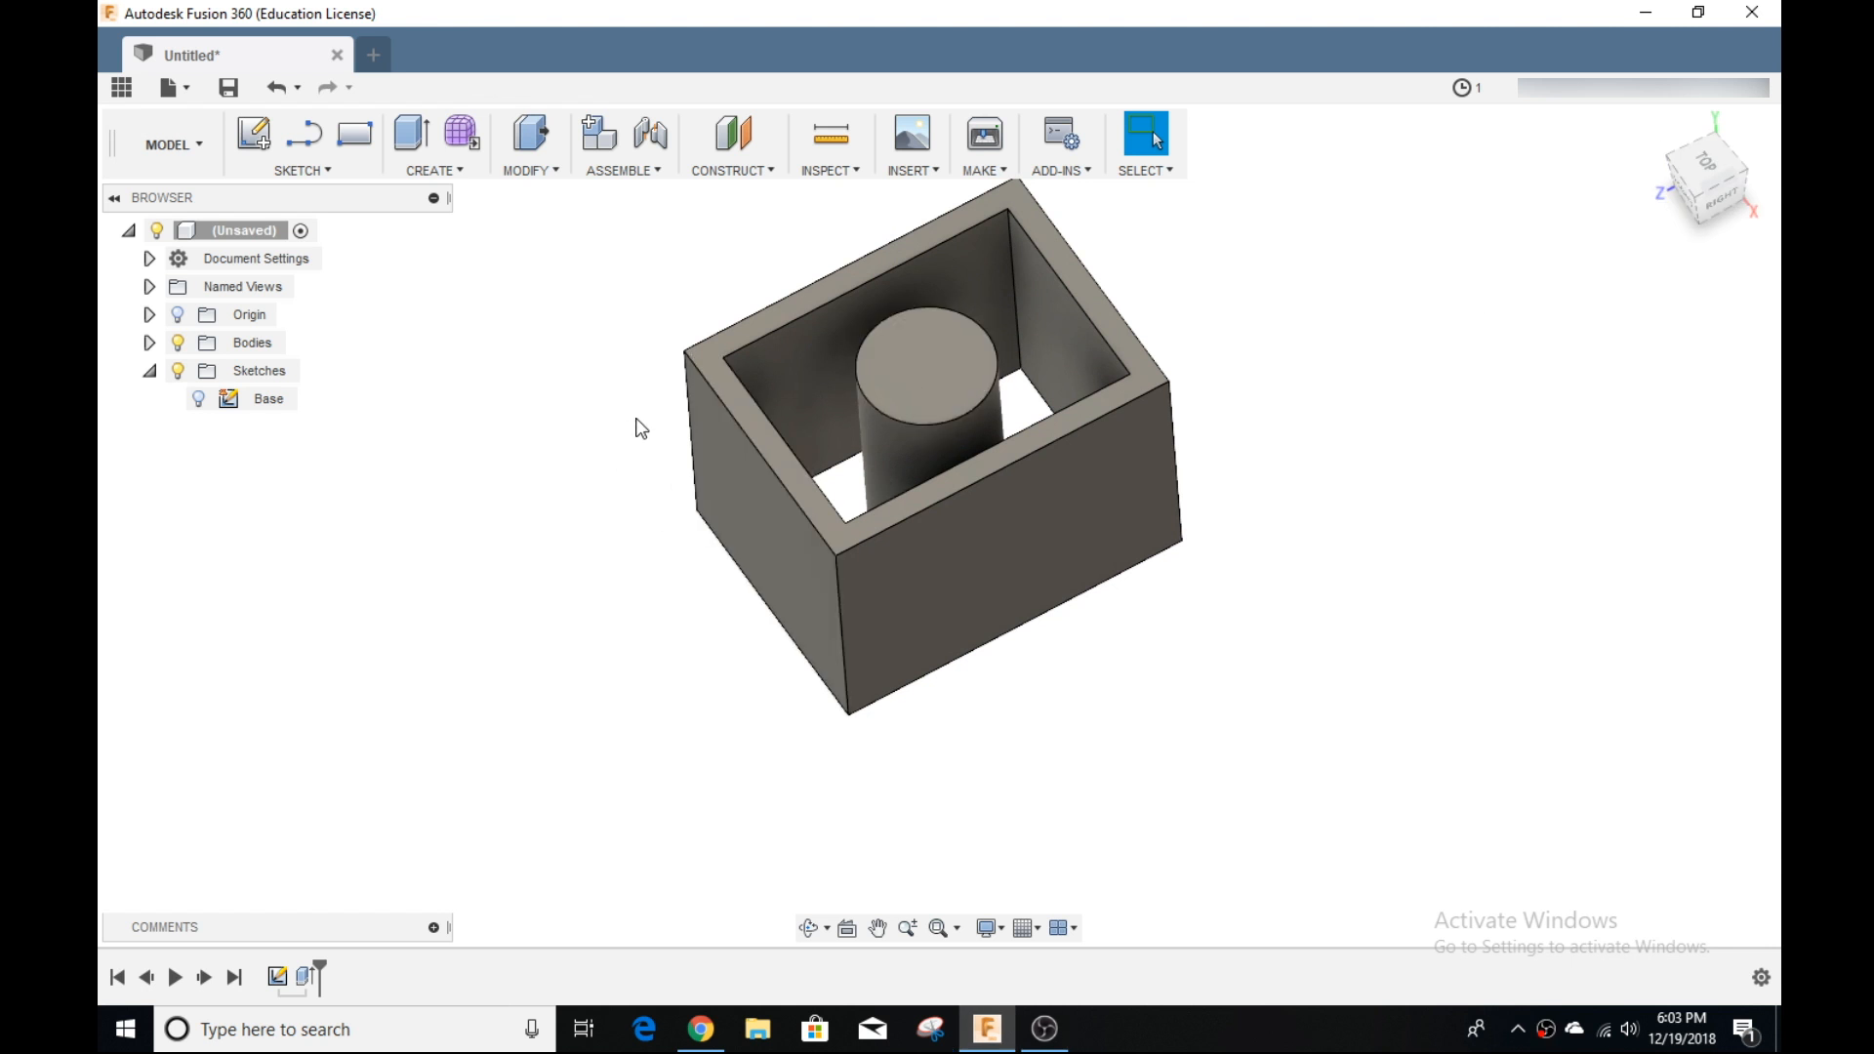
pyautogui.moveTo(252, 133)
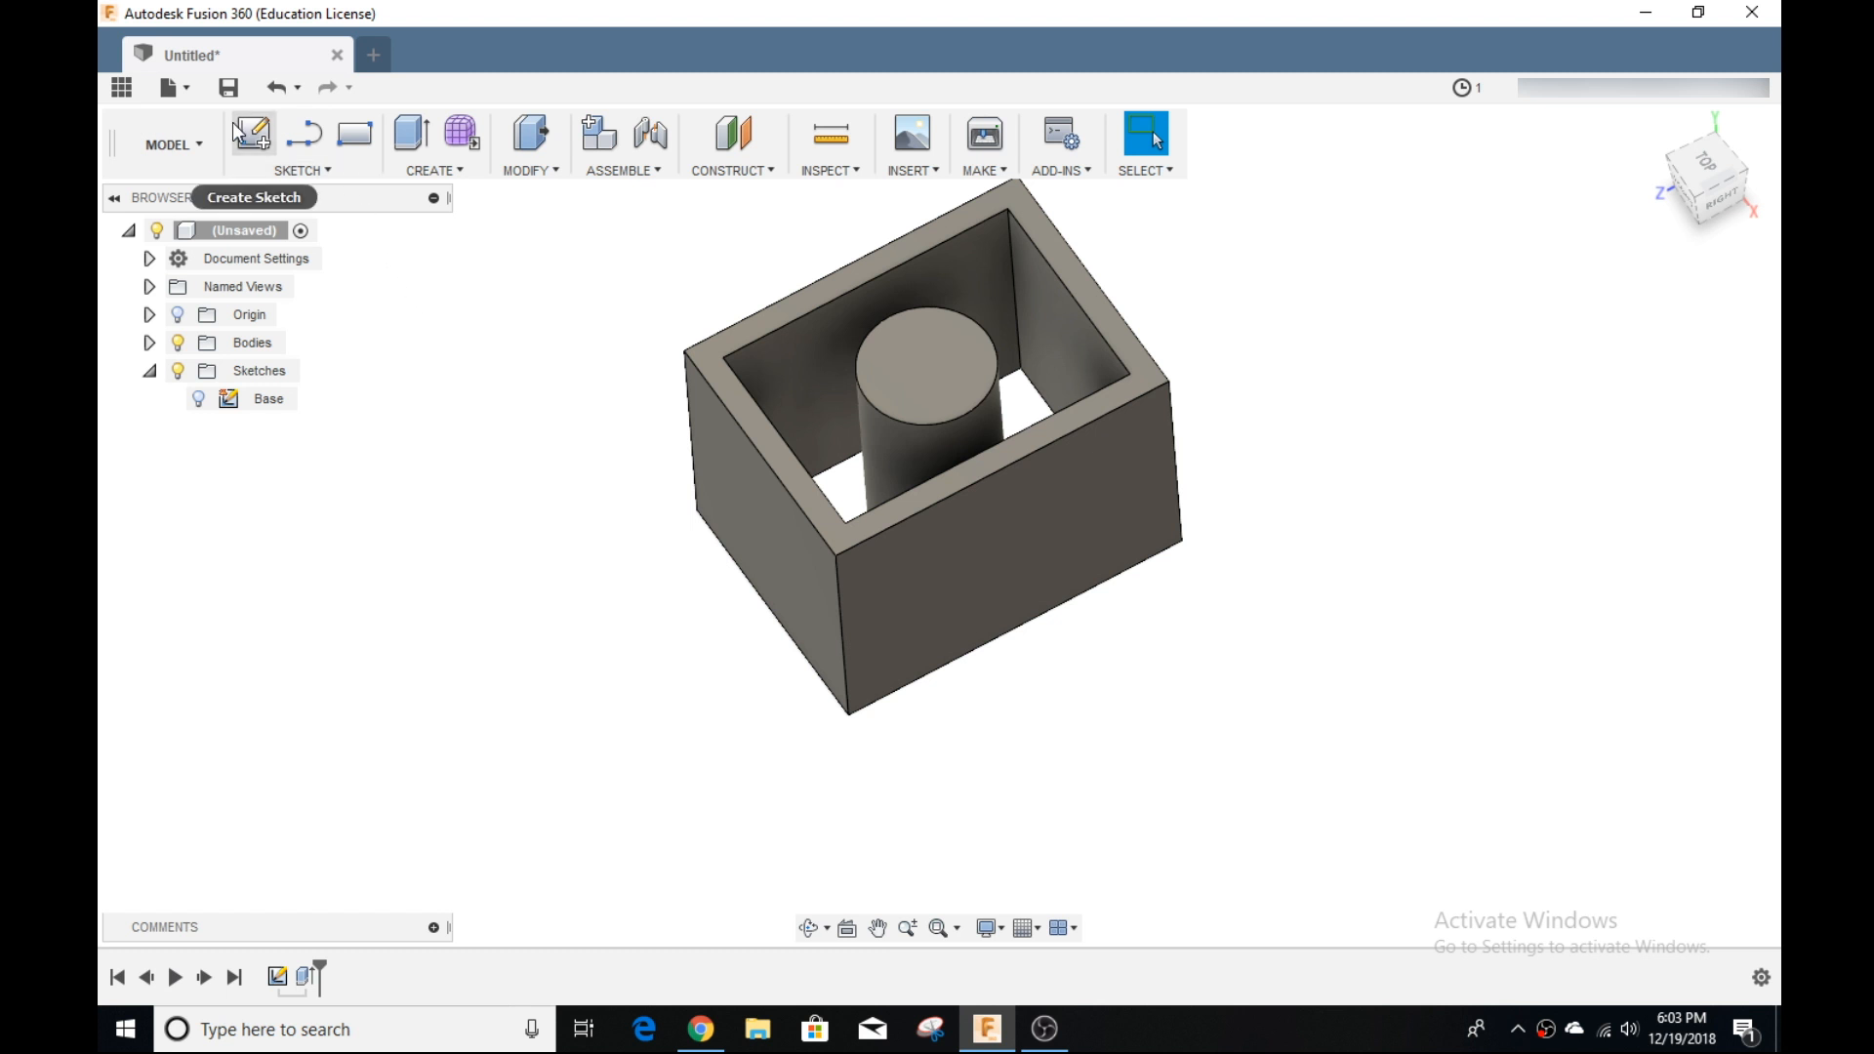
# Step: Save the design as 'Tutorial' in My First Project
pyautogui.click(227, 86)
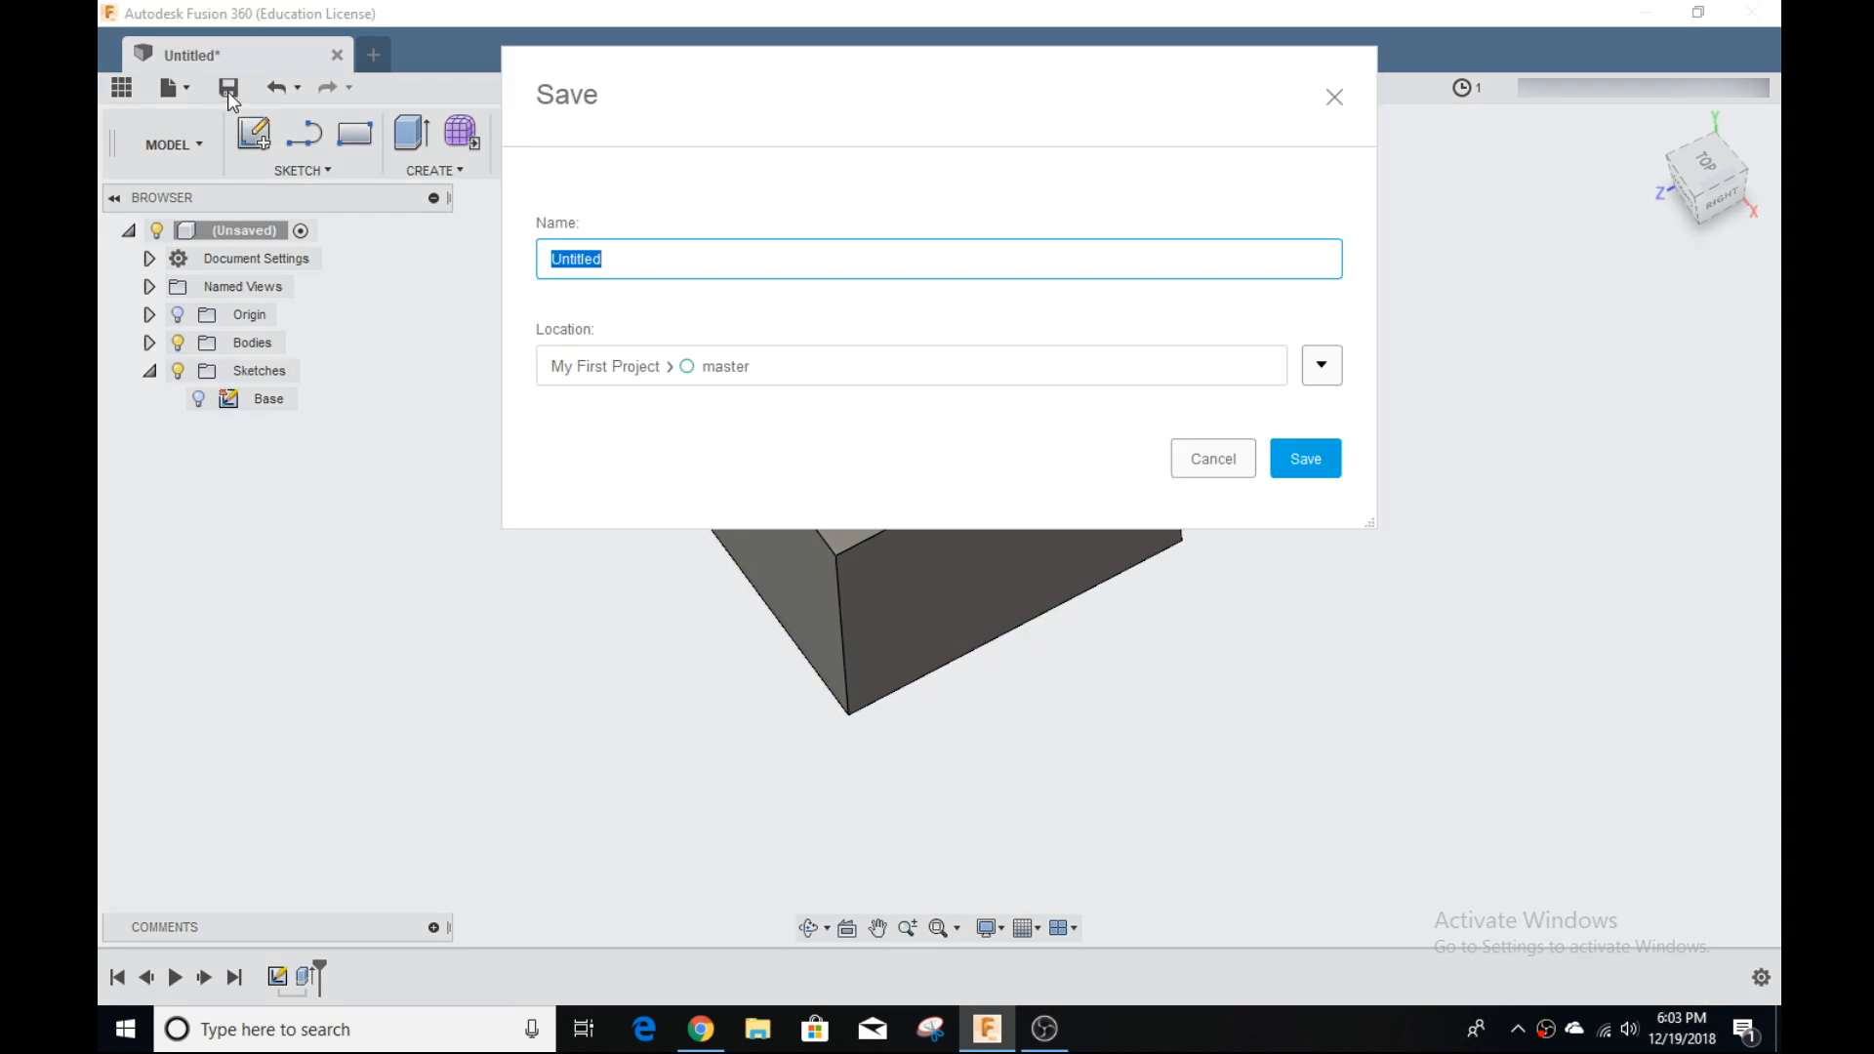
pyautogui.moveTo(341, 149)
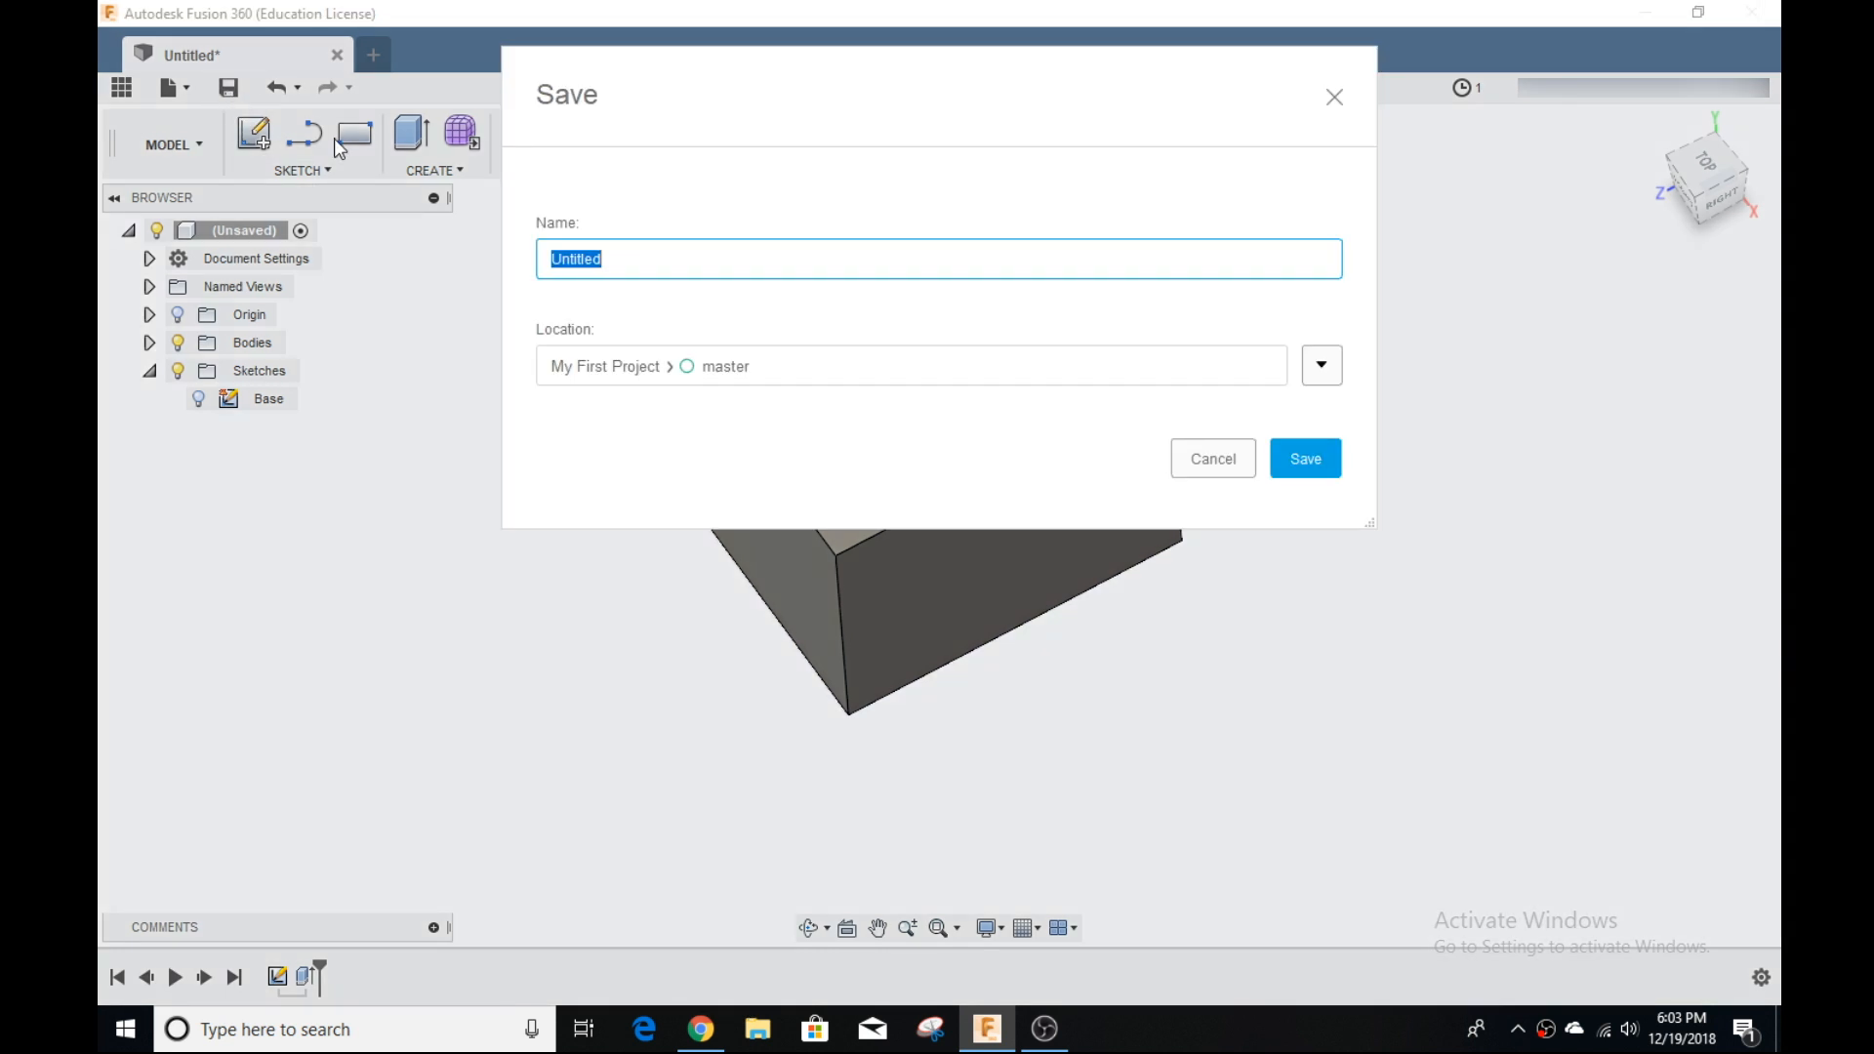
pyautogui.write('Tutor')
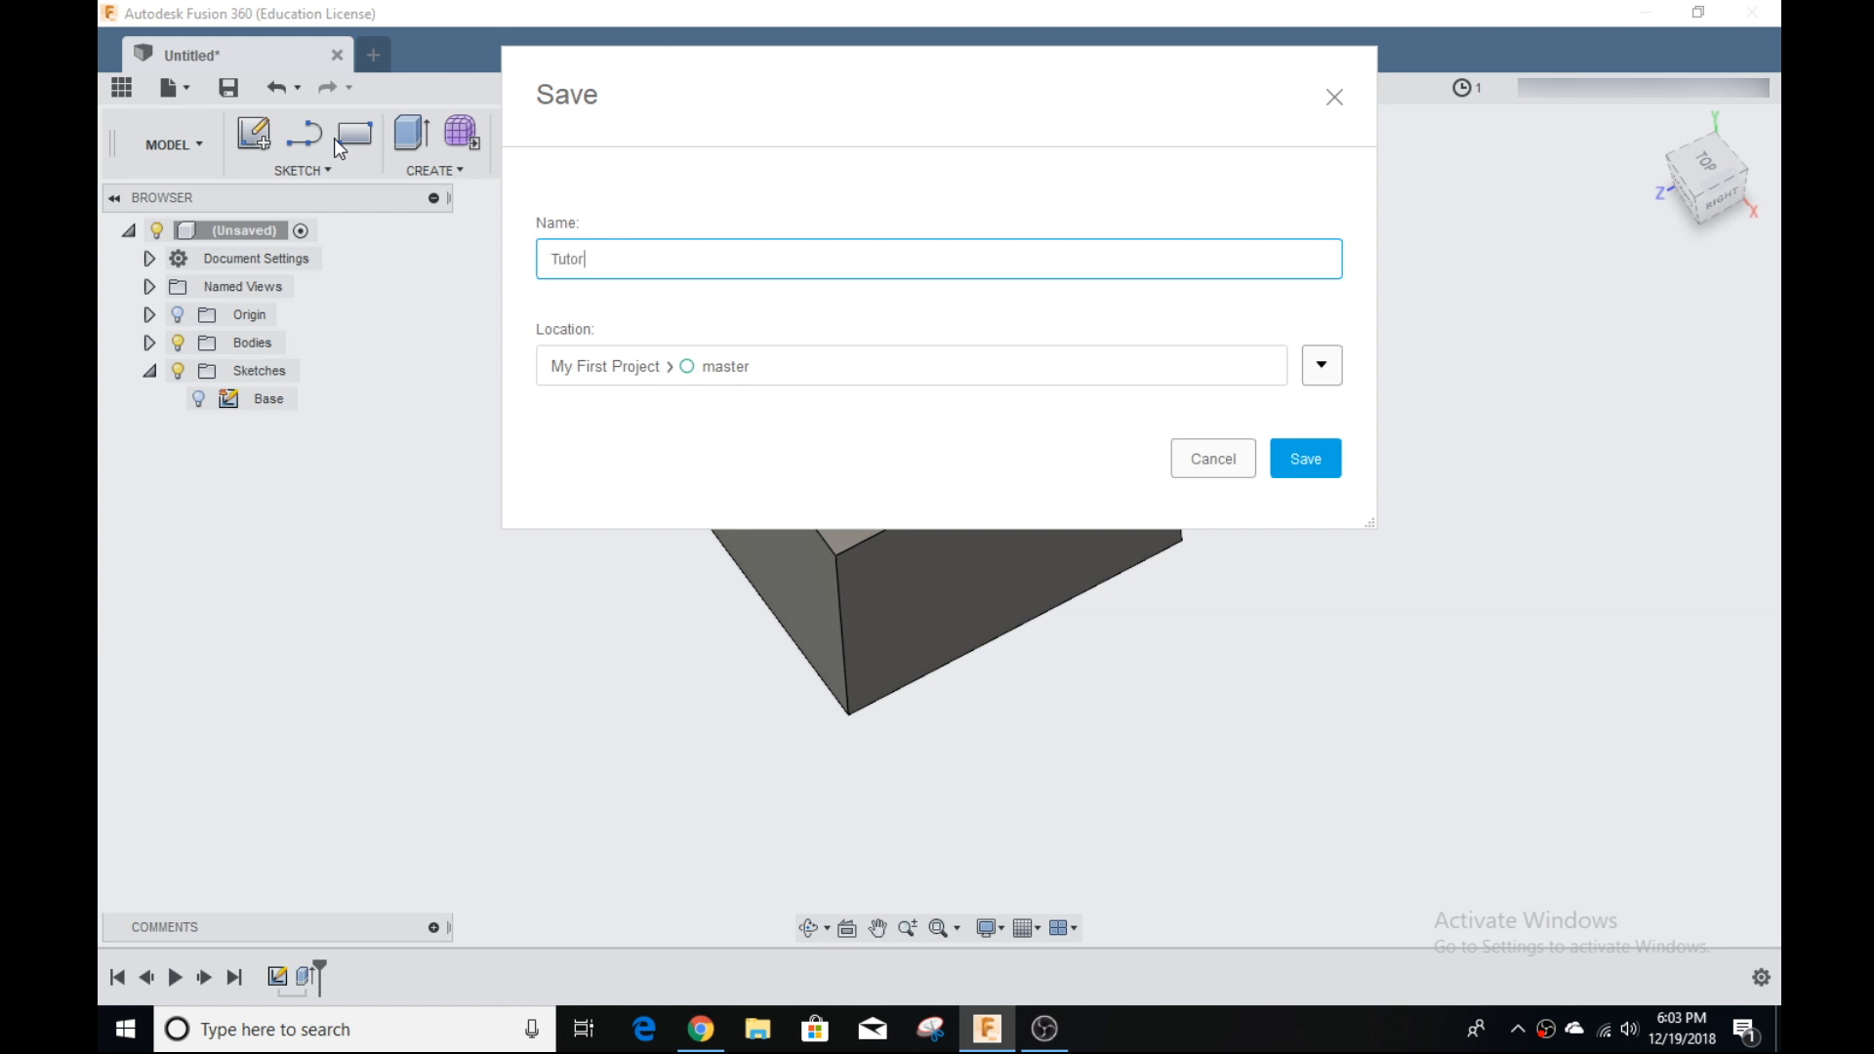
pyautogui.write('ial')
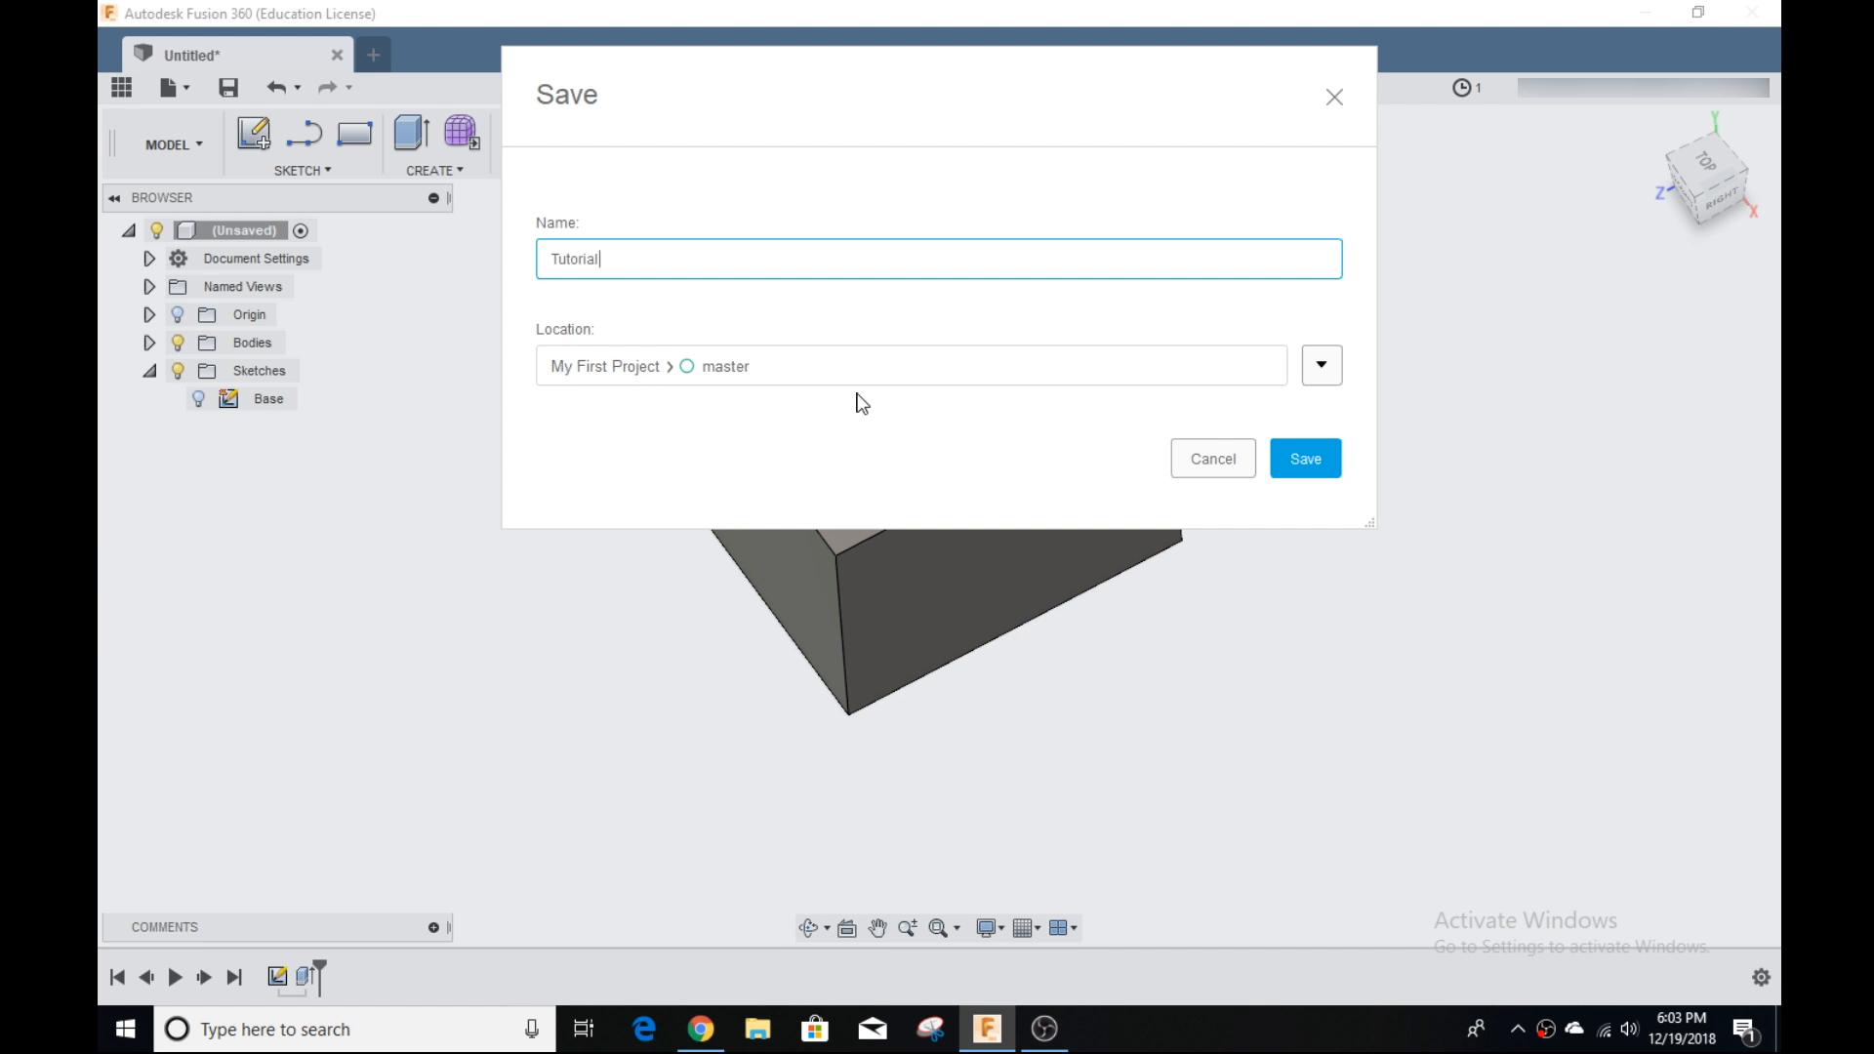
pyautogui.click(1303, 458)
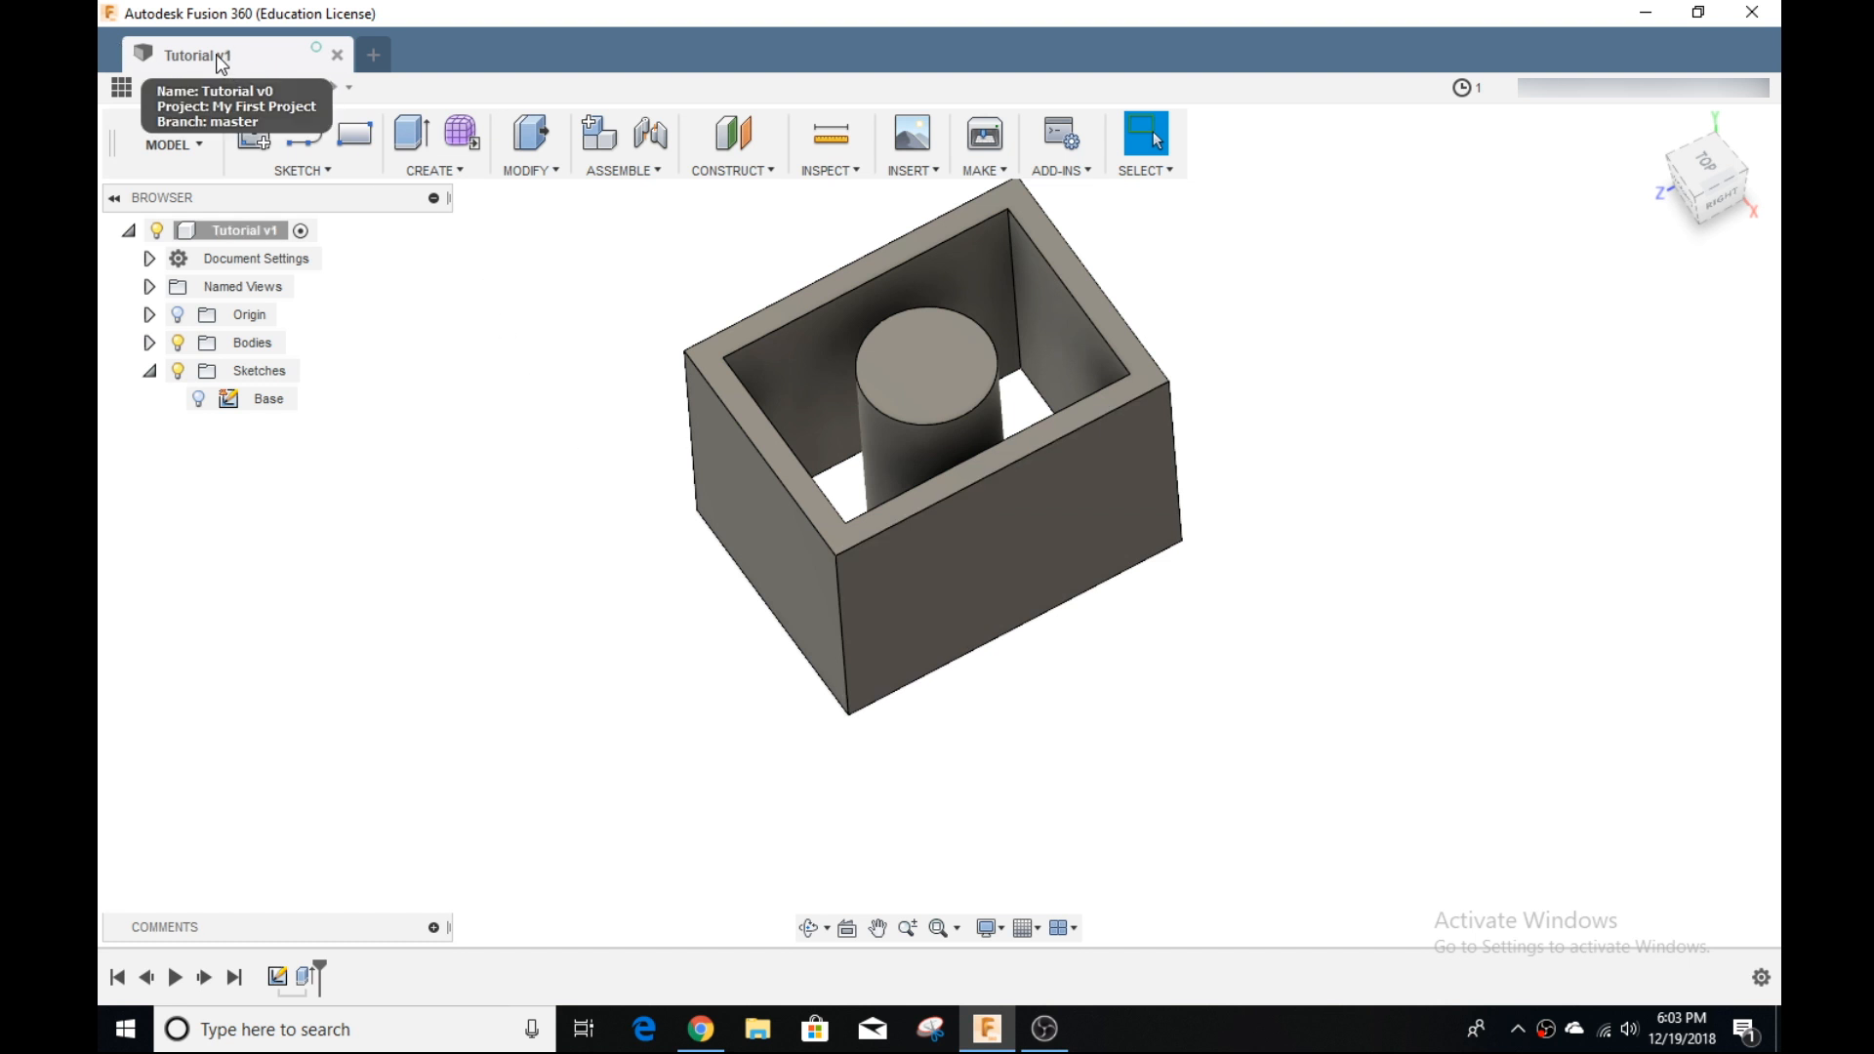
pyautogui.moveTo(249, 75)
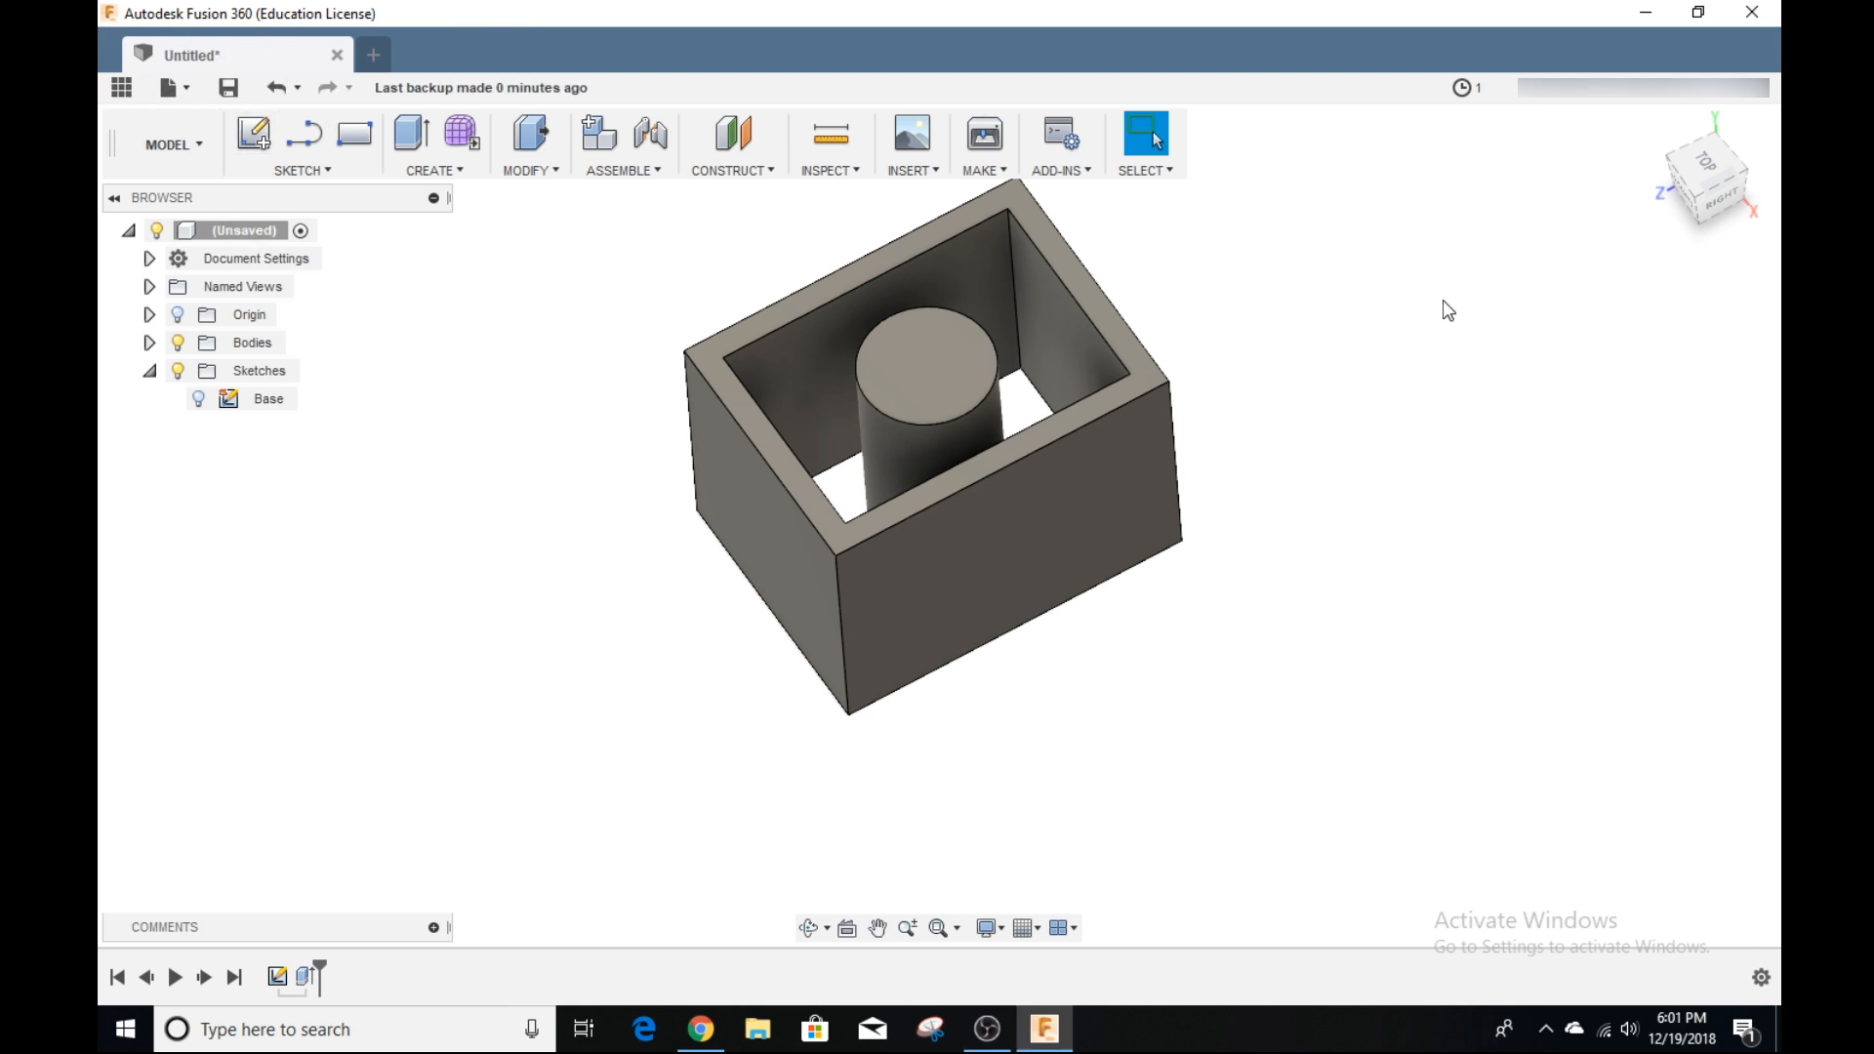
pyautogui.moveTo(1389, 341)
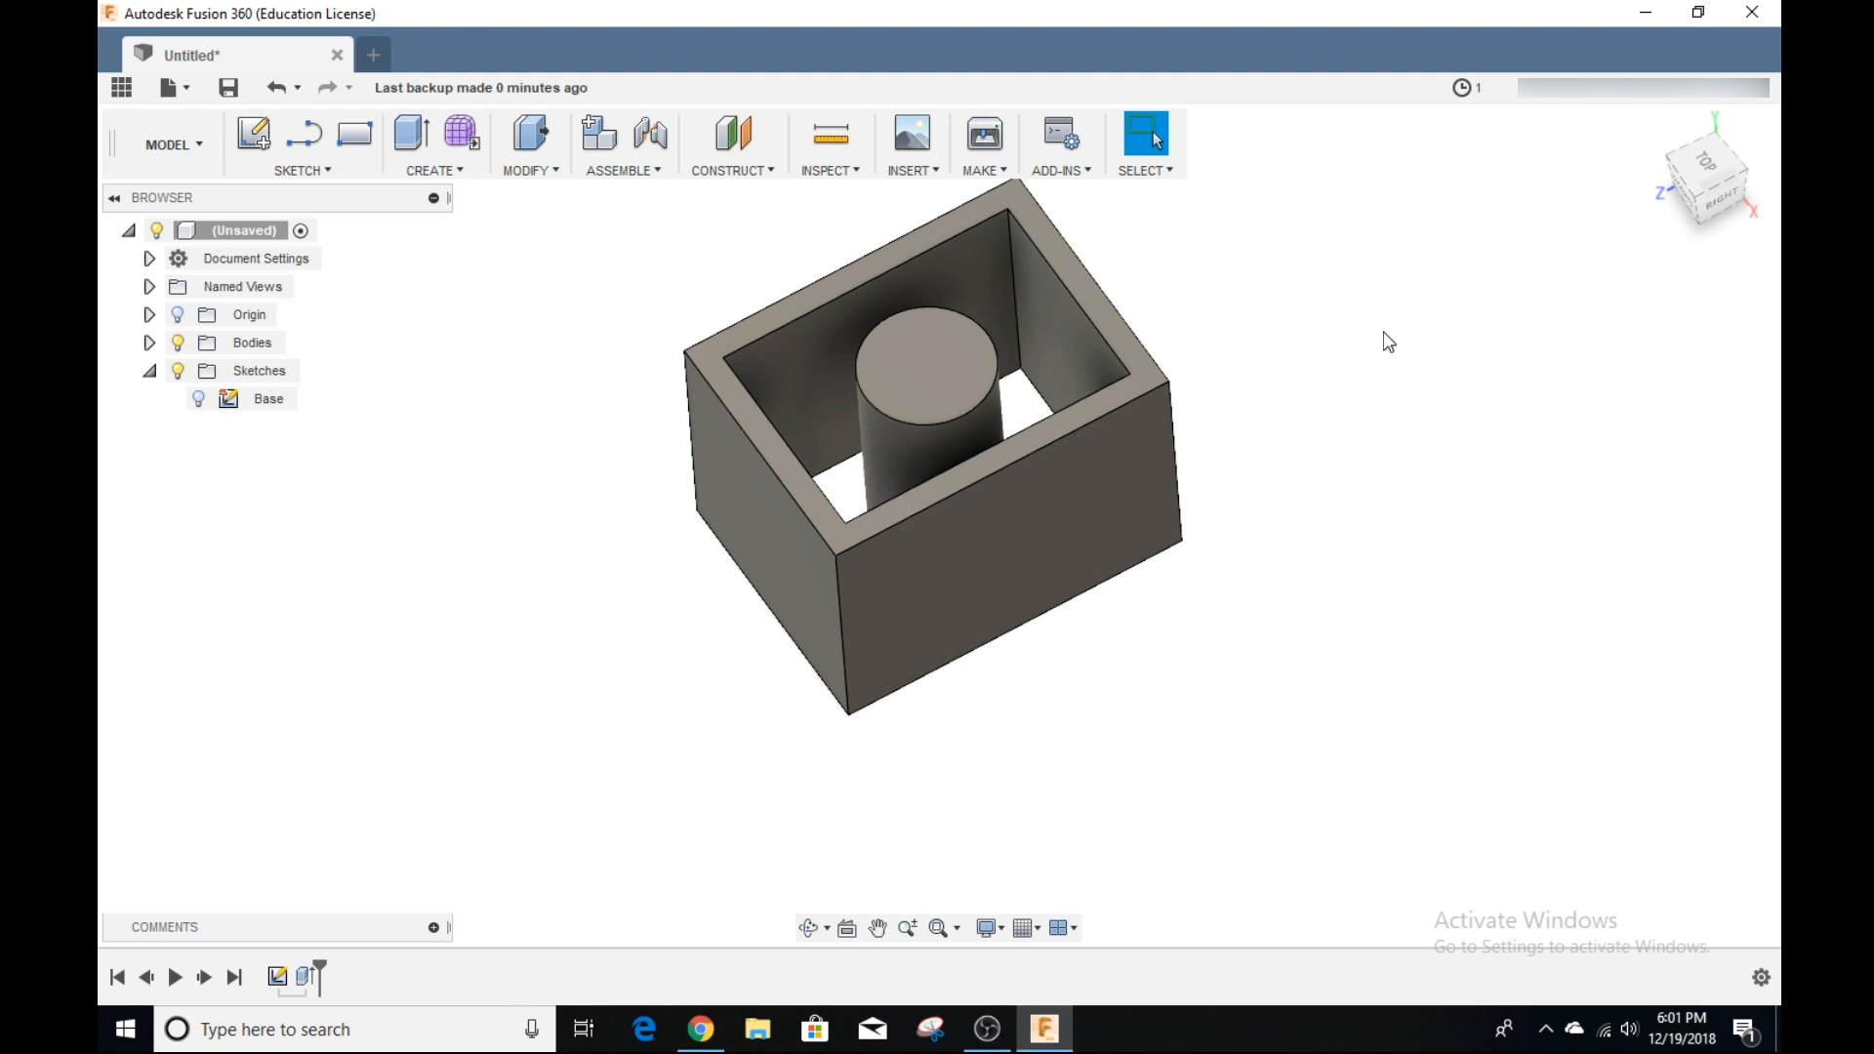